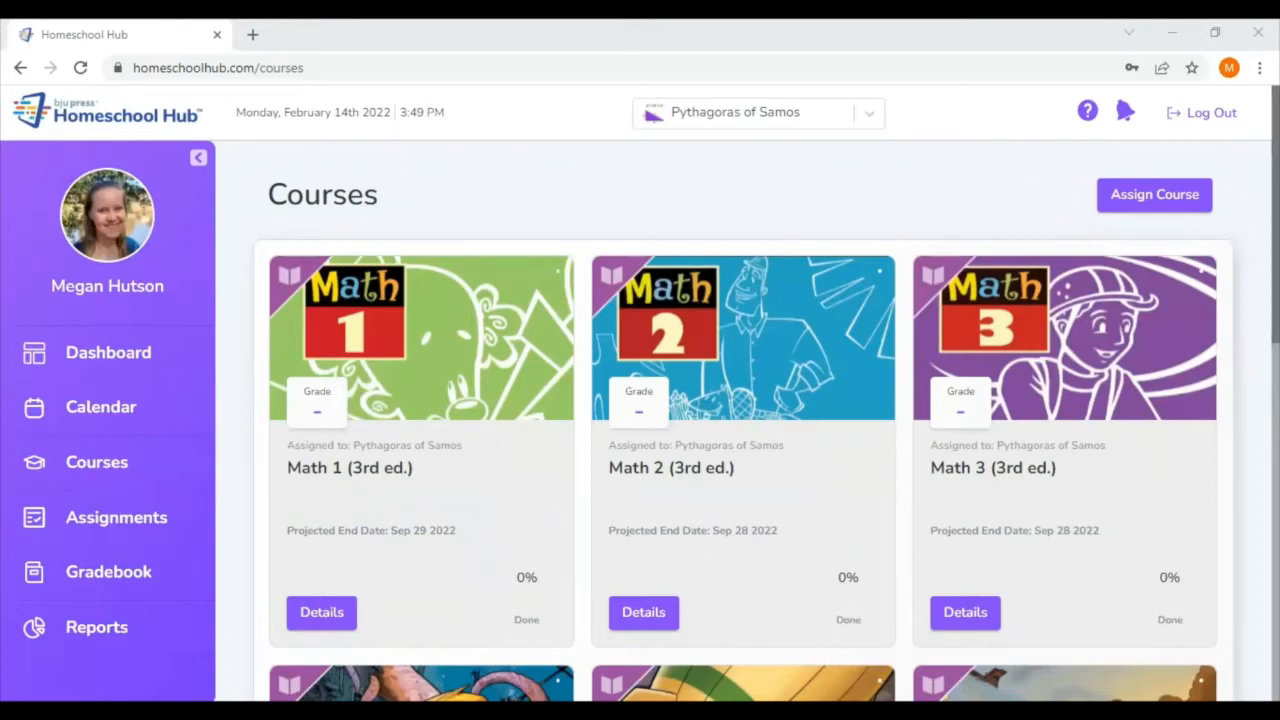
Open the Math 4 (4th ed.) course page from the Courses list.
{"action": "scroll", "scroll_direction": "down", "scroll_amount": 3}
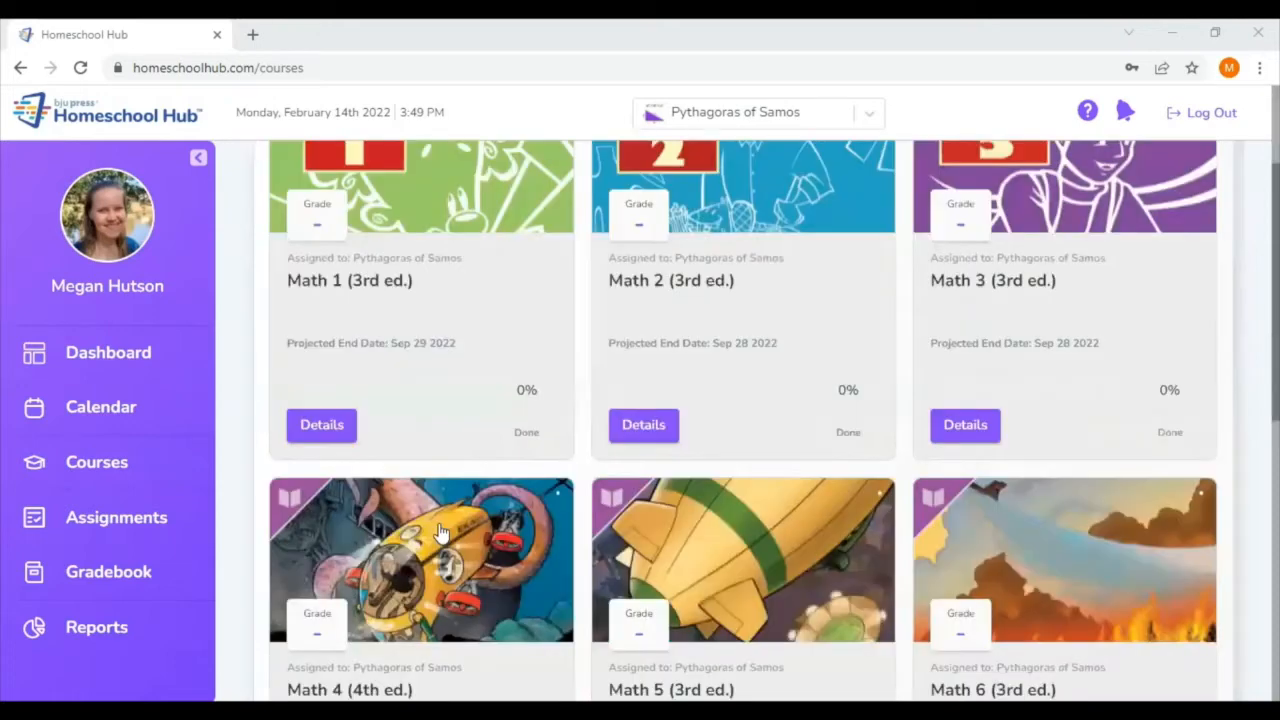
{"action": "scroll", "scroll_direction": "down", "scroll_amount": 3}
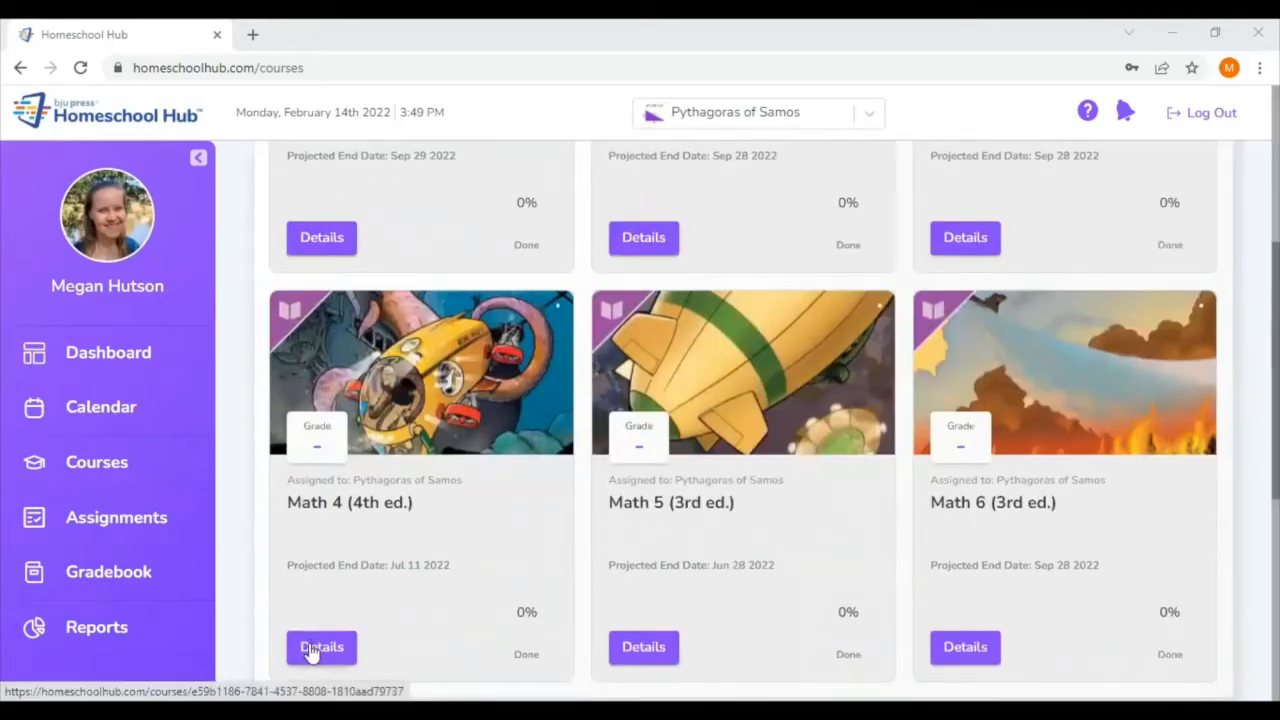
{"action": "left_click", "coordinate": [321, 647]}
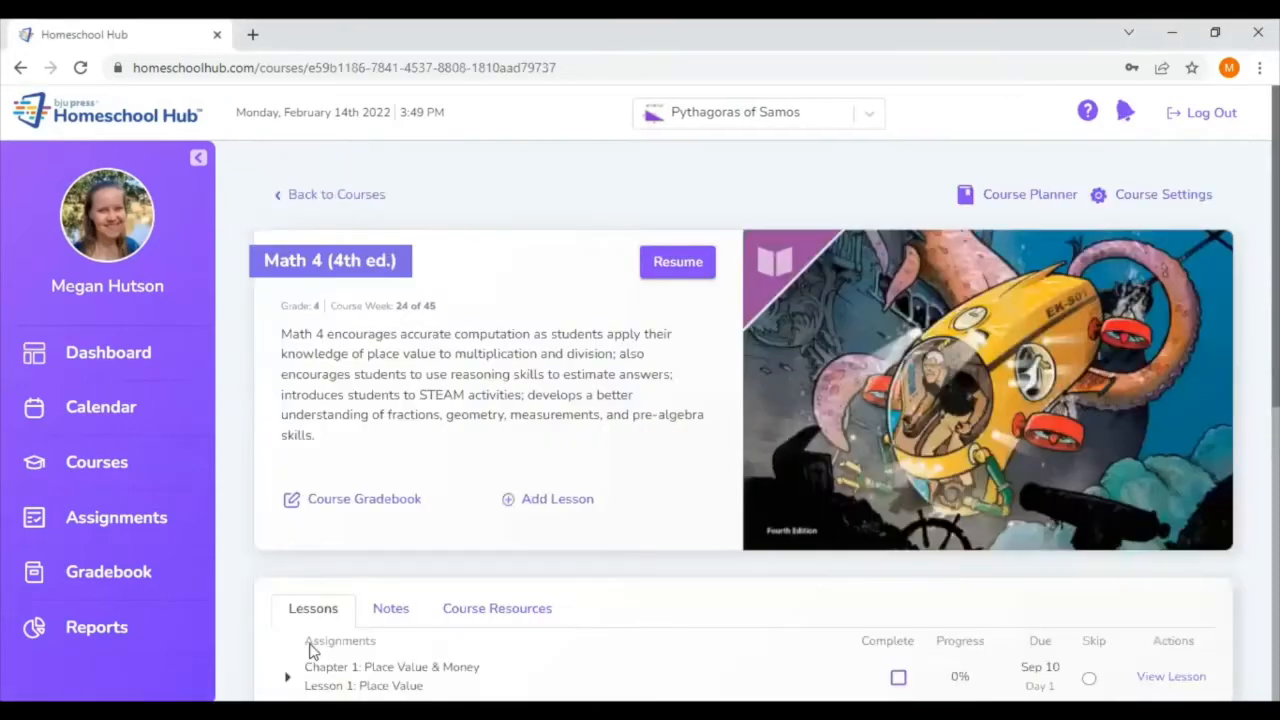
{"action": "scroll", "scroll_direction": "down", "scroll_amount": 3}
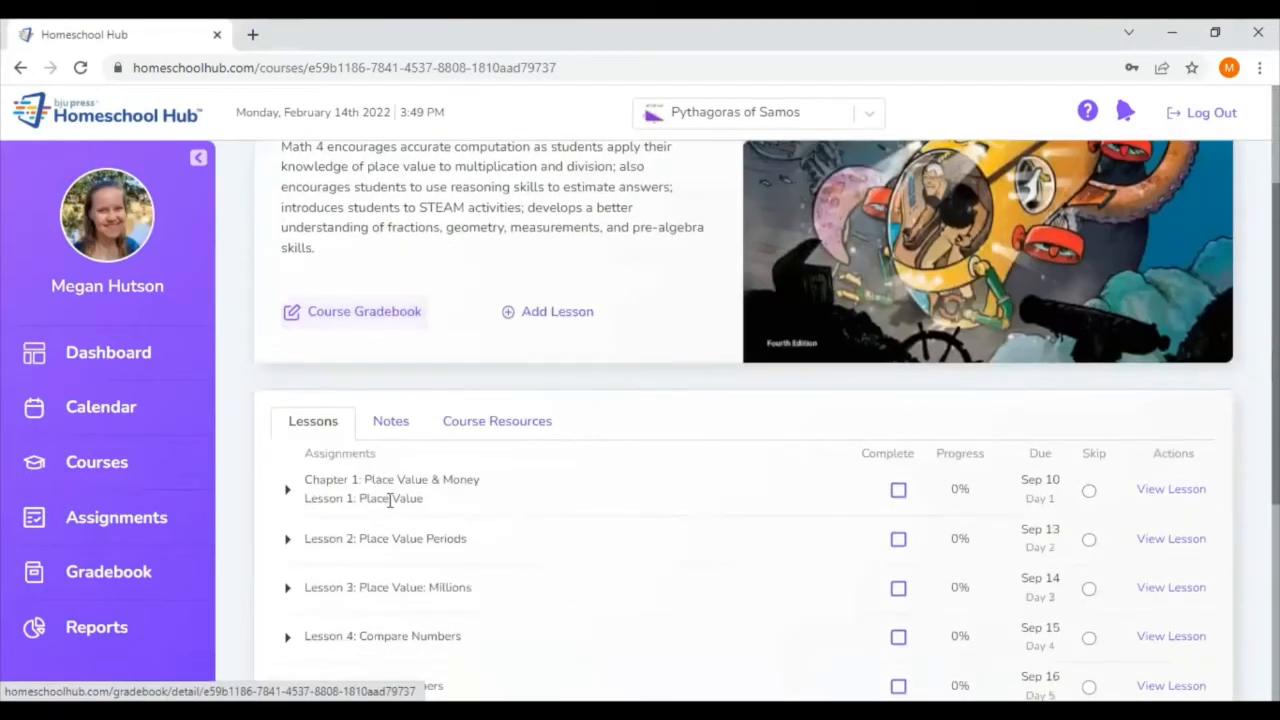
{"action": "mouse_move", "coordinate": [557, 404]}
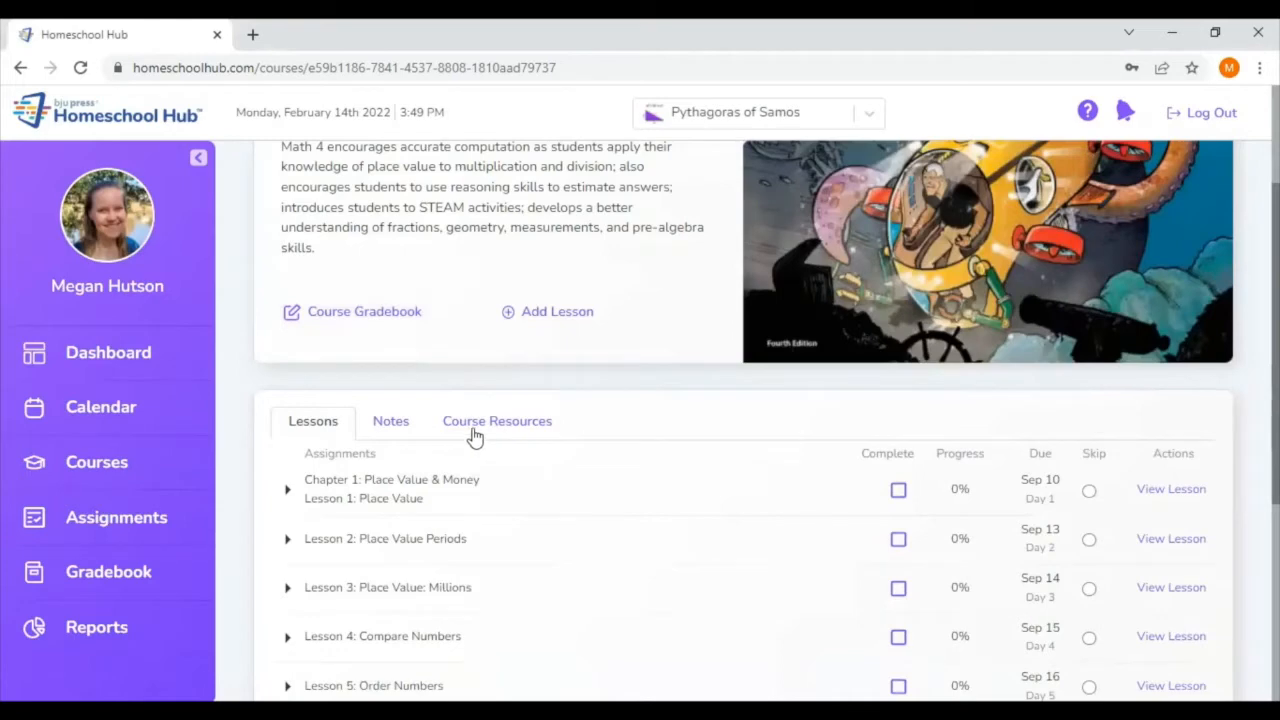
Show the Math 4 Course Resources with the Online Resources download list expanded.
{"action": "left_click", "coordinate": [497, 420]}
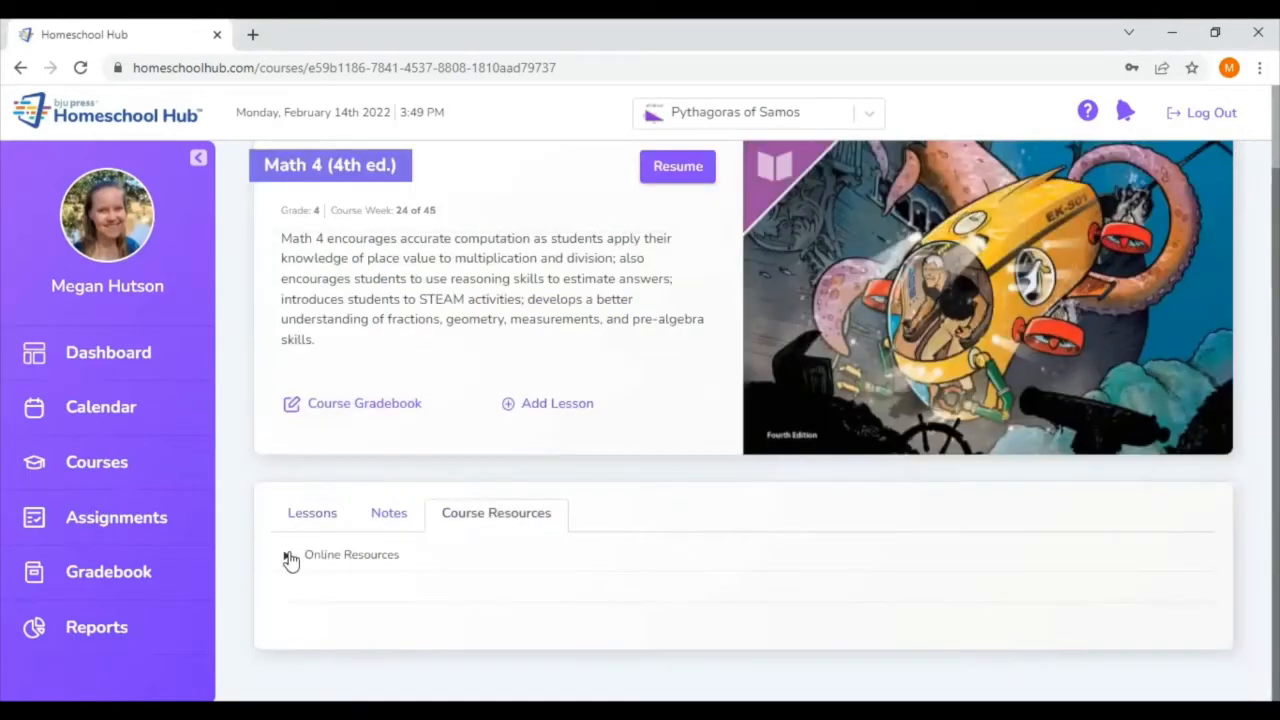
{"action": "left_click", "coordinate": [289, 554]}
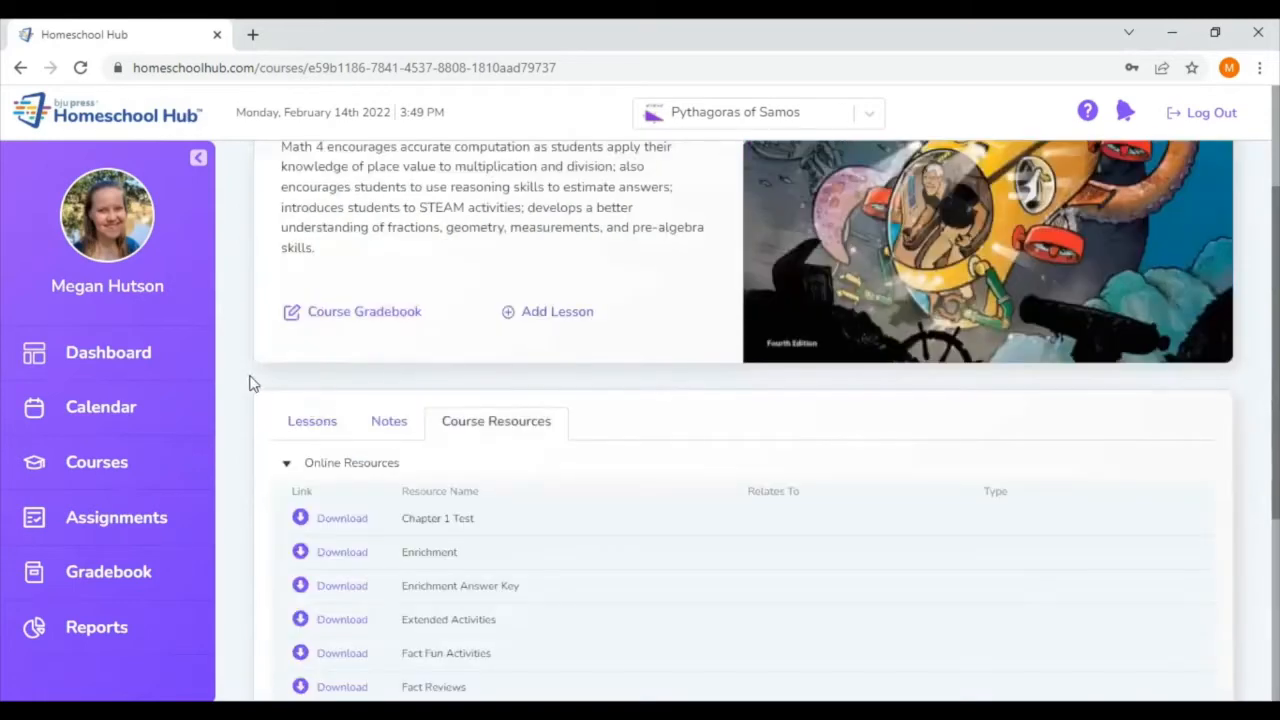
{"action": "scroll", "scroll_direction": "down", "scroll_amount": 3}
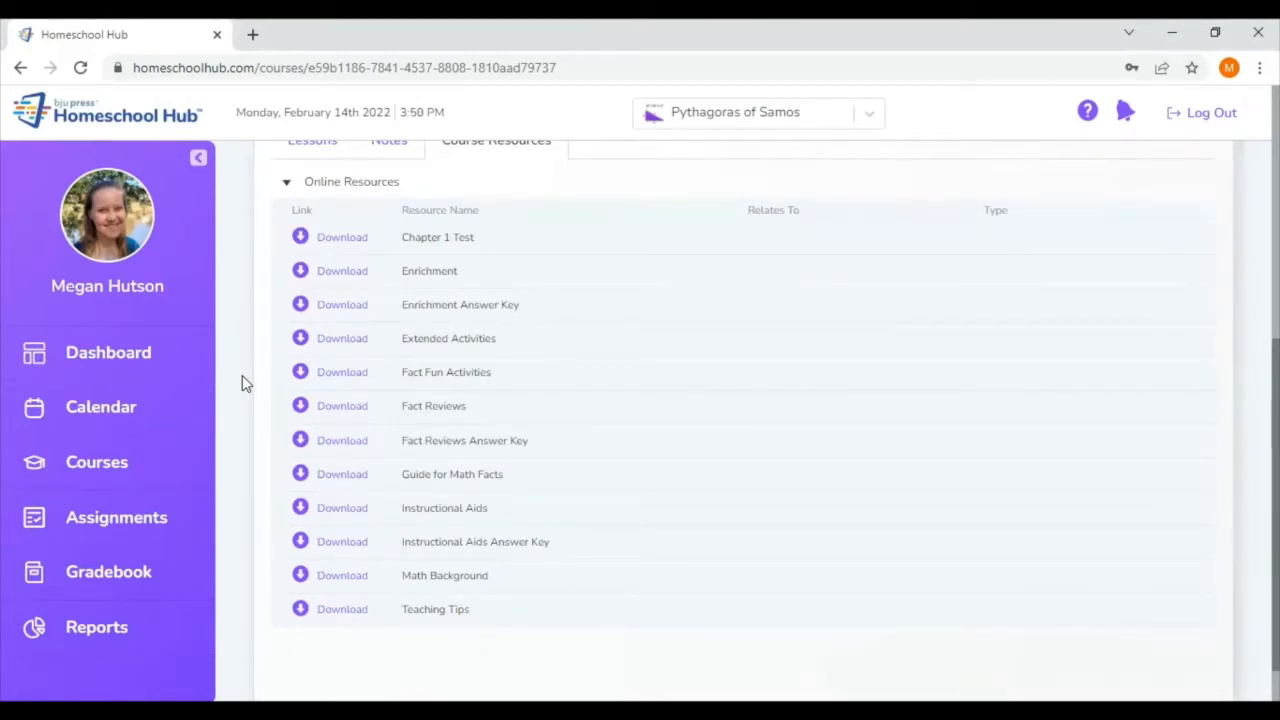
{"action": "mouse_move", "coordinate": [342, 271]}
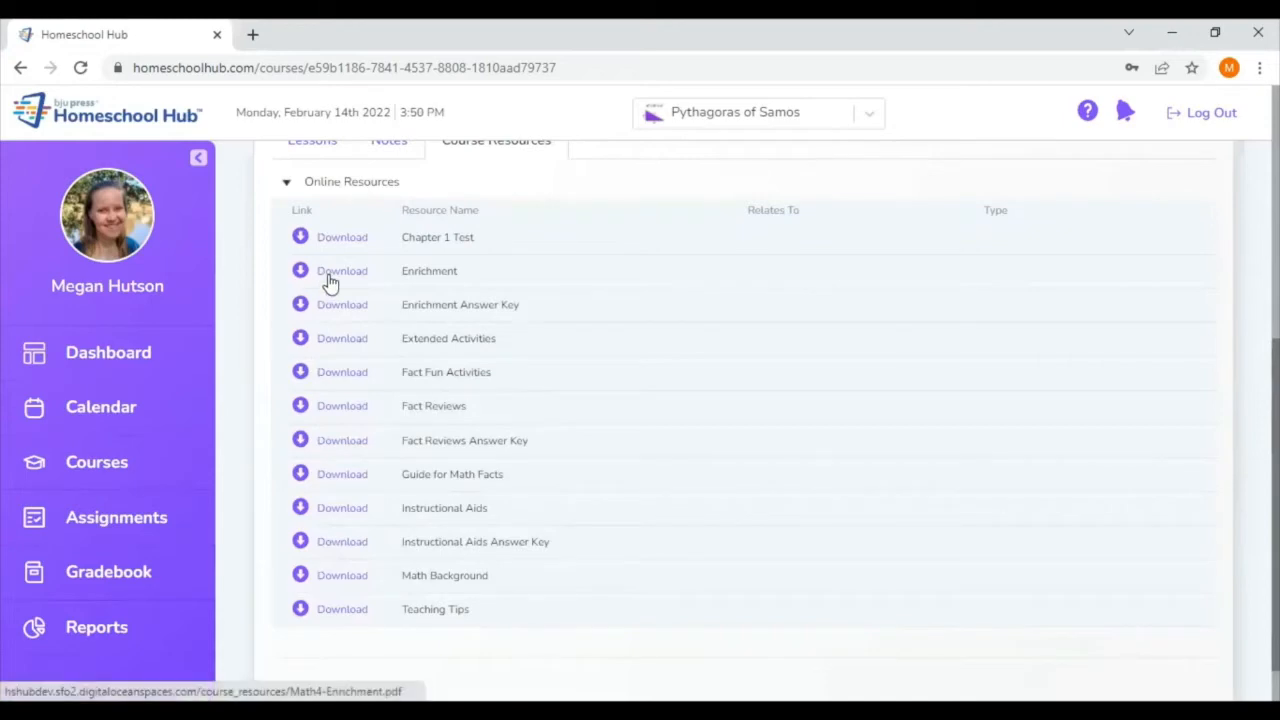
Open the Math 4 Enrichment PDF, scroll through its pages, then close it.
{"action": "left_click", "coordinate": [342, 270]}
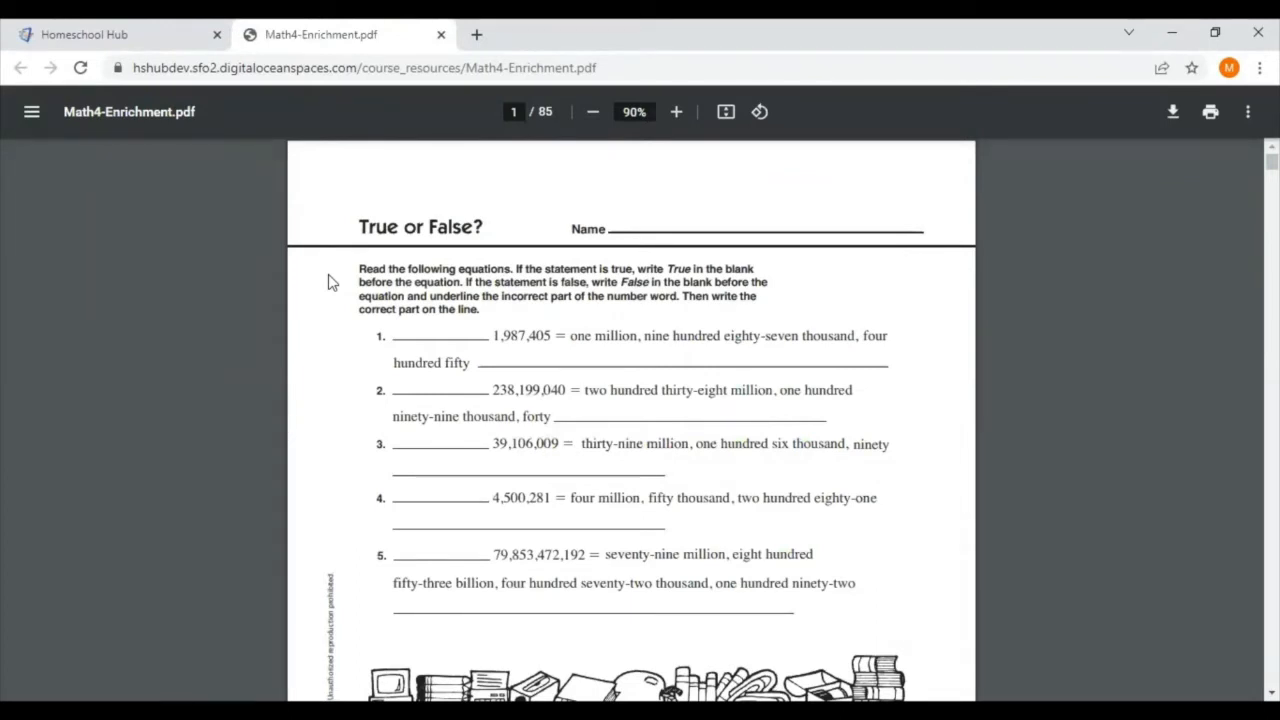
{"action": "scroll", "scroll_direction": "down", "scroll_amount": 3}
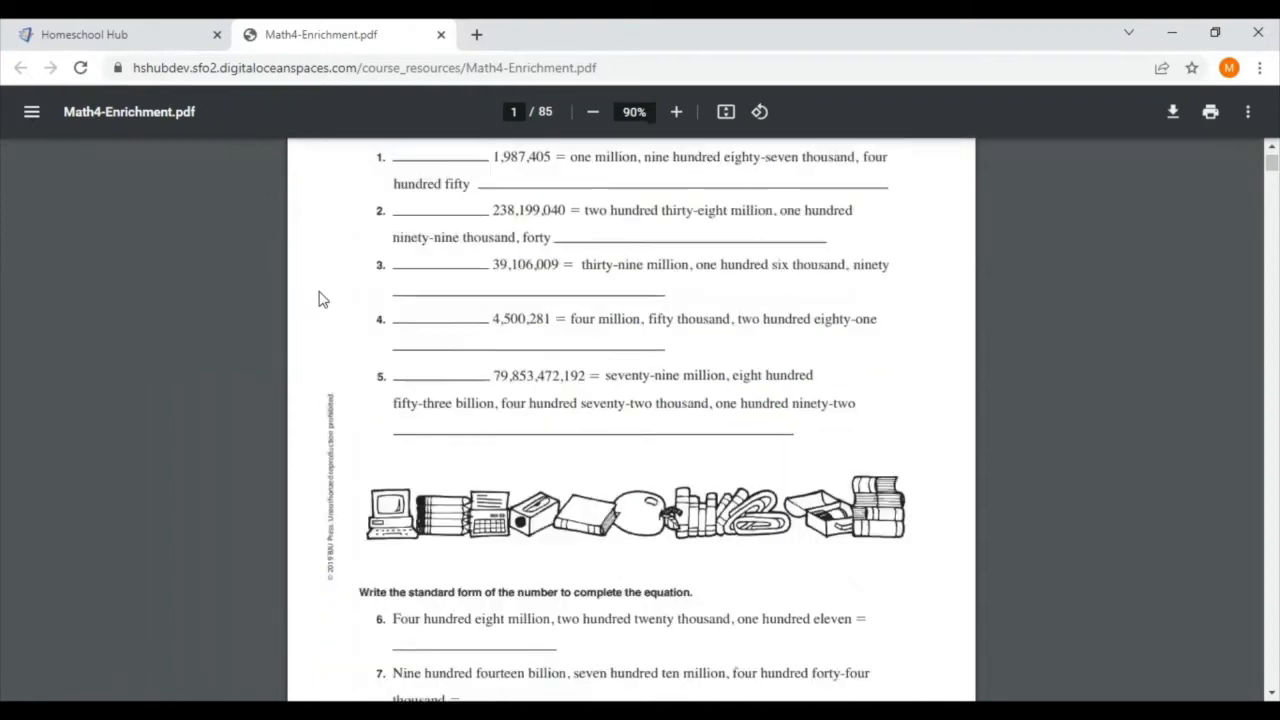
{"action": "scroll", "scroll_direction": "down", "scroll_amount": 3}
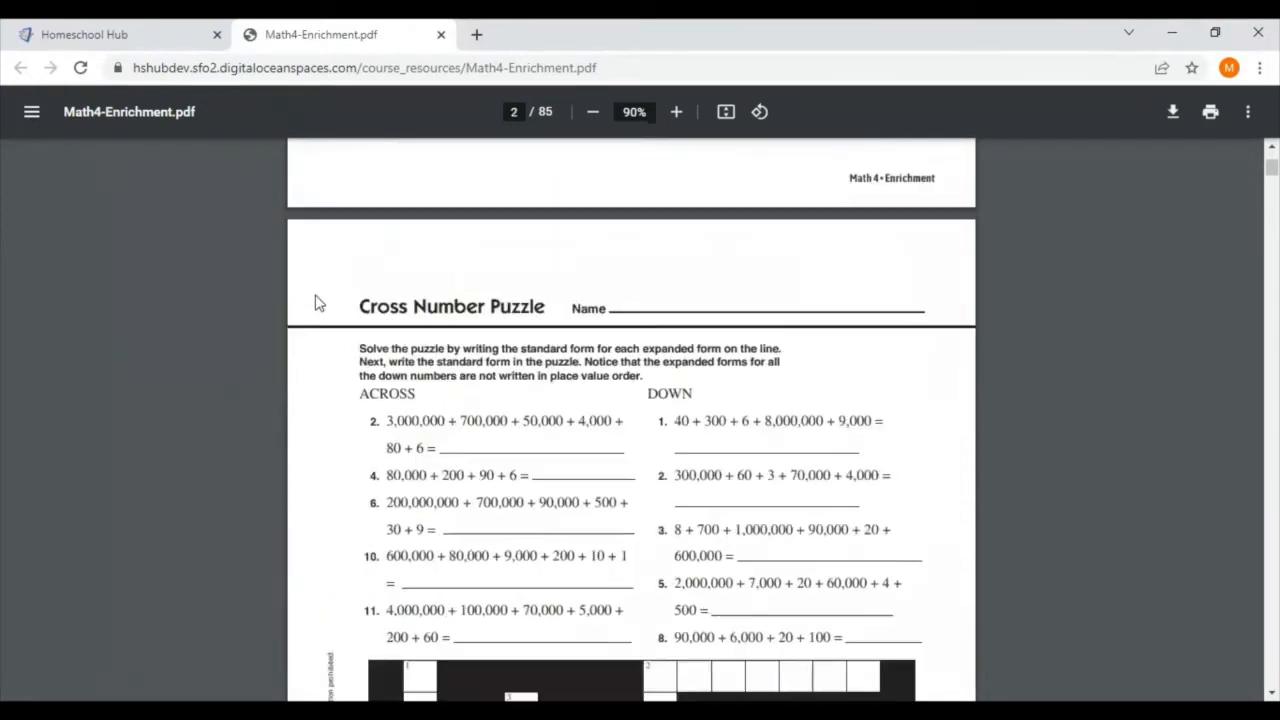
{"action": "scroll", "scroll_direction": "down", "scroll_amount": 3}
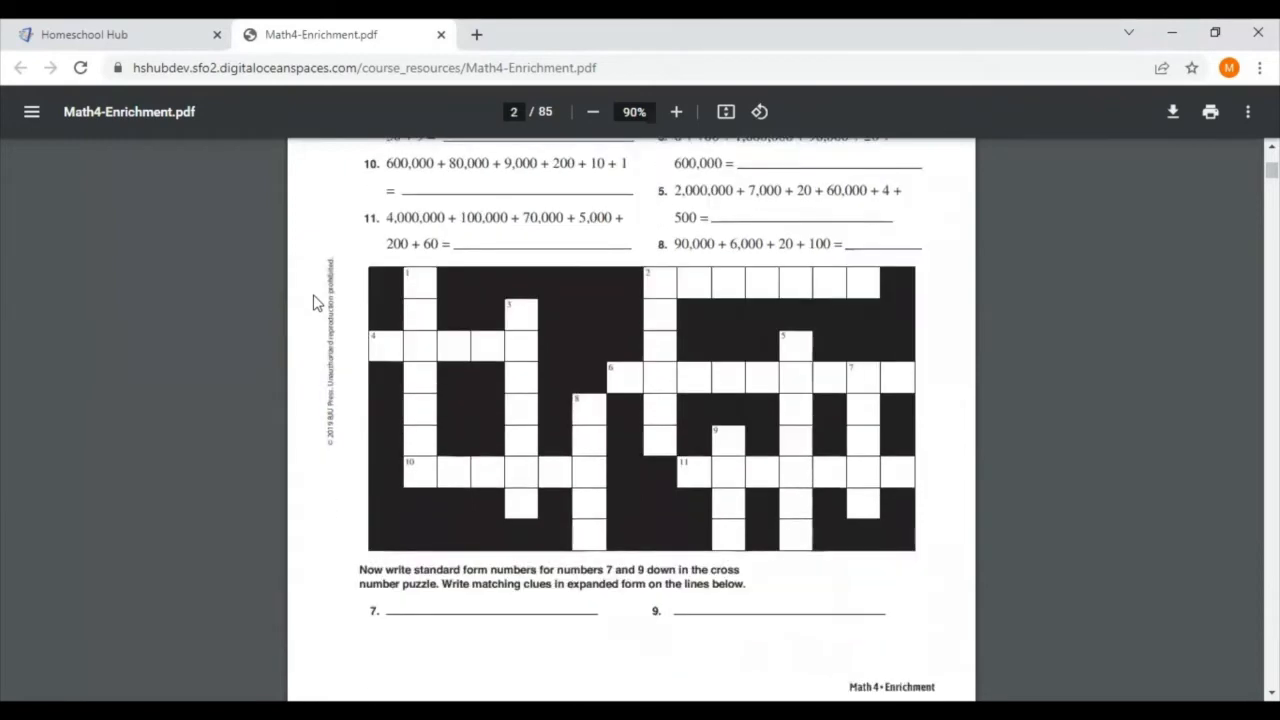
{"action": "scroll", "scroll_direction": "down", "scroll_amount": 3}
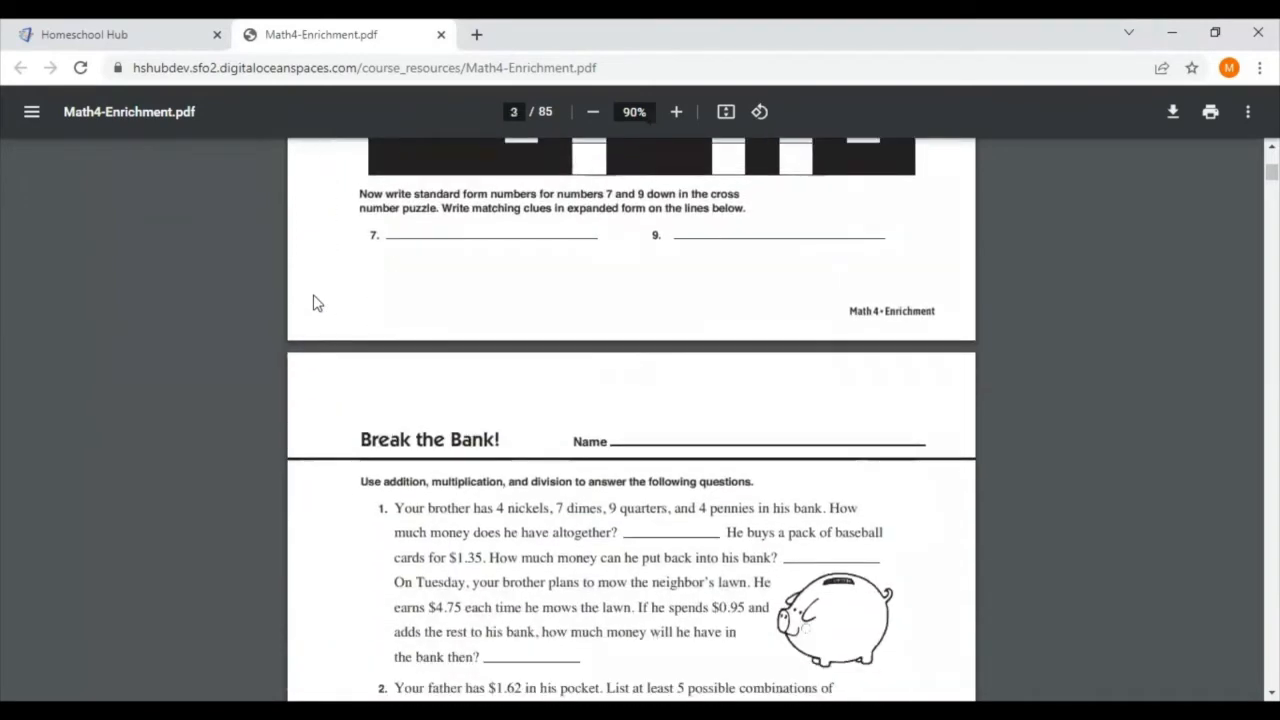
{"action": "scroll", "scroll_direction": "down", "scroll_amount": 3}
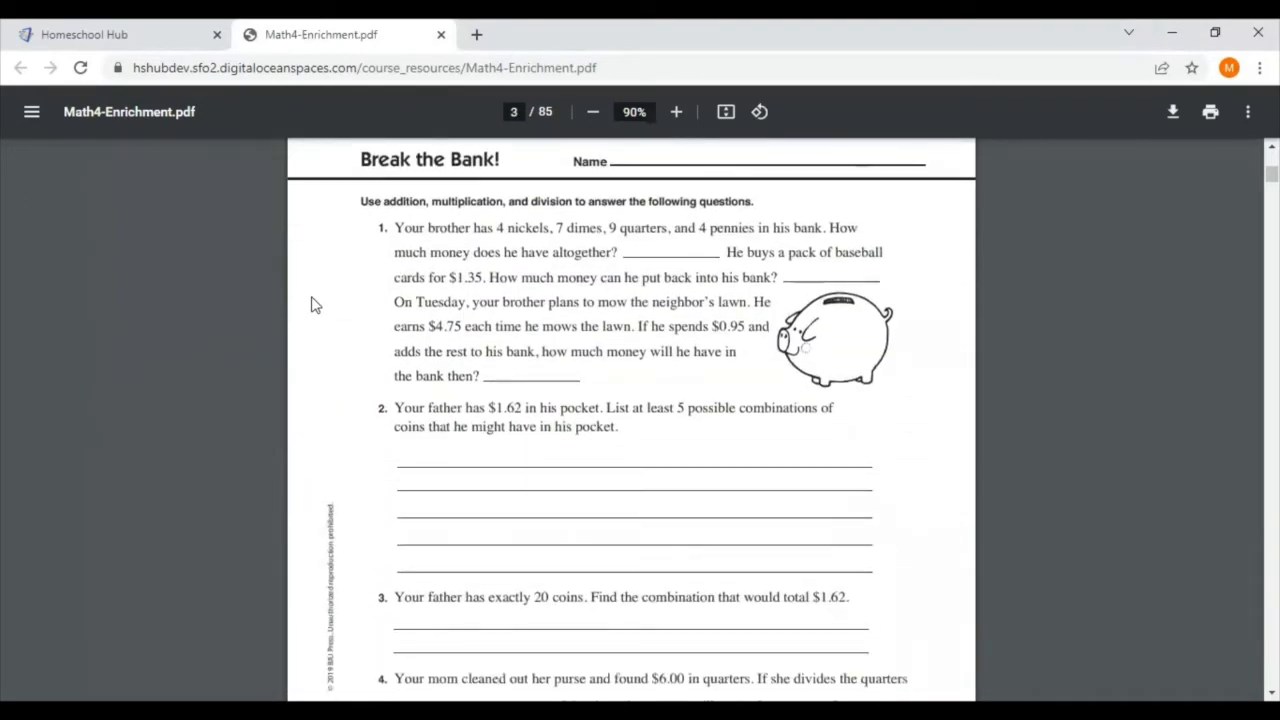
{"action": "scroll", "scroll_direction": "down", "scroll_amount": 3}
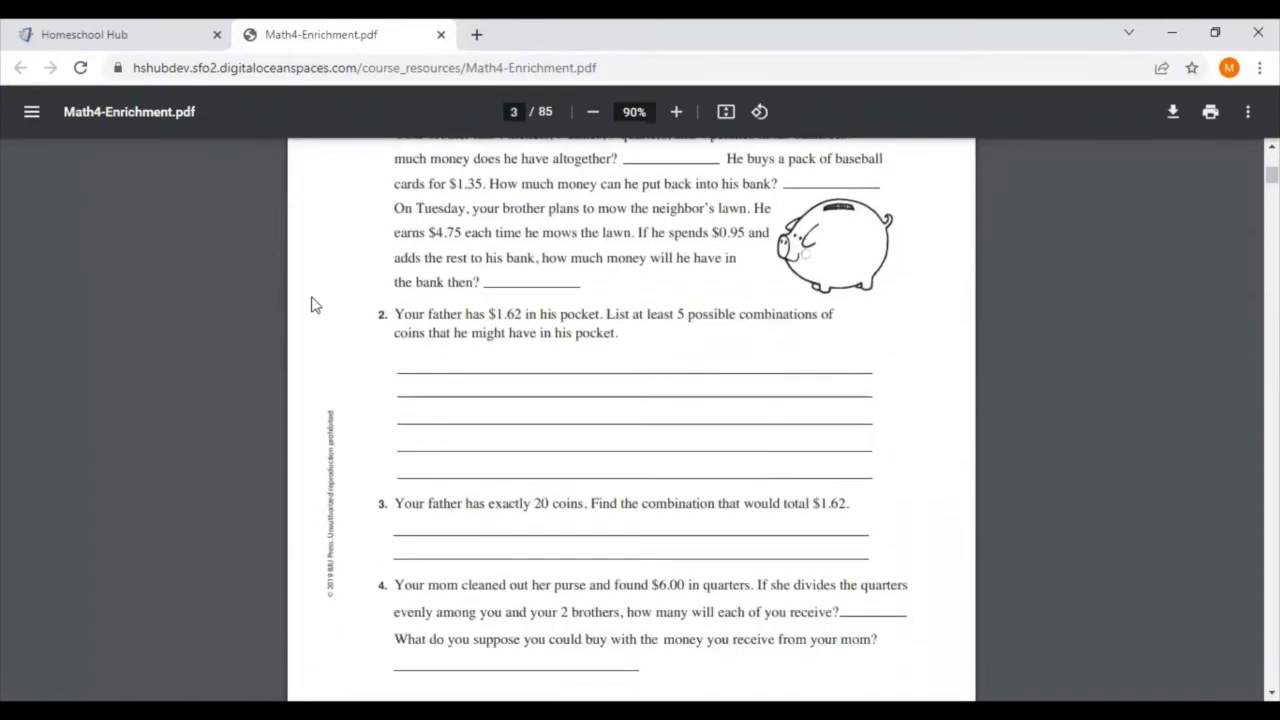
{"action": "scroll", "scroll_direction": "down", "scroll_amount": 3}
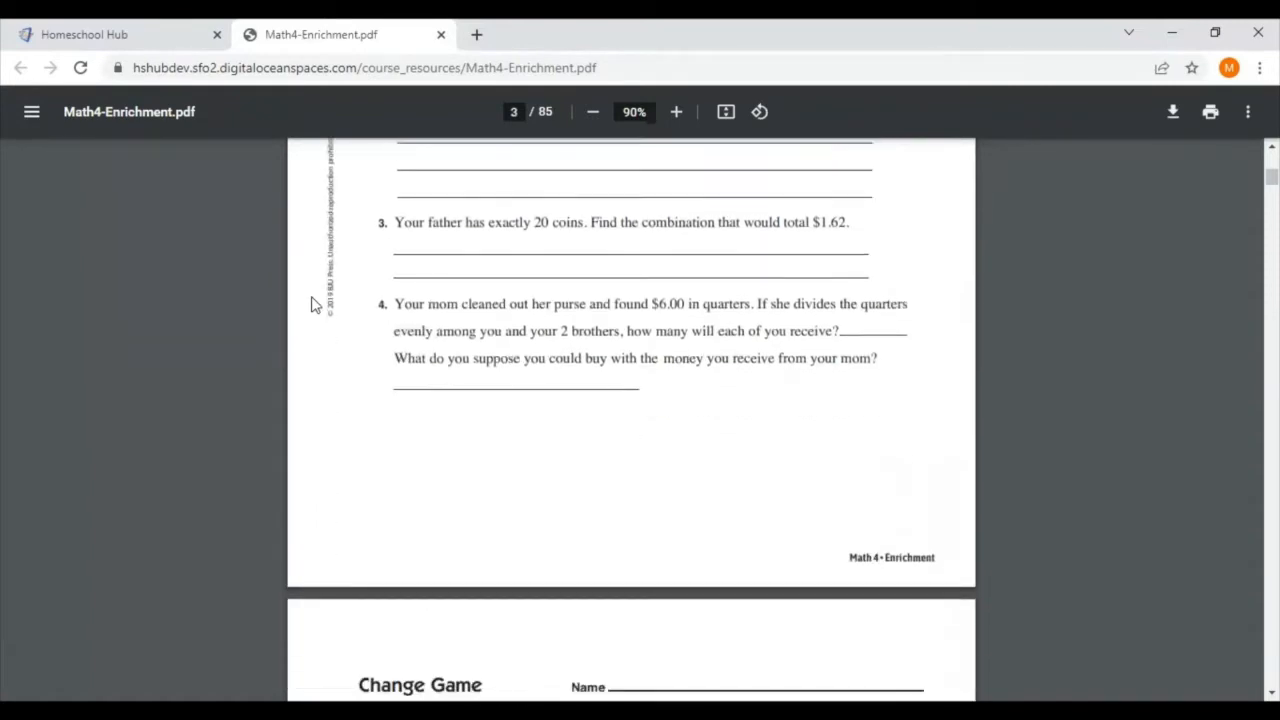
{"action": "scroll", "scroll_direction": "down", "scroll_amount": 3}
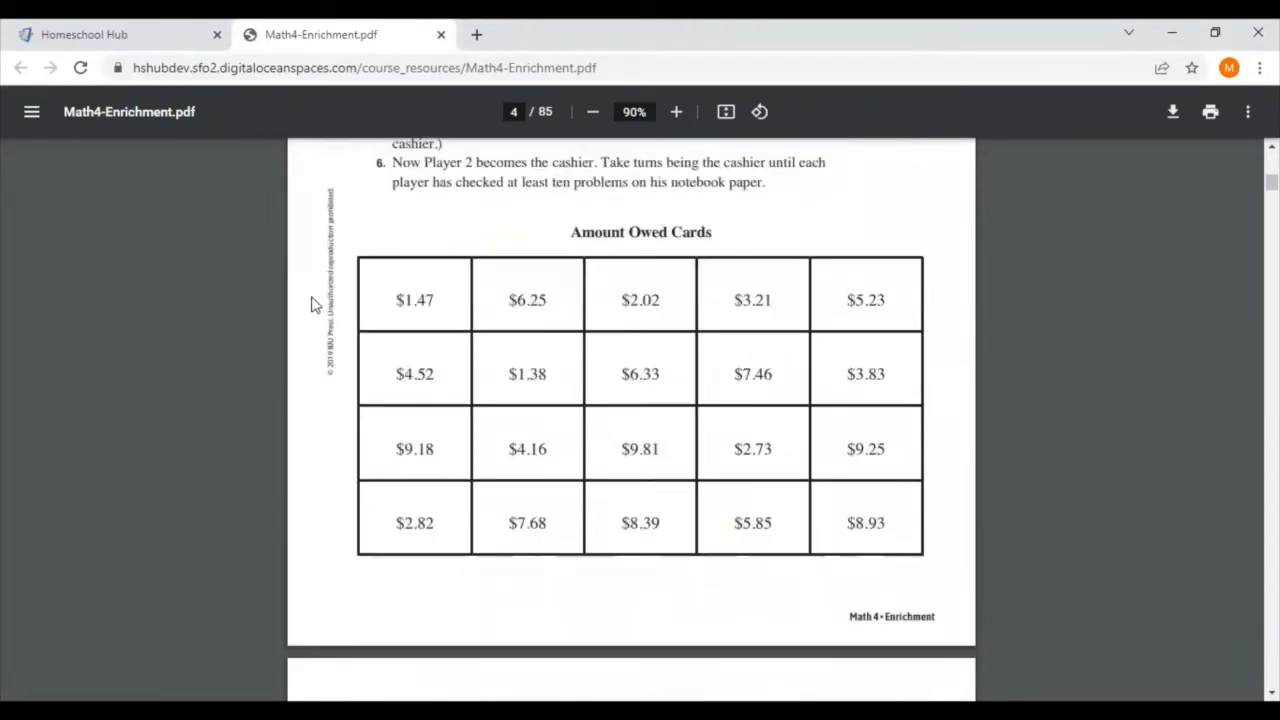
{"action": "scroll", "scroll_direction": "down", "scroll_amount": 3}
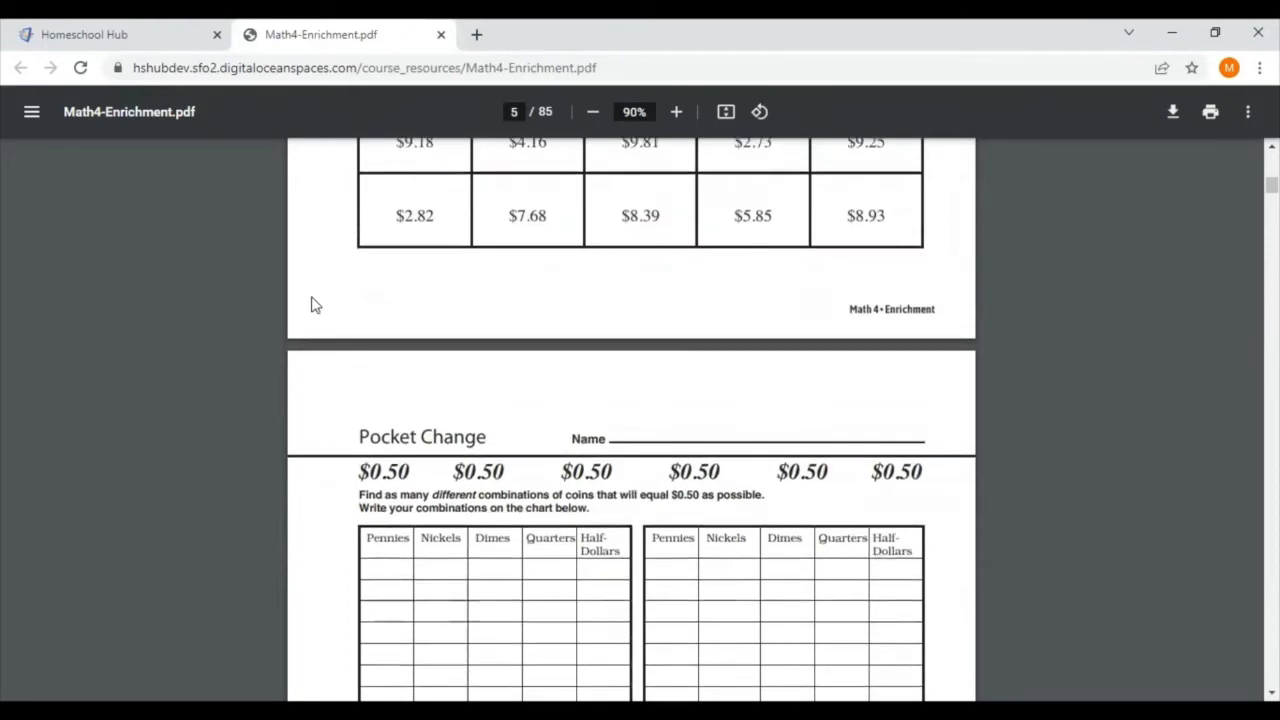
{"action": "scroll", "scroll_direction": "down", "scroll_amount": 3}
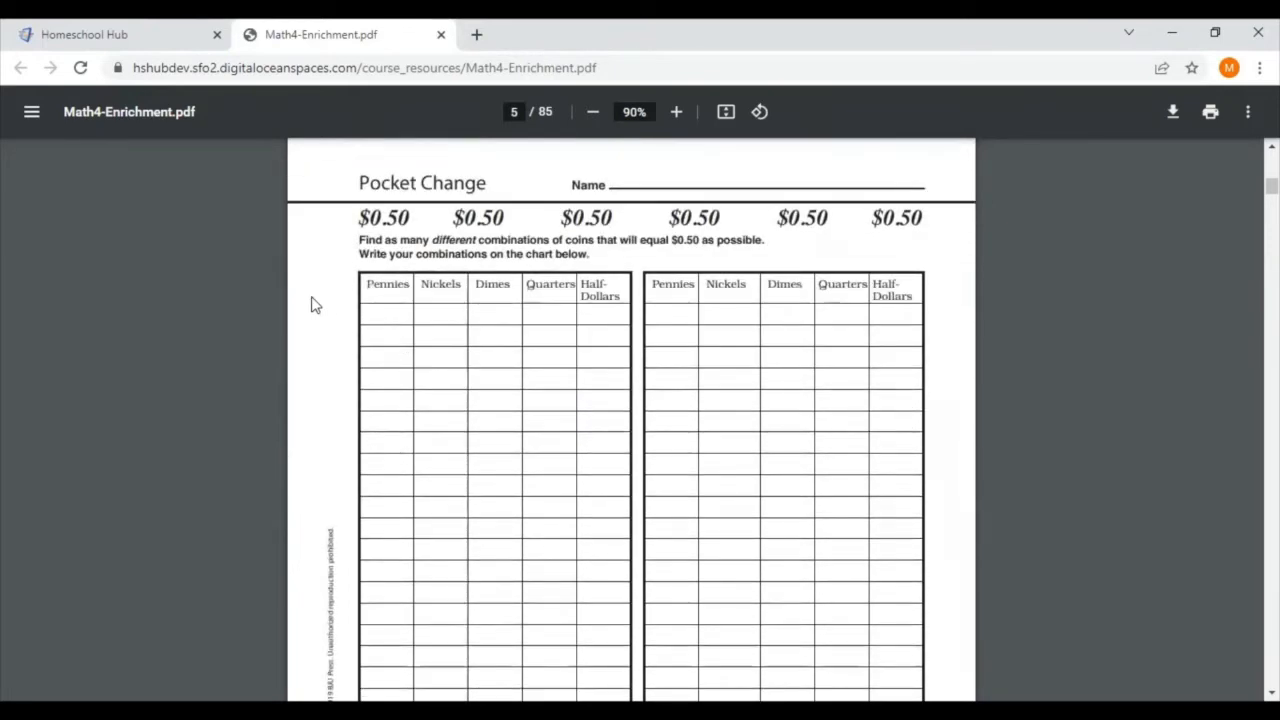
{"action": "scroll", "scroll_direction": "down", "scroll_amount": 3}
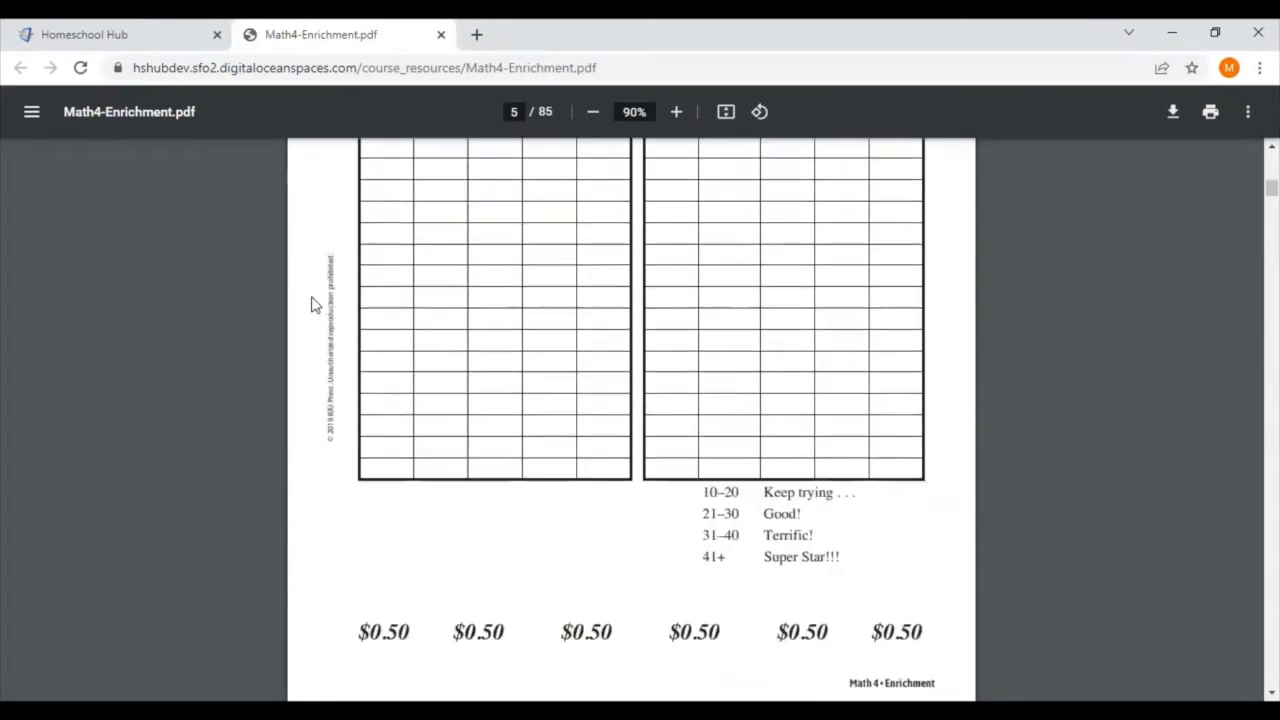
{"action": "scroll", "scroll_direction": "down", "scroll_amount": 3}
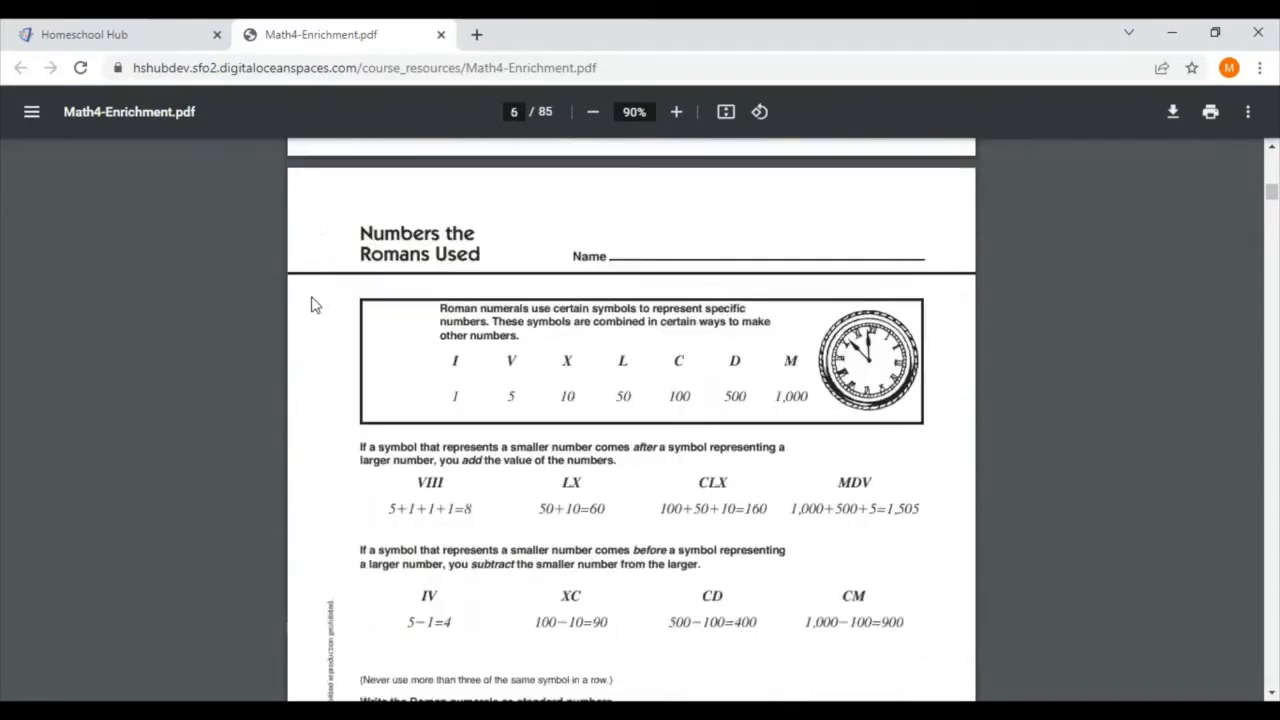
{"action": "scroll", "scroll_direction": "down", "scroll_amount": 3}
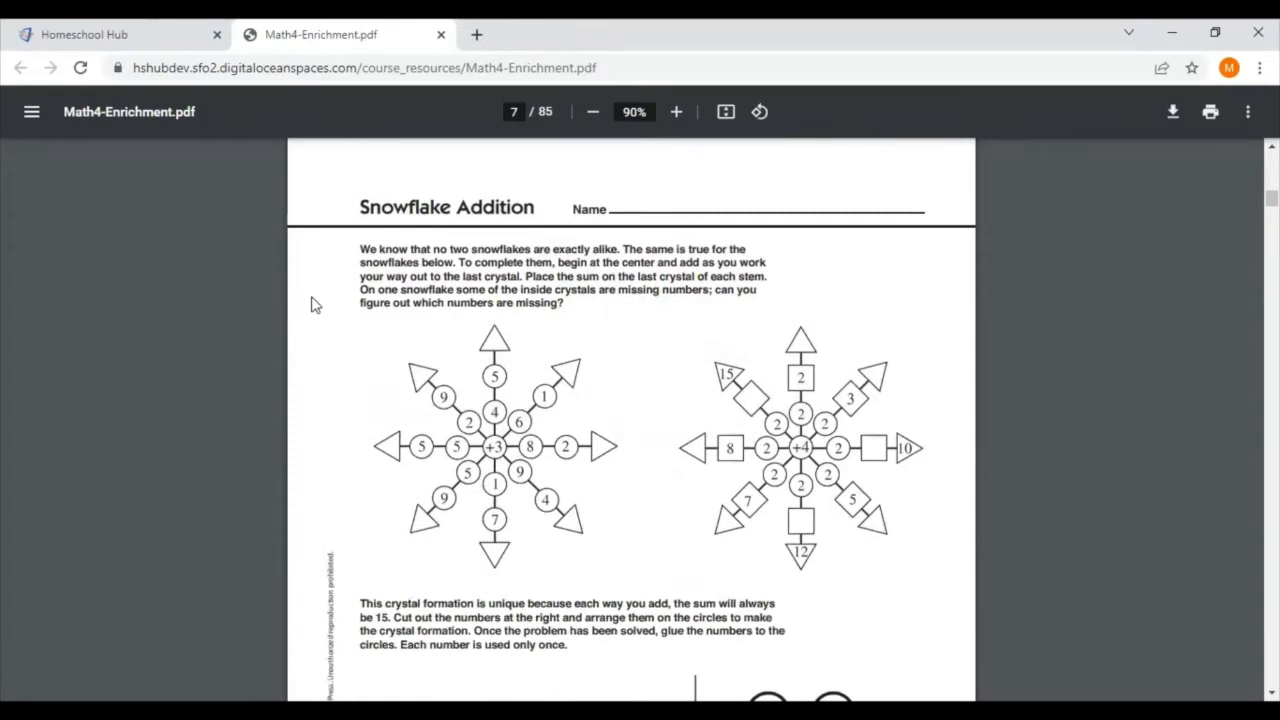
{"action": "mouse_move", "coordinate": [314, 280]}
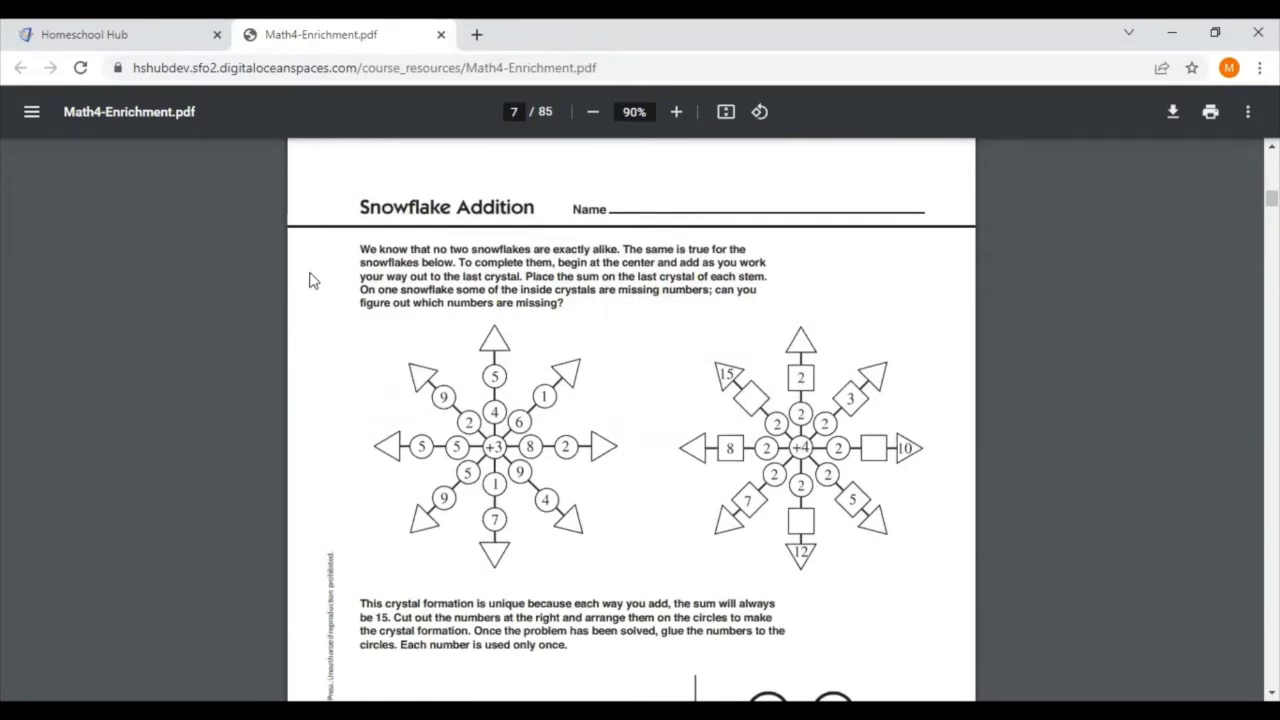
{"action": "left_click", "coordinate": [441, 34]}
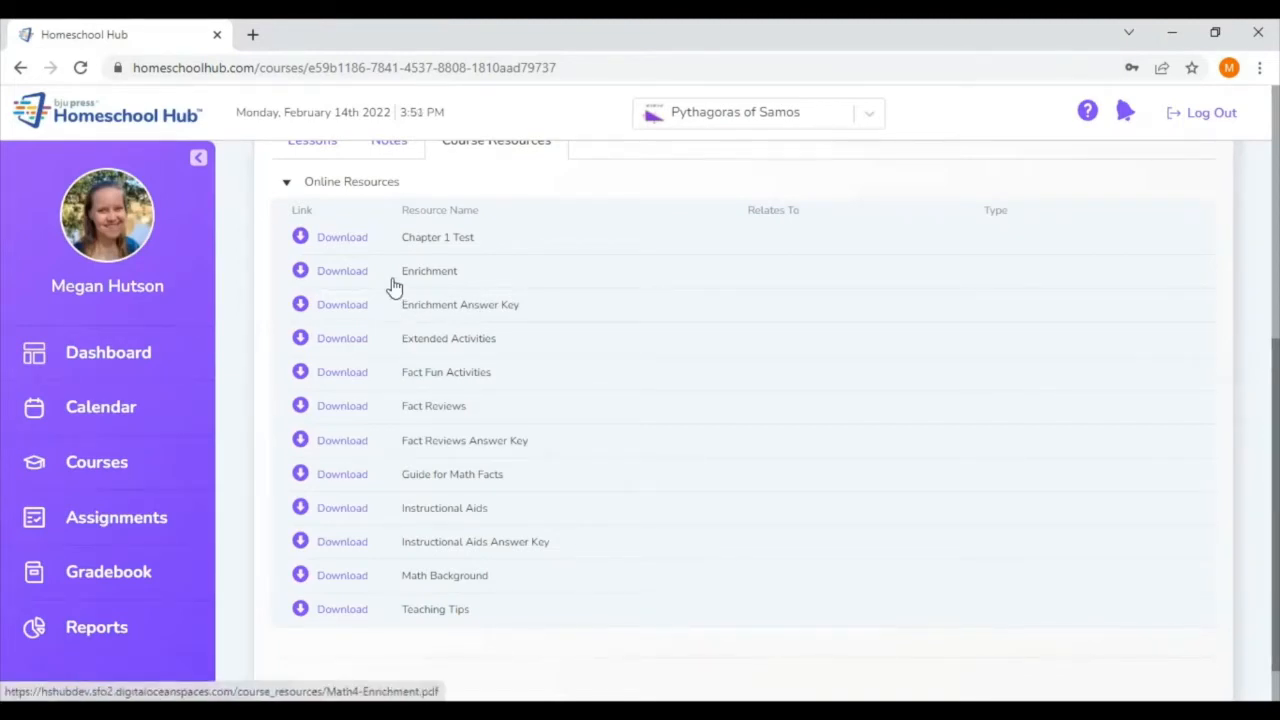
{"action": "mouse_move", "coordinate": [342, 338]}
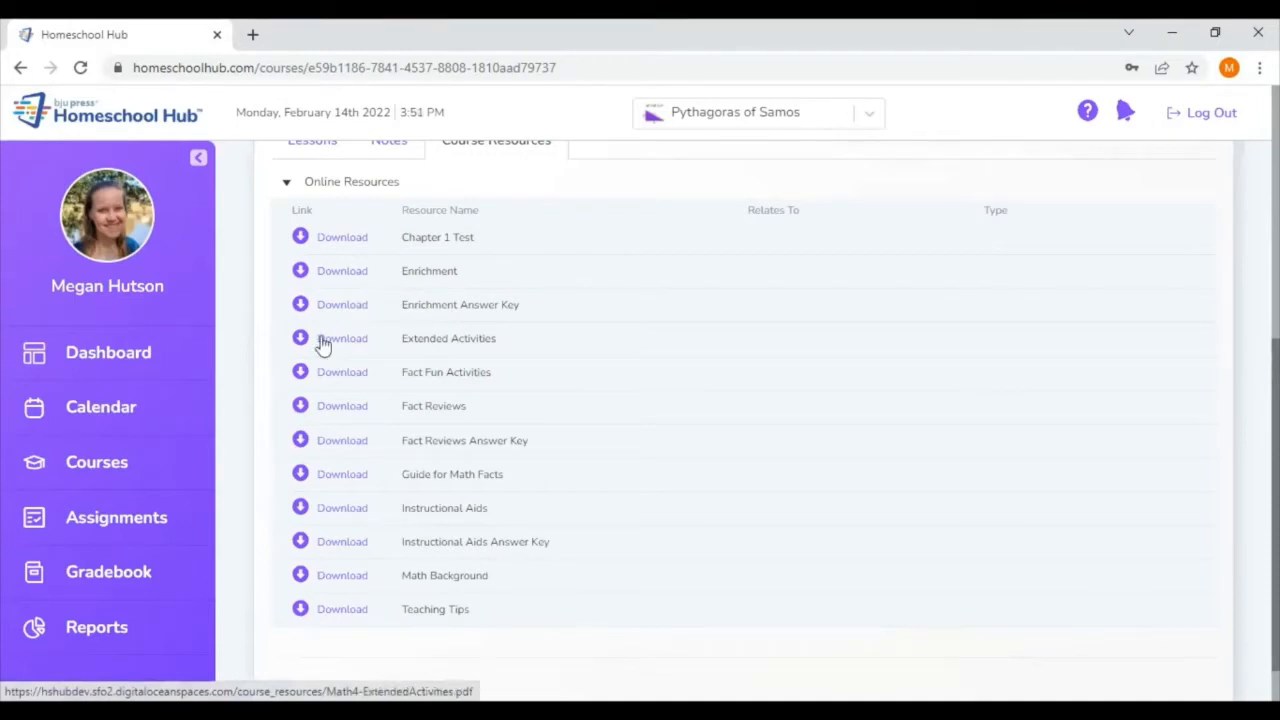
Open the Math 4 Extended Activities PDF from Online Resources.
{"action": "left_click", "coordinate": [342, 338]}
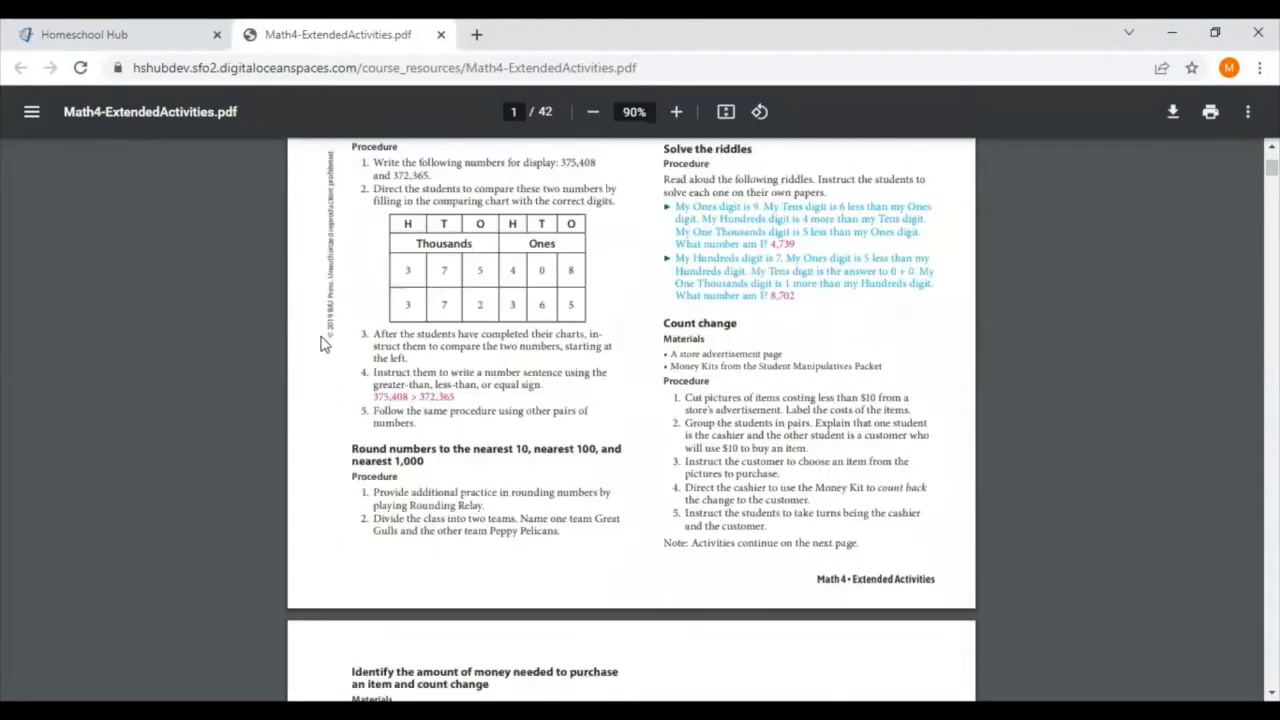
Preview Math4-ExtendedActivities.pdf pages 2–6 through Chapter 4, then close it.
{"action": "scroll", "scroll_direction": "down", "scroll_amount": 3}
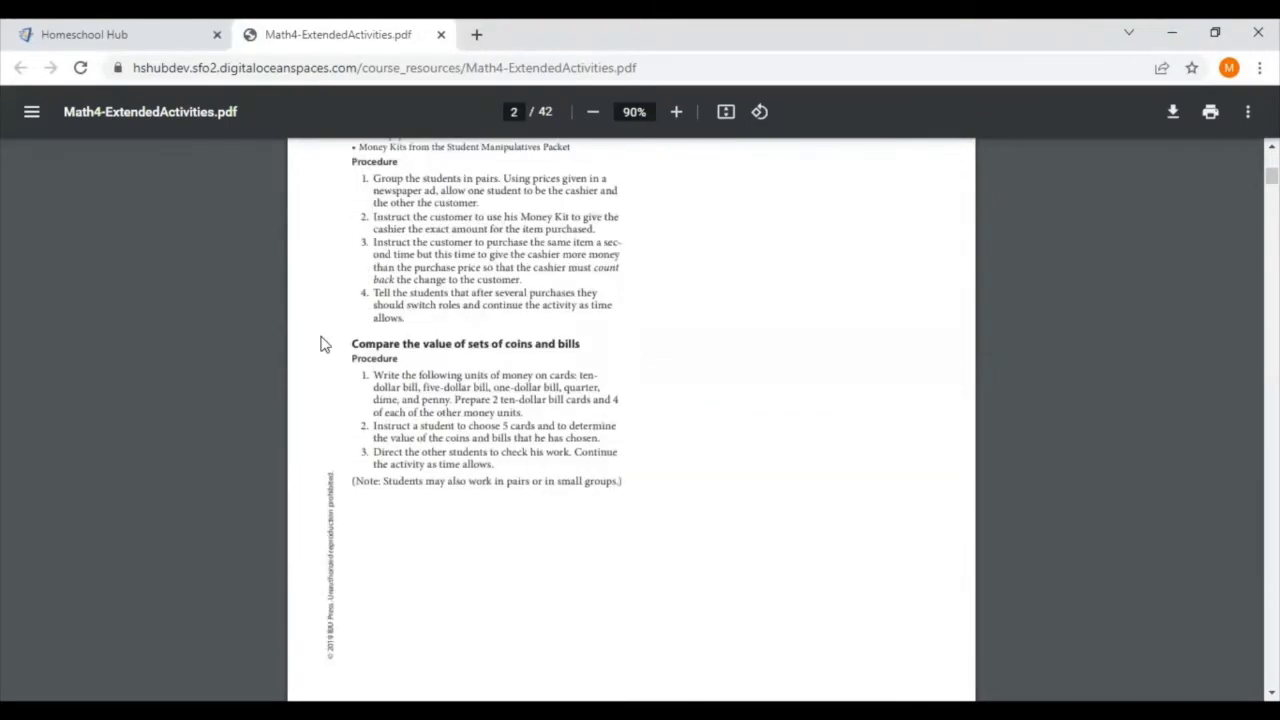
{"action": "scroll", "scroll_direction": "down", "scroll_amount": 3}
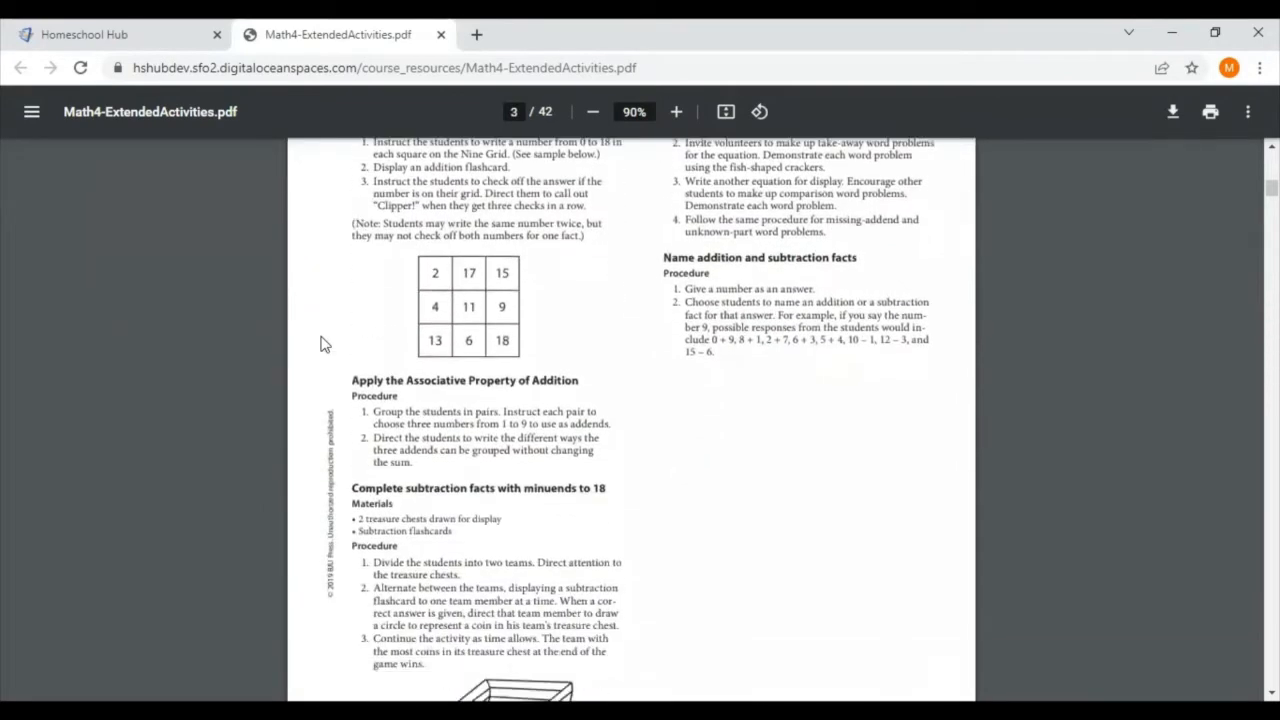
{"action": "scroll", "scroll_direction": "down", "scroll_amount": 3}
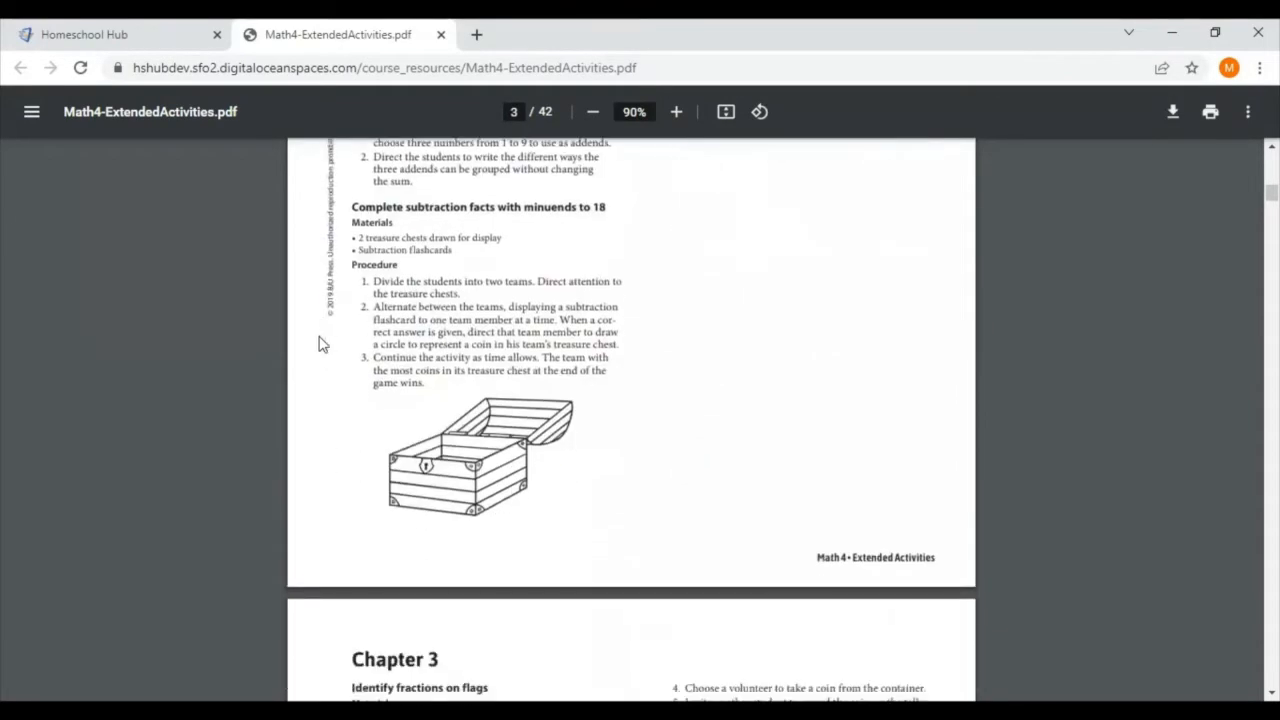
{"action": "scroll", "scroll_direction": "down", "scroll_amount": 3}
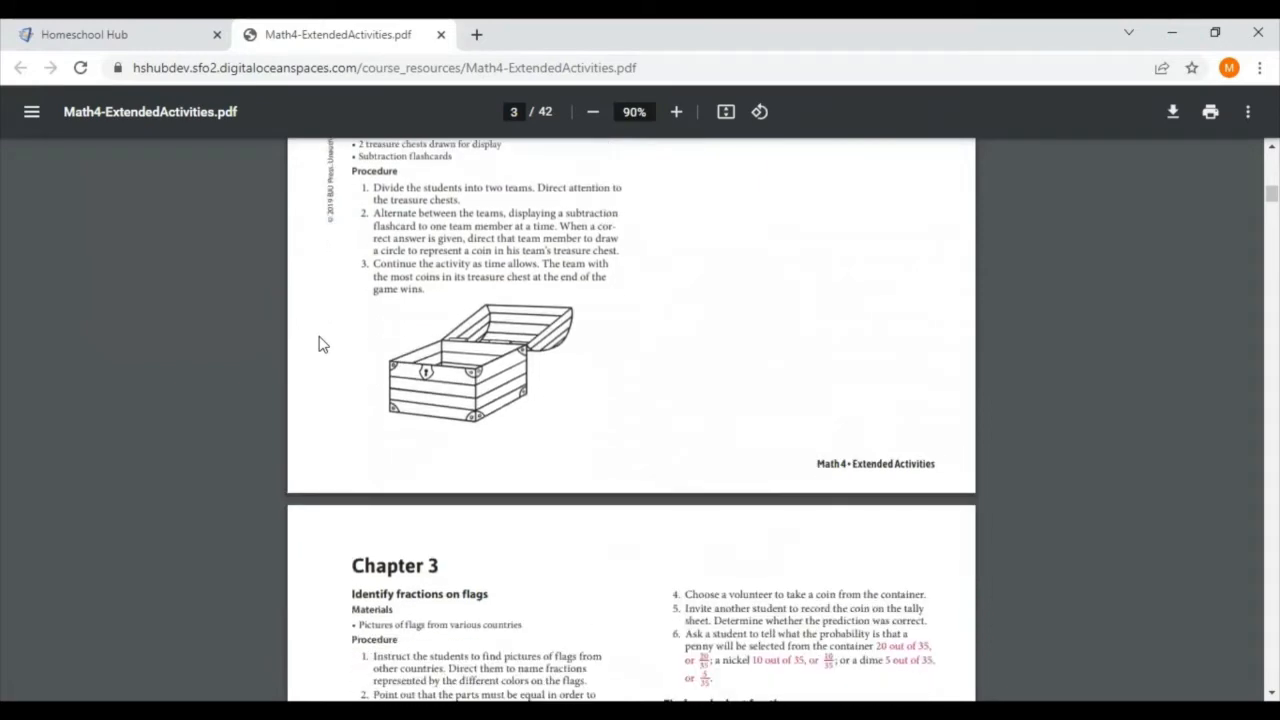
{"action": "scroll", "scroll_direction": "down", "scroll_amount": 3}
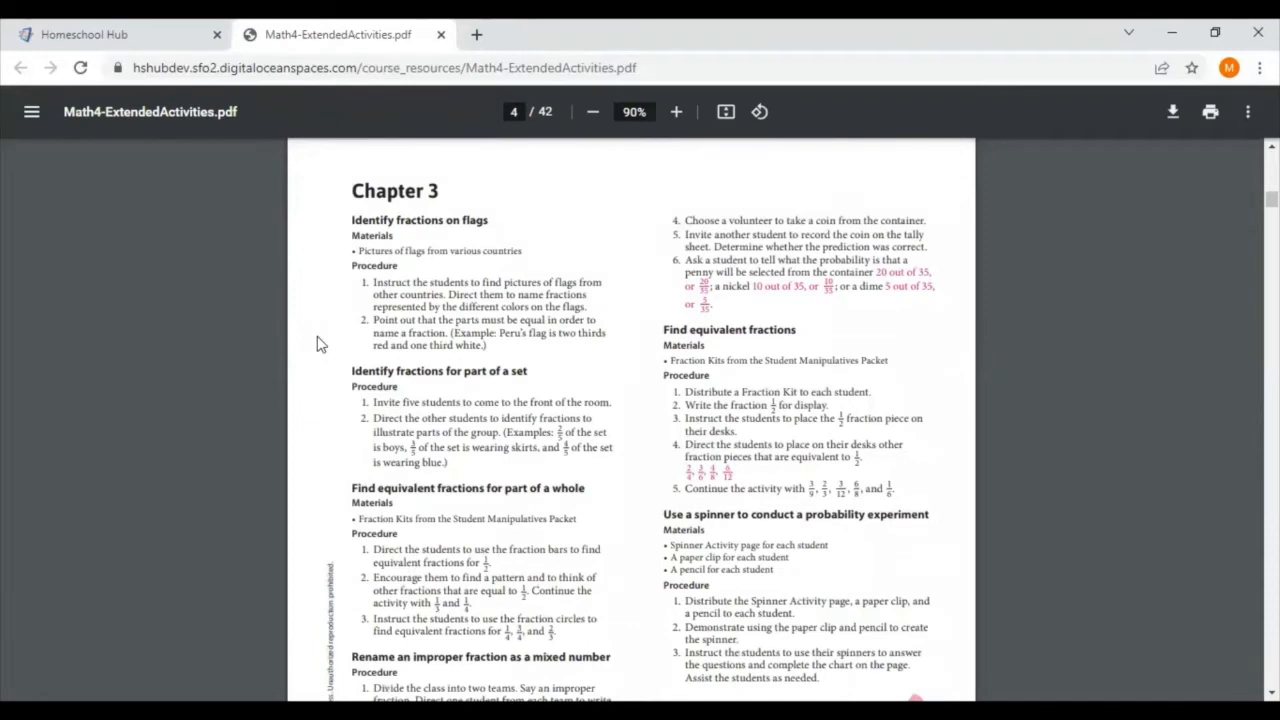
{"action": "scroll", "scroll_direction": "down", "scroll_amount": 3}
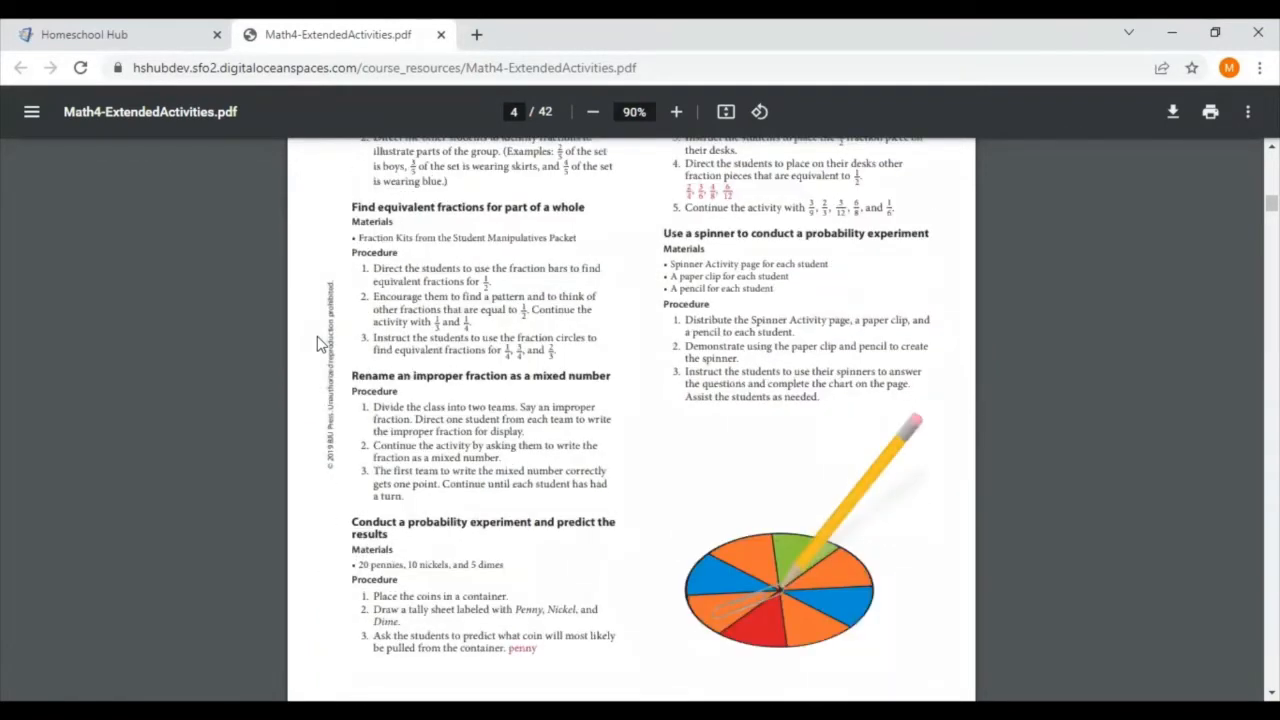
{"action": "scroll", "scroll_direction": "down", "scroll_amount": 3}
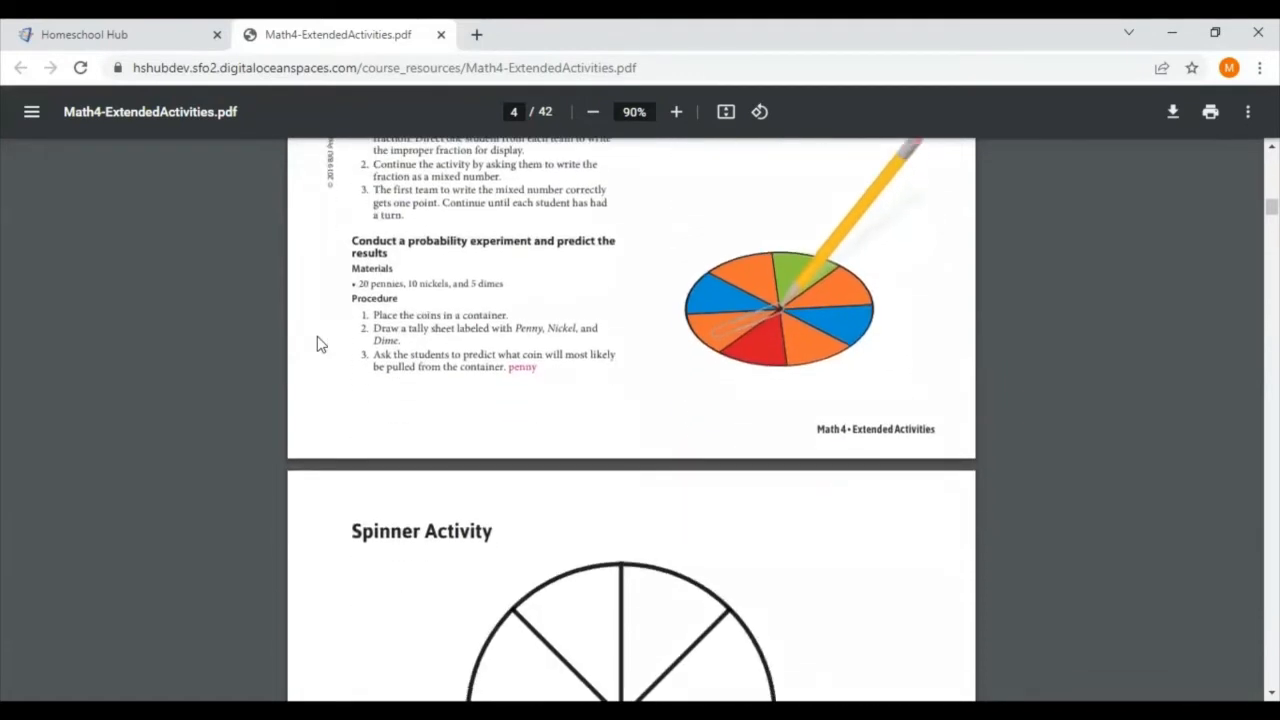
{"action": "scroll", "scroll_direction": "down", "scroll_amount": 3}
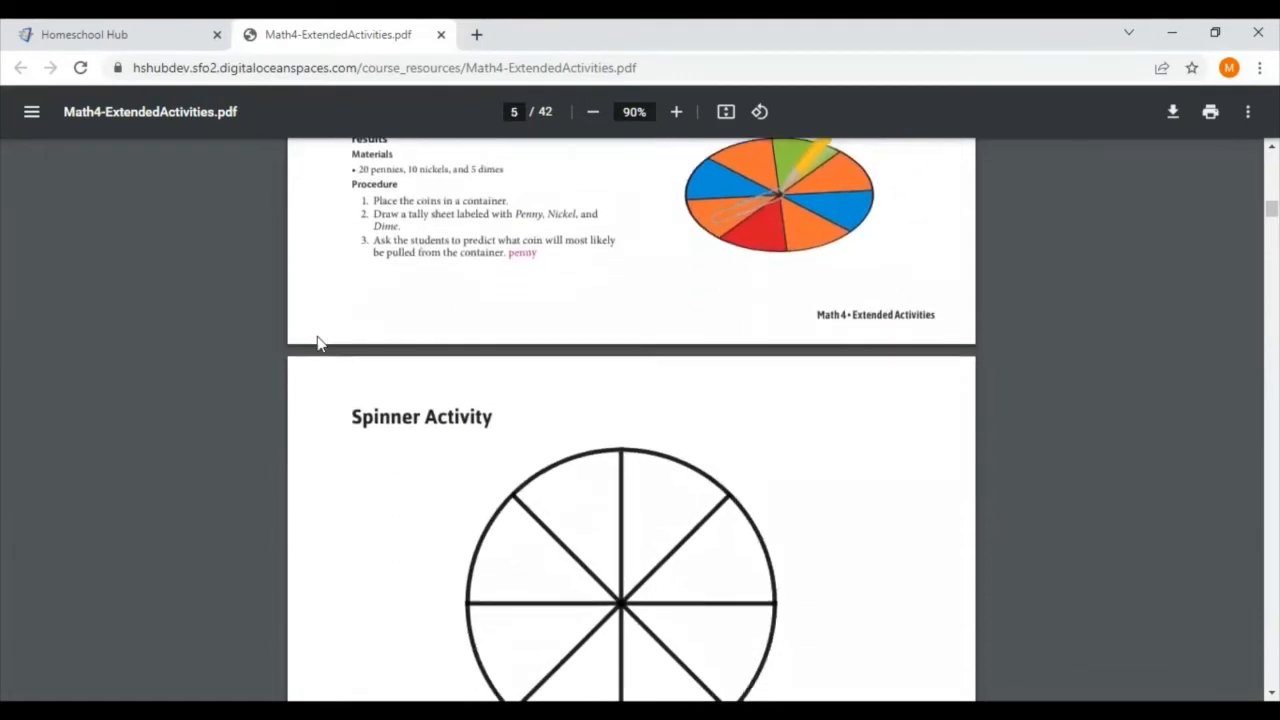
{"action": "scroll", "scroll_direction": "down", "scroll_amount": 3}
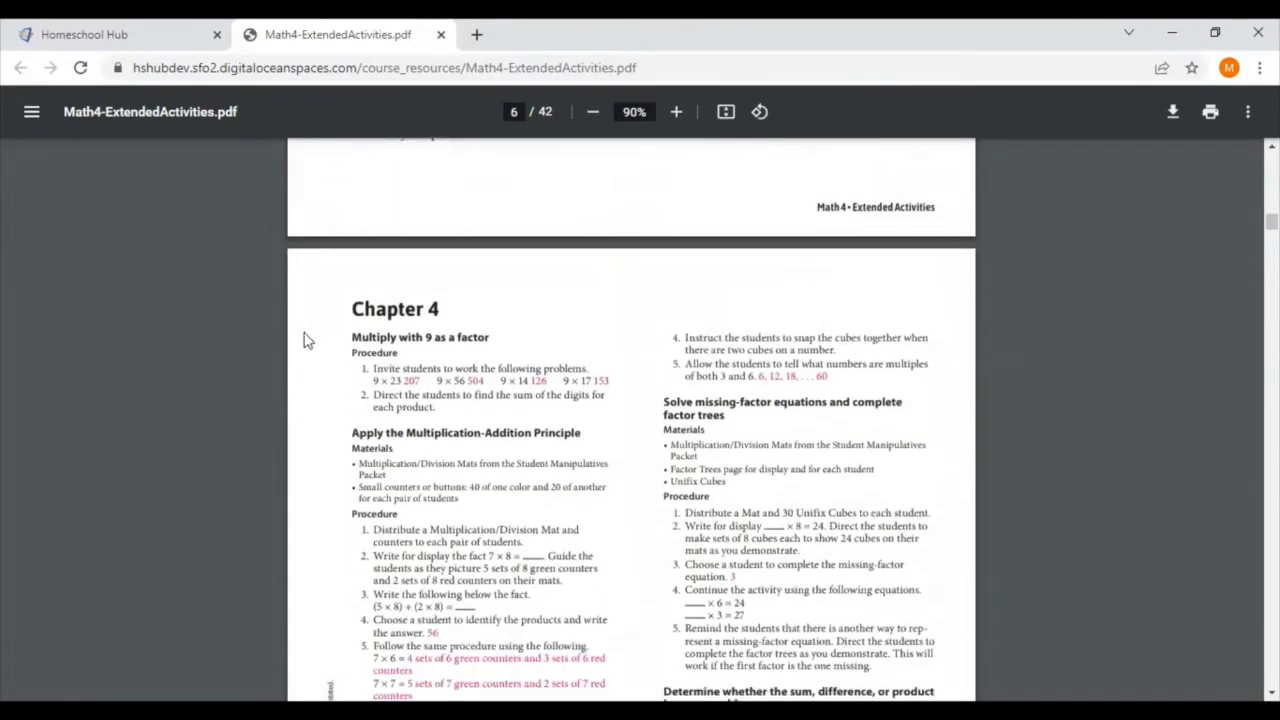
{"action": "left_click", "coordinate": [441, 34]}
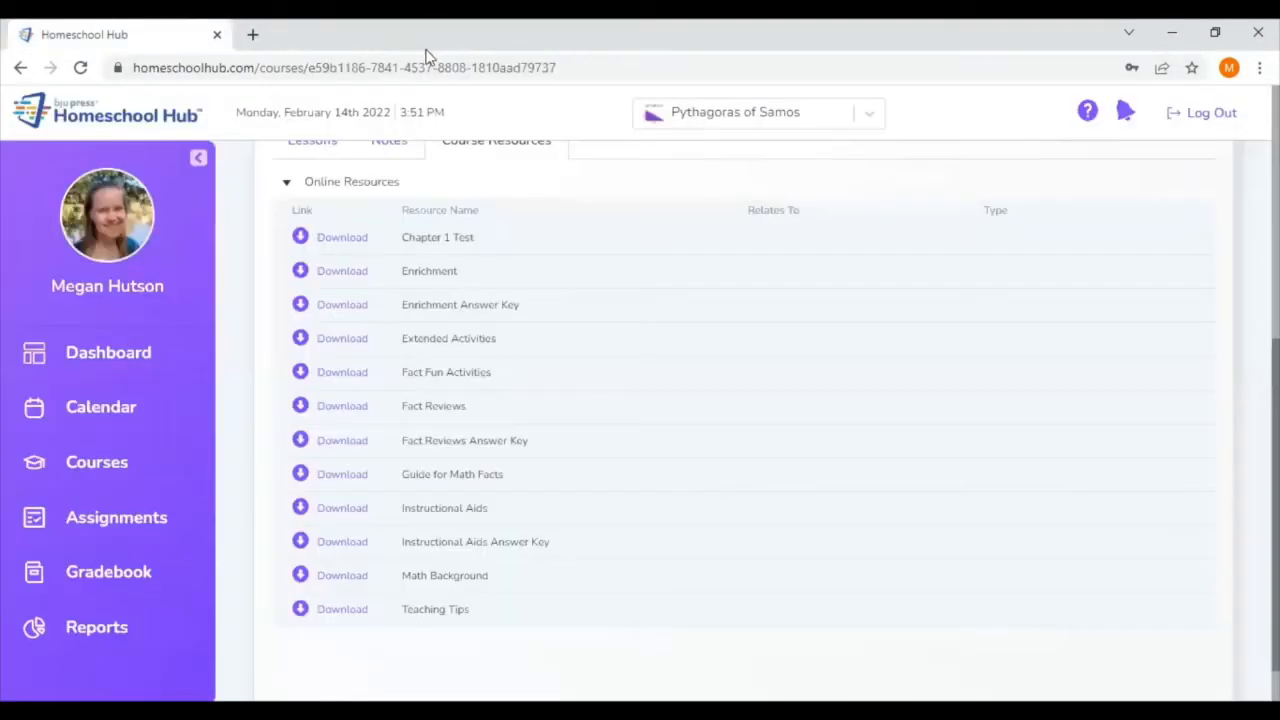
{"action": "mouse_move", "coordinate": [280, 380]}
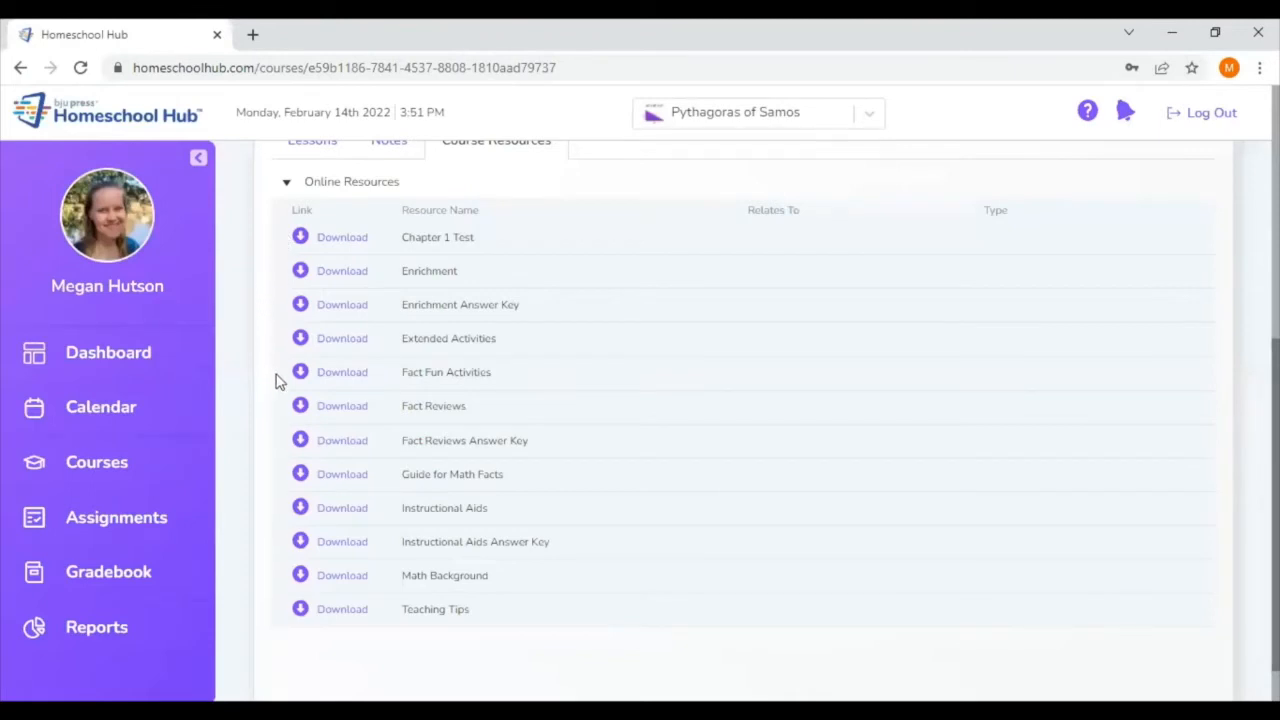
{"action": "mouse_move", "coordinate": [342, 378]}
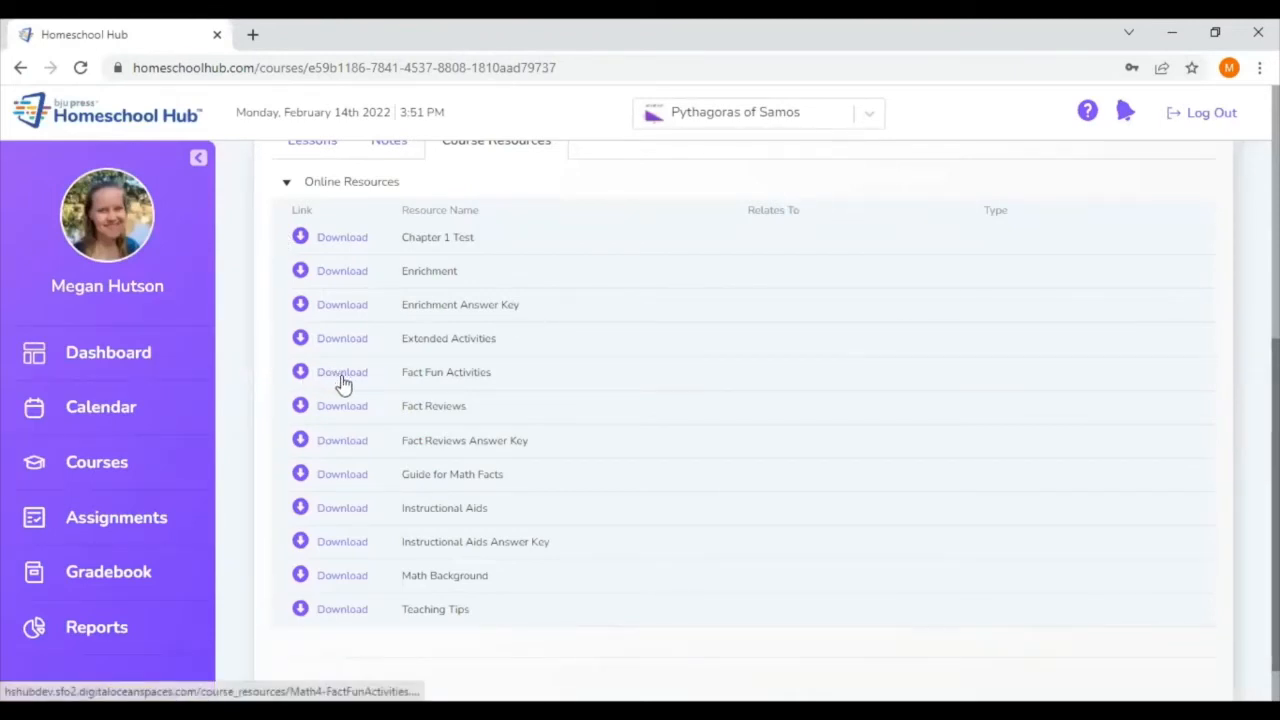
Open the Math 4 Fact Fun Activities PDF from Online Resources.
{"action": "left_click", "coordinate": [342, 372]}
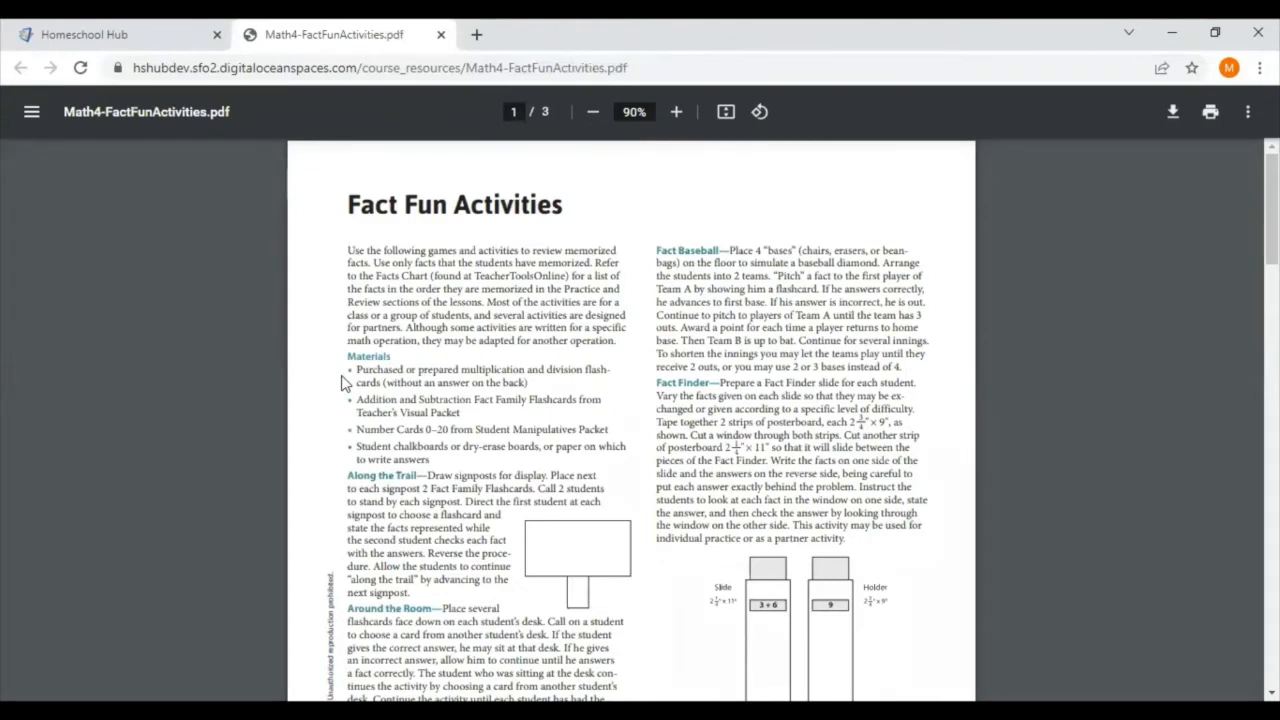
{"action": "mouse_move", "coordinate": [312, 382]}
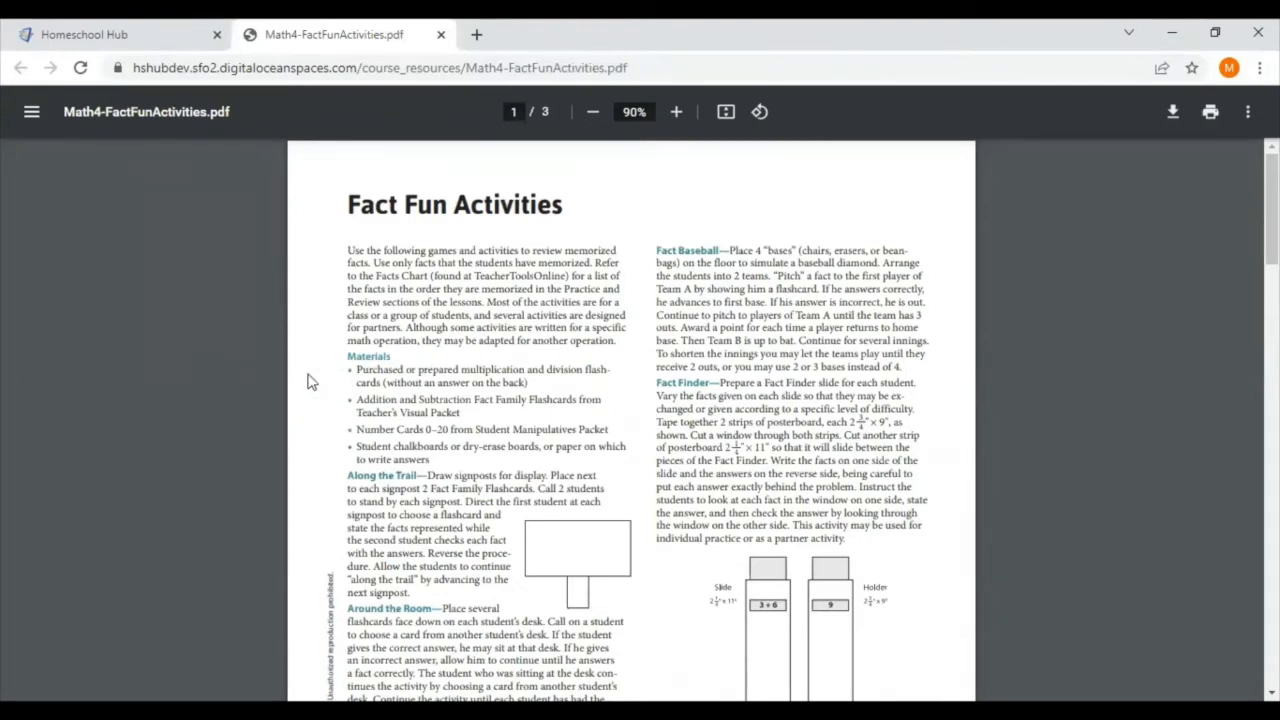
Scroll Math4-FactFunActivities.pdf to the Number Wheel activity on page 3.
{"action": "scroll", "scroll_direction": "down", "scroll_amount": 3}
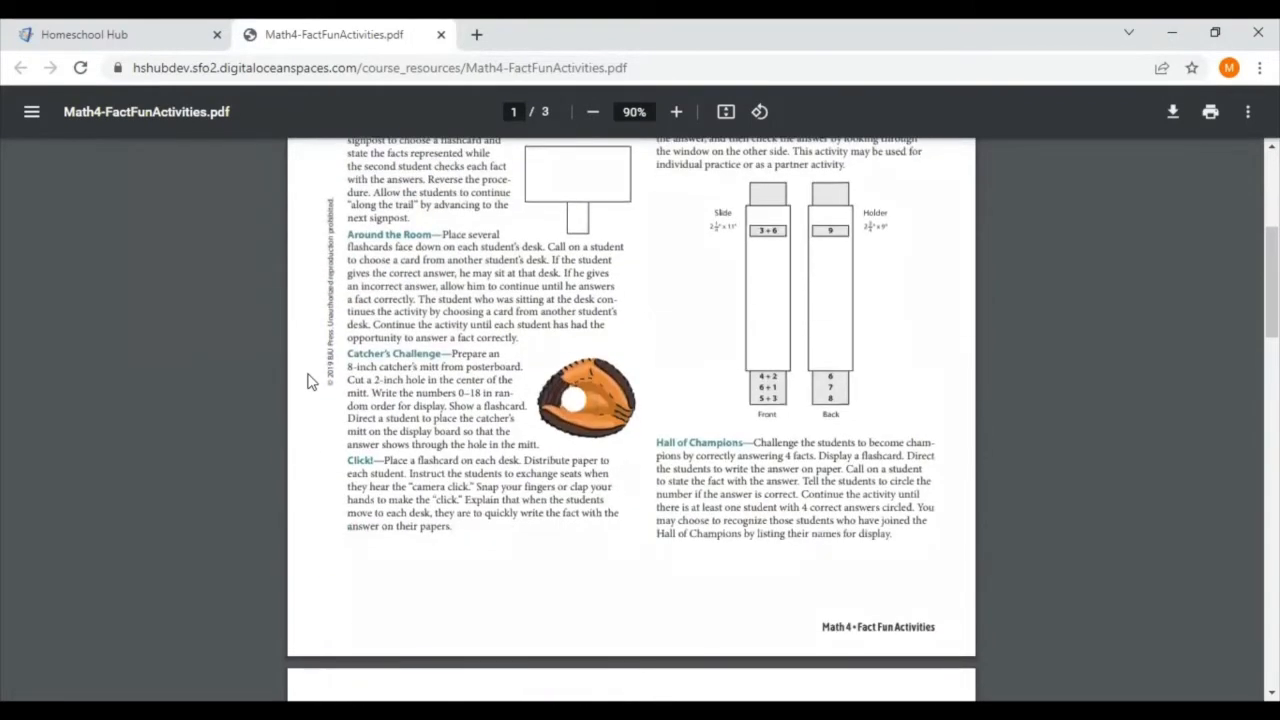
{"action": "scroll", "scroll_direction": "down", "scroll_amount": 3}
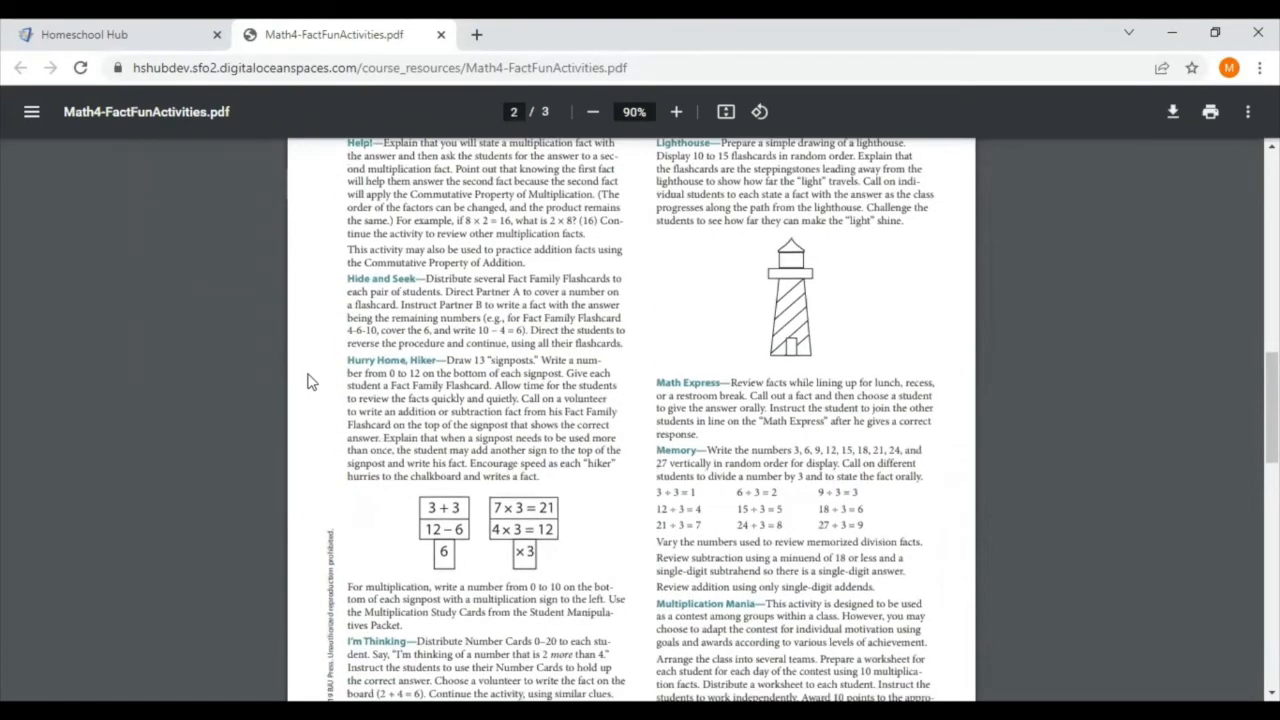
{"action": "scroll", "scroll_direction": "down", "scroll_amount": 3}
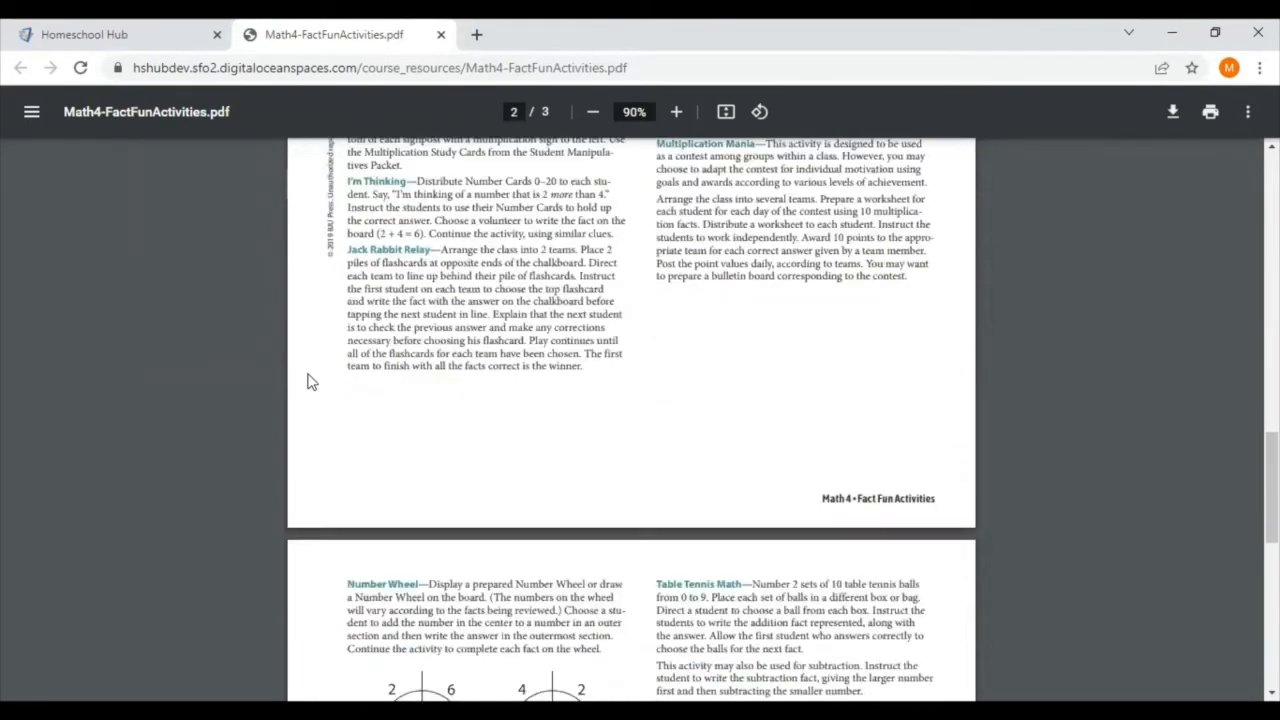
{"action": "scroll", "scroll_direction": "down", "scroll_amount": 3}
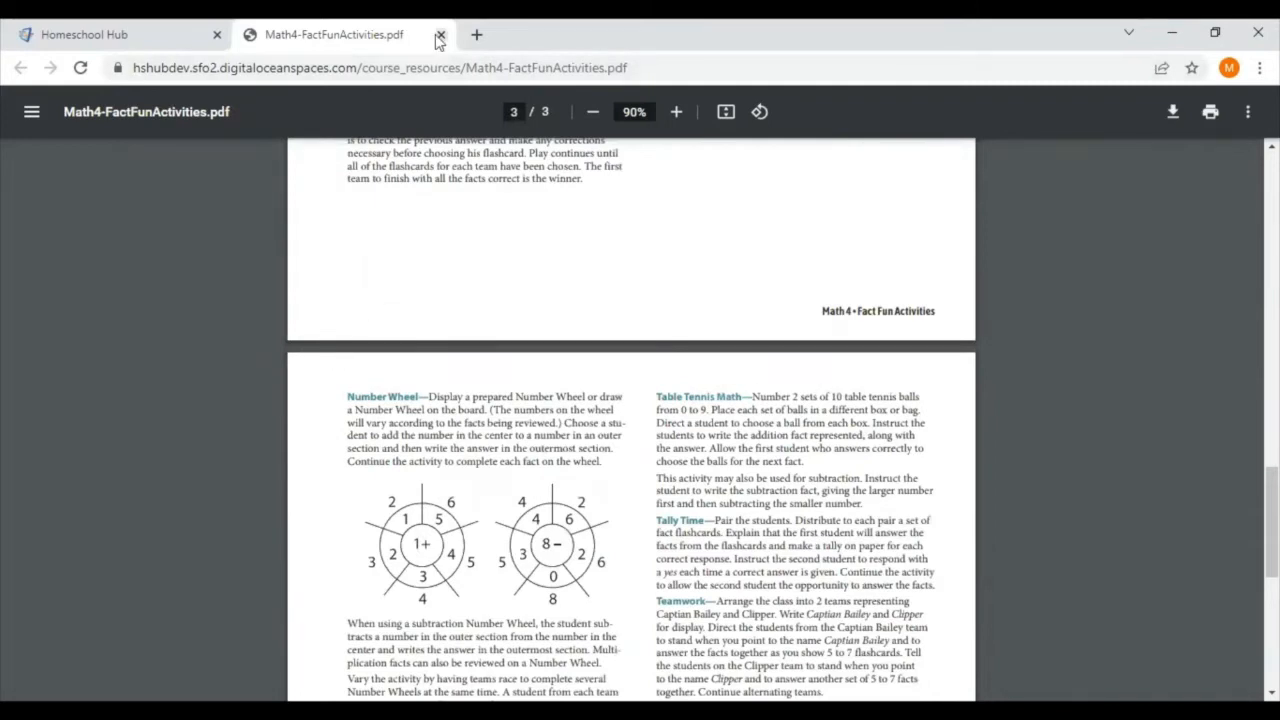
Replace the Fact Fun Activities PDF with the Fact Reviews PDF and skim its opening pages.
{"action": "left_click", "coordinate": [439, 34]}
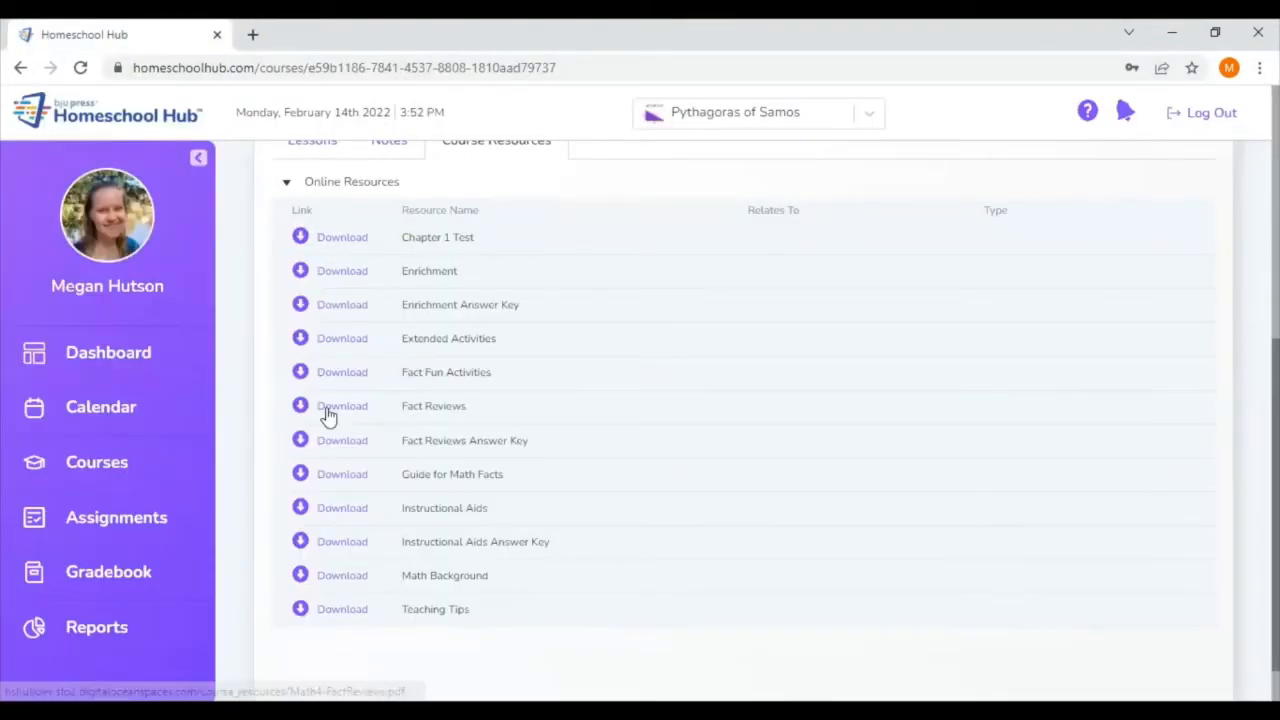
{"action": "left_click", "coordinate": [342, 405]}
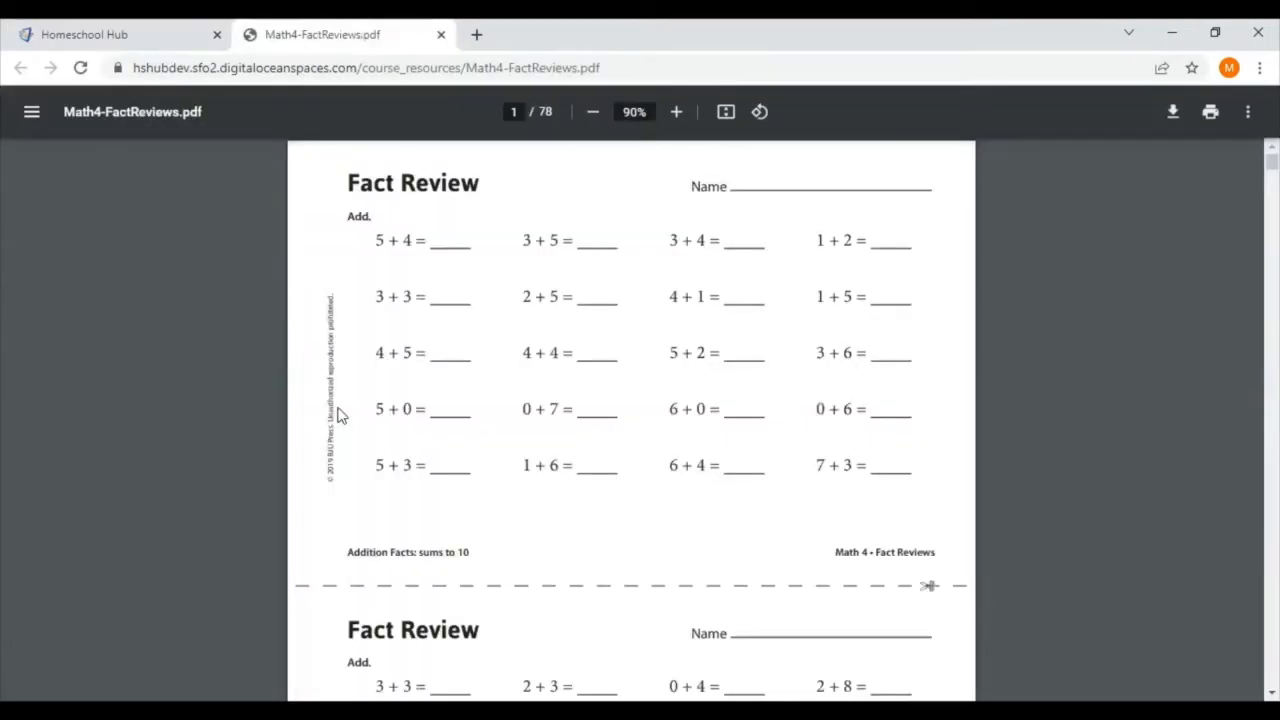
{"action": "scroll", "scroll_direction": "down", "scroll_amount": 3}
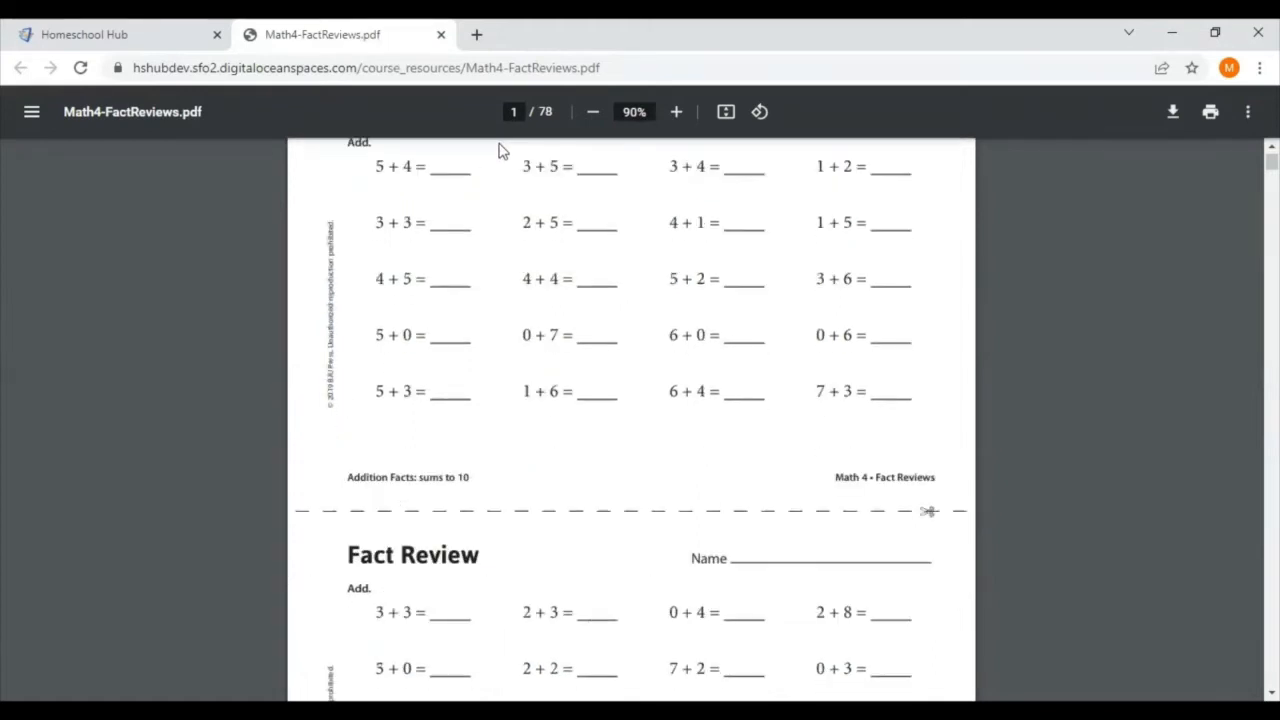
{"action": "scroll", "scroll_direction": "down", "scroll_amount": 3}
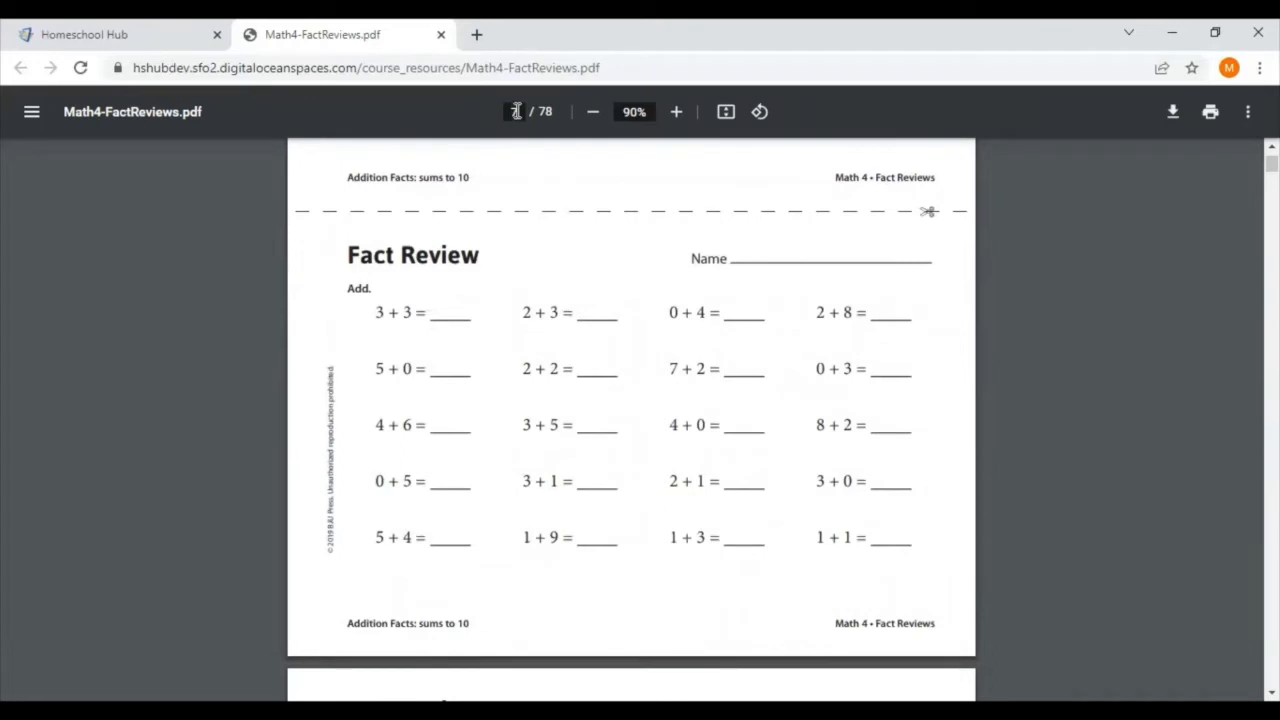
{"action": "scroll", "scroll_direction": "down", "scroll_amount": 3}
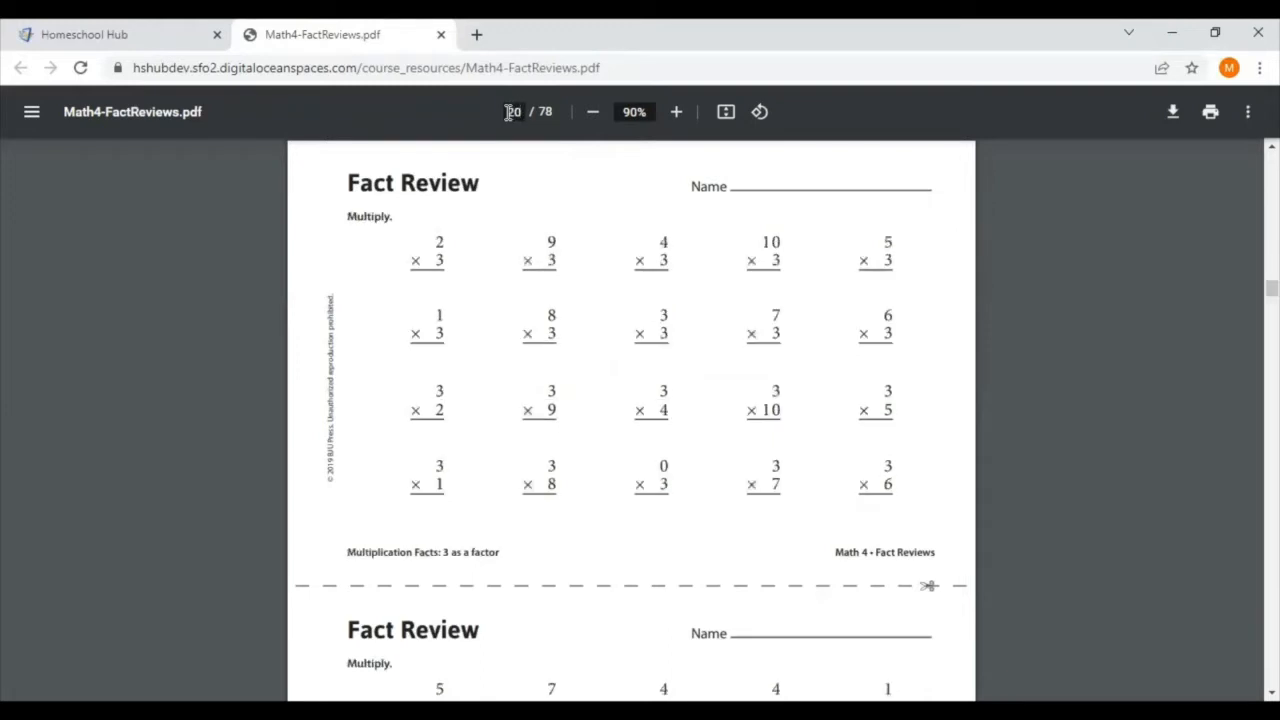
Jump to pages 20 and 42 of Fact Reviews and scroll the division pages.
{"action": "type", "text": "20"}
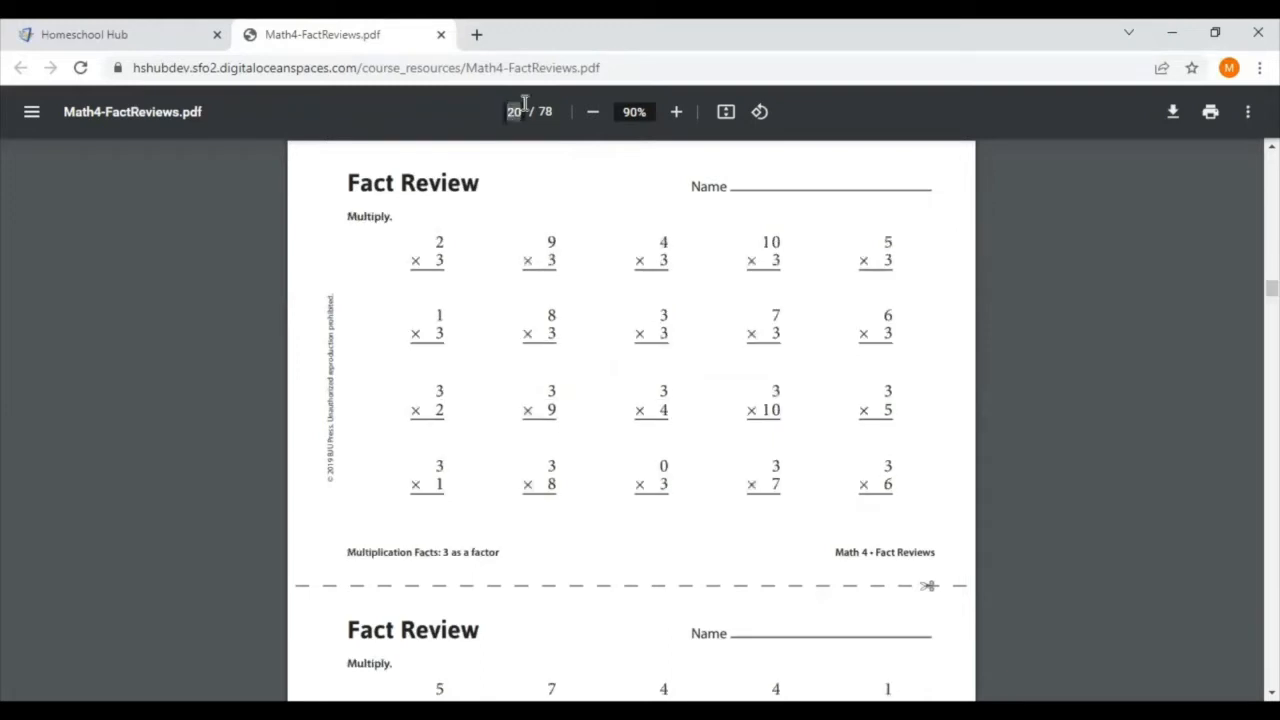
{"action": "type", "text": "4"}
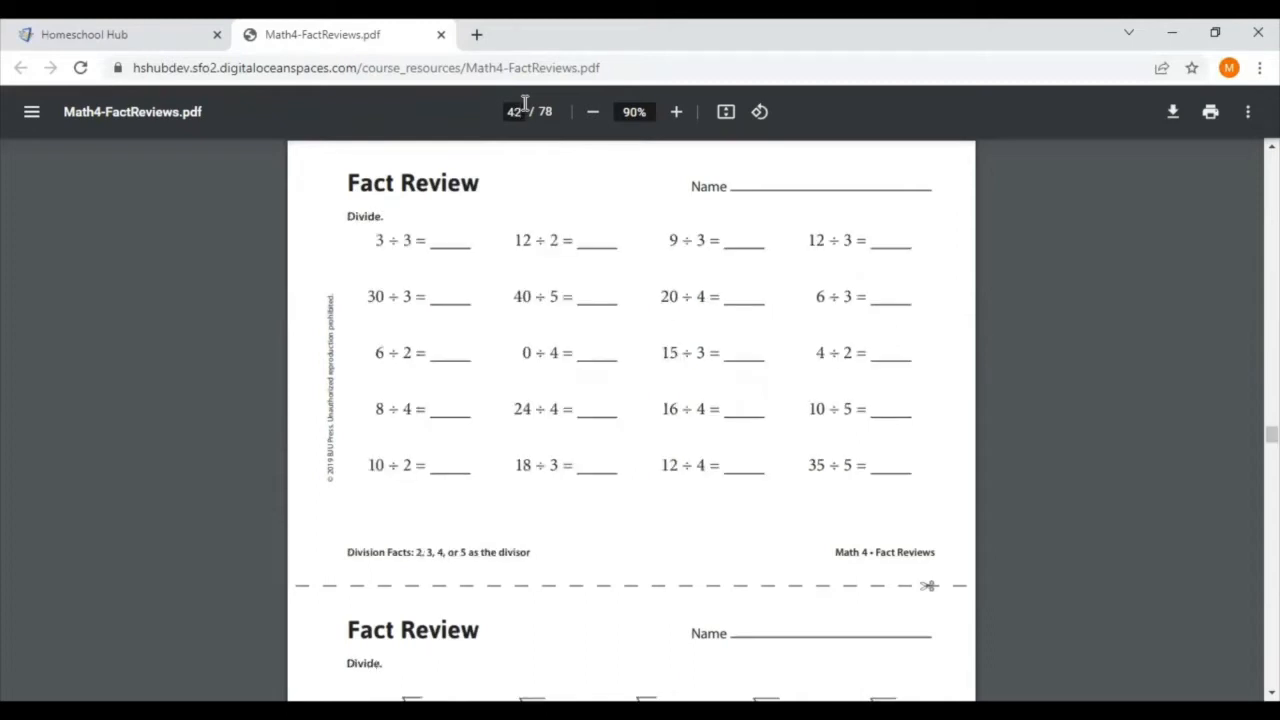
{"action": "scroll", "scroll_direction": "down", "scroll_amount": 3}
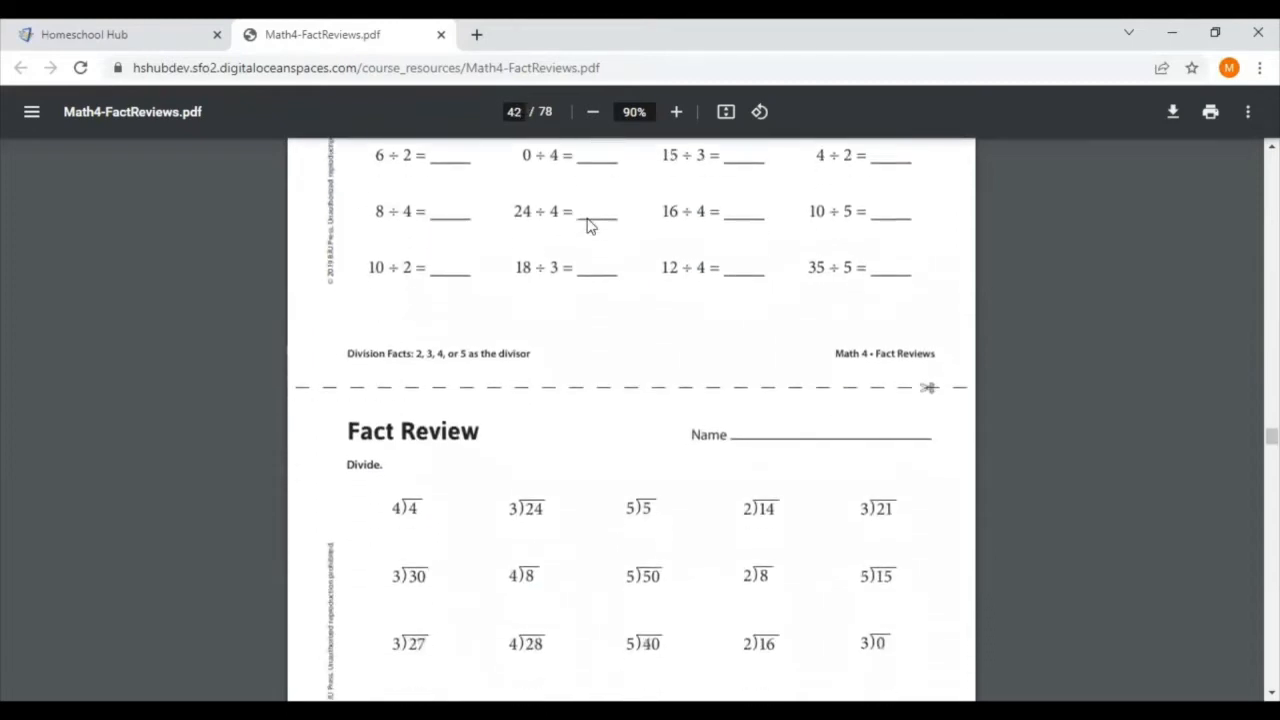
{"action": "scroll", "scroll_direction": "down", "scroll_amount": 3}
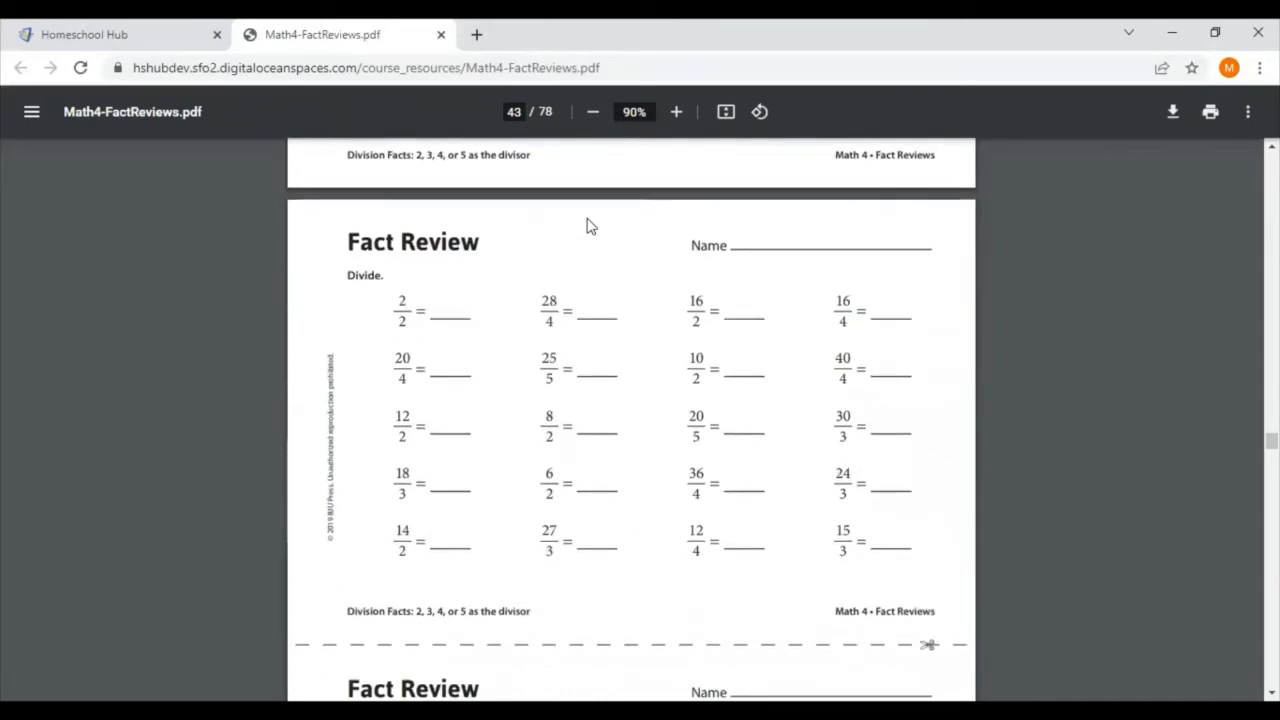
{"action": "scroll", "scroll_direction": "down", "scroll_amount": 3}
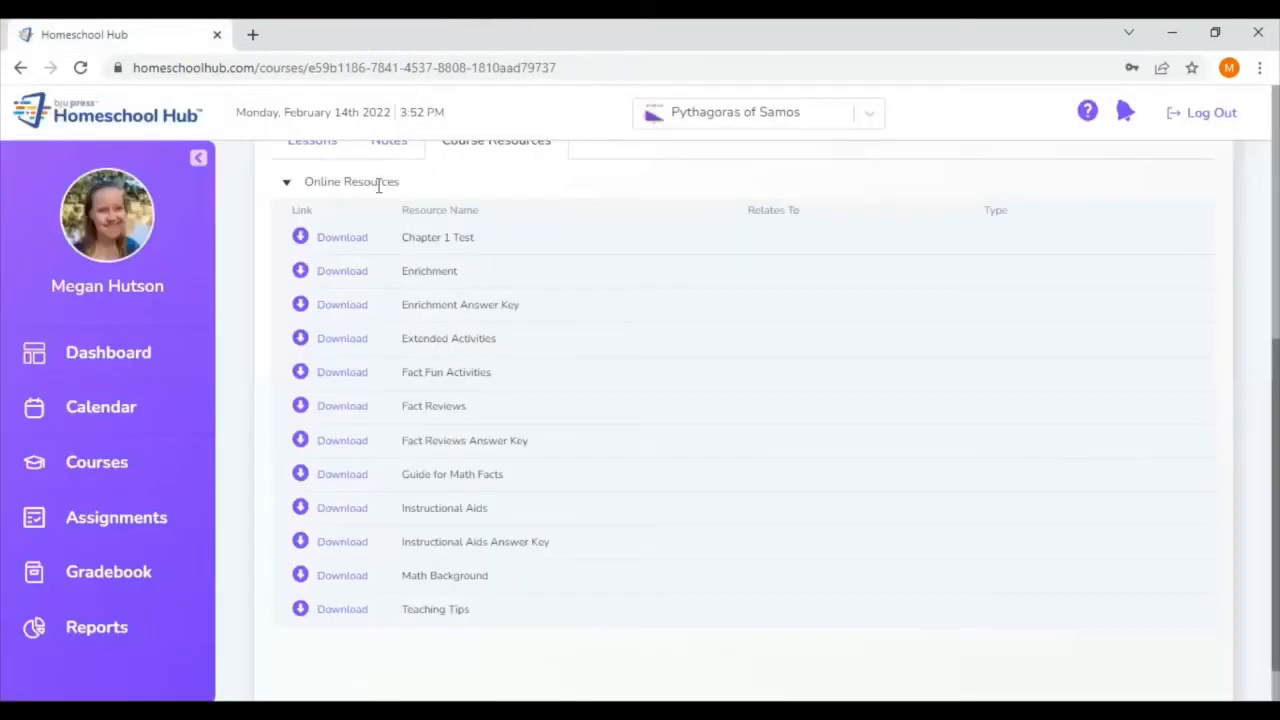
{"action": "mouse_move", "coordinate": [448, 446]}
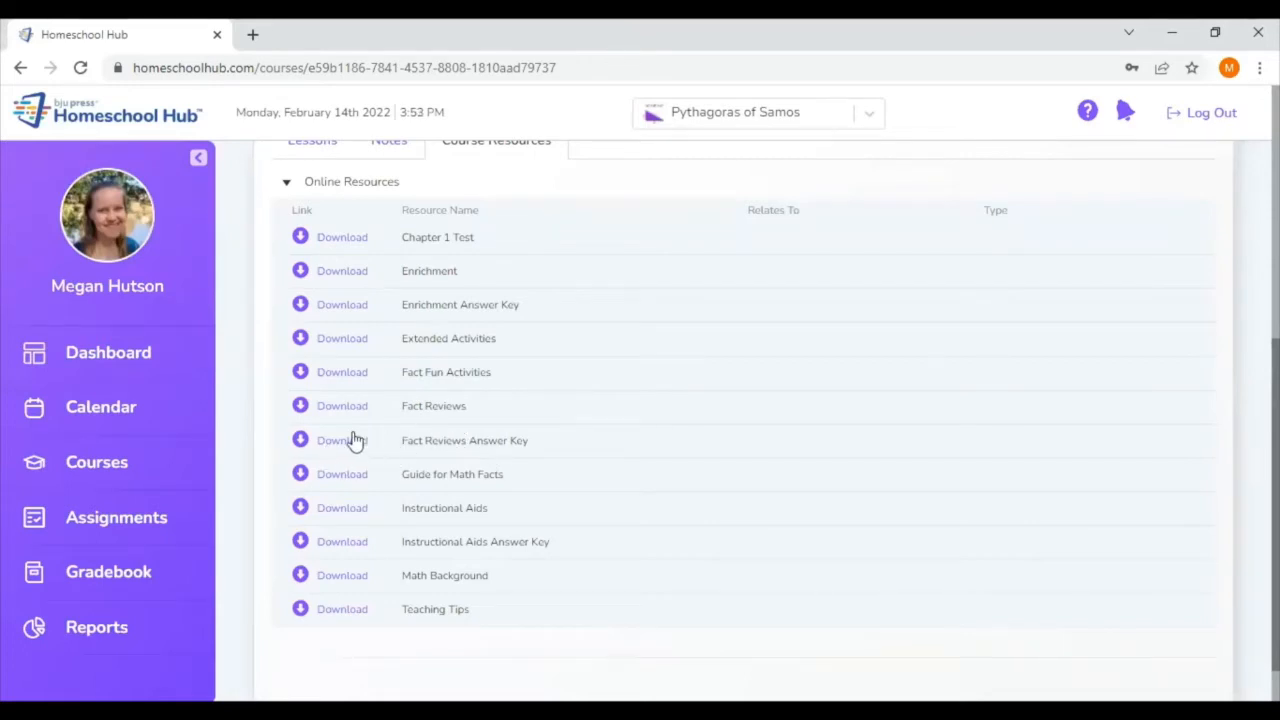
{"action": "mouse_move", "coordinate": [492, 432]}
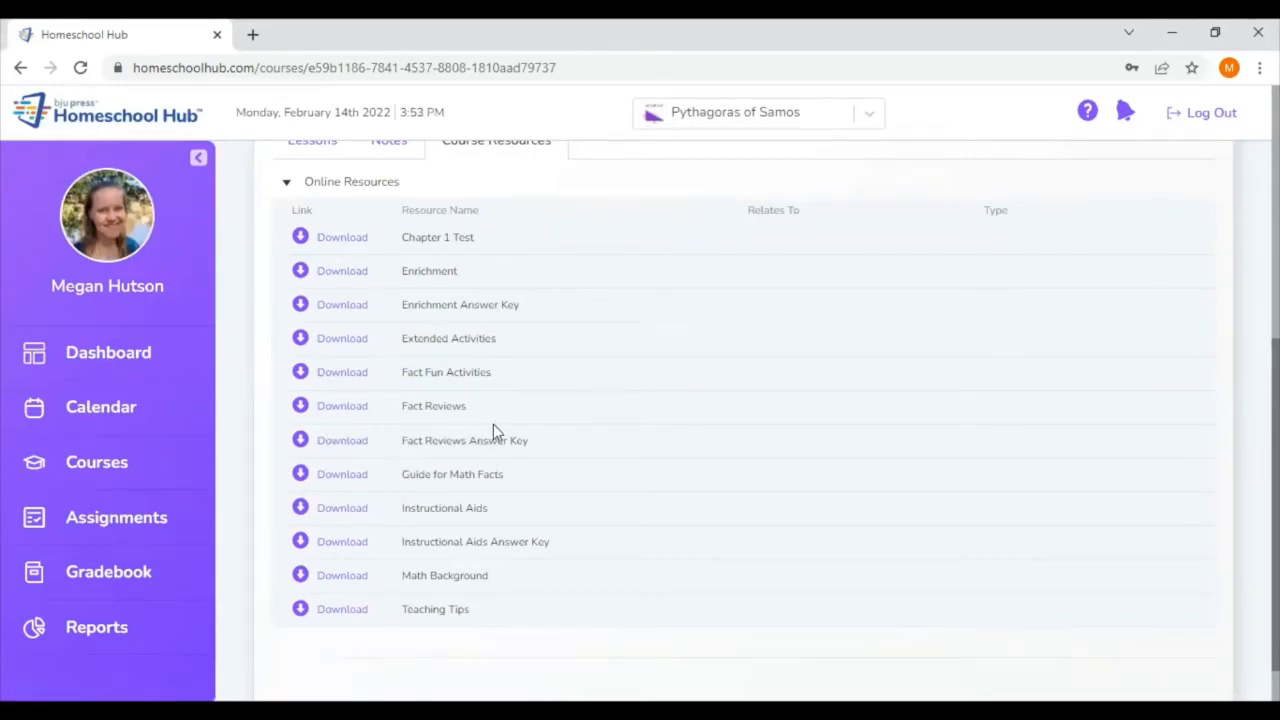
{"action": "mouse_move", "coordinate": [503, 433]}
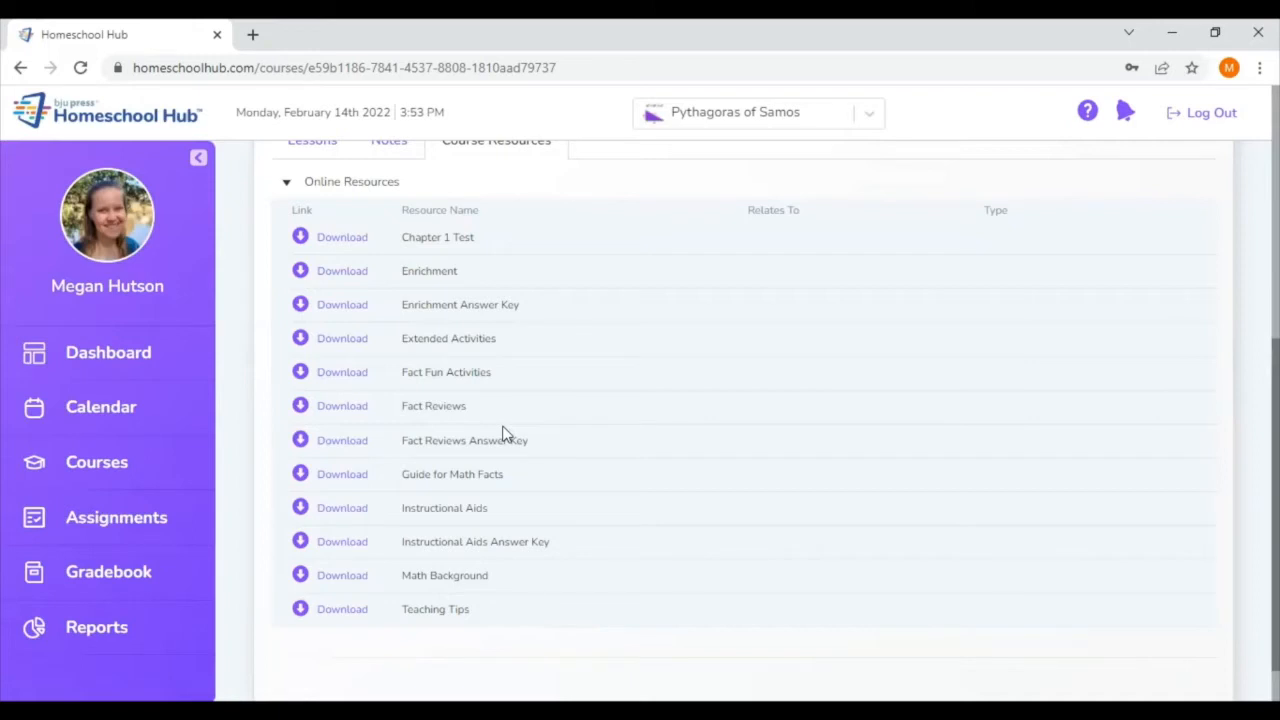
{"action": "mouse_move", "coordinate": [368, 518]}
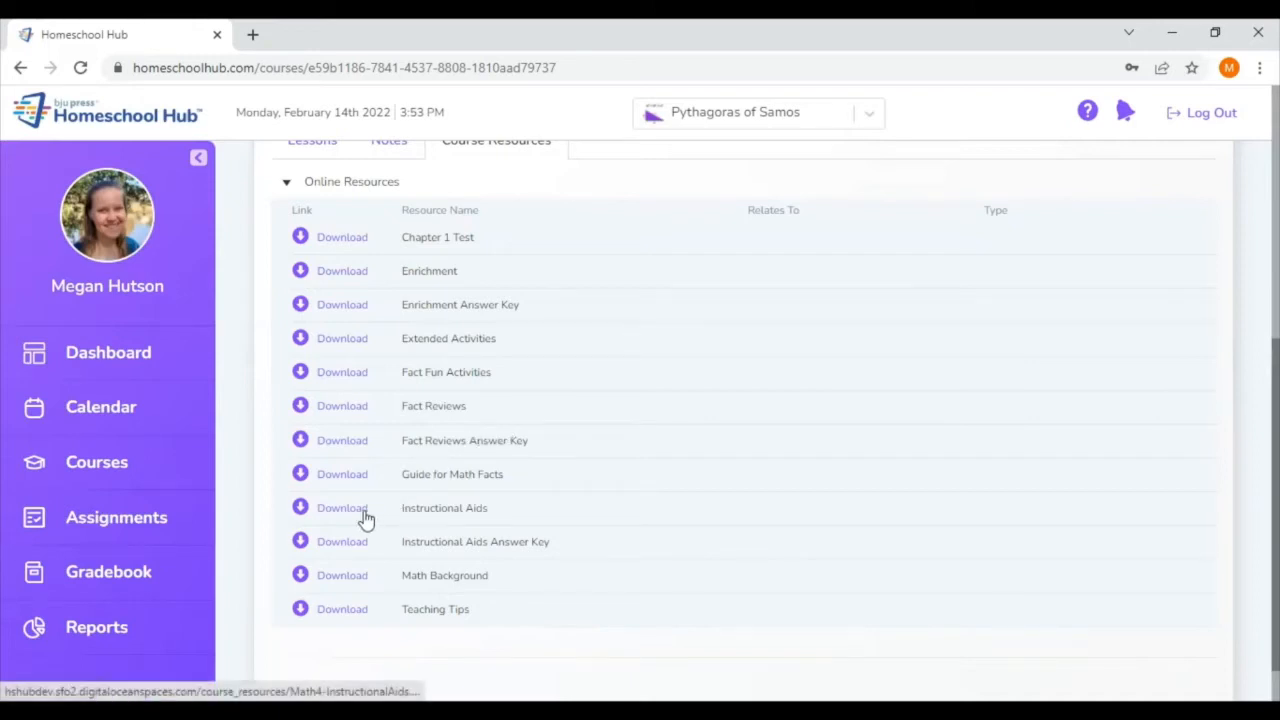
Open Math4-InstructionalAids.pdf and preview pages 1–7, Price Tags to Word Problems with Variables.
{"action": "left_click", "coordinate": [342, 507]}
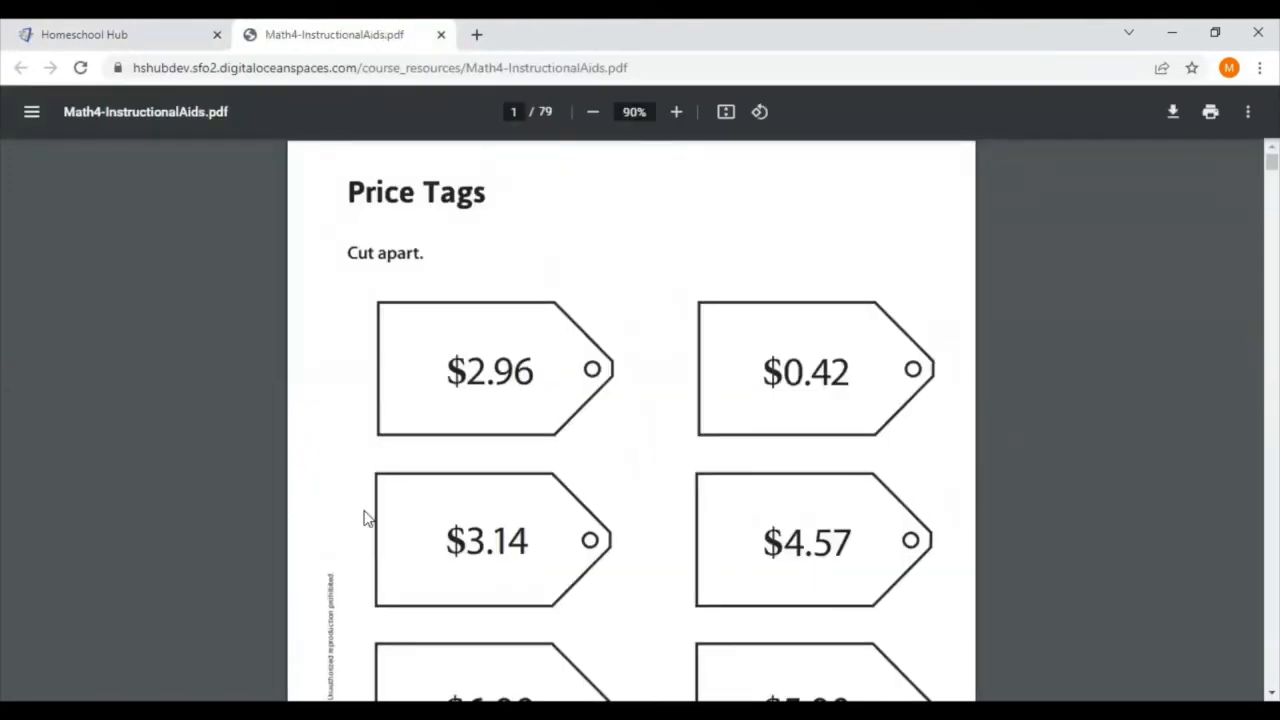
{"action": "scroll", "scroll_direction": "down", "scroll_amount": 3}
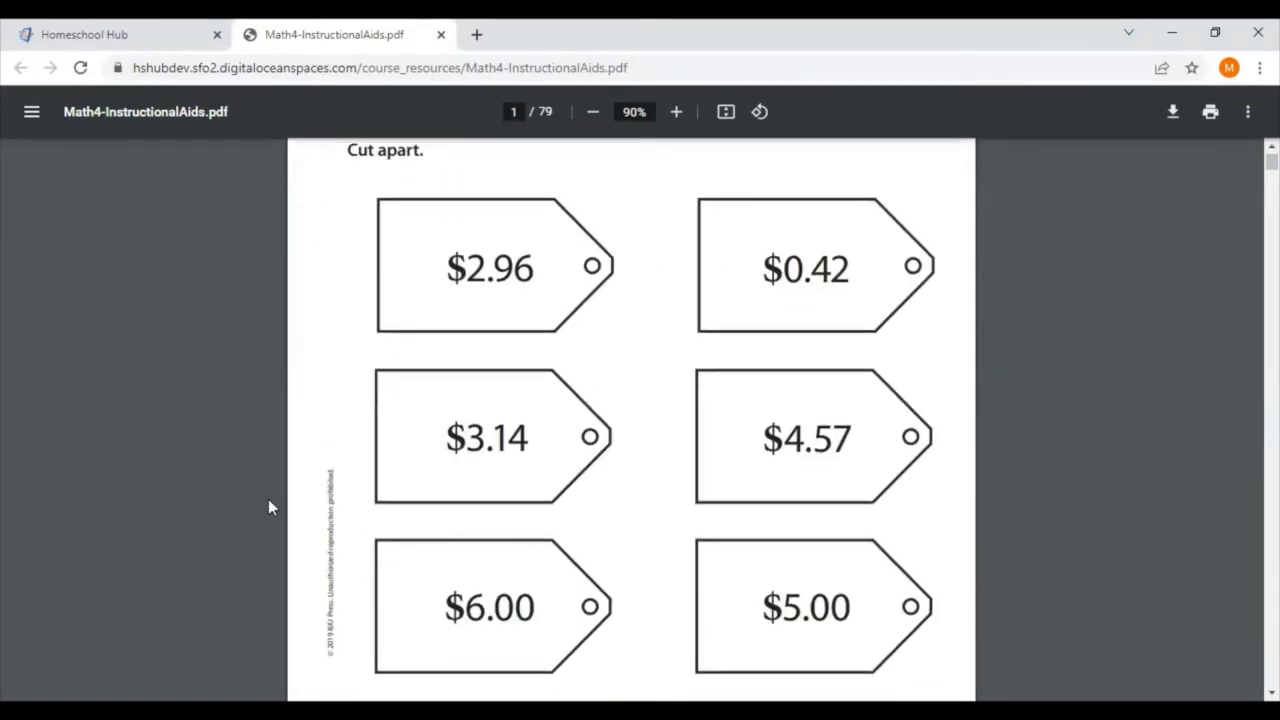
{"action": "scroll", "scroll_direction": "down", "scroll_amount": 3}
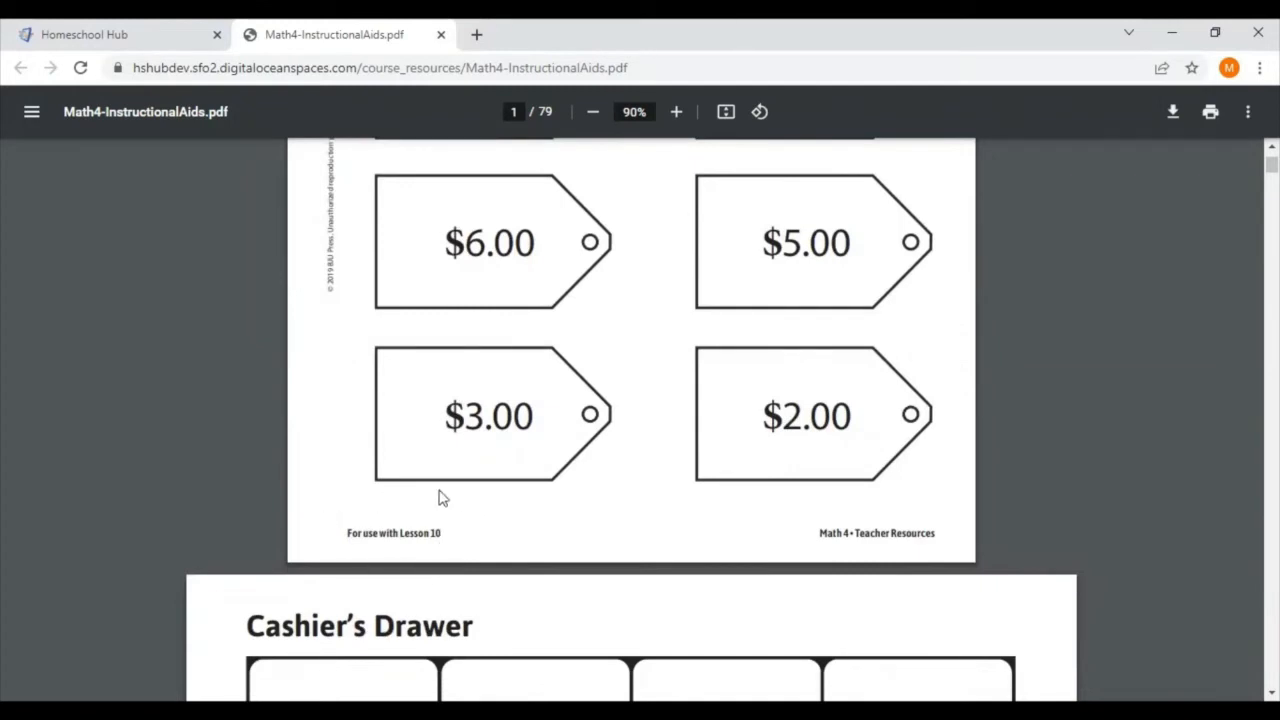
{"action": "mouse_move", "coordinate": [437, 560]}
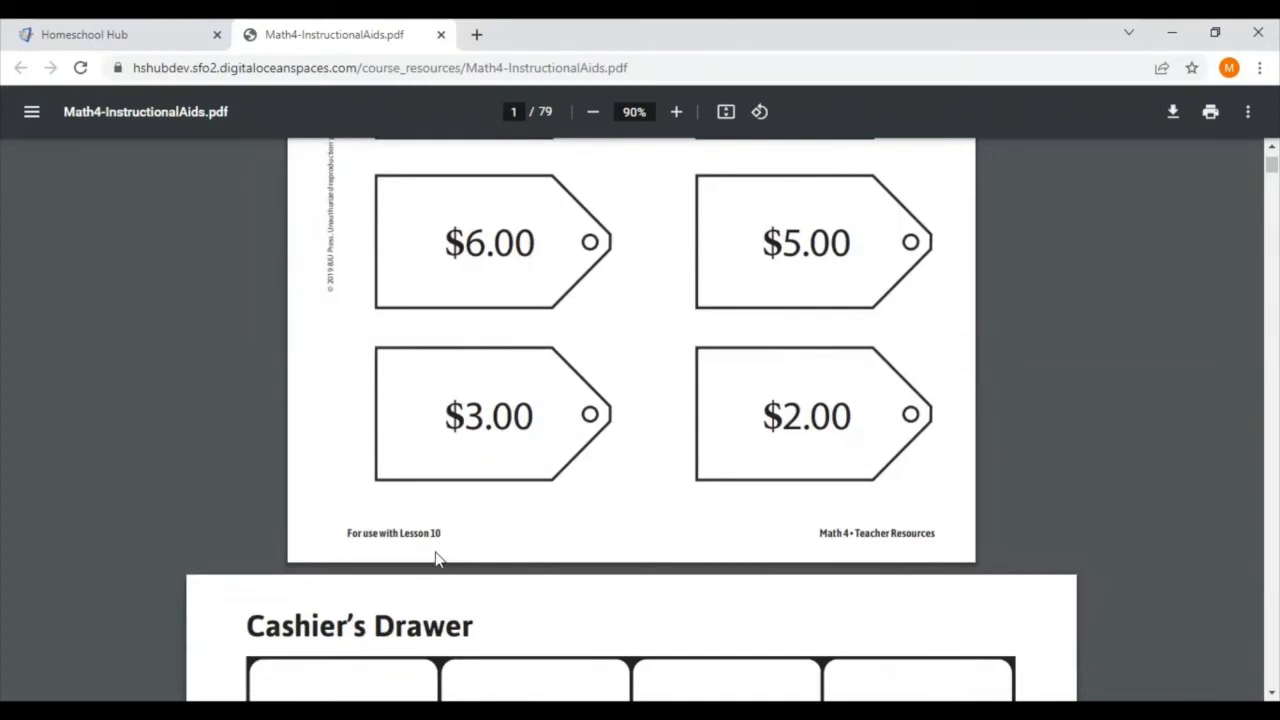
{"action": "scroll", "scroll_direction": "down", "scroll_amount": 3}
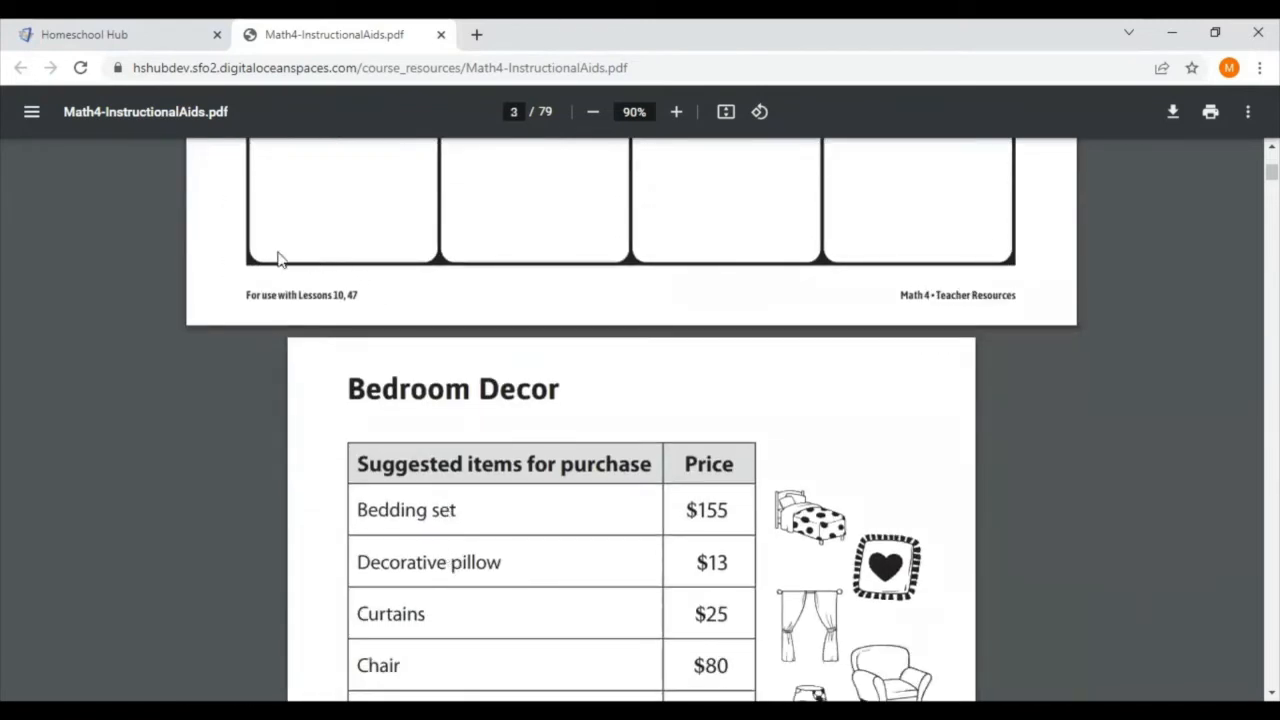
{"action": "mouse_move", "coordinate": [358, 321]}
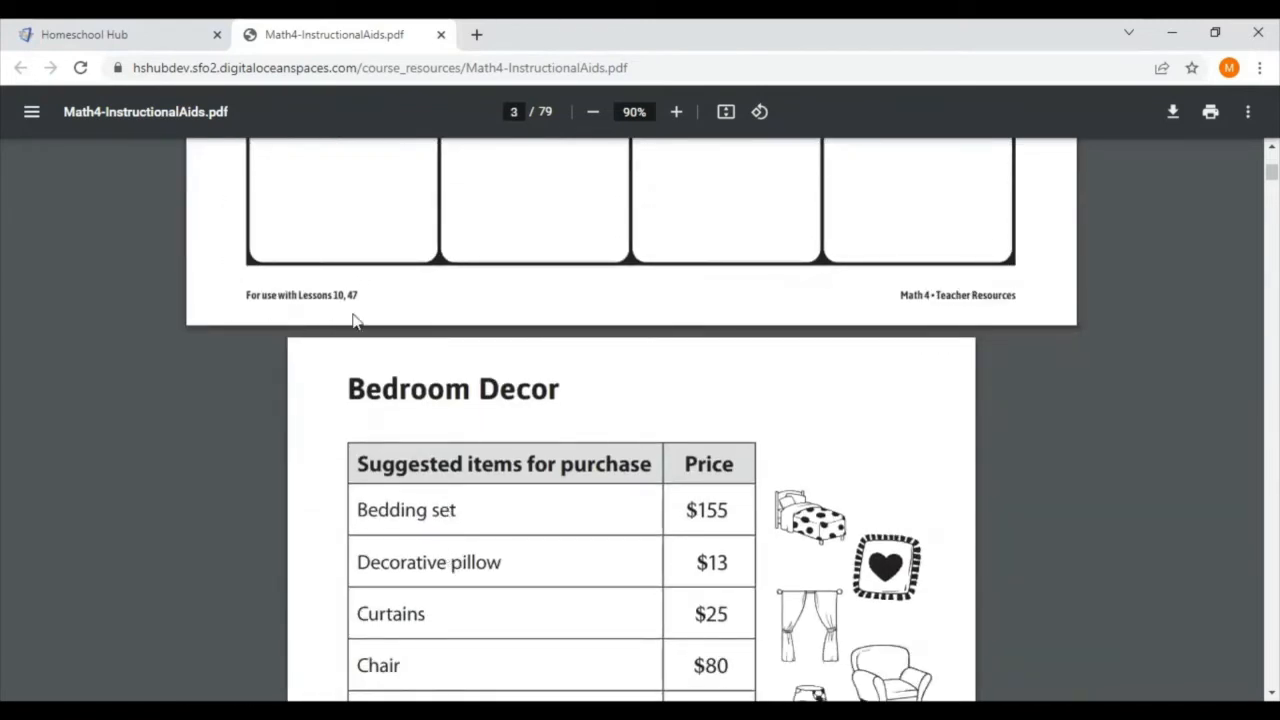
{"action": "scroll", "scroll_direction": "down", "scroll_amount": 3}
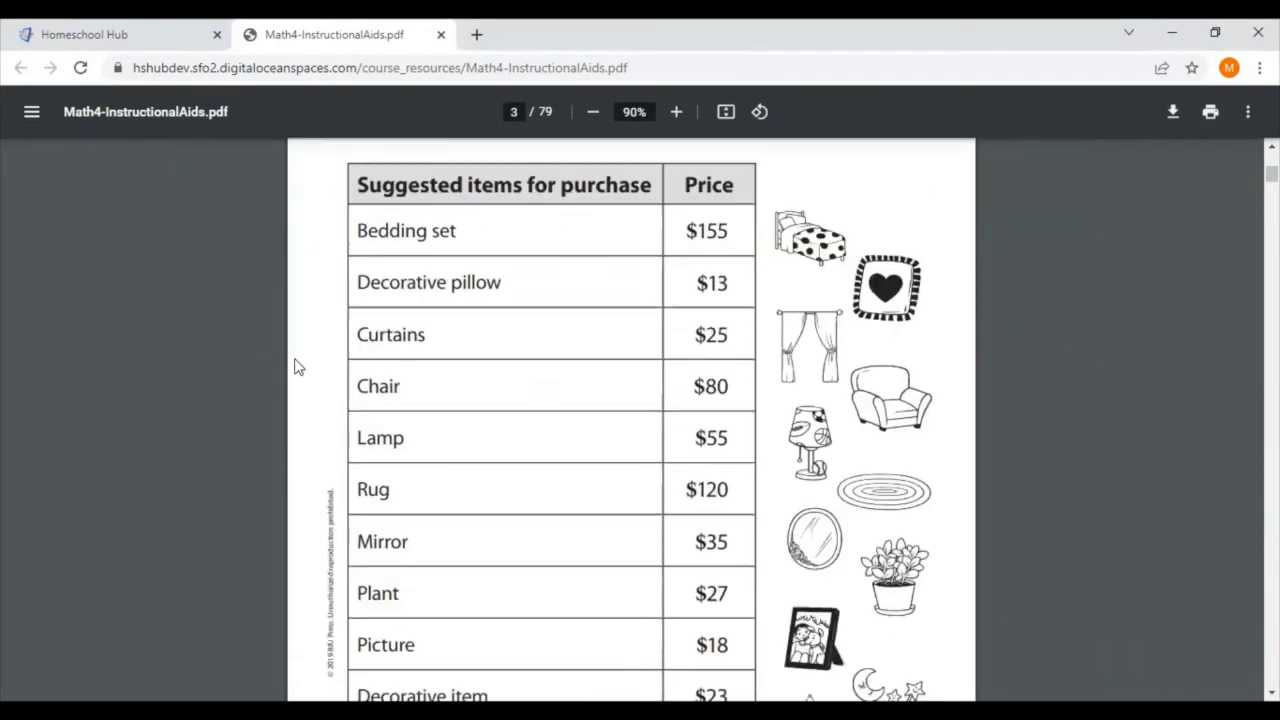
{"action": "scroll", "scroll_direction": "down", "scroll_amount": 3}
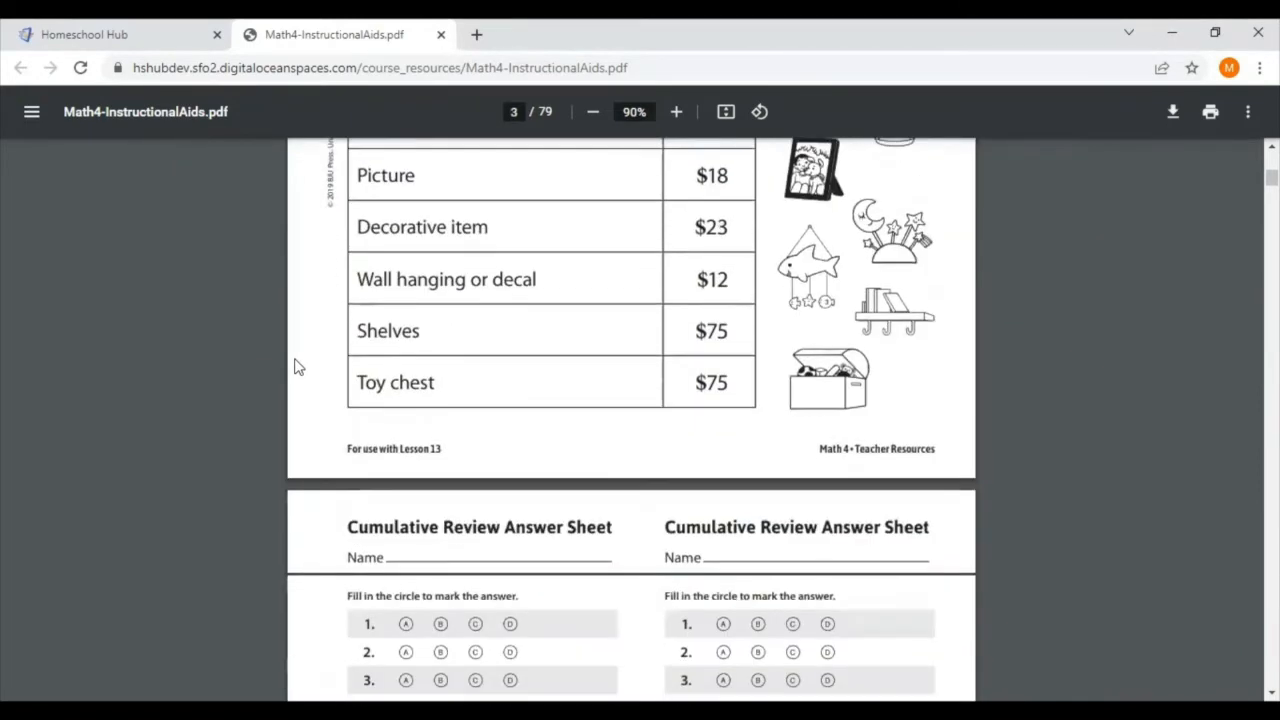
{"action": "scroll", "scroll_direction": "down", "scroll_amount": 3}
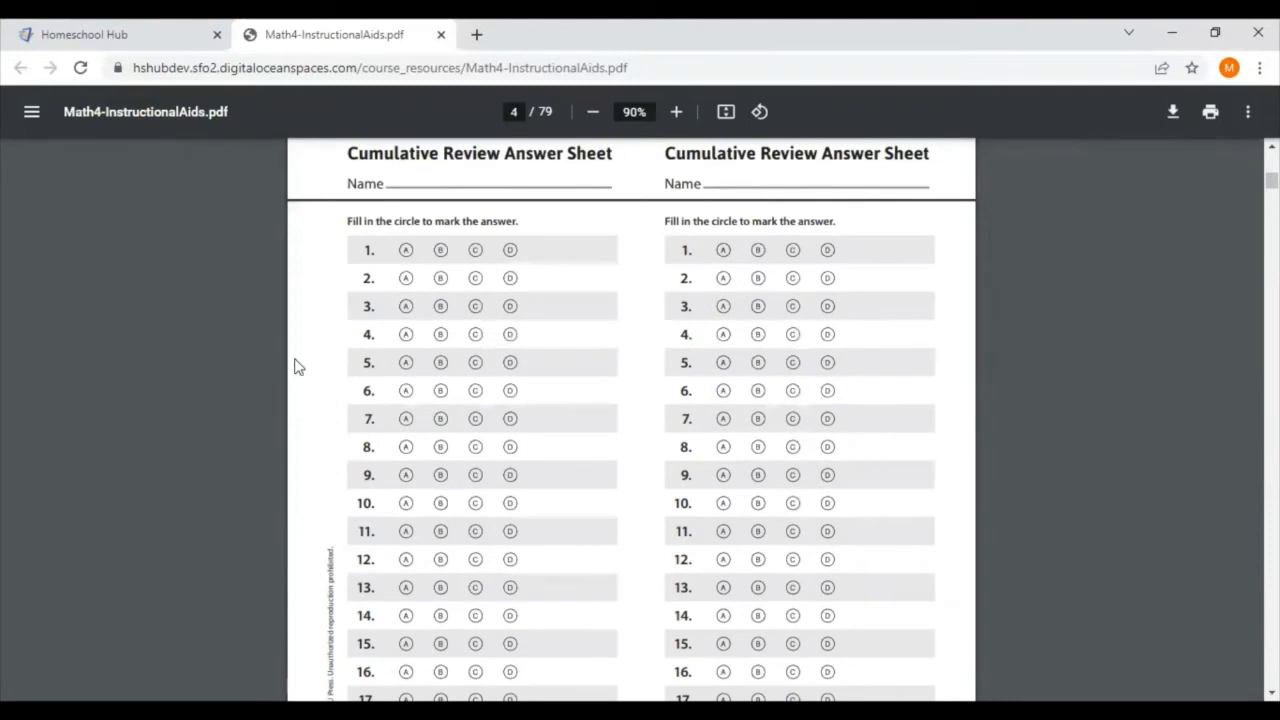
{"action": "scroll", "scroll_direction": "down", "scroll_amount": 3}
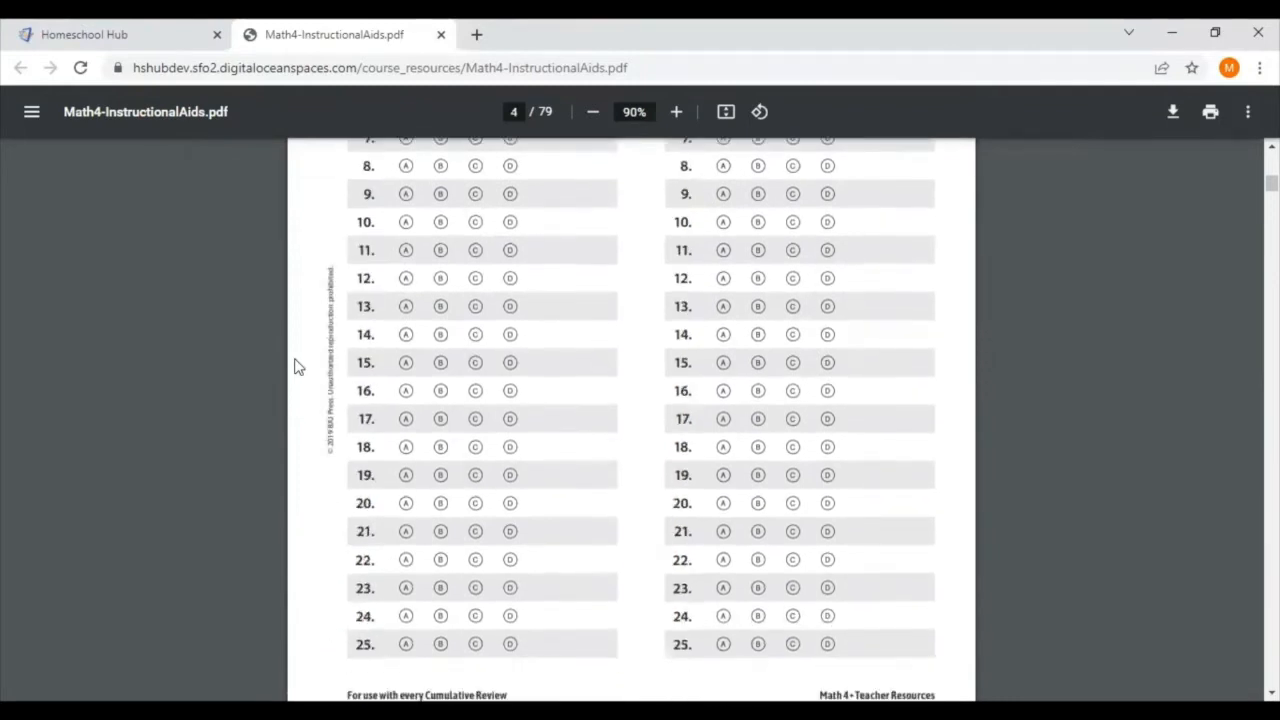
{"action": "scroll", "scroll_direction": "down", "scroll_amount": 3}
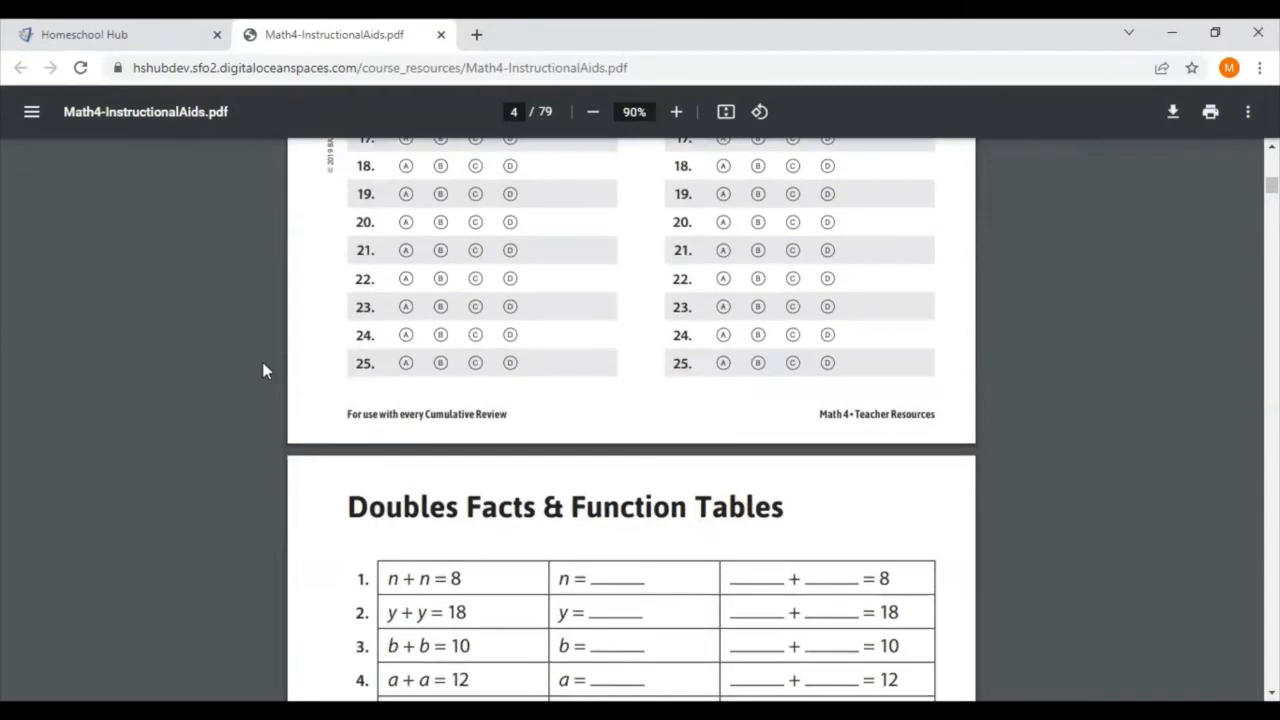
{"action": "mouse_move", "coordinate": [360, 403]}
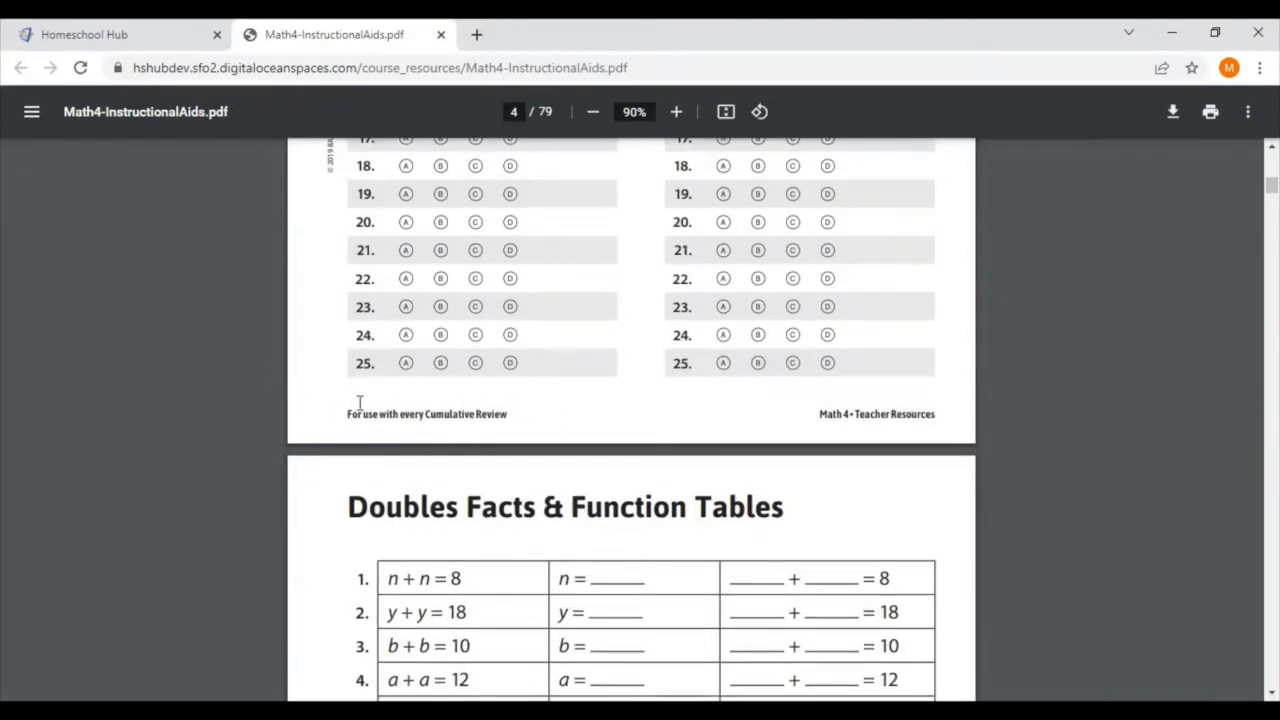
{"action": "scroll", "scroll_direction": "down", "scroll_amount": 3}
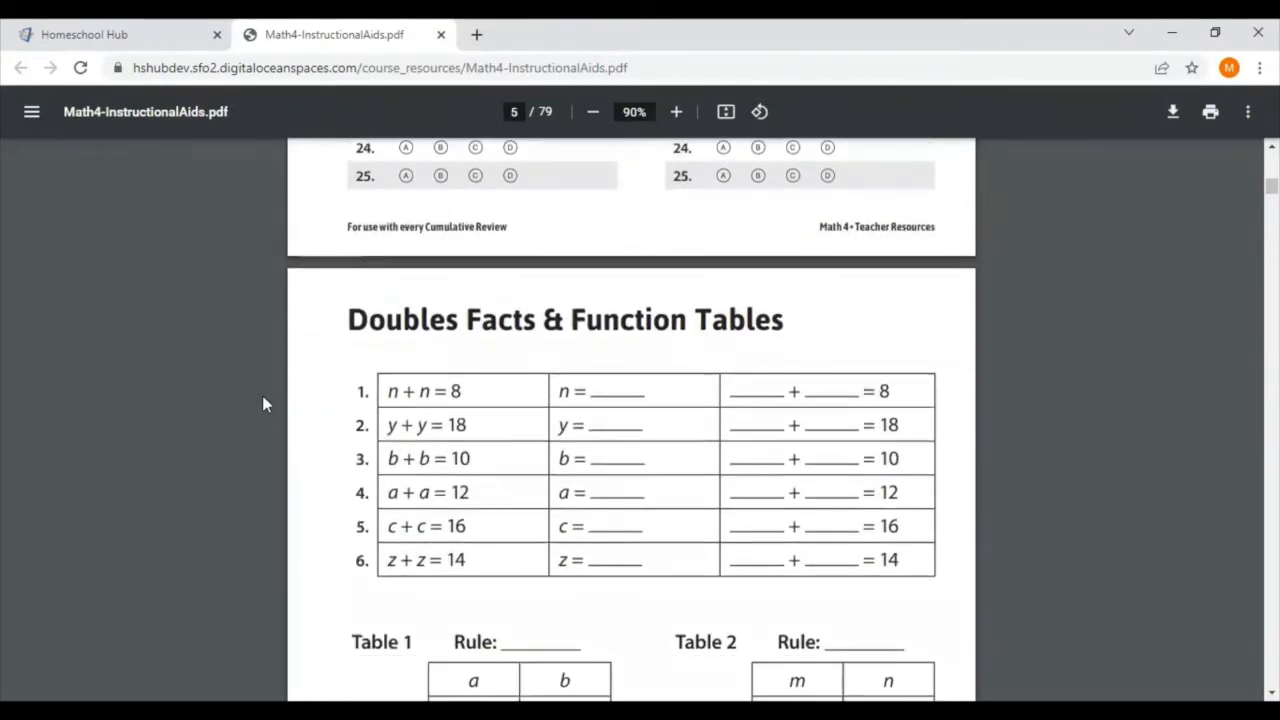
{"action": "scroll", "scroll_direction": "down", "scroll_amount": 3}
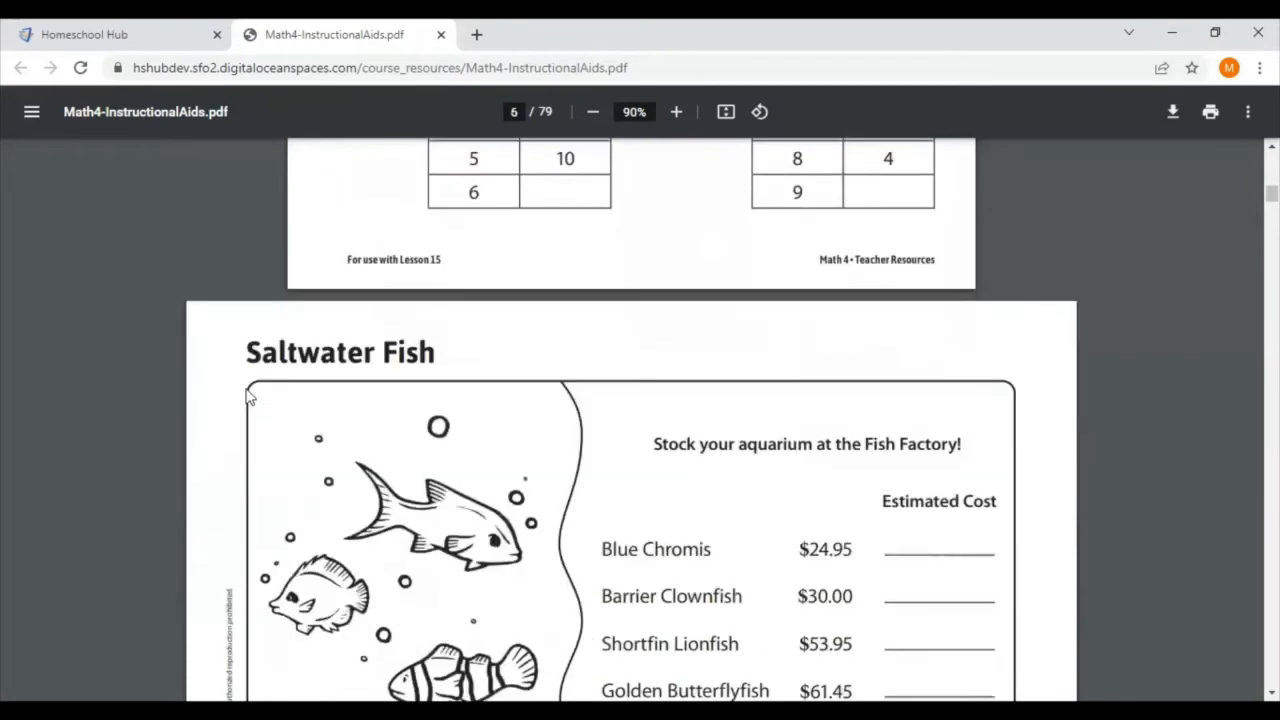
{"action": "scroll", "scroll_direction": "down", "scroll_amount": 3}
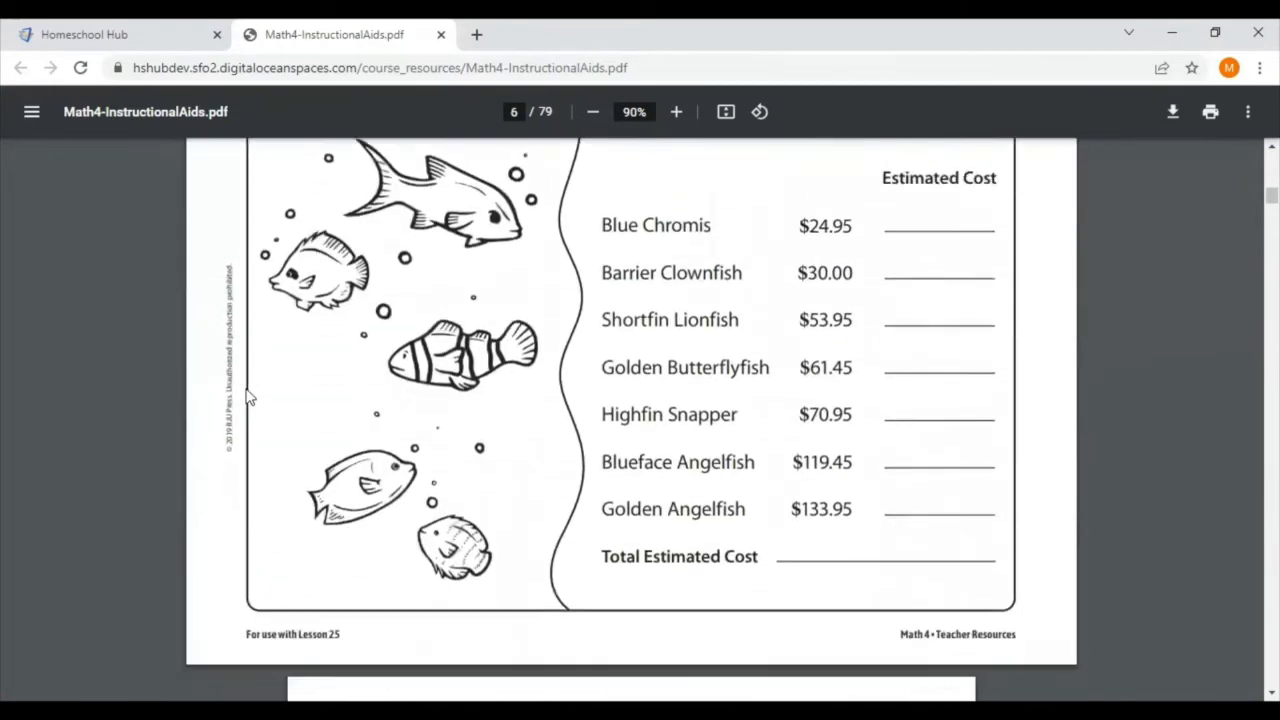
{"action": "scroll", "scroll_direction": "down", "scroll_amount": 3}
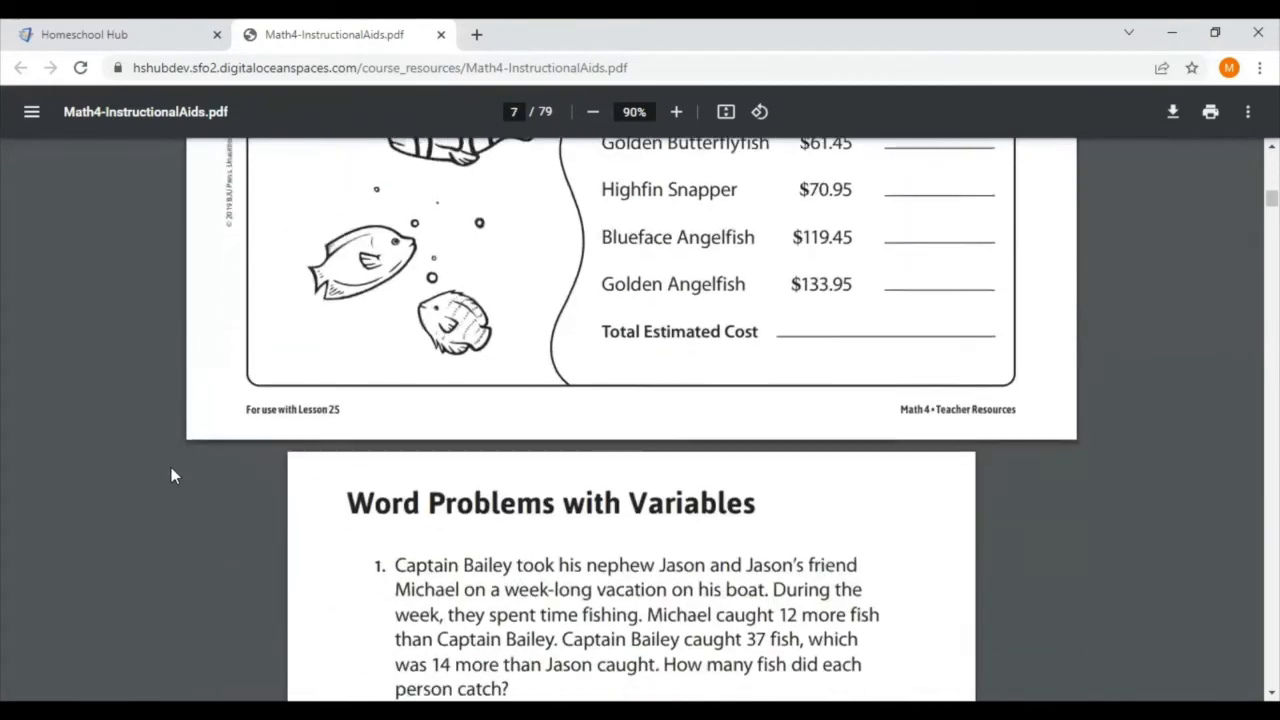
{"action": "scroll", "scroll_direction": "down", "scroll_amount": 3}
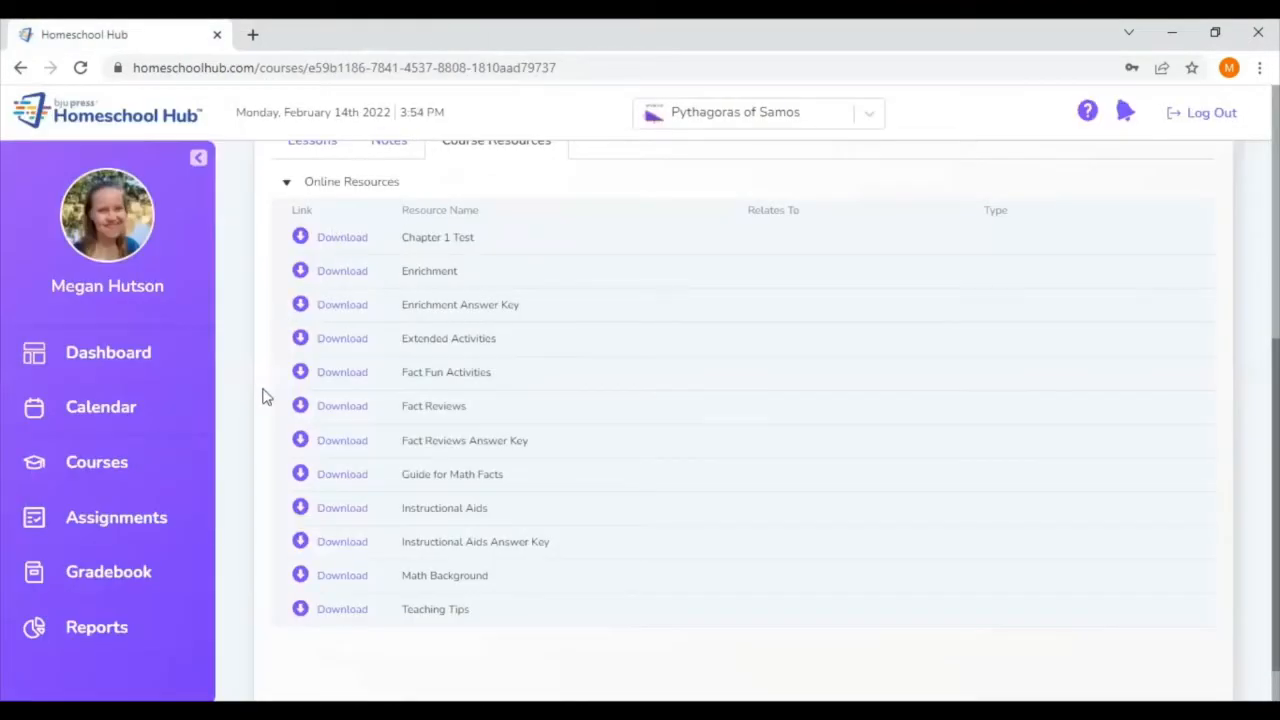
{"action": "mouse_move", "coordinate": [388, 547]}
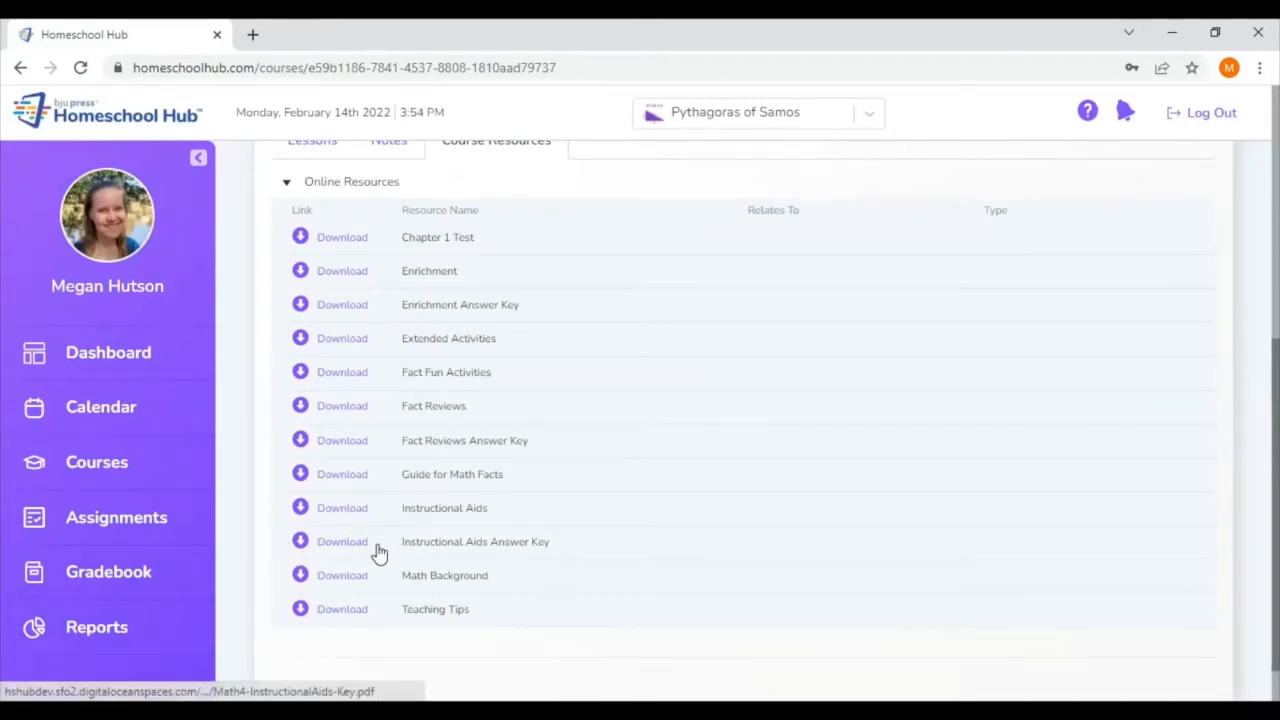
{"action": "mouse_move", "coordinate": [380, 575]}
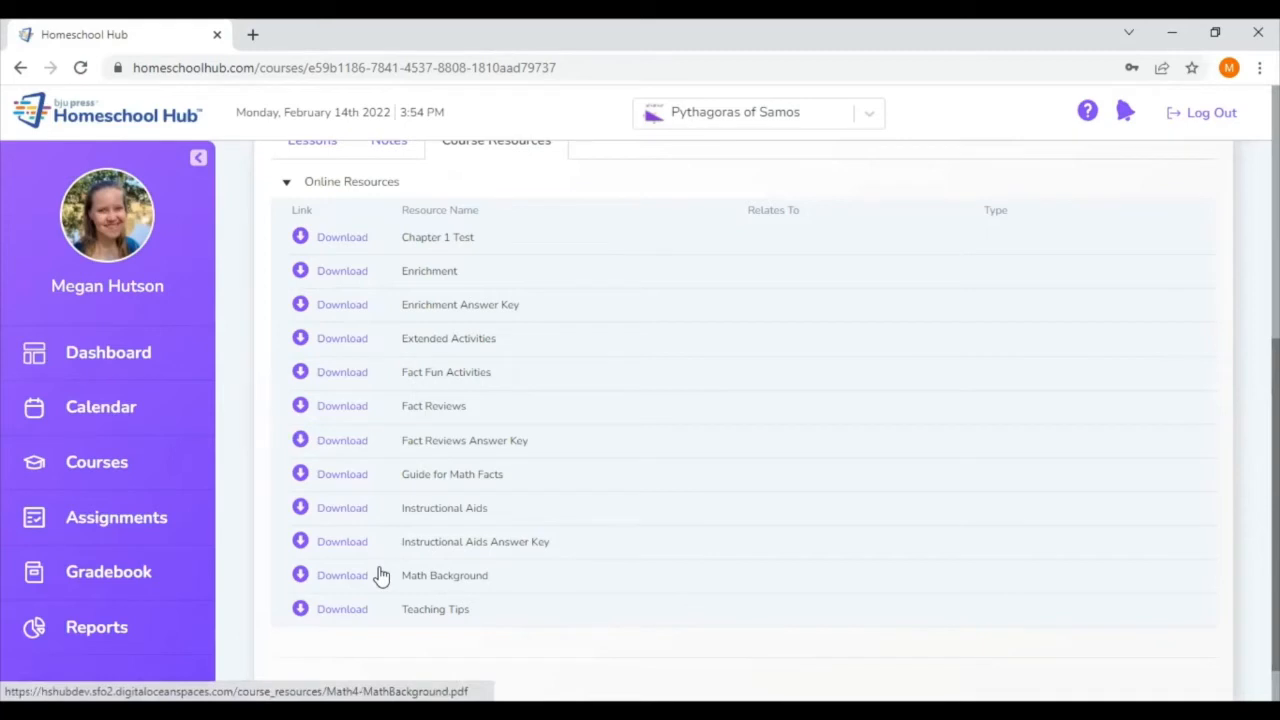
{"action": "mouse_move", "coordinate": [378, 582]}
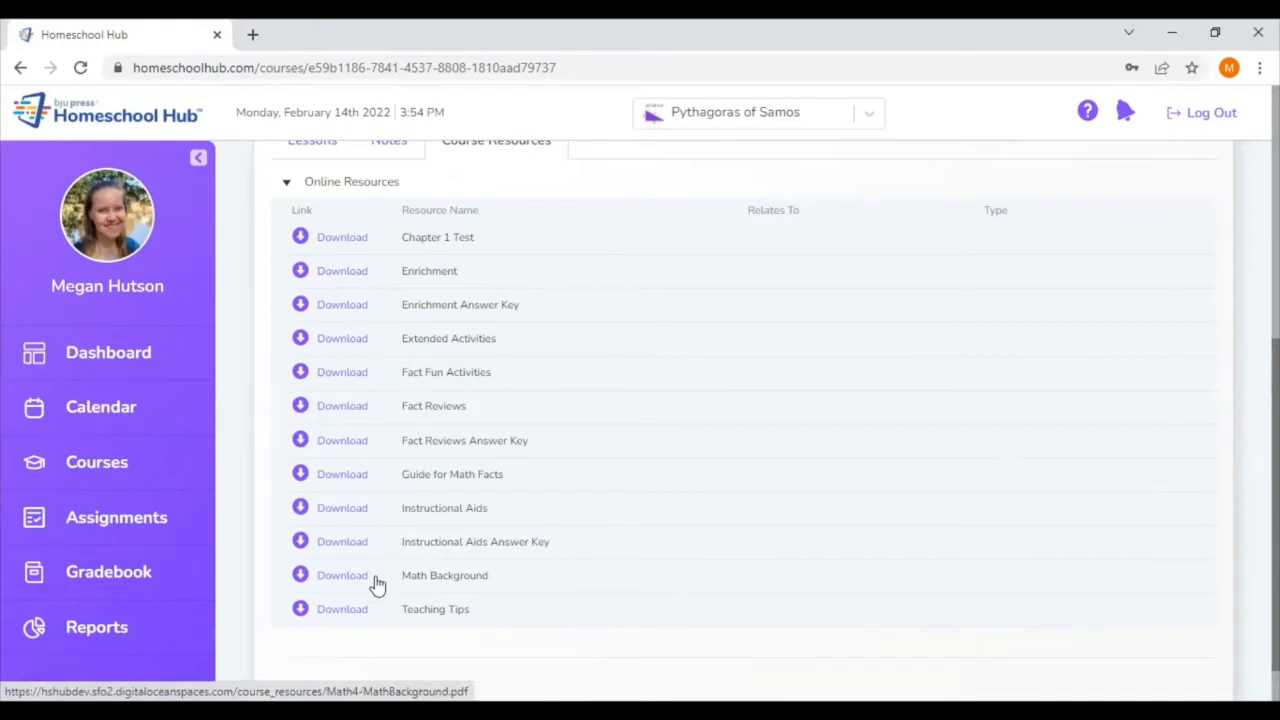
{"action": "mouse_move", "coordinate": [378, 585]}
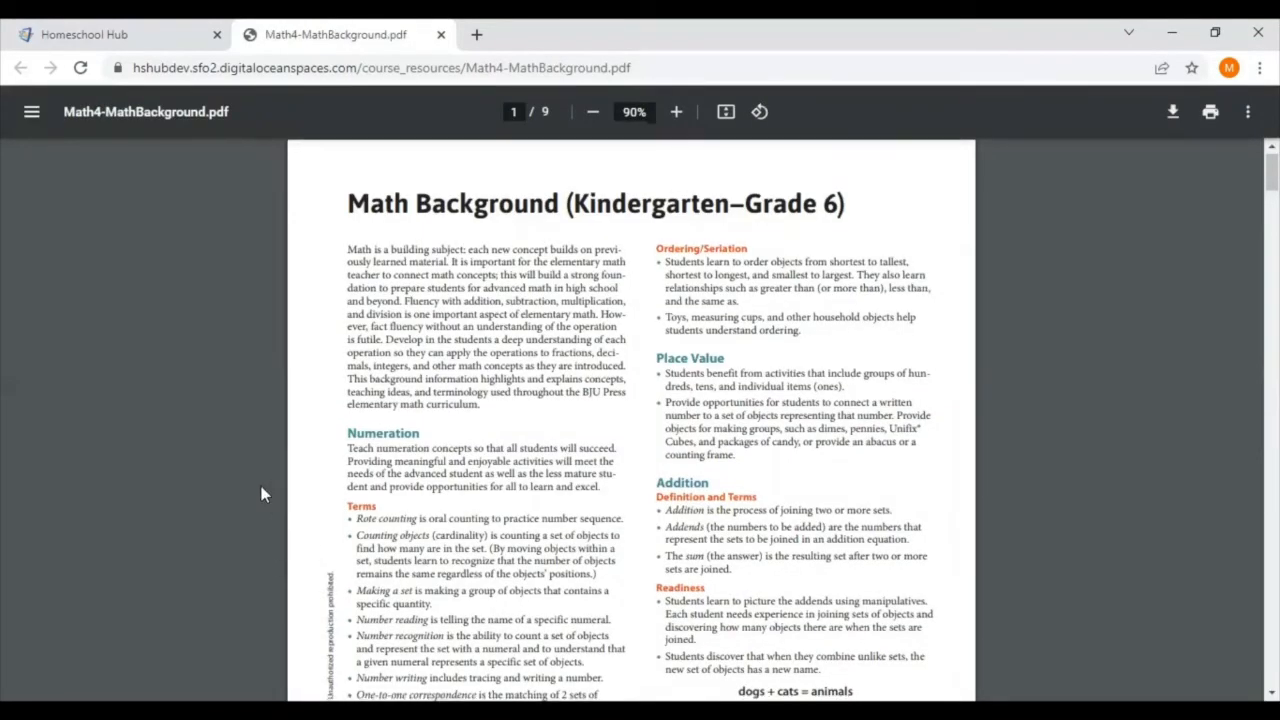
Scroll Math4-MathBackground.pdf through to page 3 on subtraction.
{"action": "scroll", "scroll_direction": "down", "scroll_amount": 3}
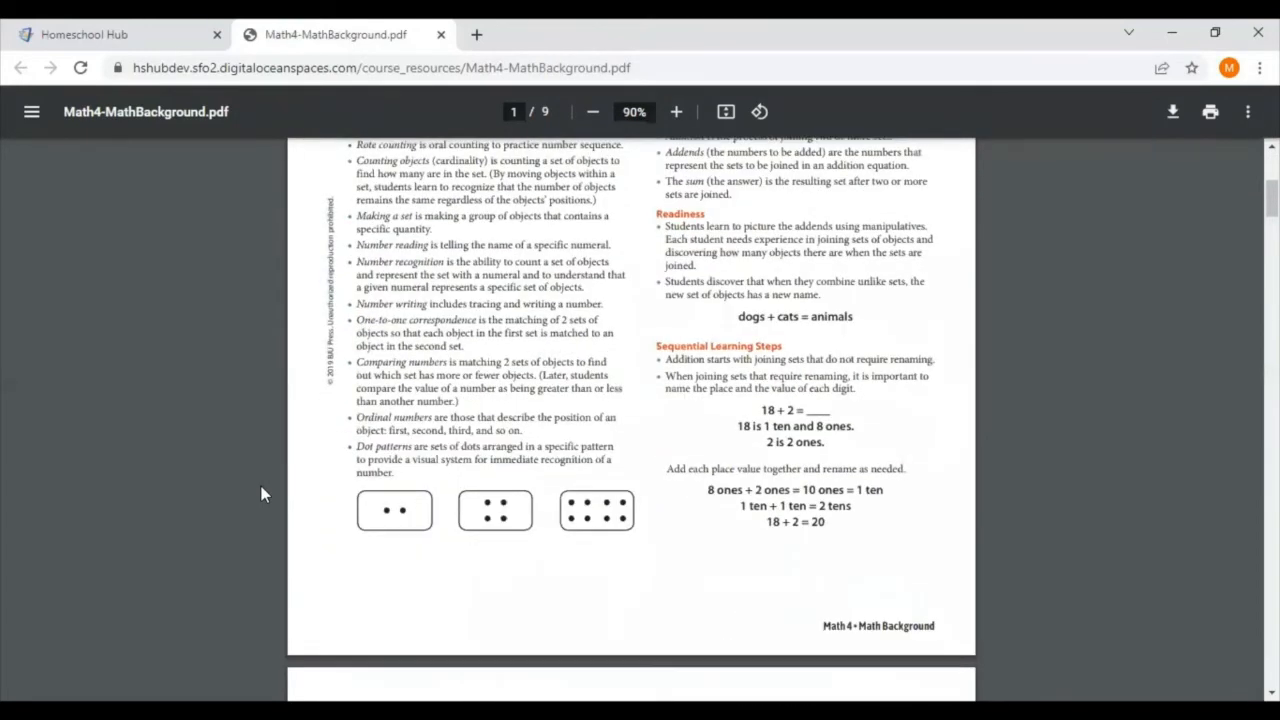
{"action": "scroll", "scroll_direction": "down", "scroll_amount": 3}
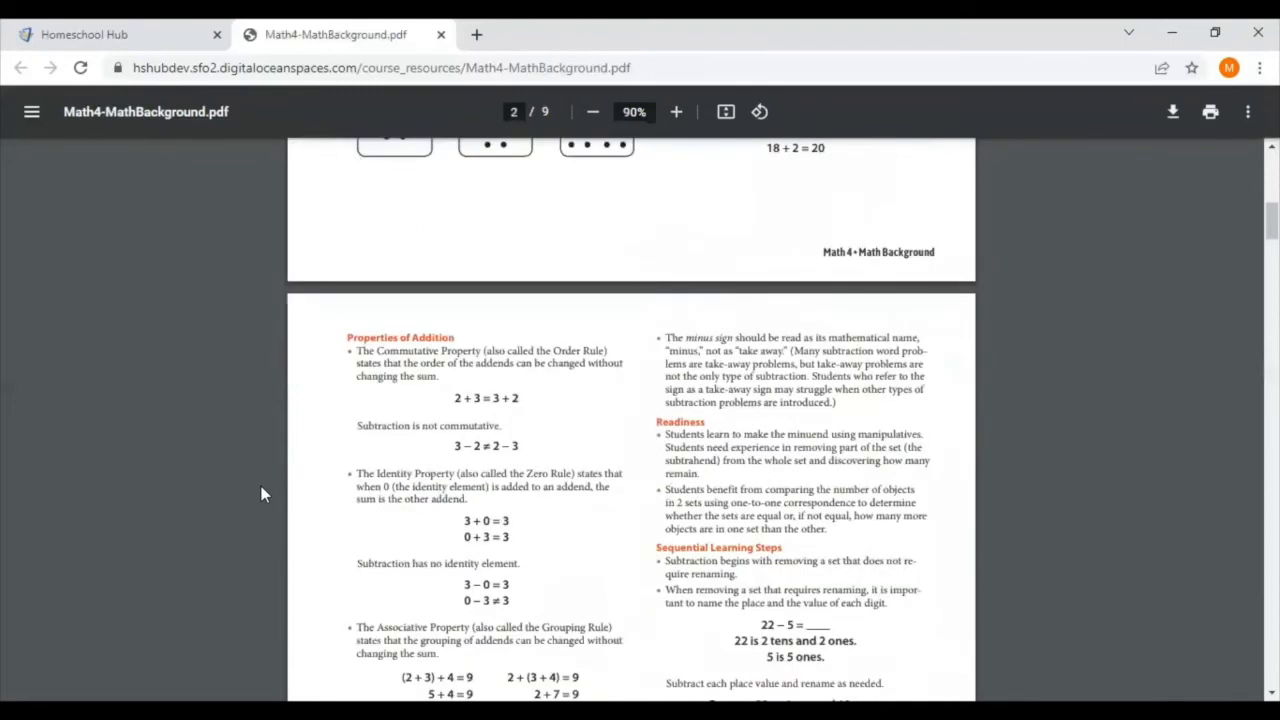
{"action": "scroll", "scroll_direction": "down", "scroll_amount": 3}
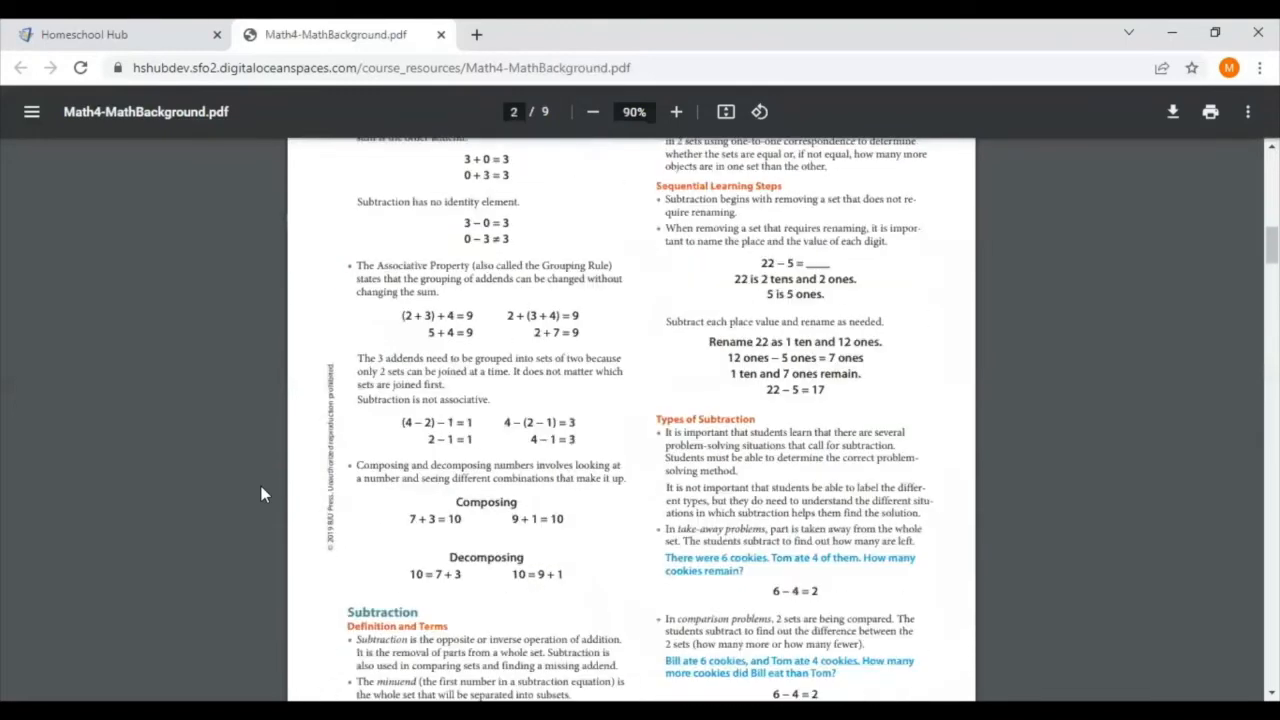
{"action": "scroll", "scroll_direction": "down", "scroll_amount": 3}
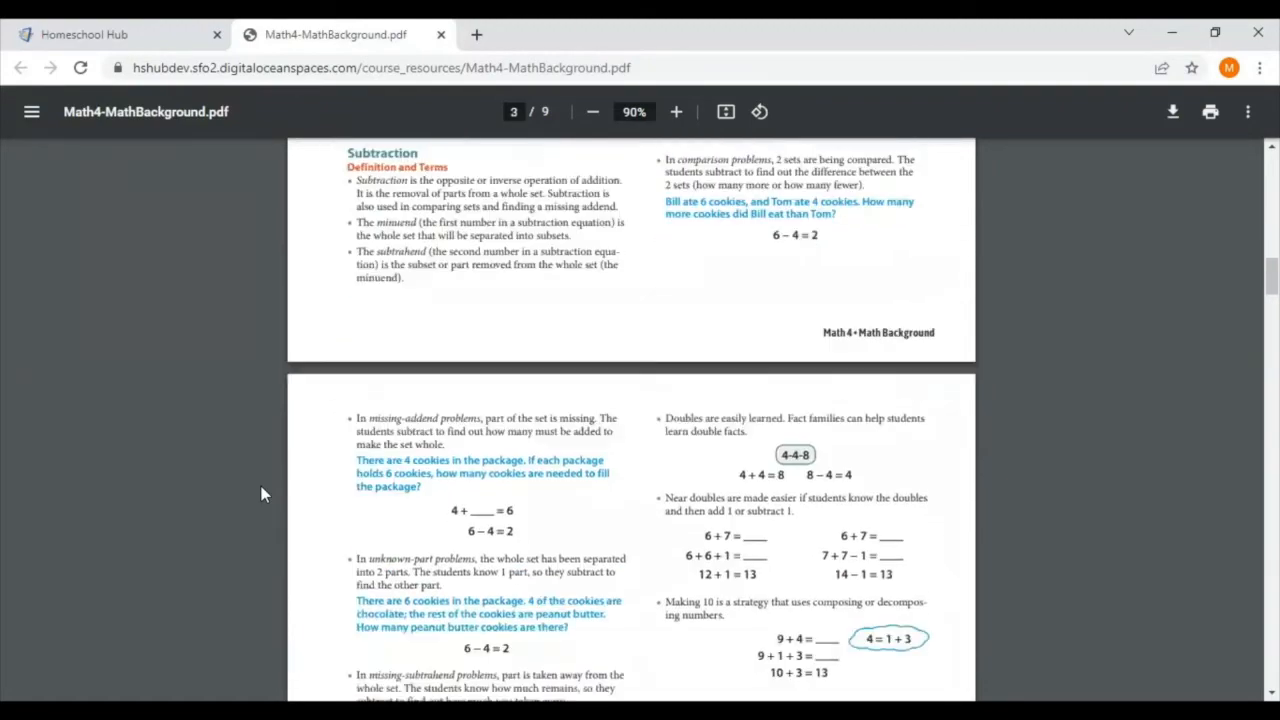
{"action": "scroll", "scroll_direction": "down", "scroll_amount": 3}
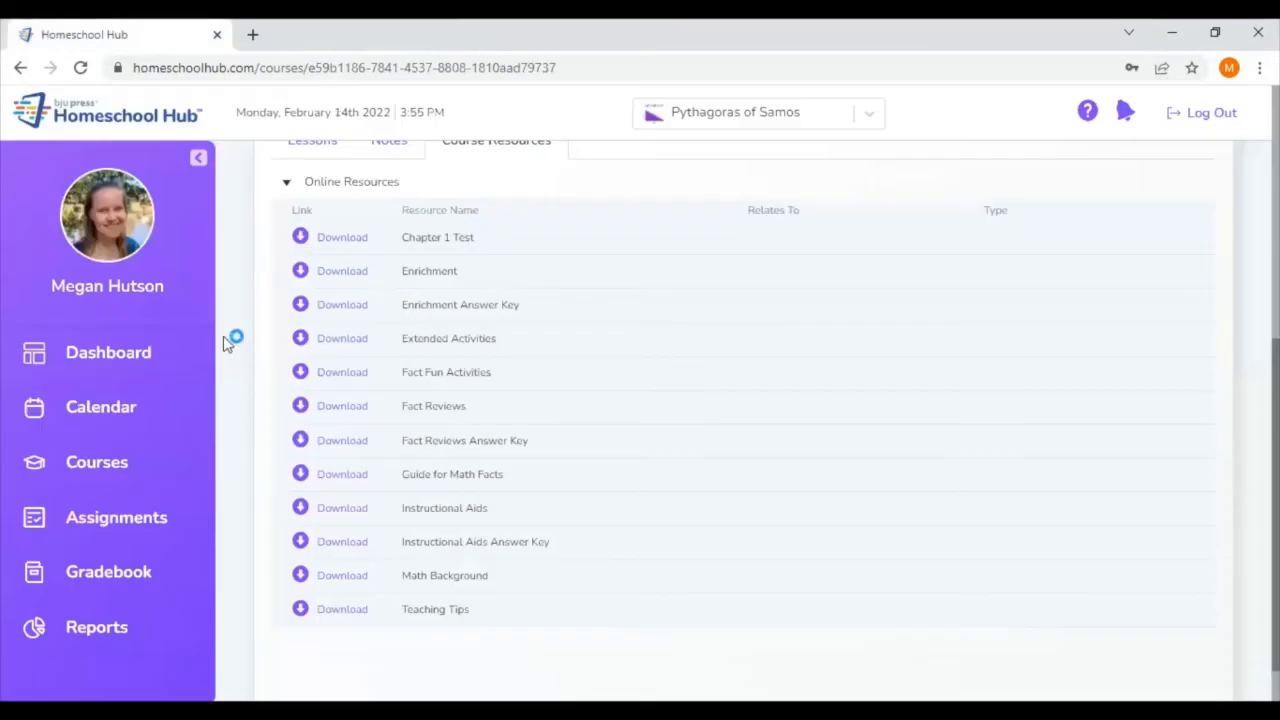
{"action": "mouse_move", "coordinate": [343, 608]}
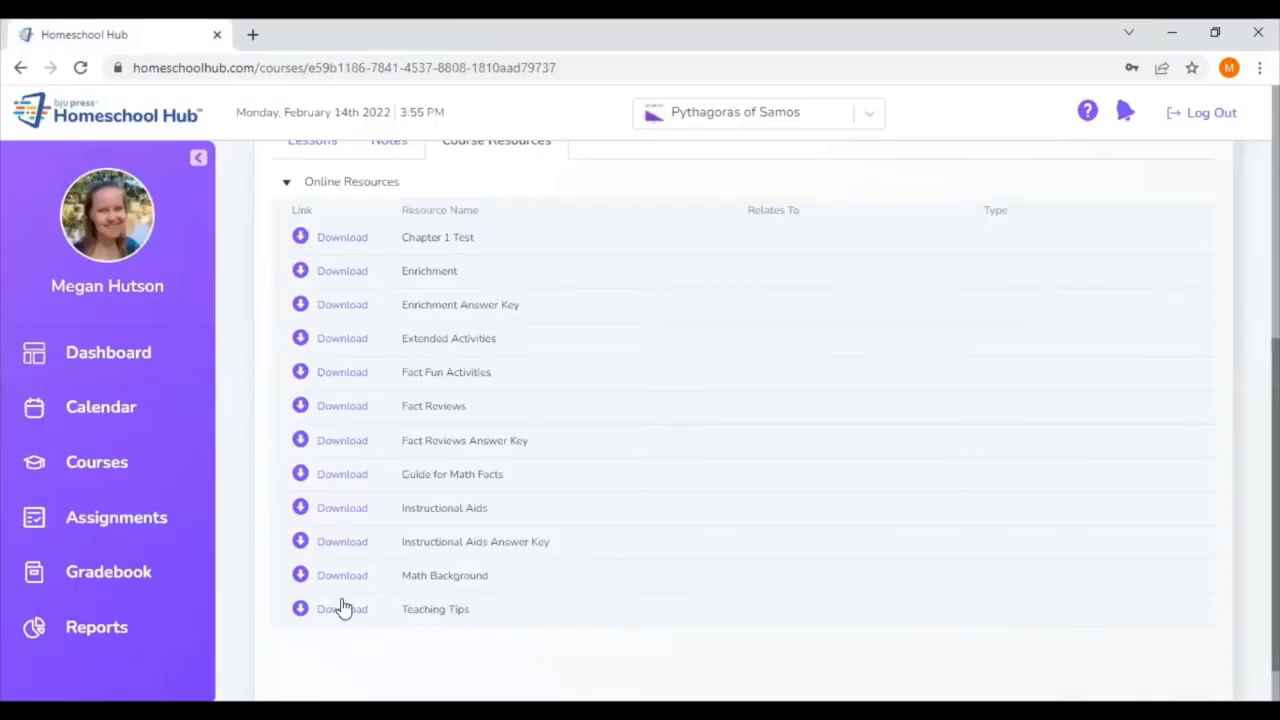
{"action": "mouse_move", "coordinate": [389, 620]}
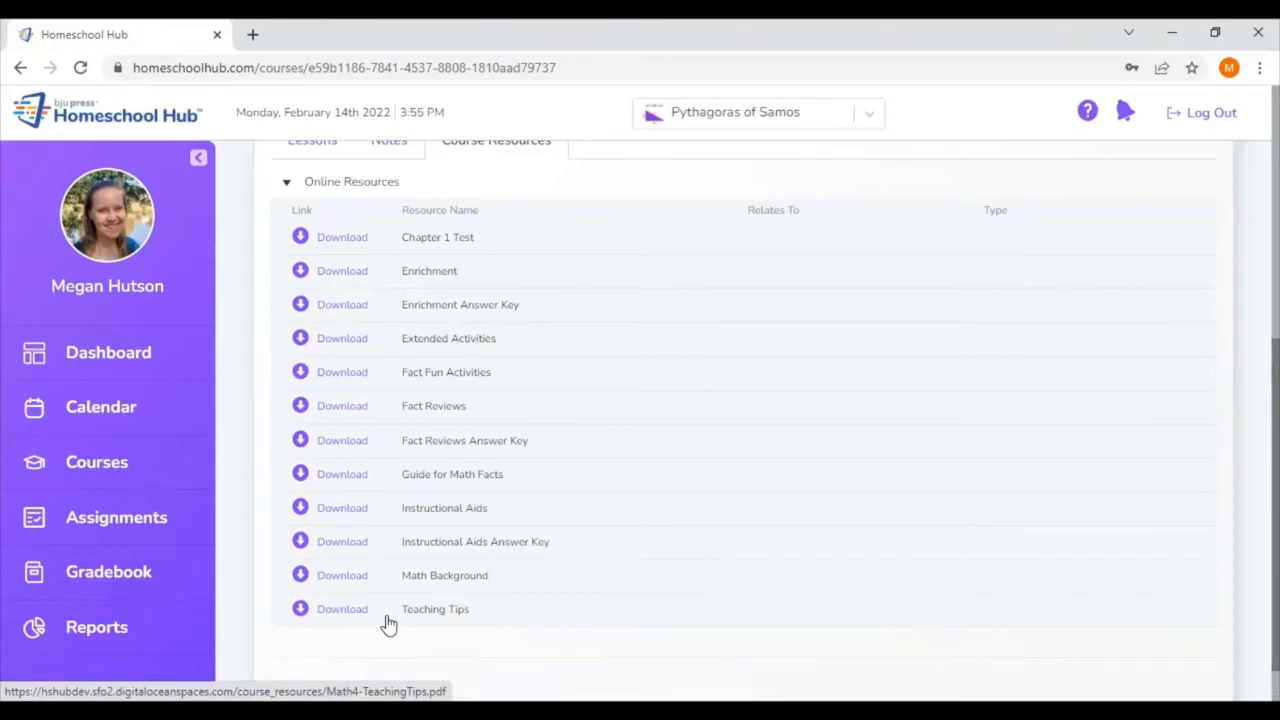
Download the Math 4 Teaching Tips resource.
{"action": "left_click", "coordinate": [96, 461]}
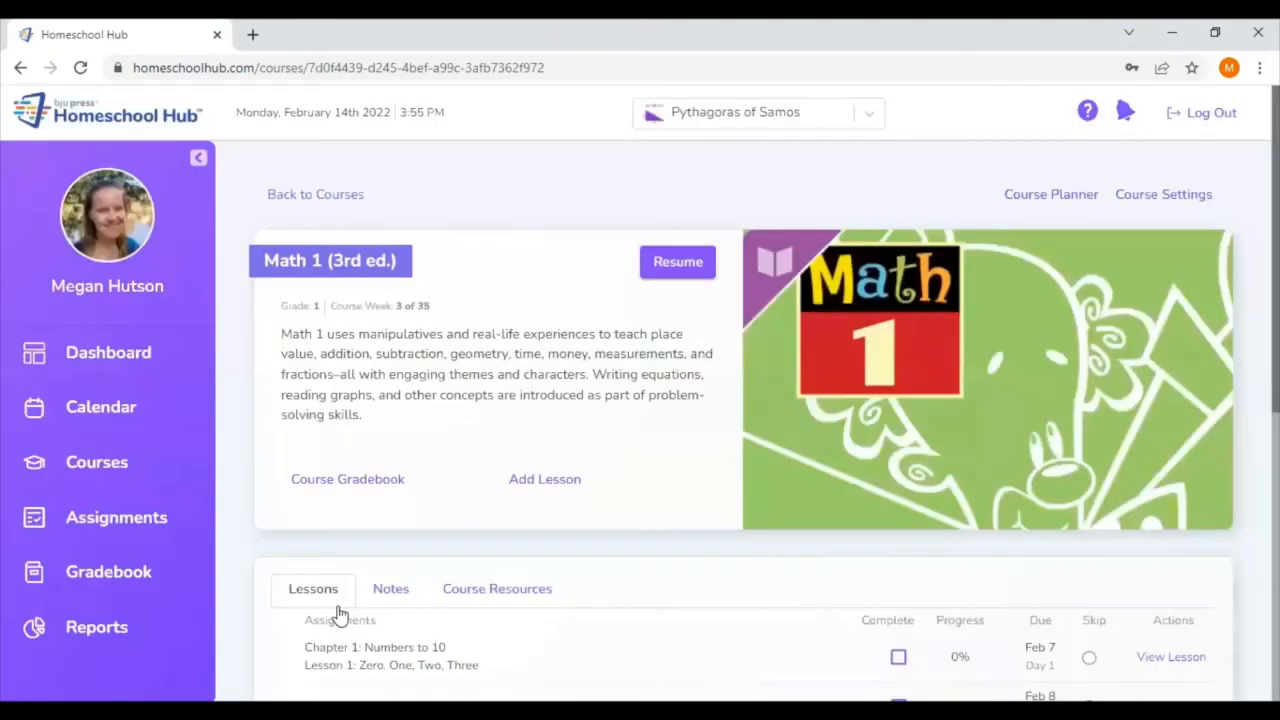
Open Math 1's Course Resources tab, expand Online Resources and scroll the list.
{"action": "left_click", "coordinate": [496, 588]}
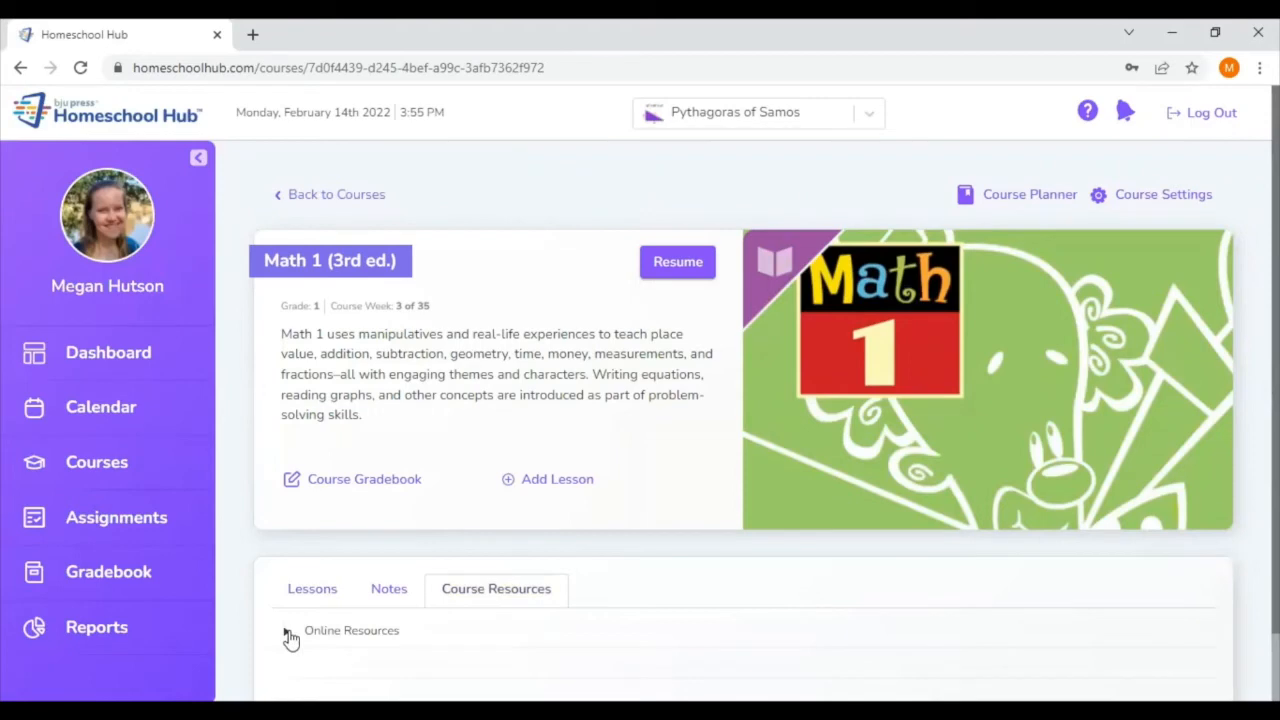
{"action": "left_click", "coordinate": [290, 630]}
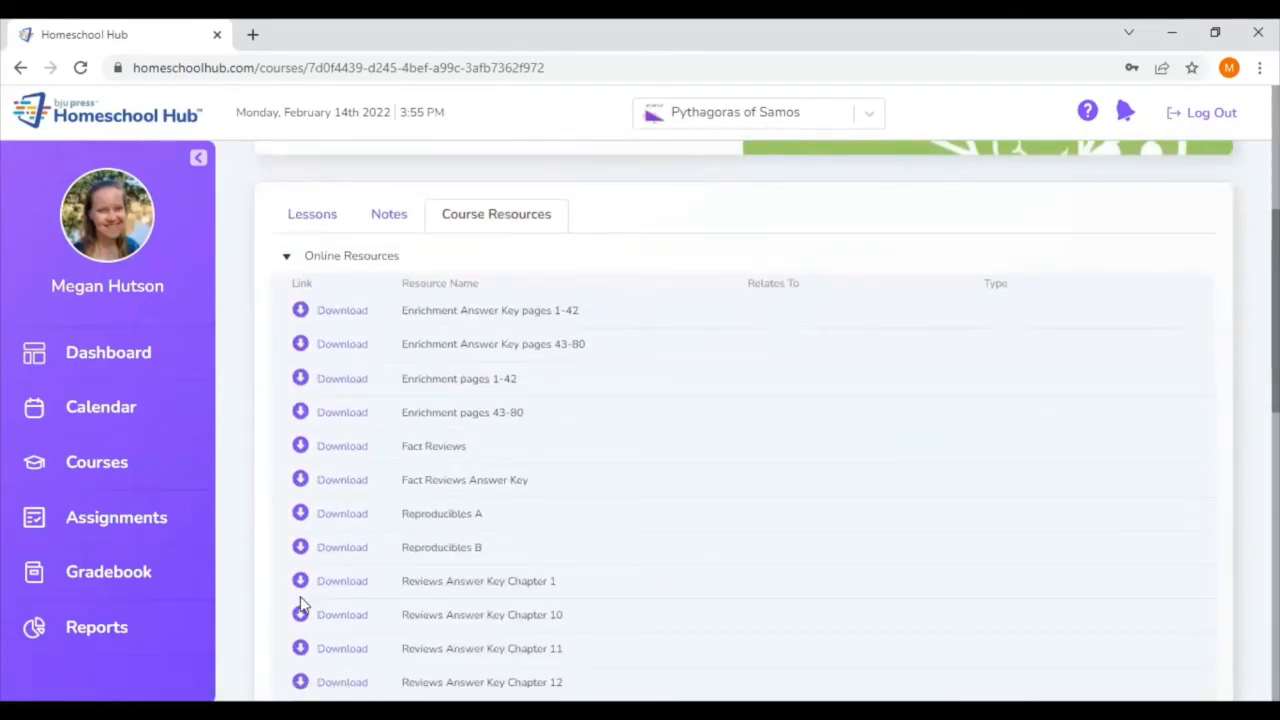
{"action": "mouse_move", "coordinate": [489, 375]}
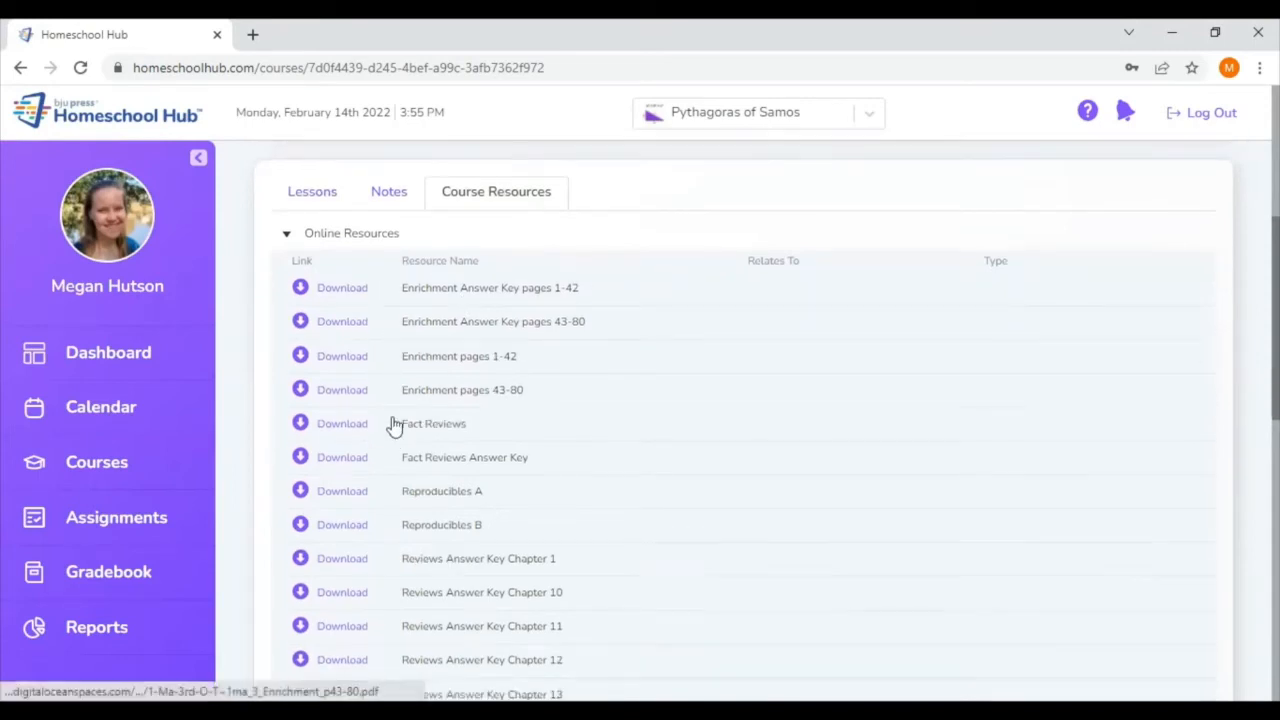
{"action": "scroll", "scroll_direction": "down", "scroll_amount": 3}
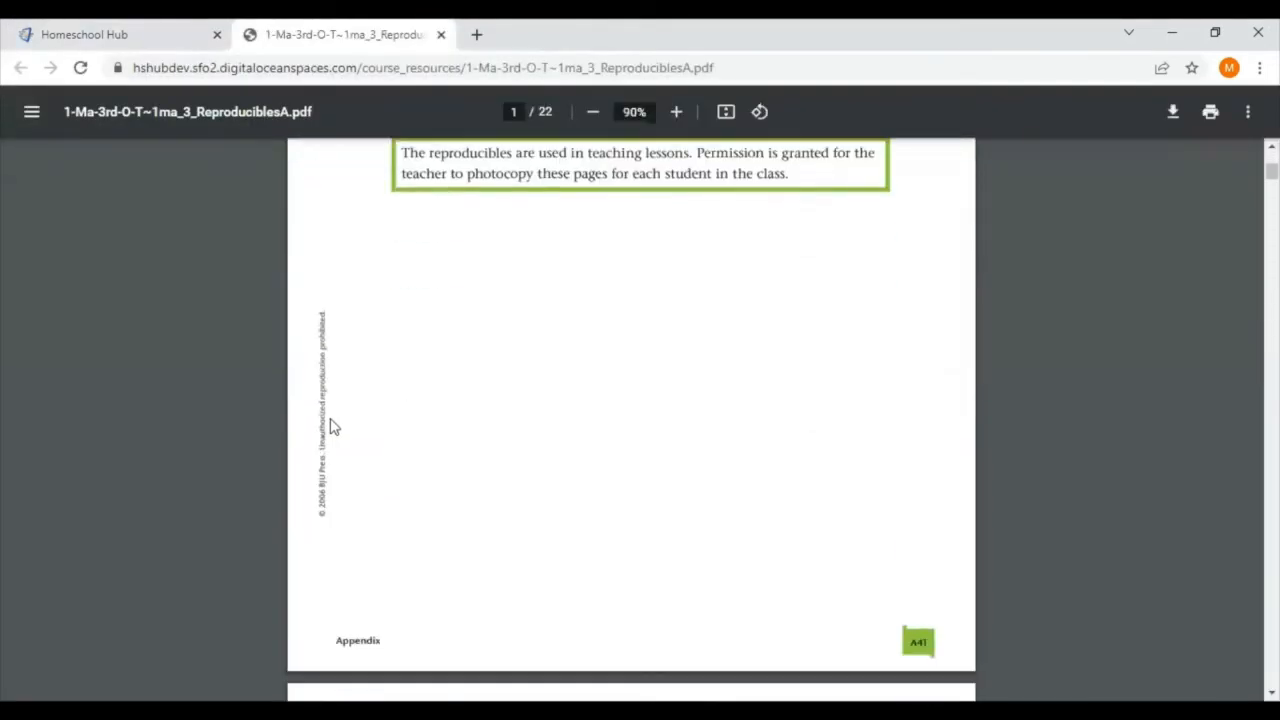
Browse Reproducibles A to its pictograph page, then open Visual Packet Part 1.
{"action": "scroll", "scroll_direction": "down", "scroll_amount": 3}
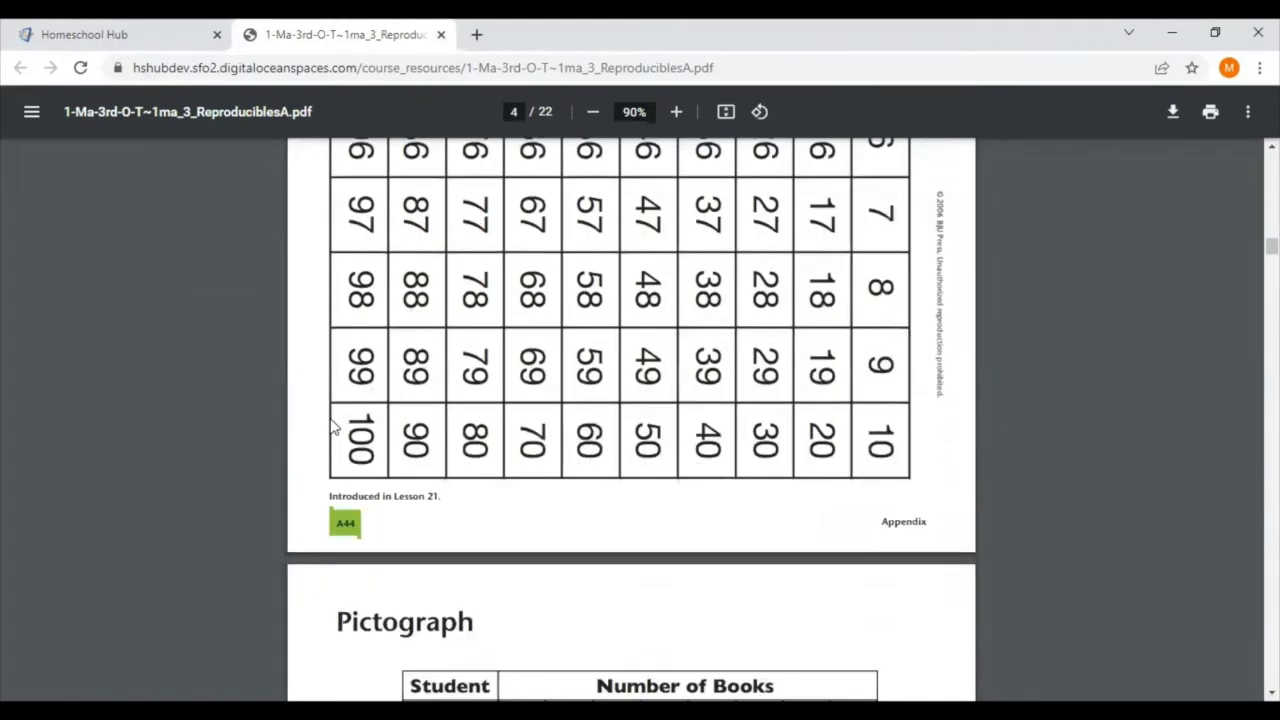
{"action": "mouse_move", "coordinate": [307, 444]}
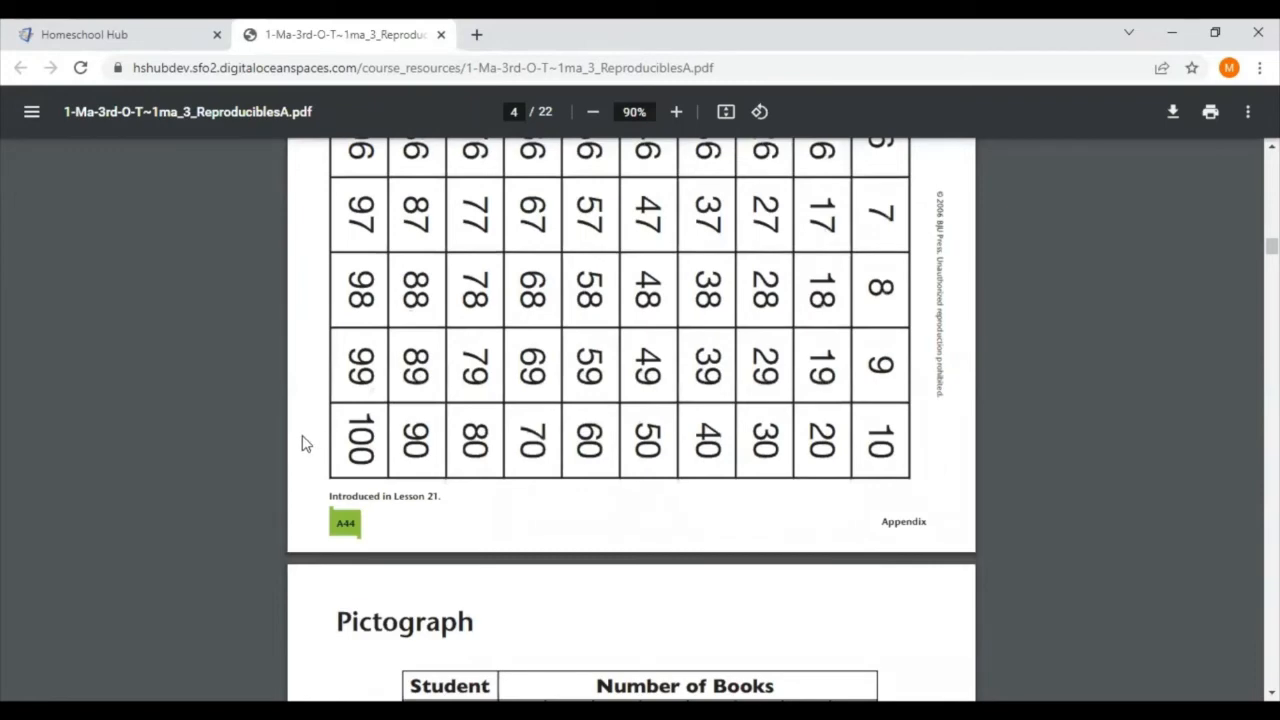
{"action": "scroll", "scroll_direction": "down", "scroll_amount": 3}
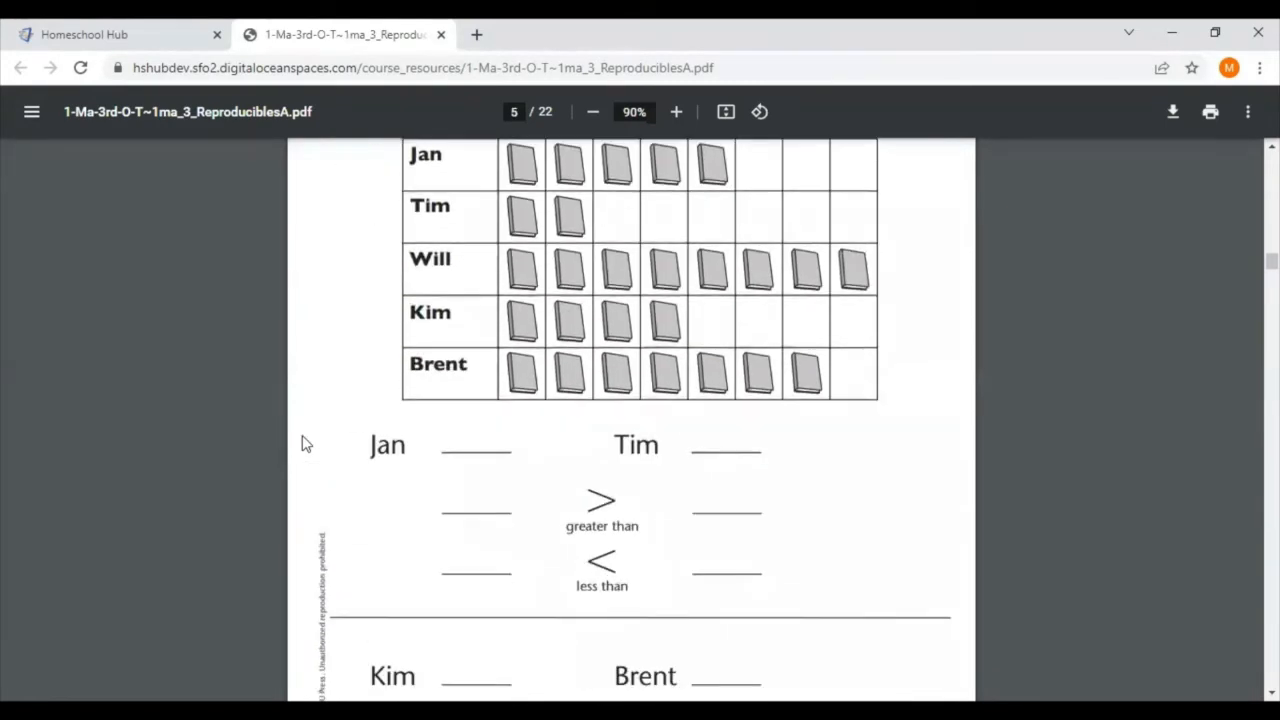
{"action": "scroll", "scroll_direction": "down", "scroll_amount": 3}
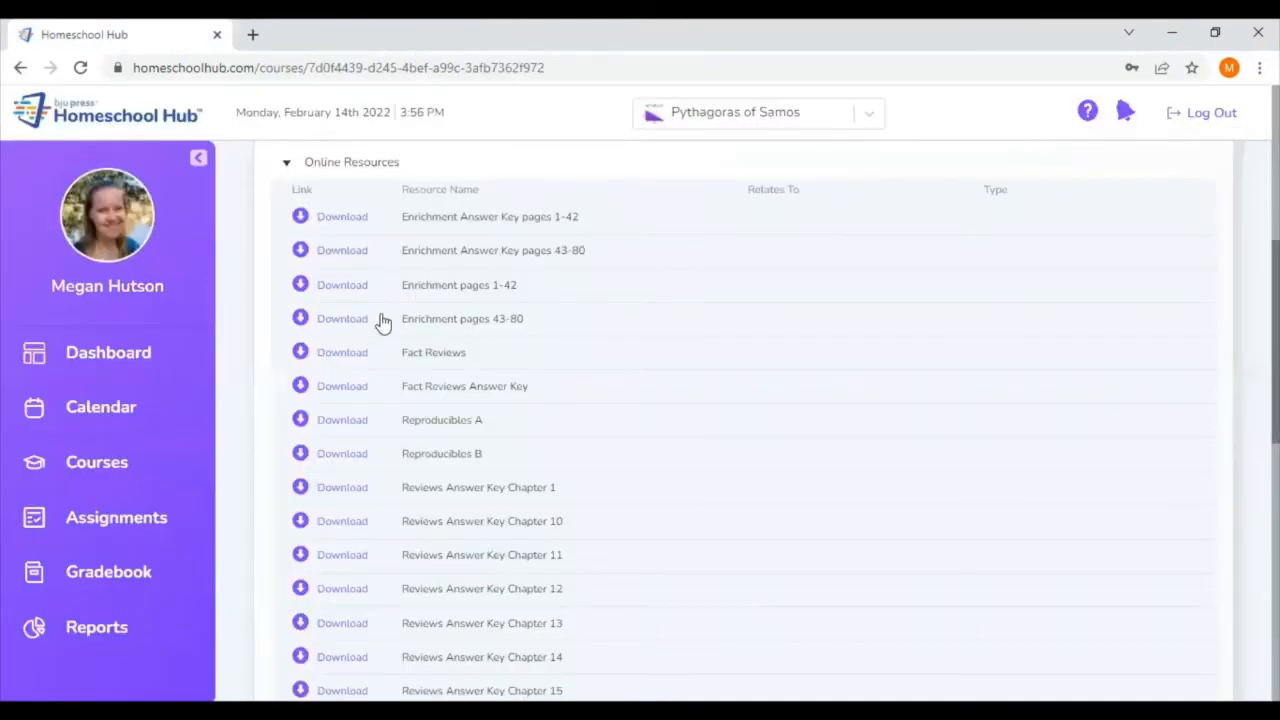
{"action": "scroll", "scroll_direction": "down", "scroll_amount": 3}
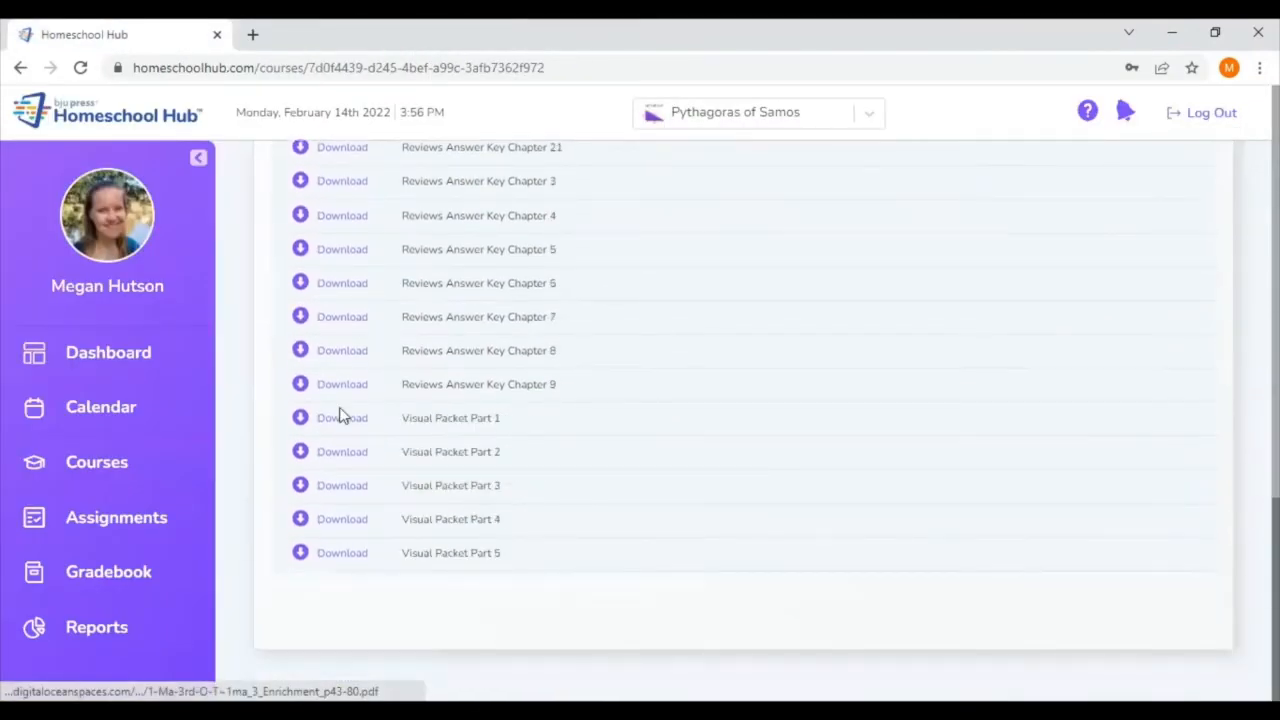
{"action": "left_click", "coordinate": [342, 417]}
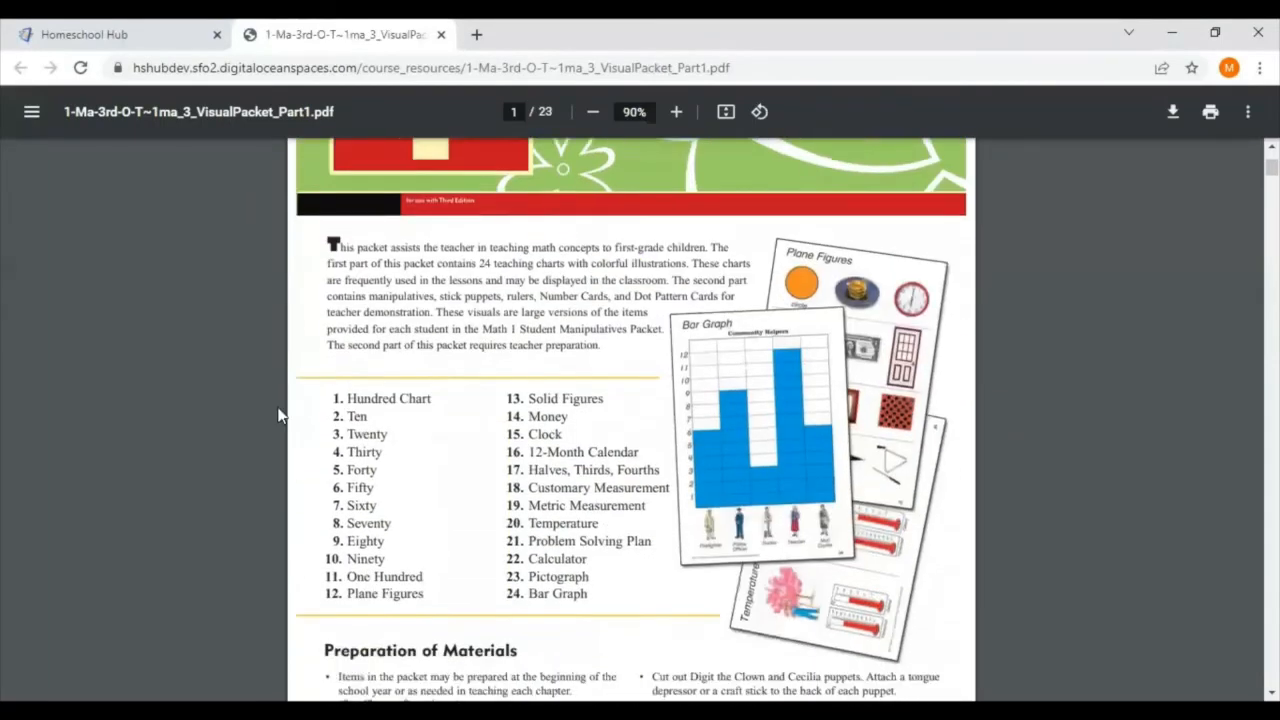
Page through Visual Packet Part 1 pages 1–5, up to the twenty chart.
{"action": "scroll", "scroll_direction": "down", "scroll_amount": 3}
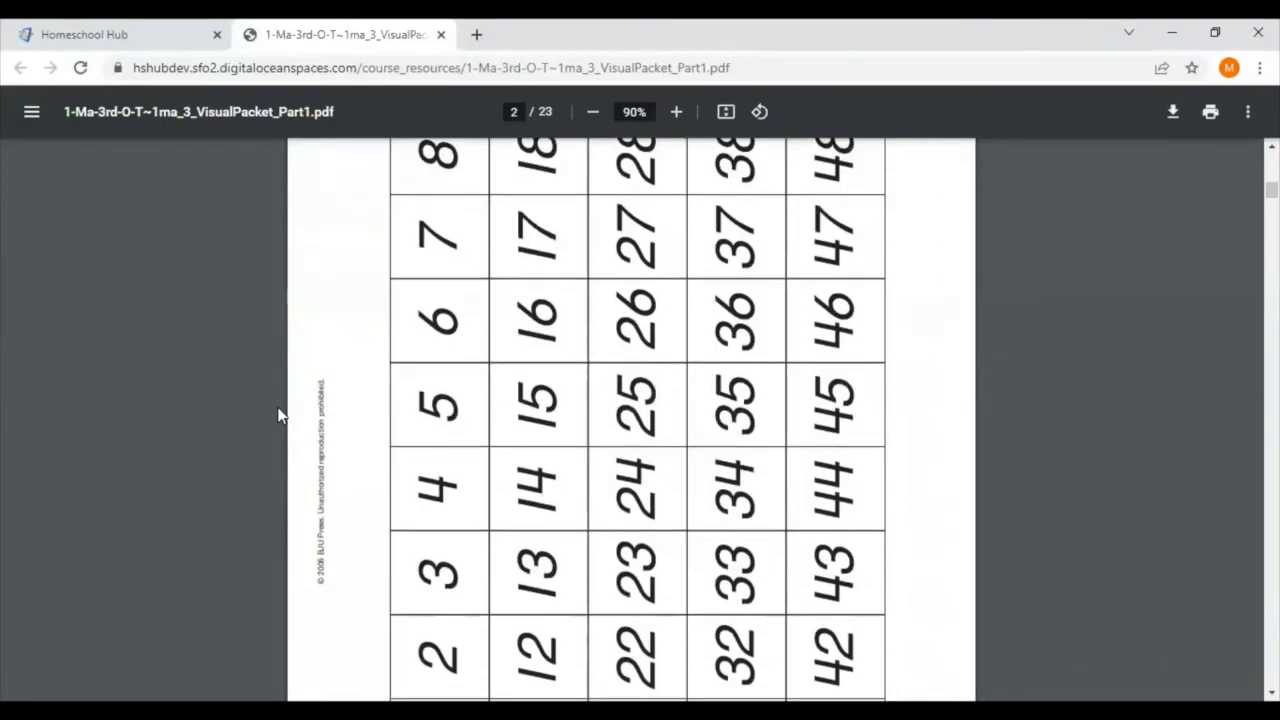
{"action": "scroll", "scroll_direction": "down", "scroll_amount": 3}
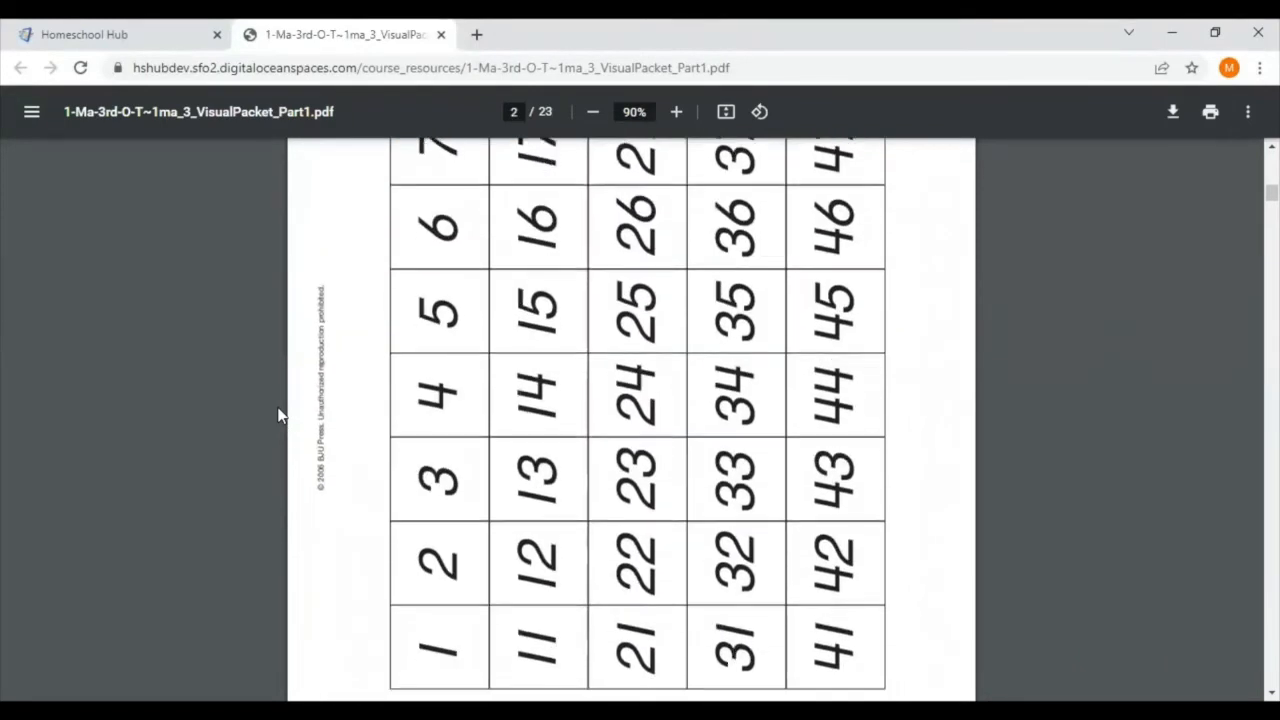
{"action": "scroll", "scroll_direction": "down", "scroll_amount": 3}
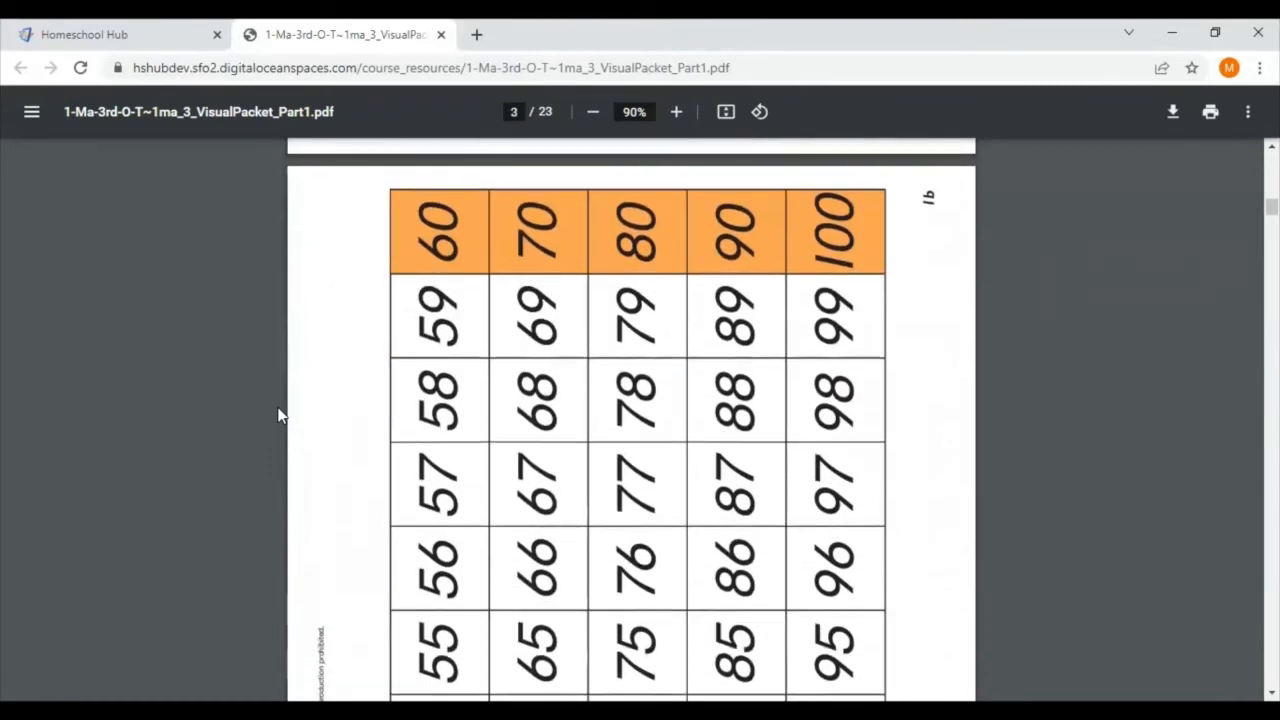
{"action": "scroll", "scroll_direction": "down", "scroll_amount": 3}
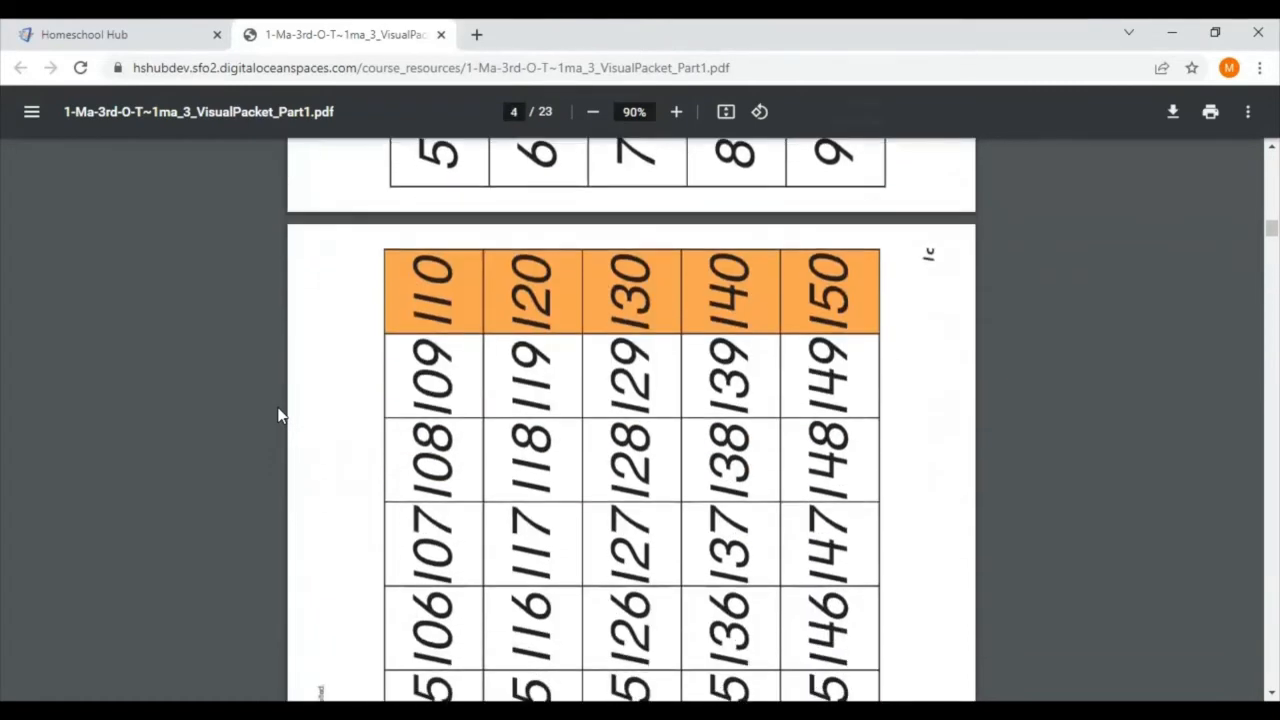
{"action": "scroll", "scroll_direction": "down", "scroll_amount": 3}
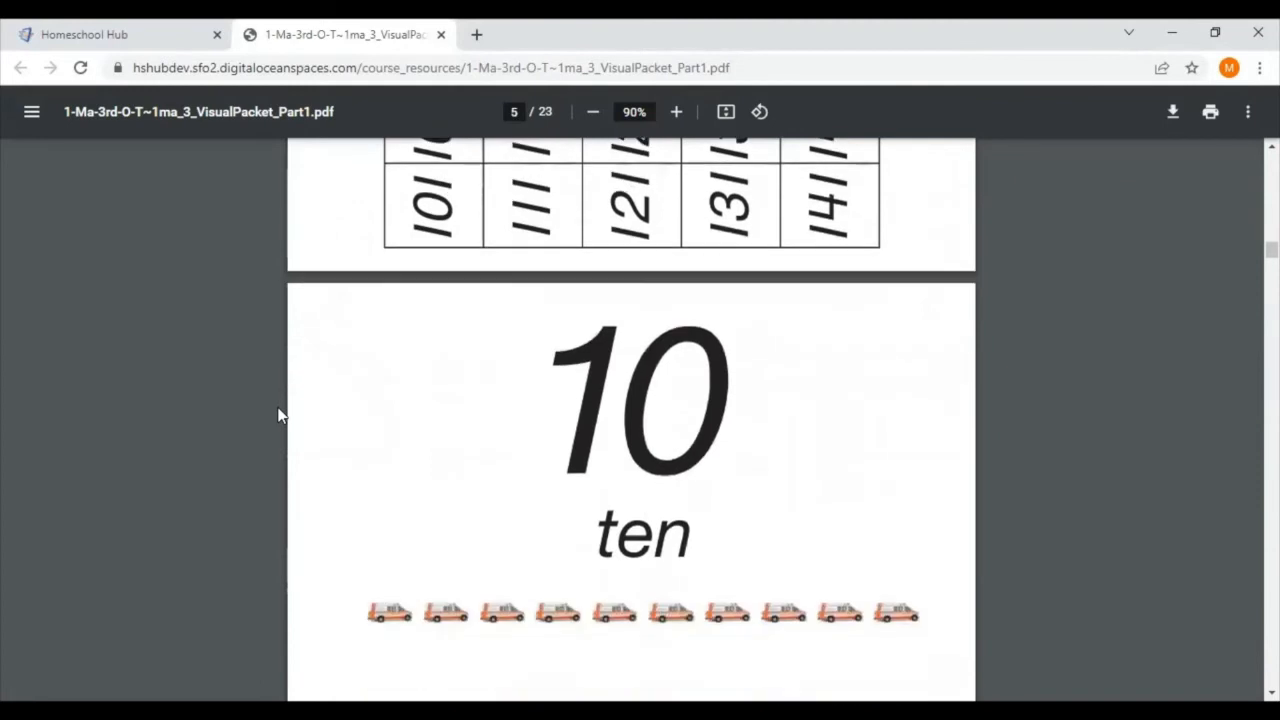
{"action": "scroll", "scroll_direction": "down", "scroll_amount": 3}
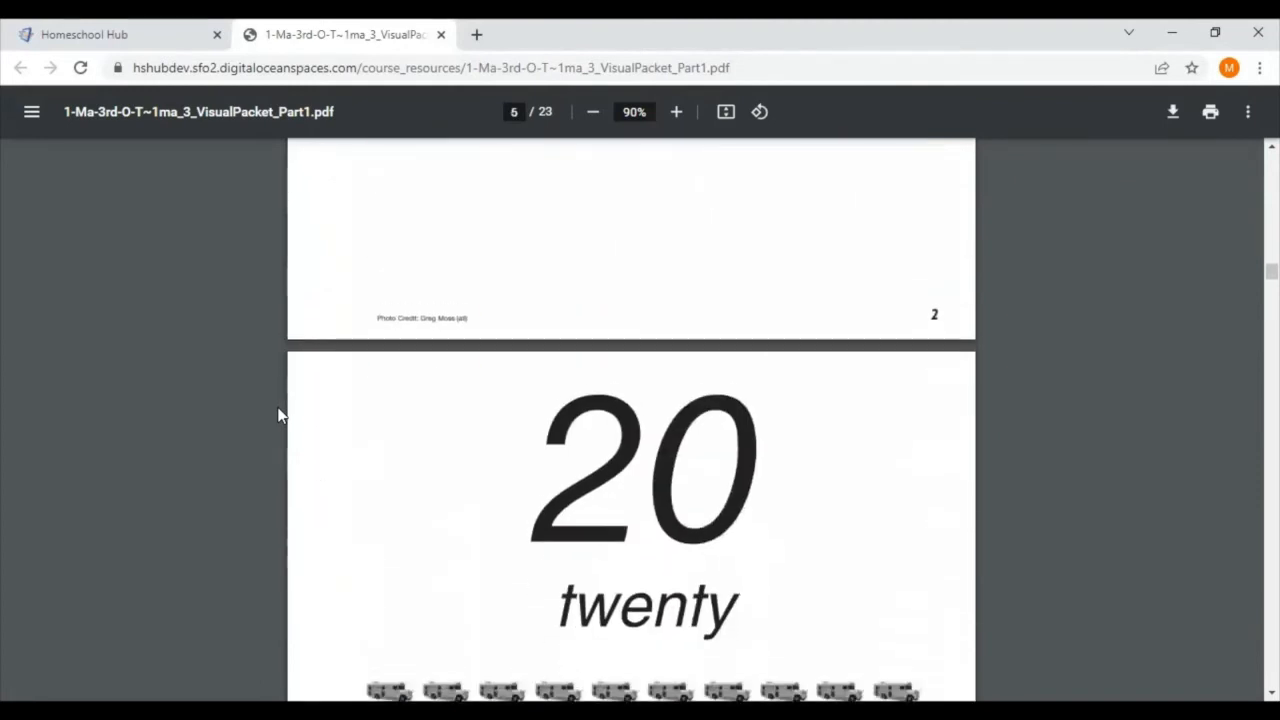
{"action": "scroll", "scroll_direction": "down", "scroll_amount": 3}
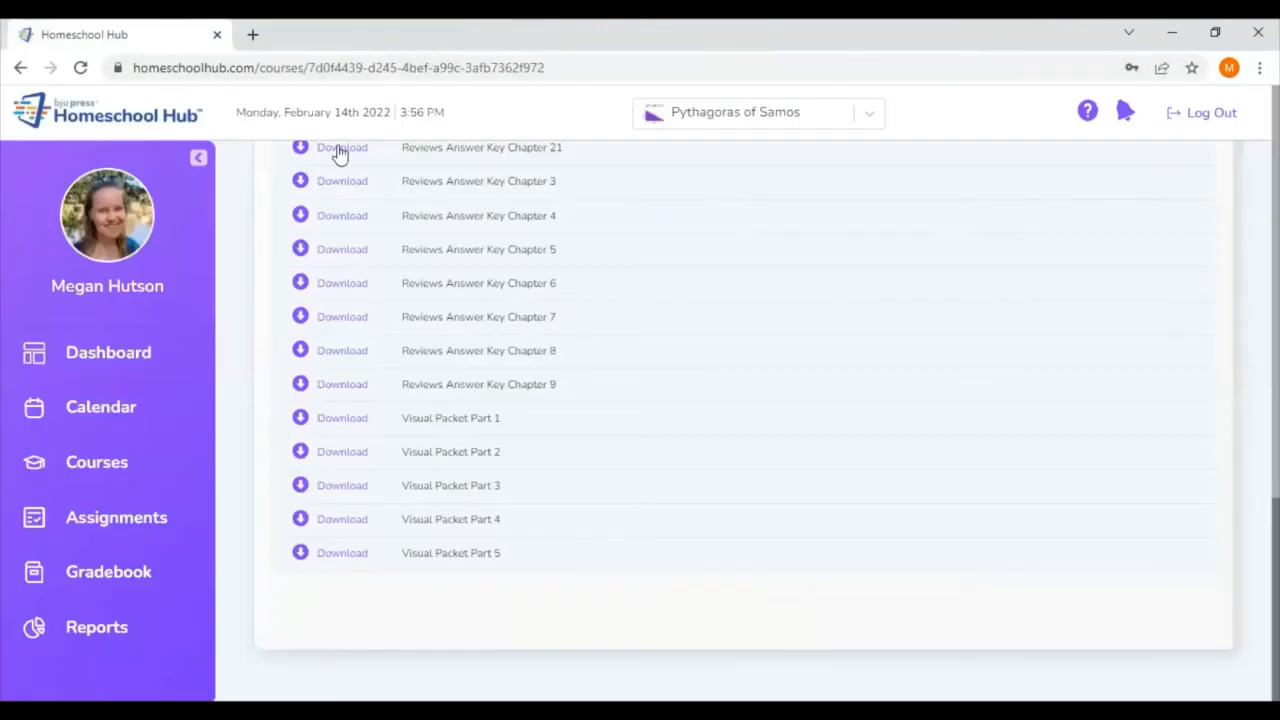
{"action": "mouse_move", "coordinate": [96, 462]}
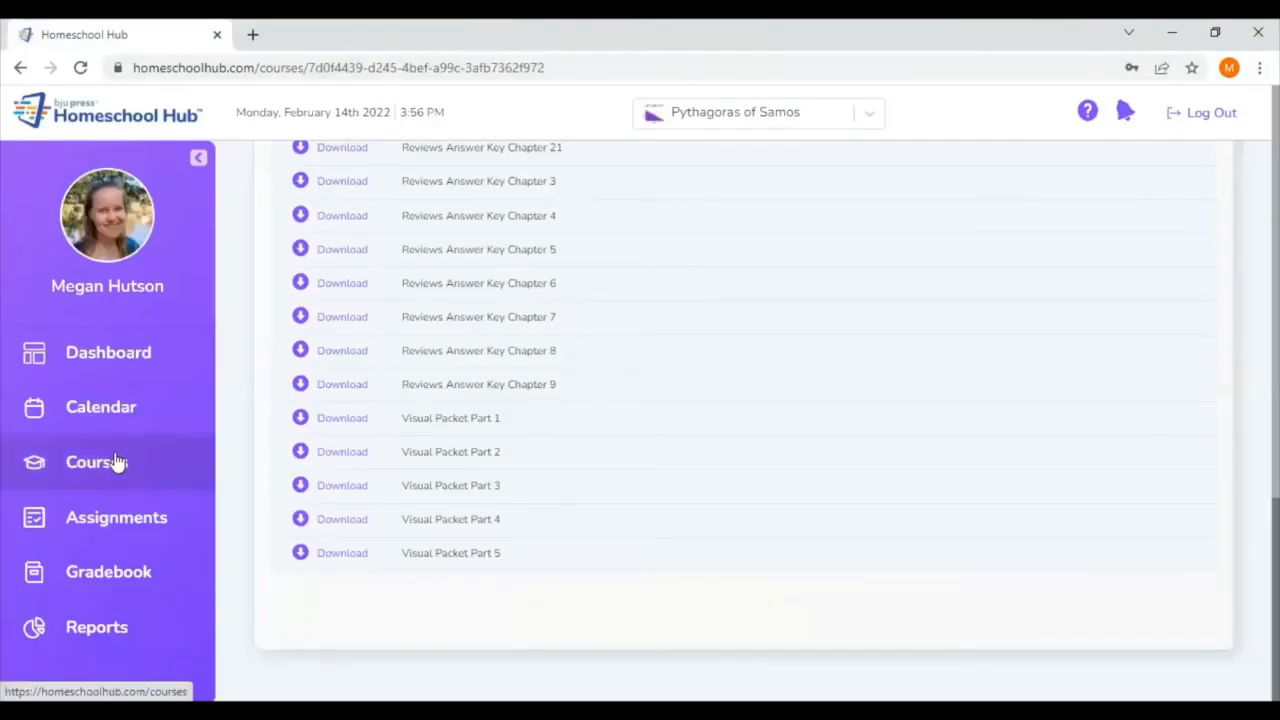
From Courses, open Math 2 (3rd ed.) details and show its course resources.
{"action": "left_click", "coordinate": [96, 461]}
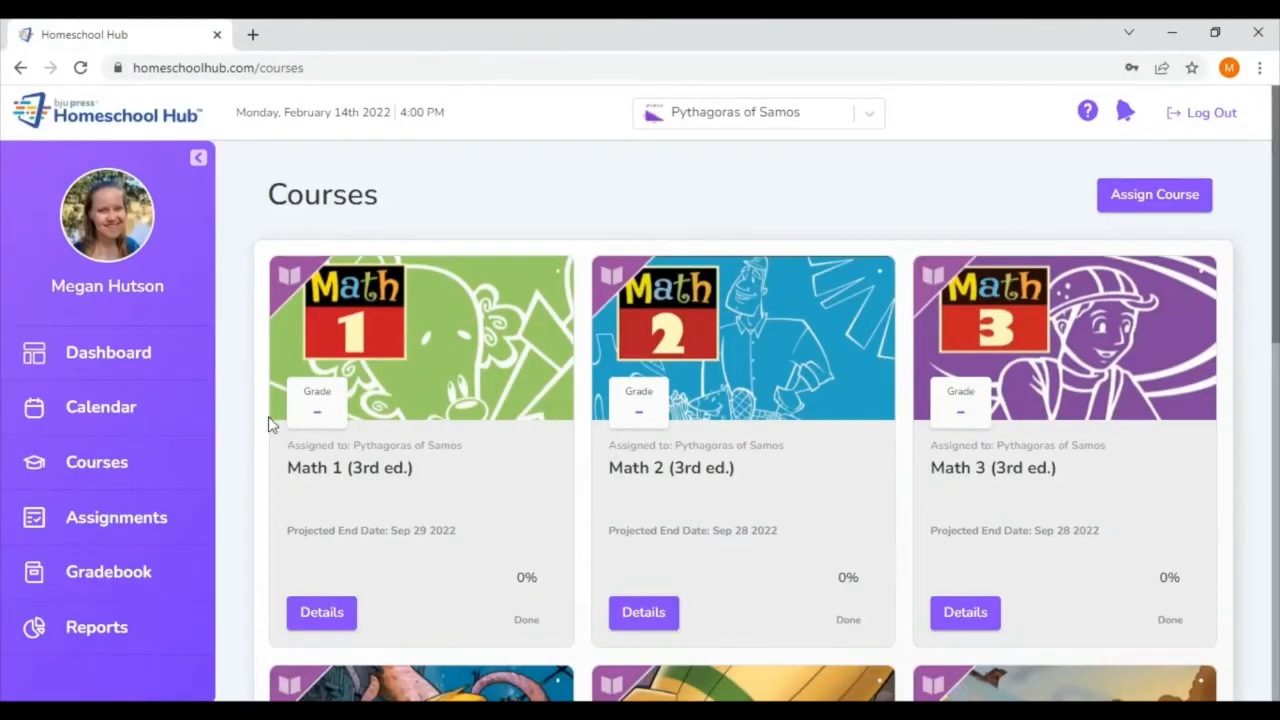
{"action": "mouse_move", "coordinate": [643, 612]}
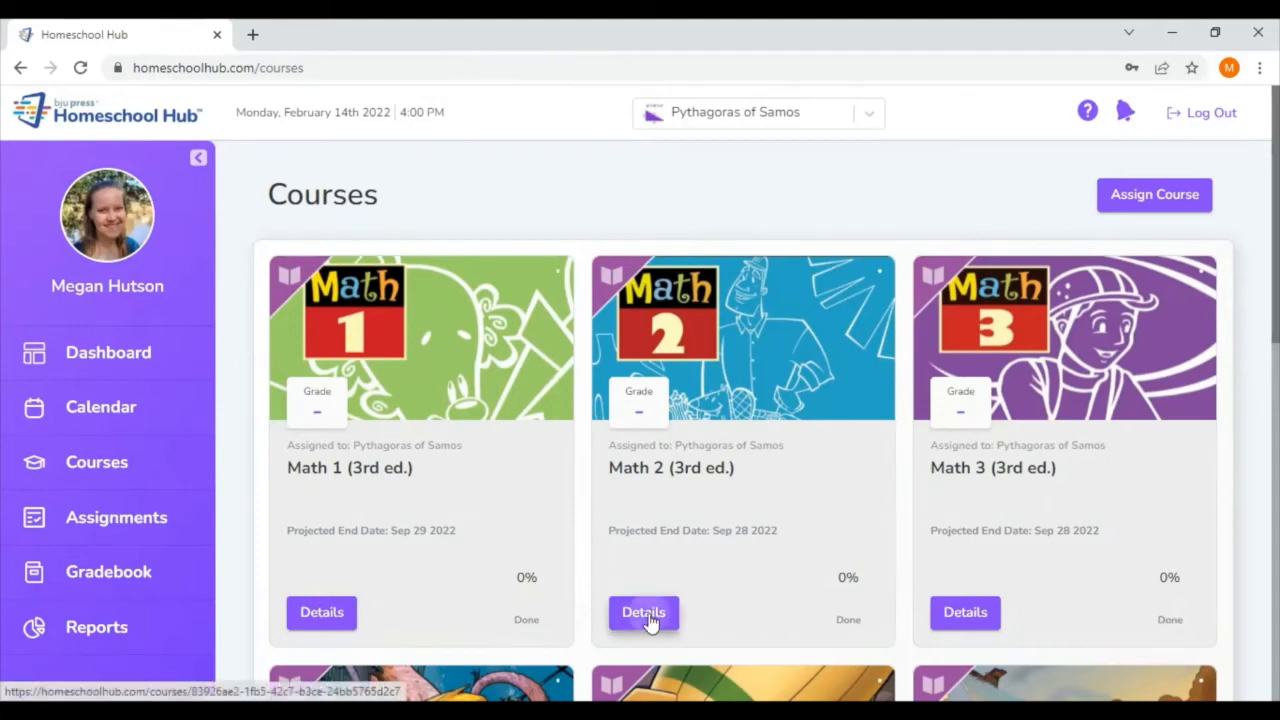
{"action": "left_click", "coordinate": [643, 612]}
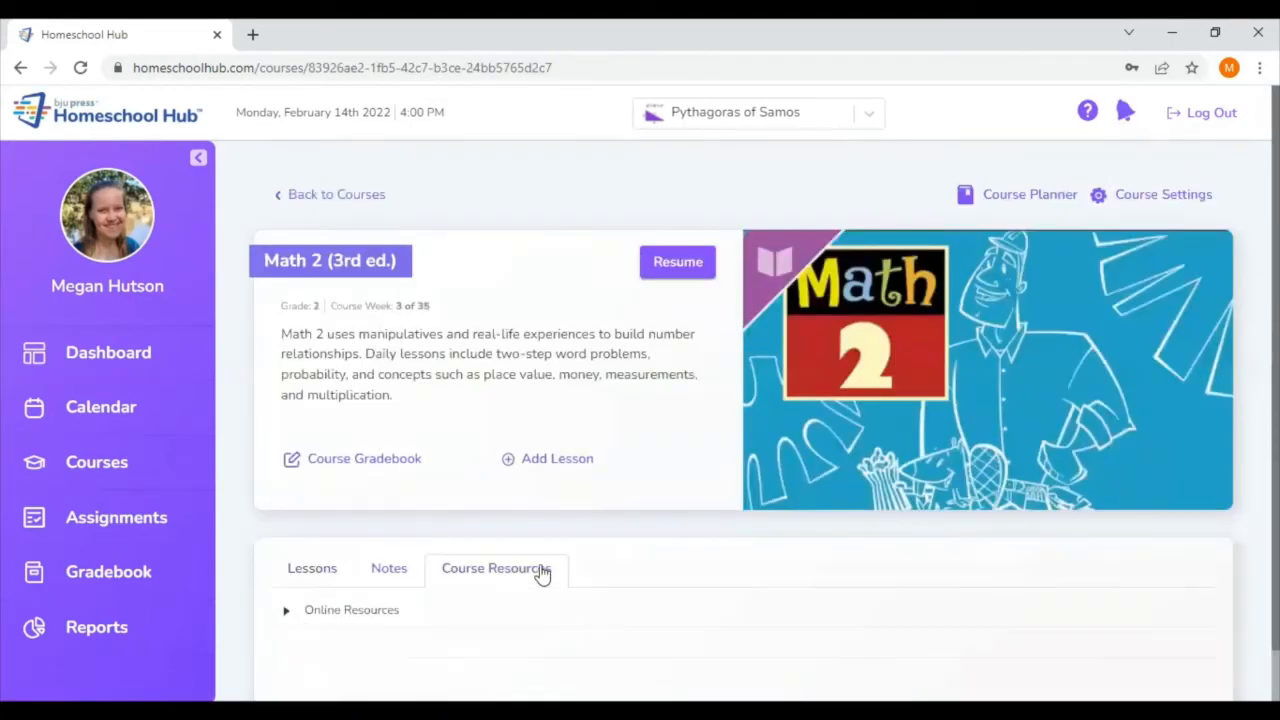
{"action": "left_click", "coordinate": [286, 609]}
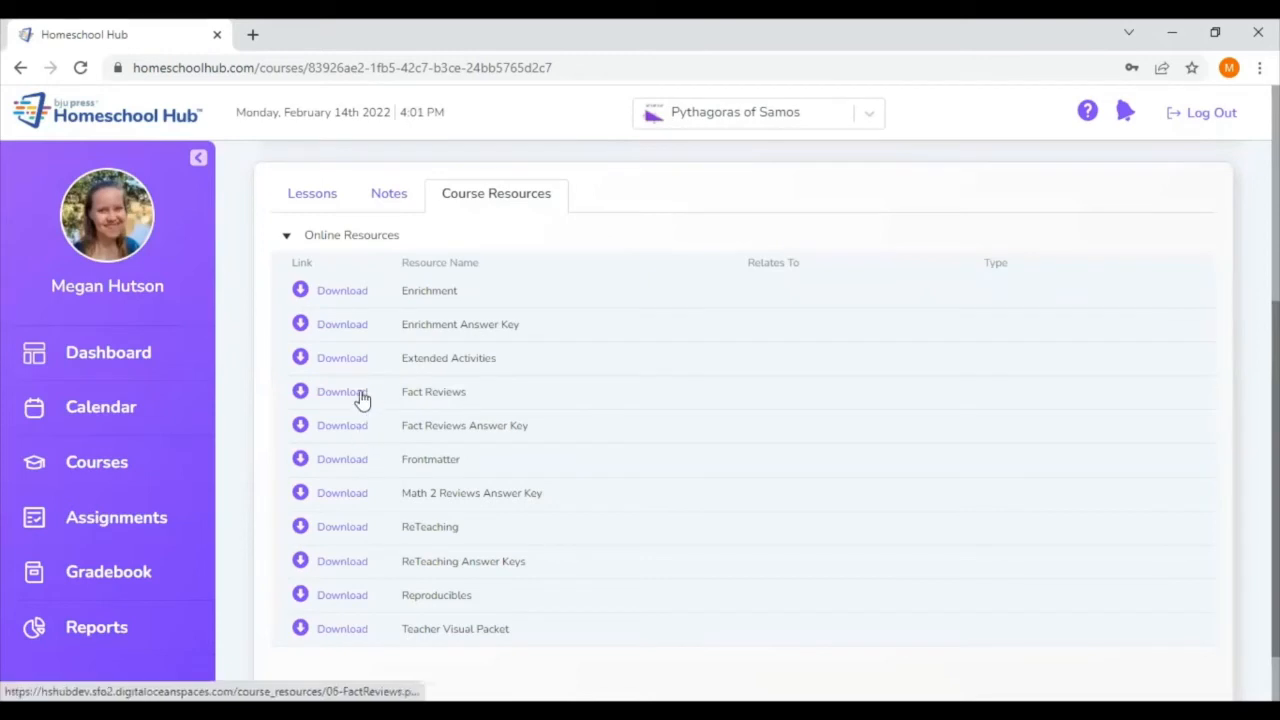
{"action": "mouse_move", "coordinate": [308, 534]}
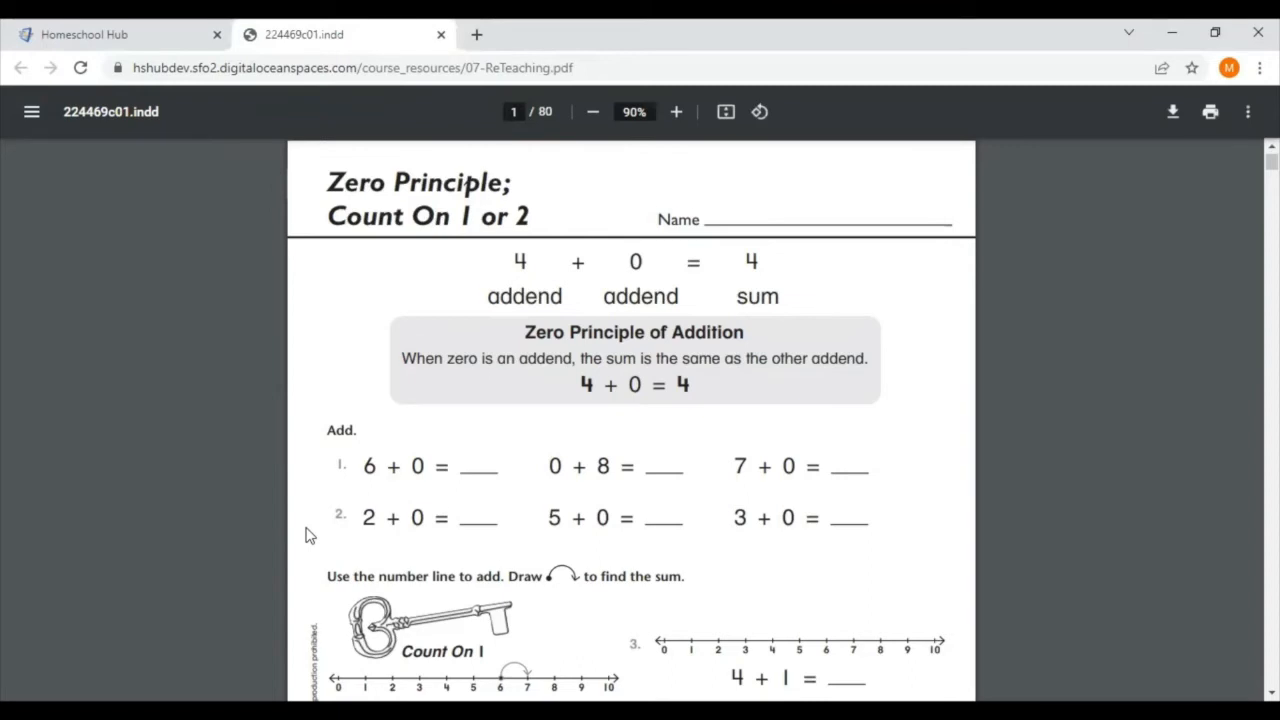
Scroll the ReTeaching PDF pages 1–5 to the tens-and-ones page, then close it.
{"action": "scroll", "scroll_direction": "down", "scroll_amount": 3}
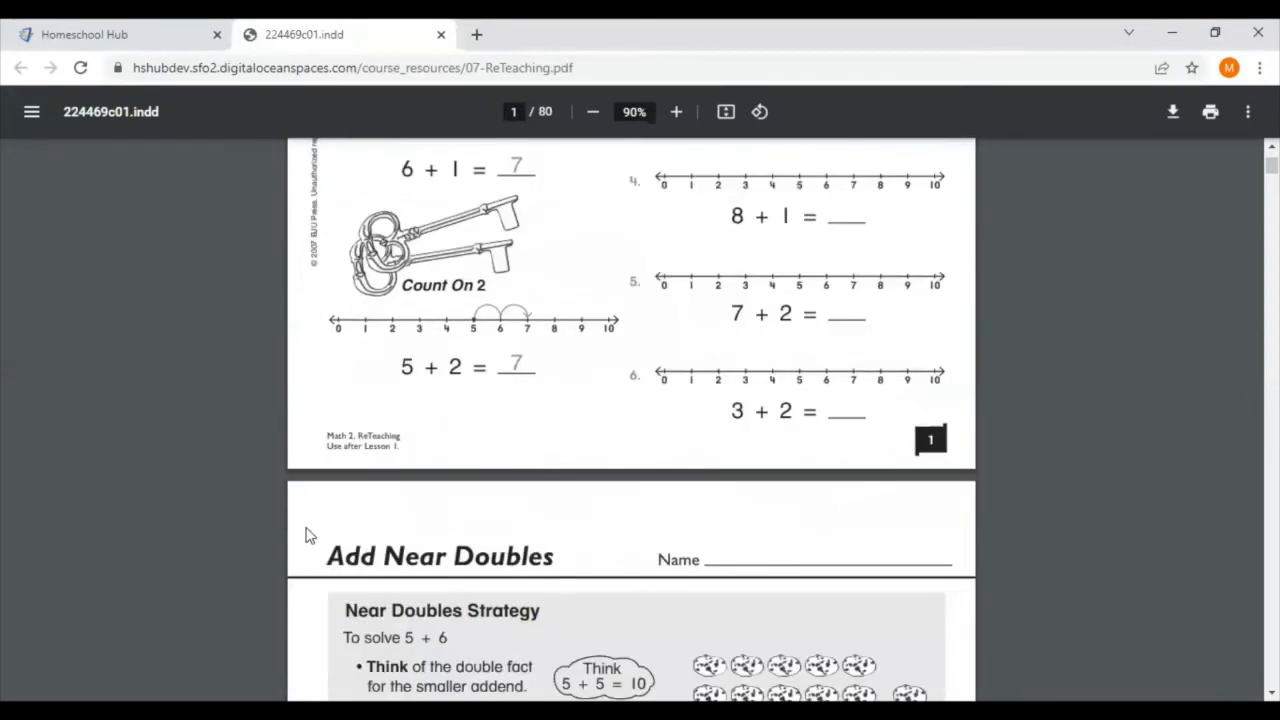
{"action": "scroll", "scroll_direction": "down", "scroll_amount": 3}
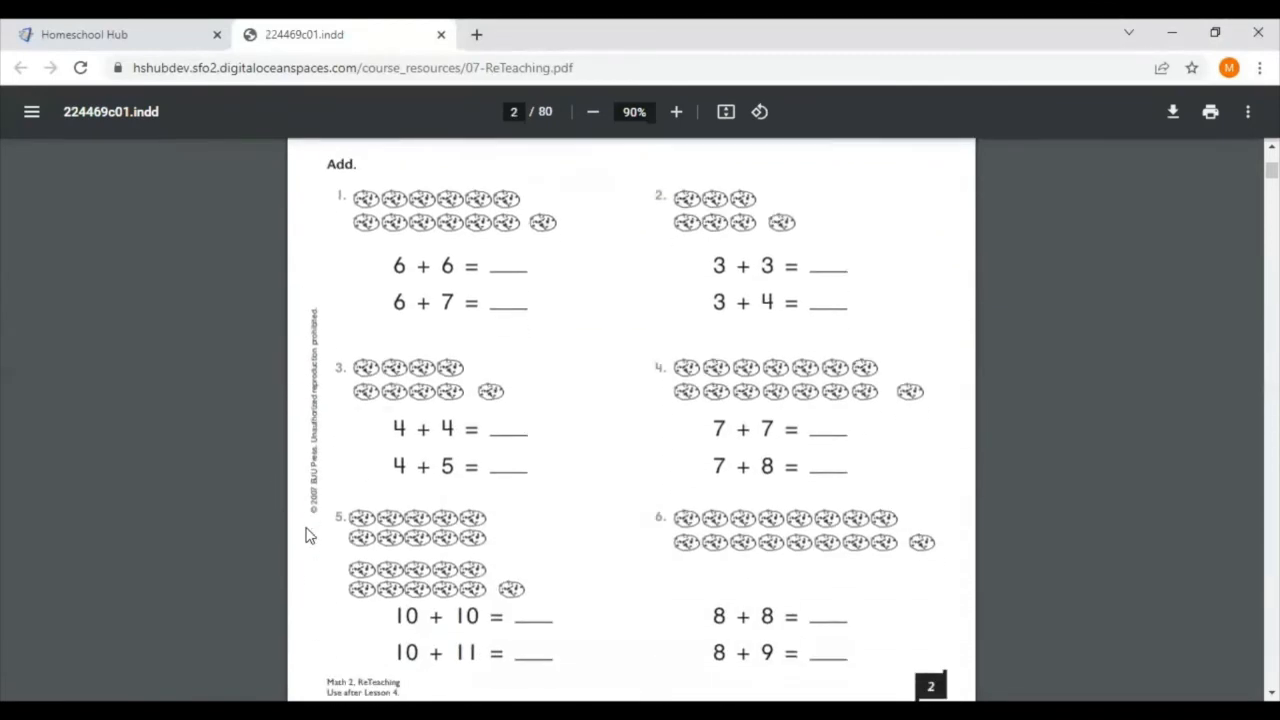
{"action": "scroll", "scroll_direction": "down", "scroll_amount": 3}
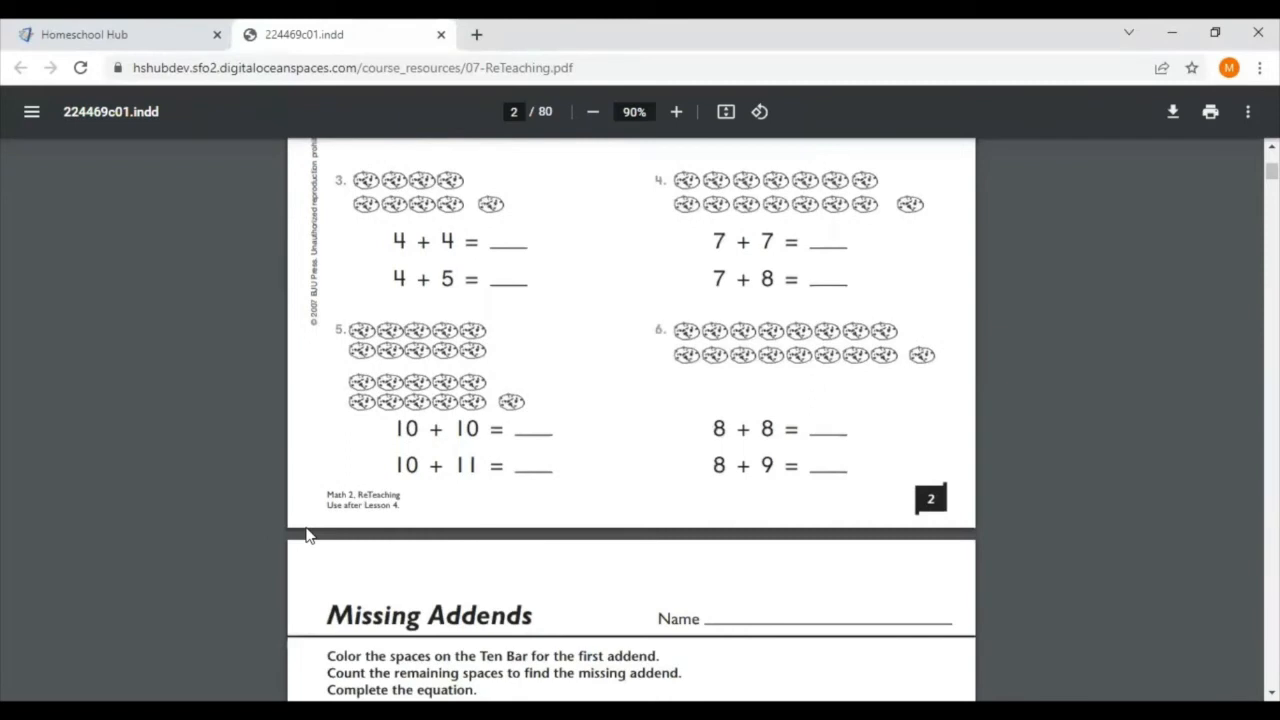
{"action": "mouse_move", "coordinate": [410, 513]}
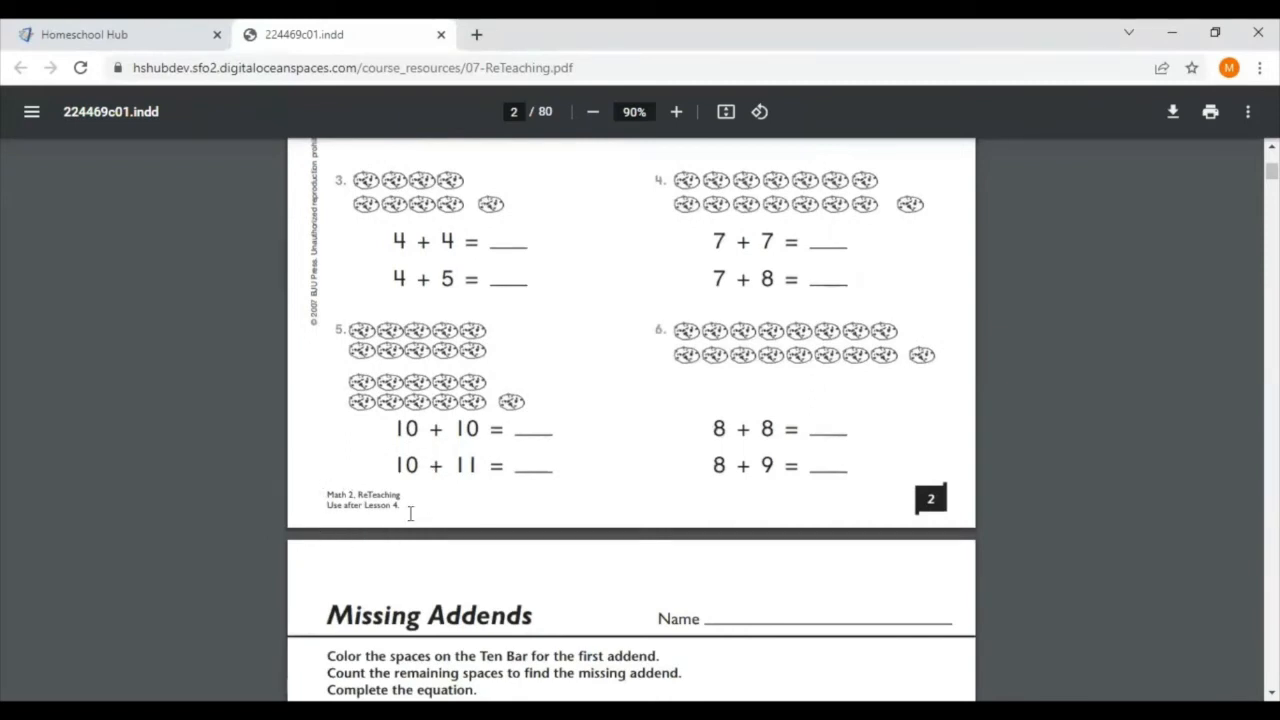
{"action": "mouse_move", "coordinate": [420, 497]}
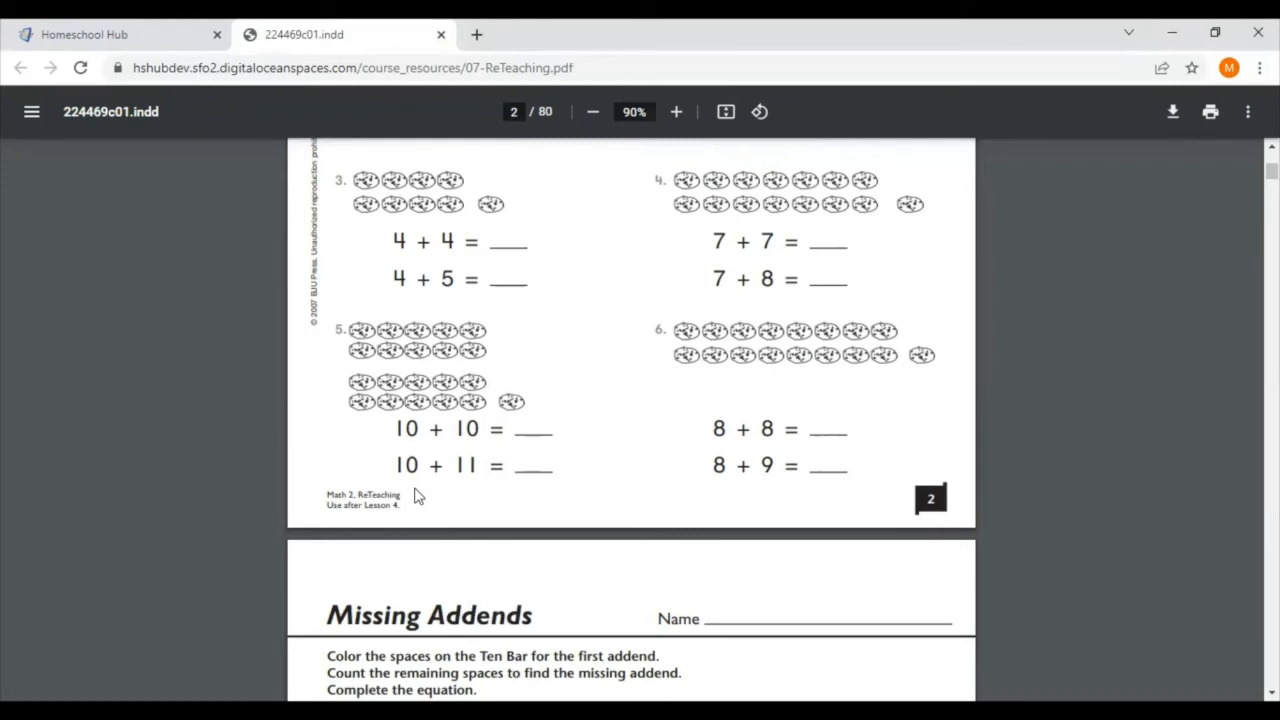
{"action": "mouse_move", "coordinate": [420, 499]}
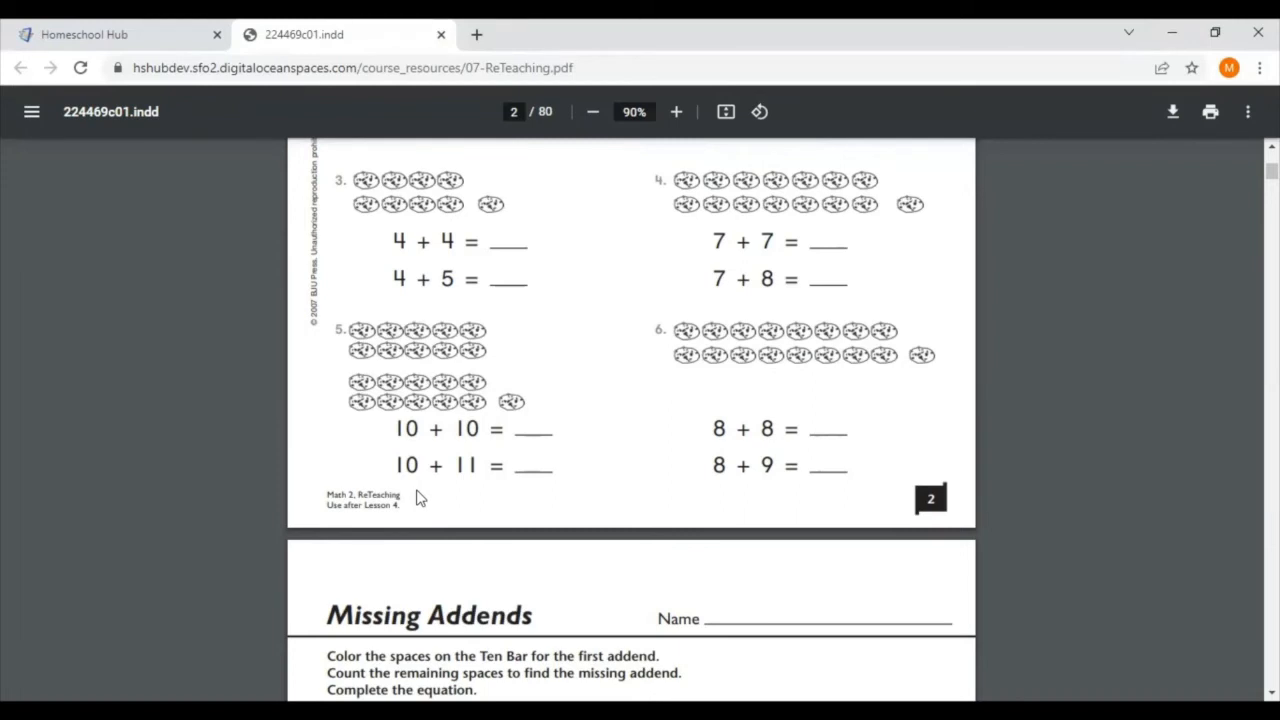
{"action": "scroll", "scroll_direction": "down", "scroll_amount": 3}
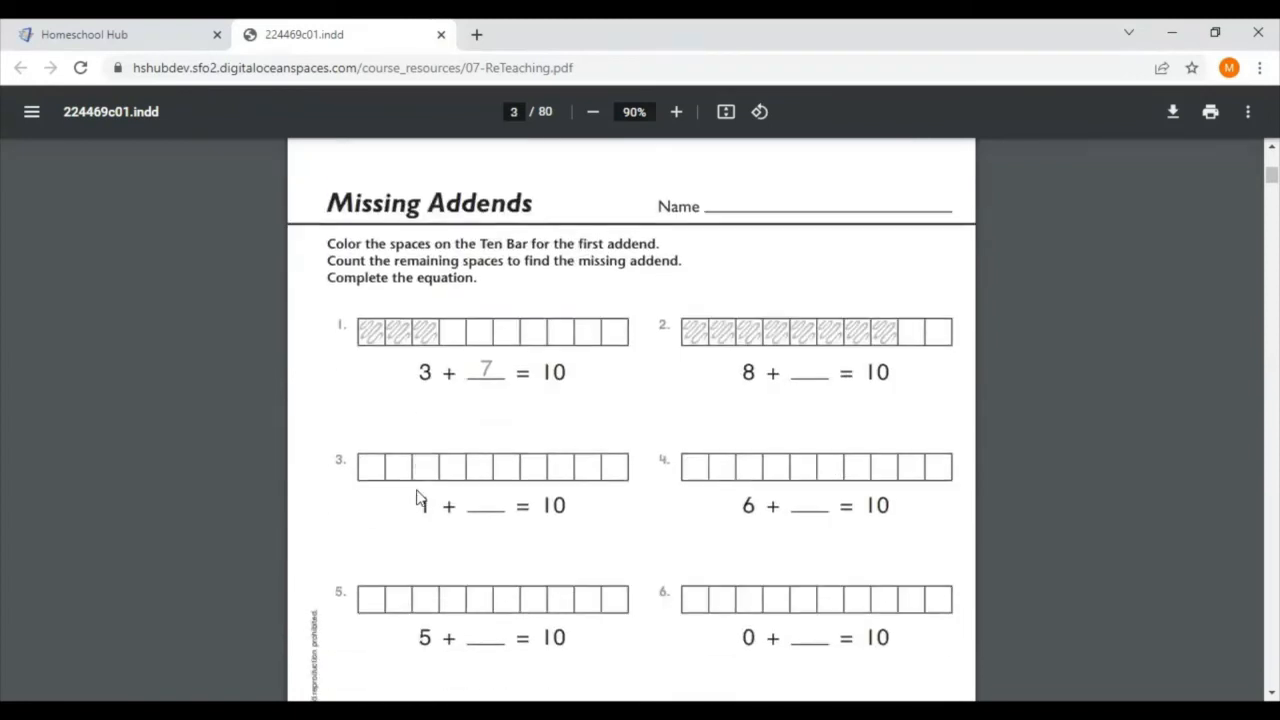
{"action": "scroll", "scroll_direction": "down", "scroll_amount": 3}
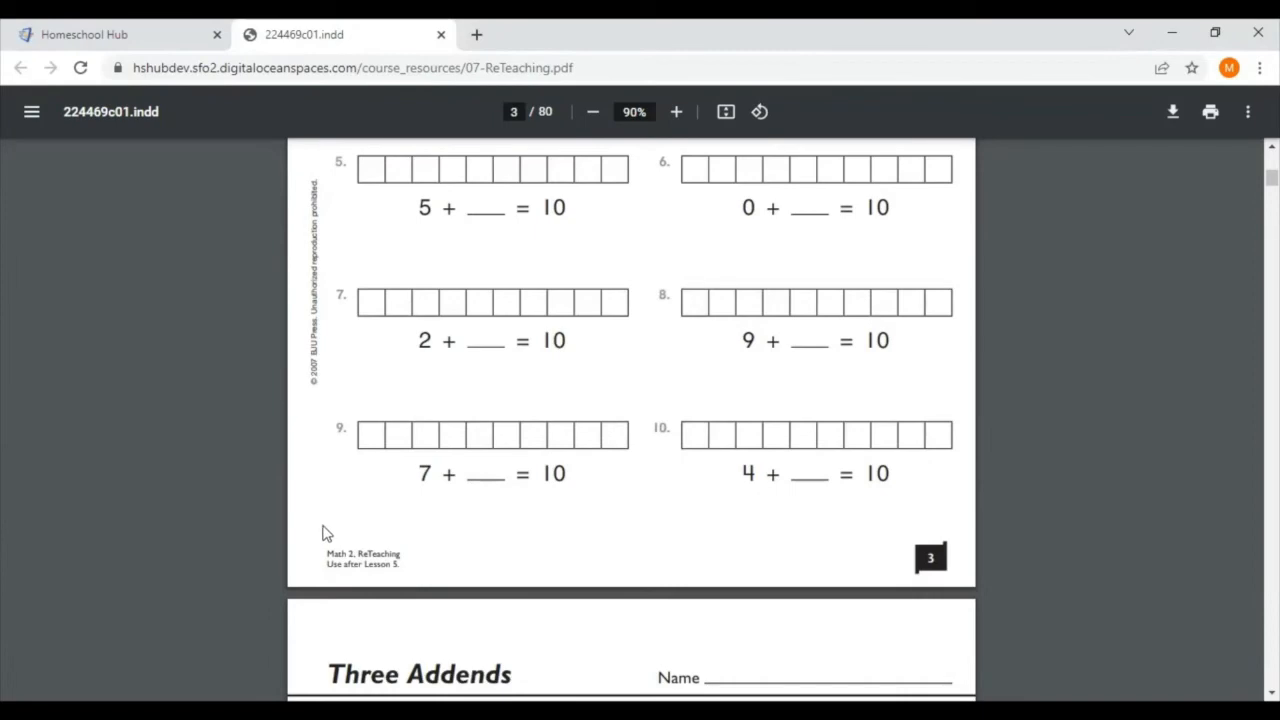
{"action": "scroll", "scroll_direction": "down", "scroll_amount": 3}
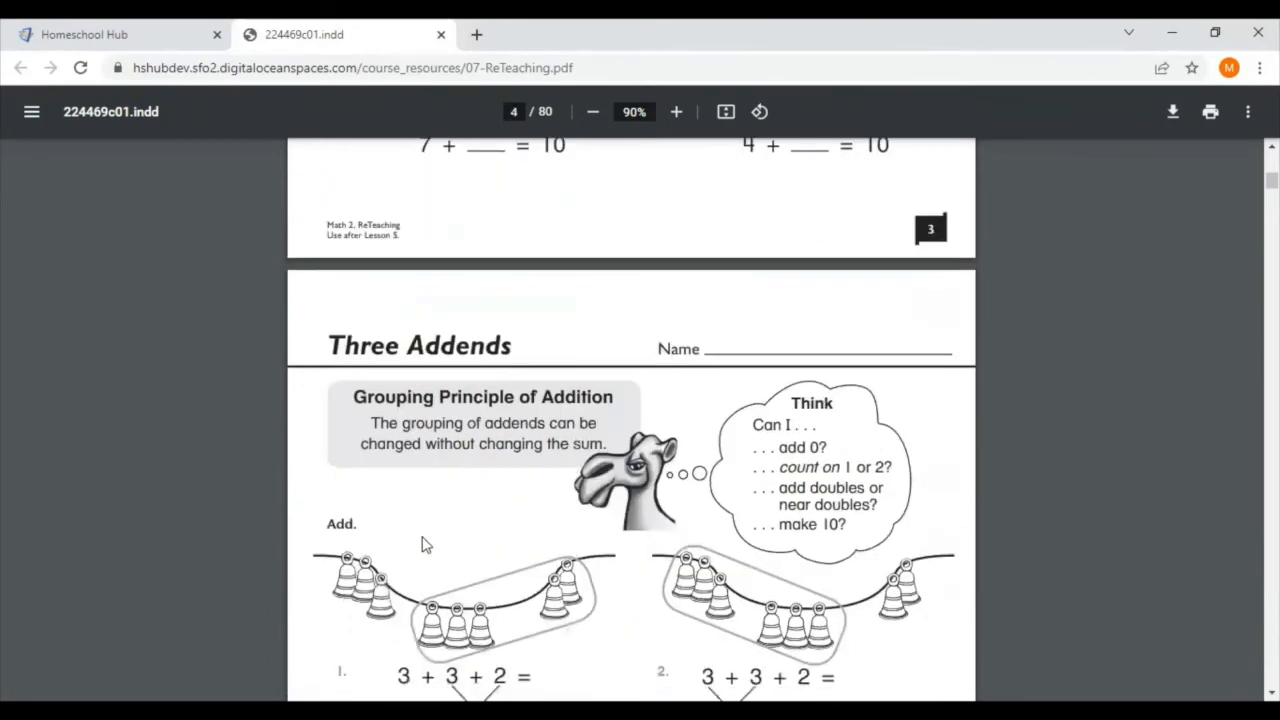
{"action": "scroll", "scroll_direction": "down", "scroll_amount": 3}
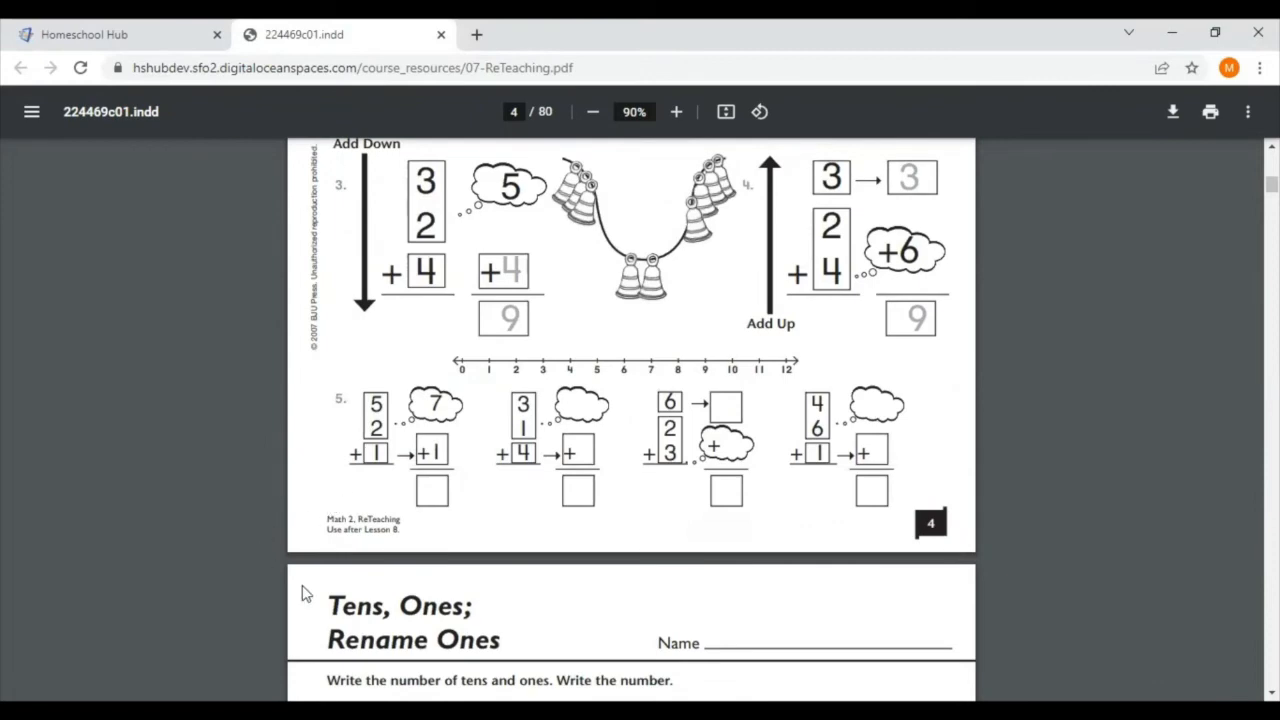
{"action": "scroll", "scroll_direction": "down", "scroll_amount": 3}
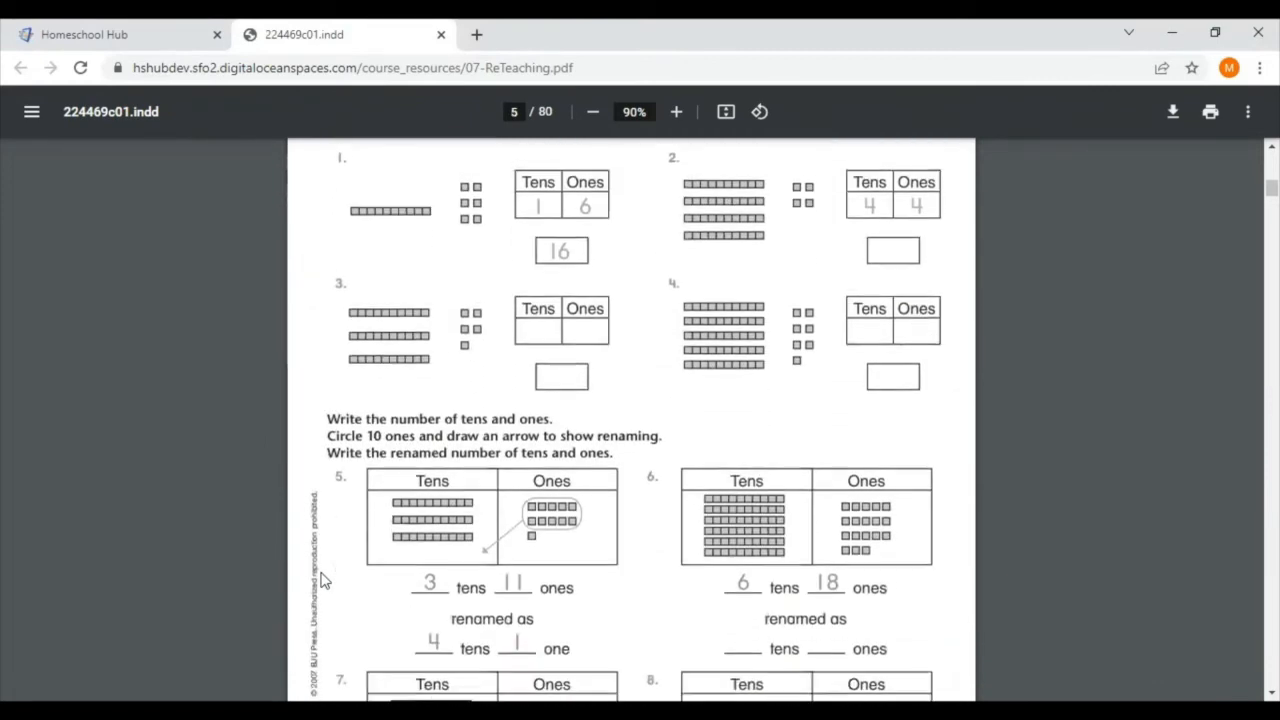
{"action": "left_click", "coordinate": [441, 34]}
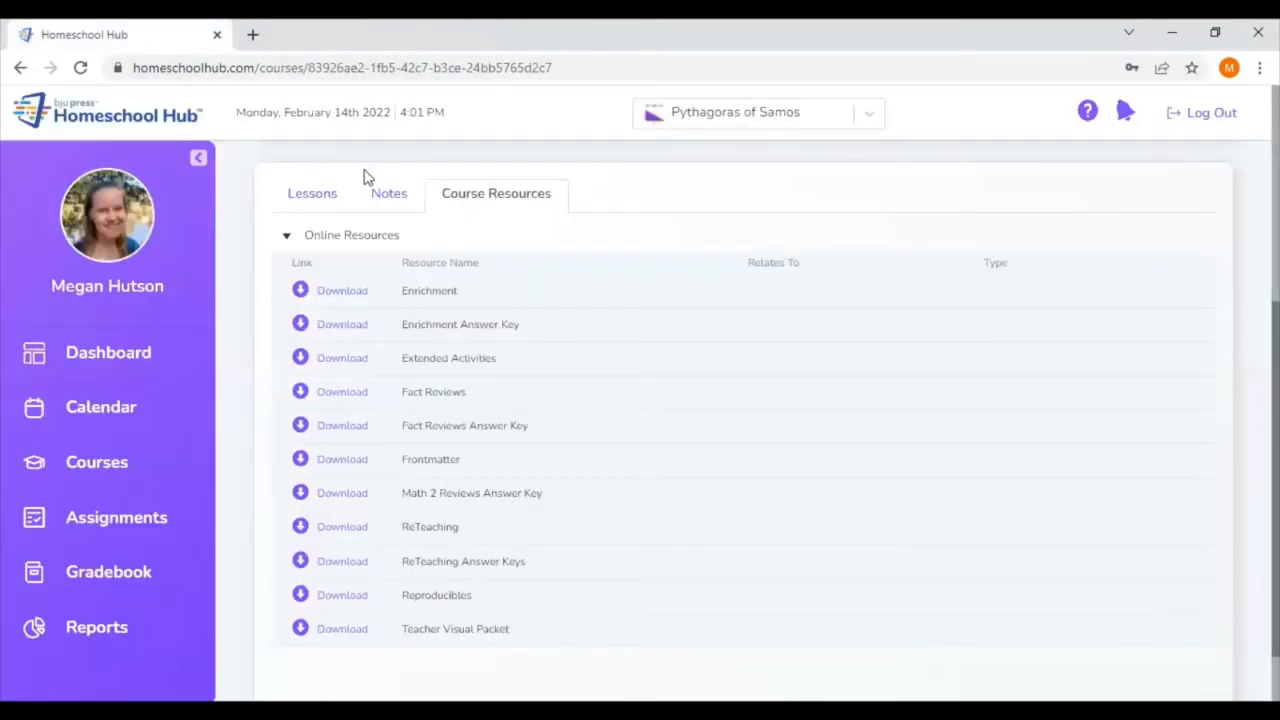
{"action": "mouse_move", "coordinate": [290, 343]}
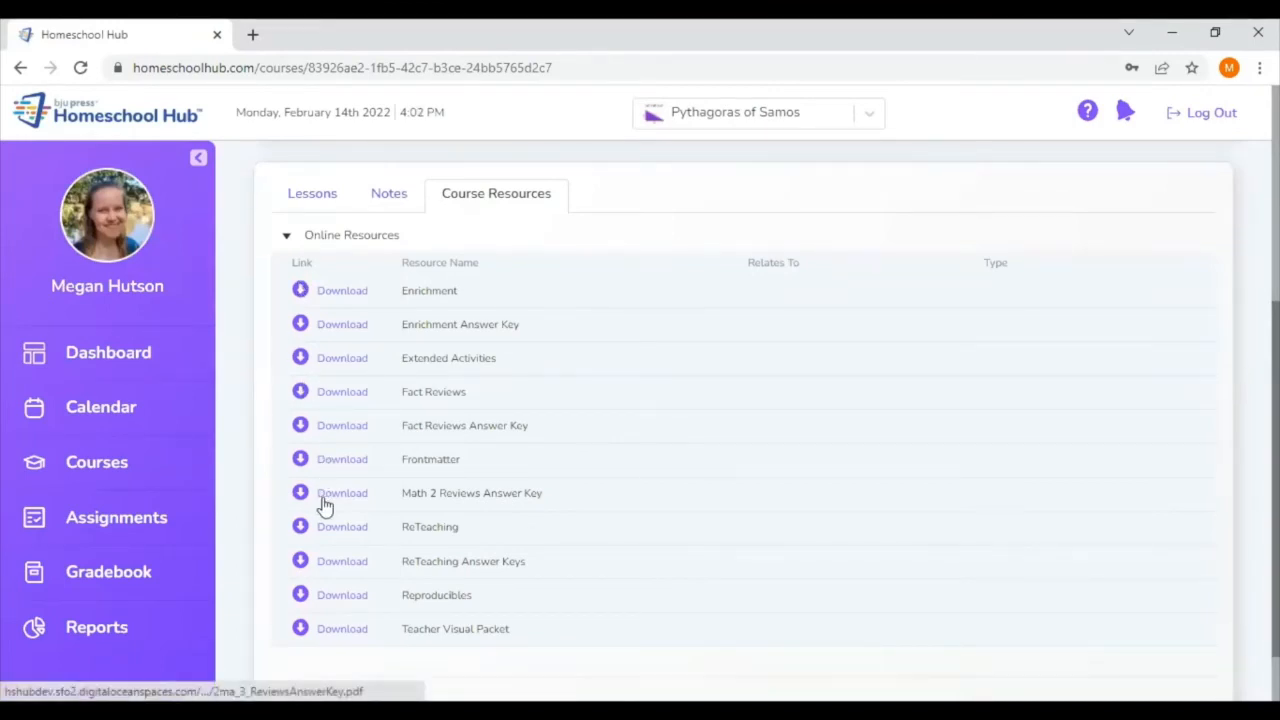
Download the Math 2 Reviews Answer Key PDF, opening at page 1 of 328.
{"action": "left_click", "coordinate": [342, 492]}
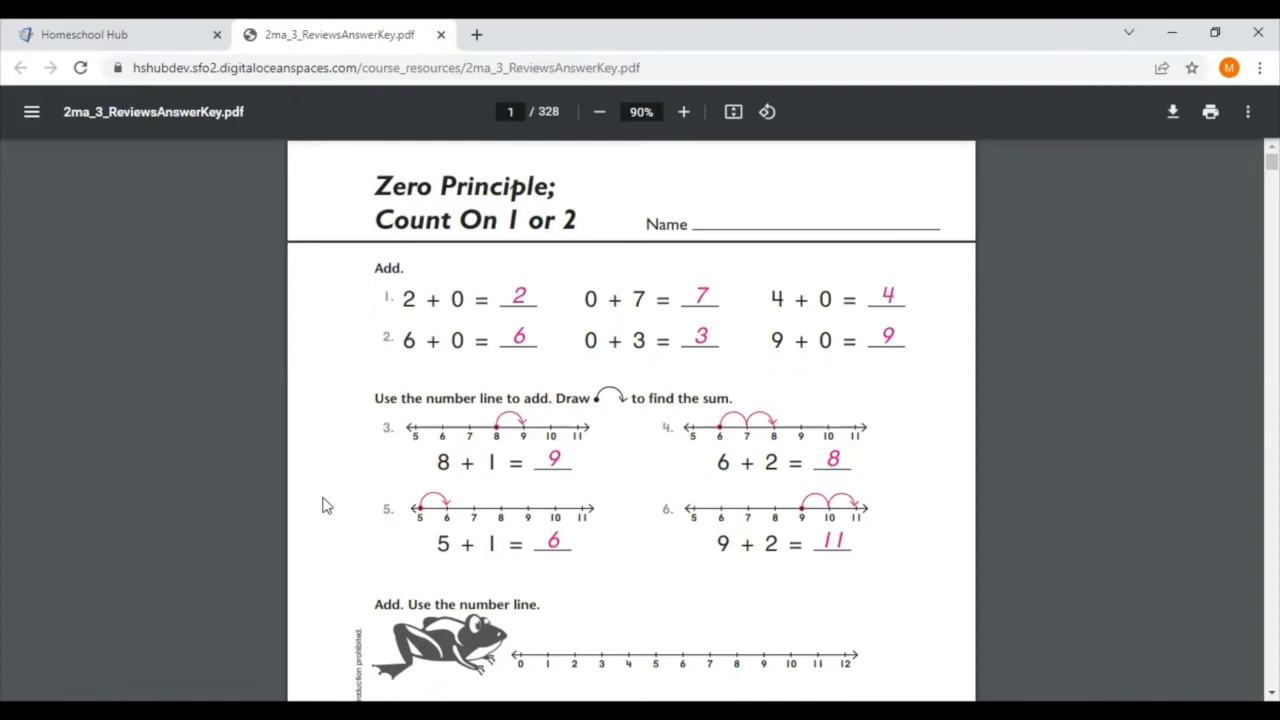
Scroll 2ma_3_ReviewsAnswerKey.pdf through pages 1–4.
{"action": "scroll", "scroll_direction": "down", "scroll_amount": 3}
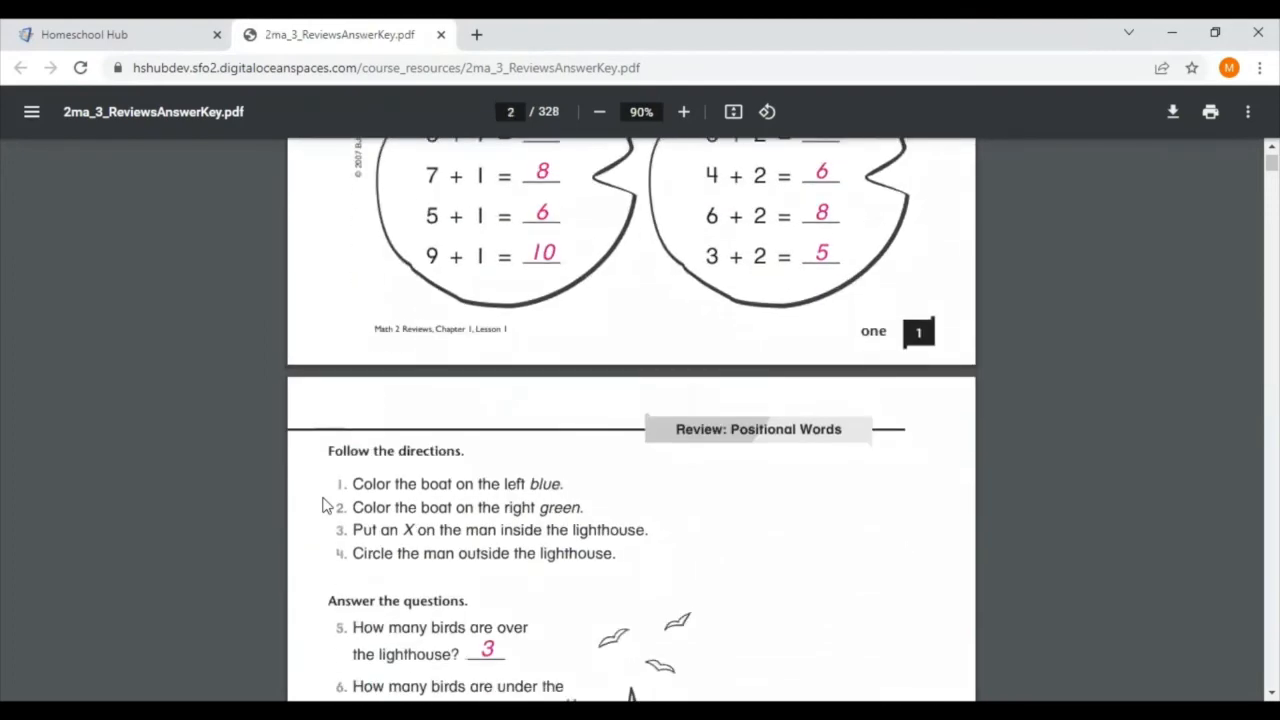
{"action": "scroll", "scroll_direction": "down", "scroll_amount": 3}
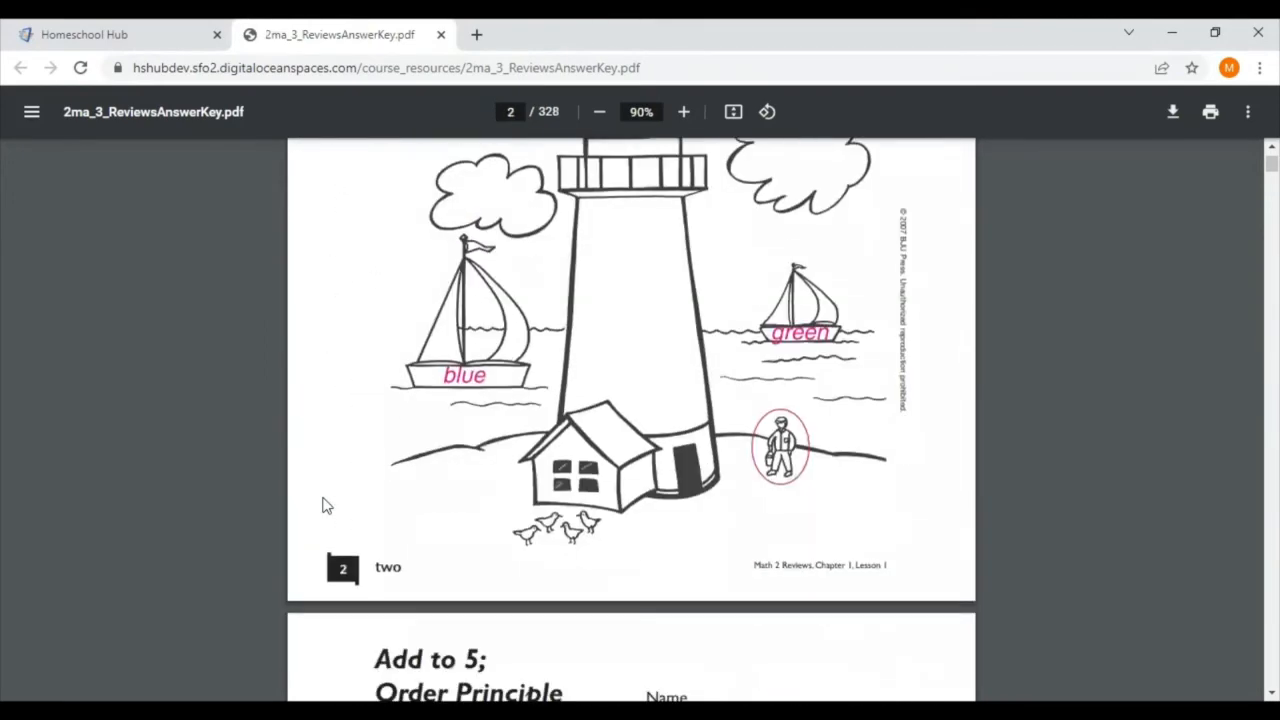
{"action": "scroll", "scroll_direction": "down", "scroll_amount": 3}
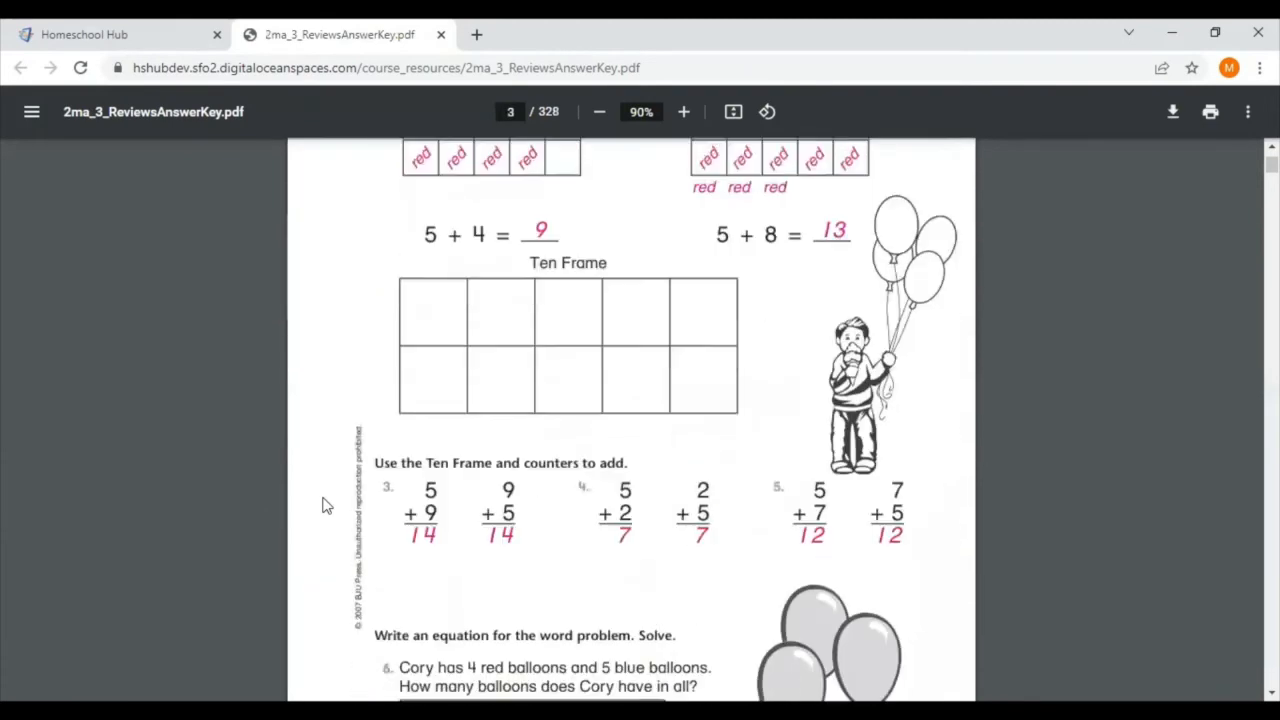
{"action": "scroll", "scroll_direction": "down", "scroll_amount": 3}
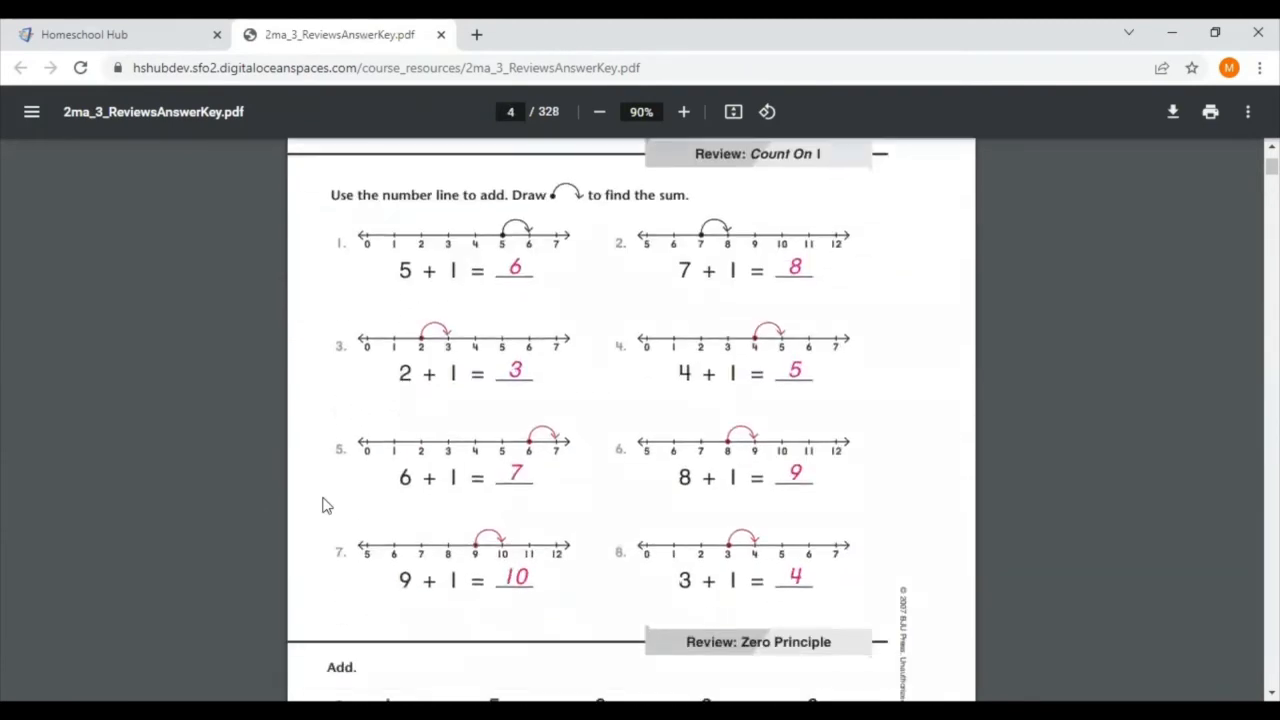
{"action": "scroll", "scroll_direction": "down", "scroll_amount": 3}
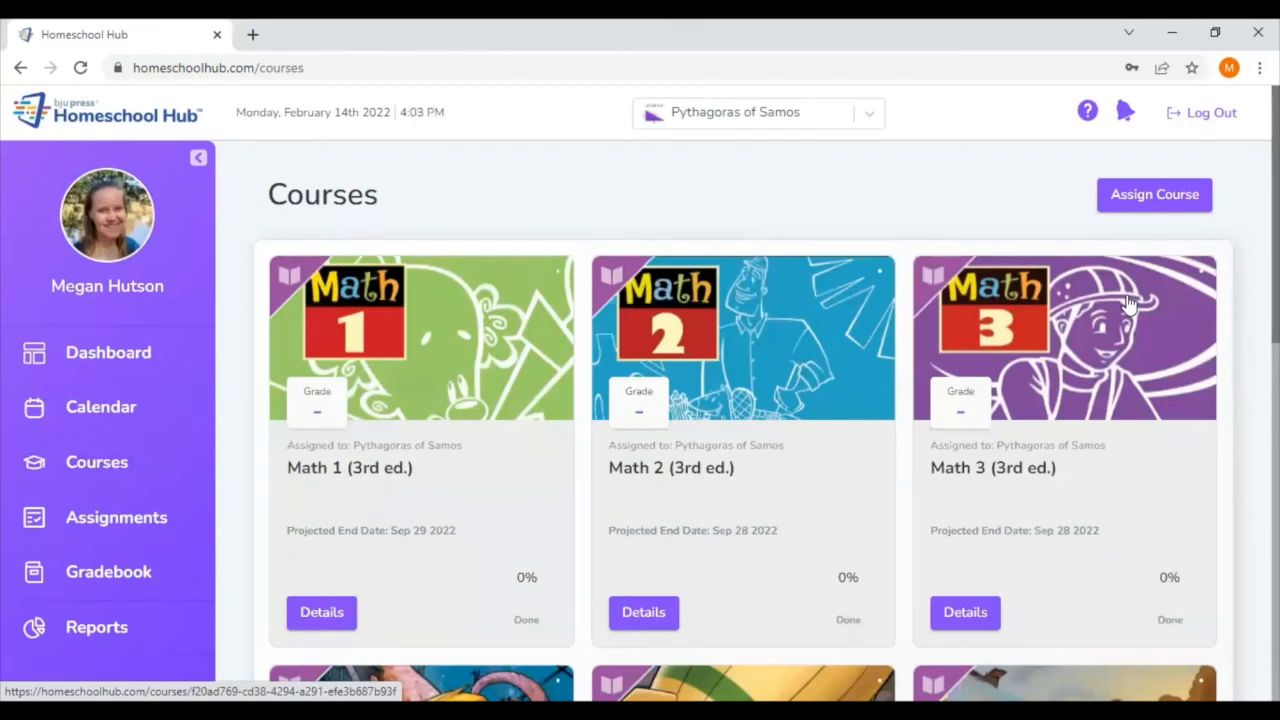
Open Math 5's online resources from Courses and download Worktext Solutions.
{"action": "scroll", "scroll_direction": "down", "scroll_amount": 3}
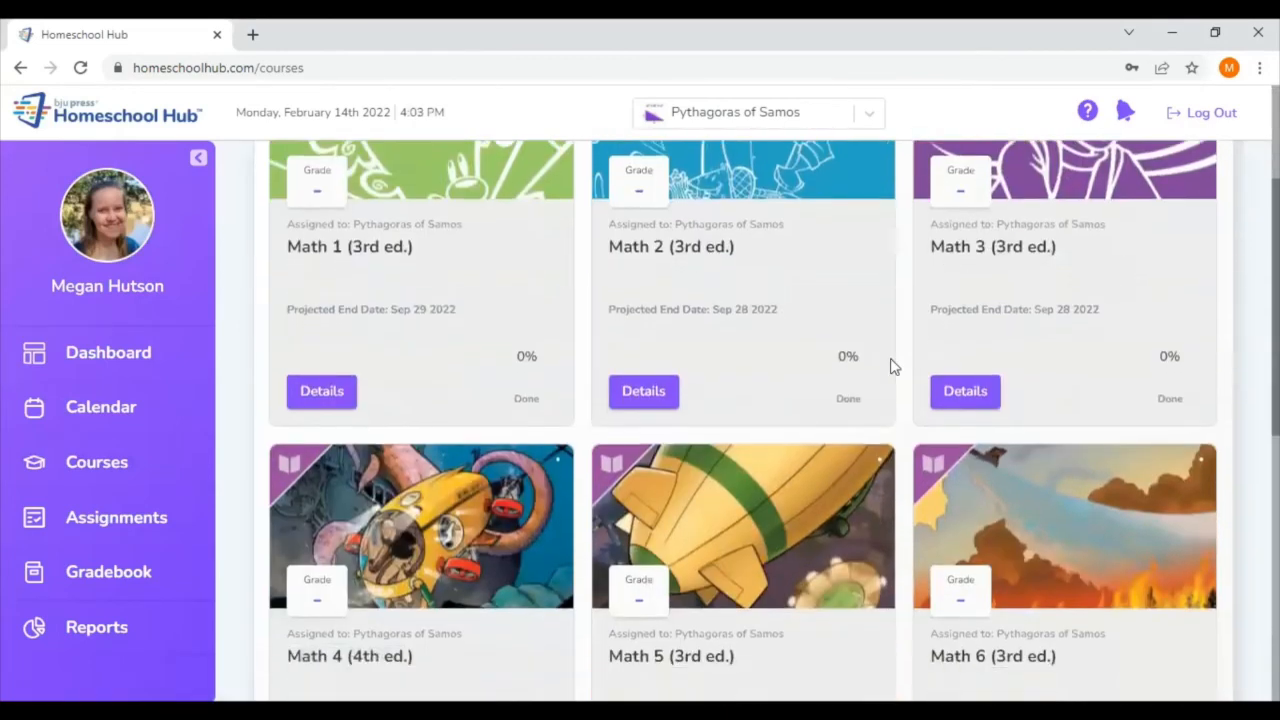
{"action": "scroll", "scroll_direction": "down", "scroll_amount": 3}
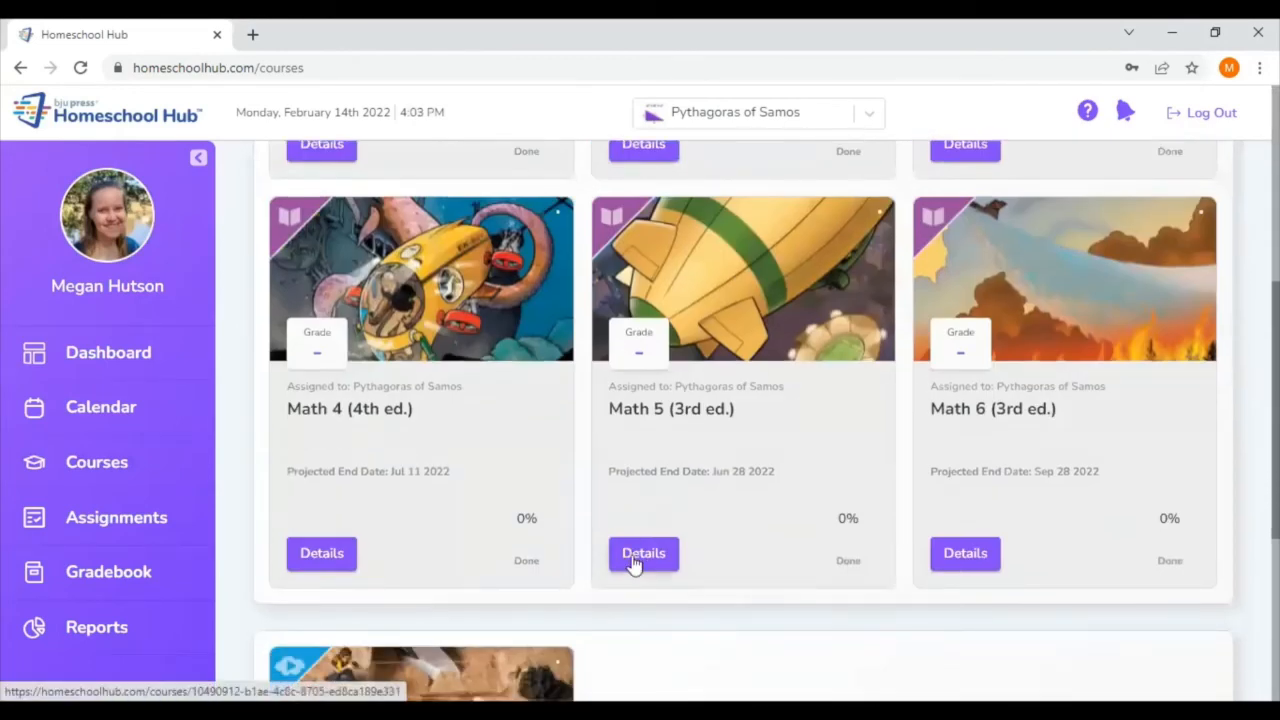
{"action": "left_click", "coordinate": [643, 553]}
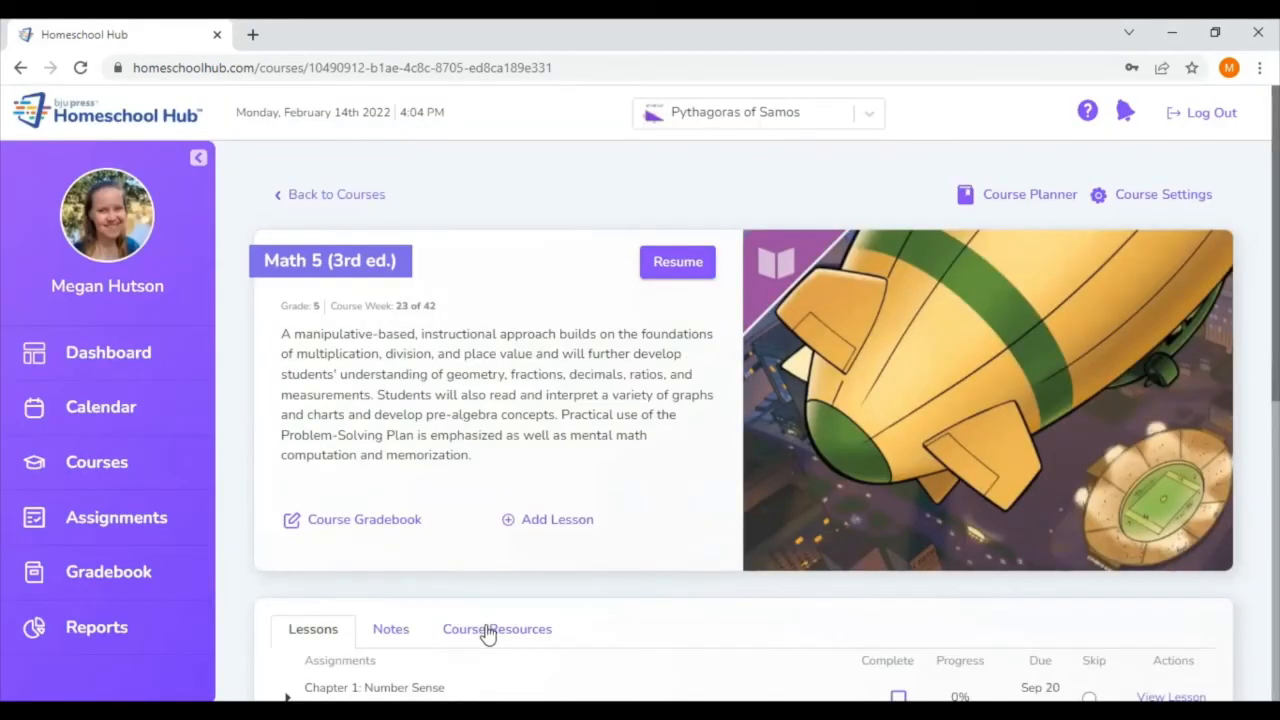
{"action": "left_click", "coordinate": [496, 628]}
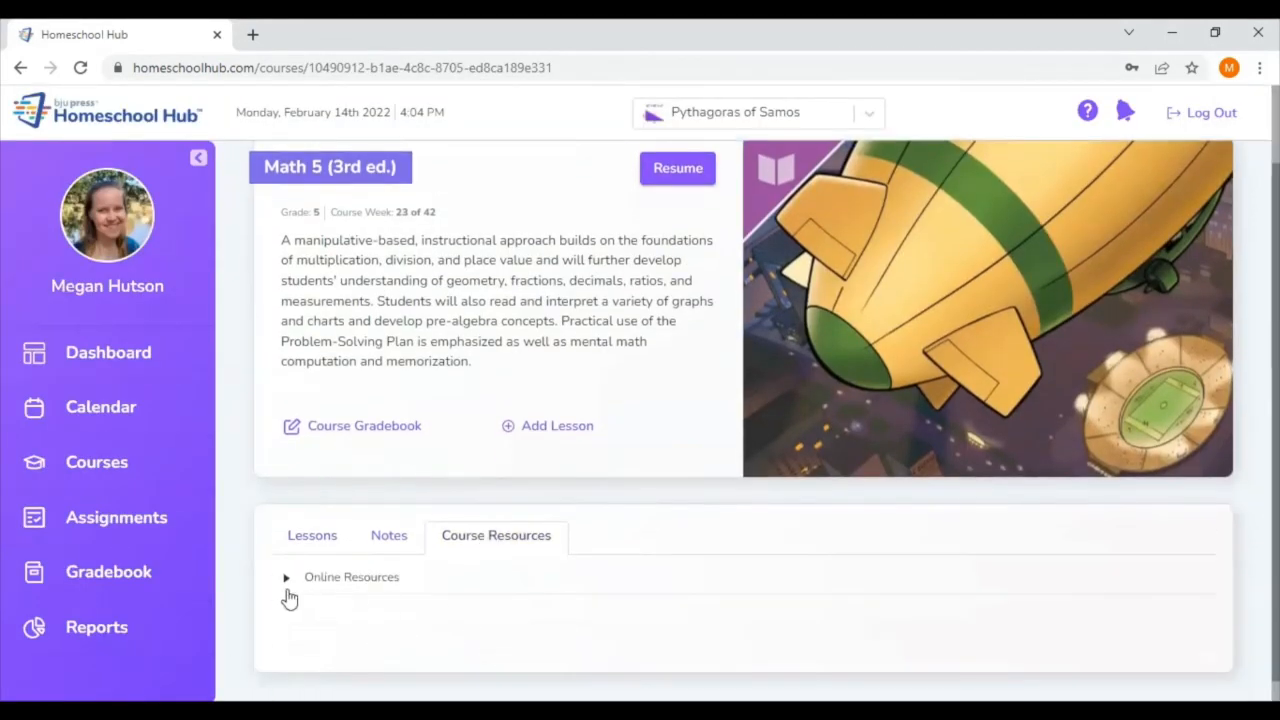
{"action": "left_click", "coordinate": [286, 577]}
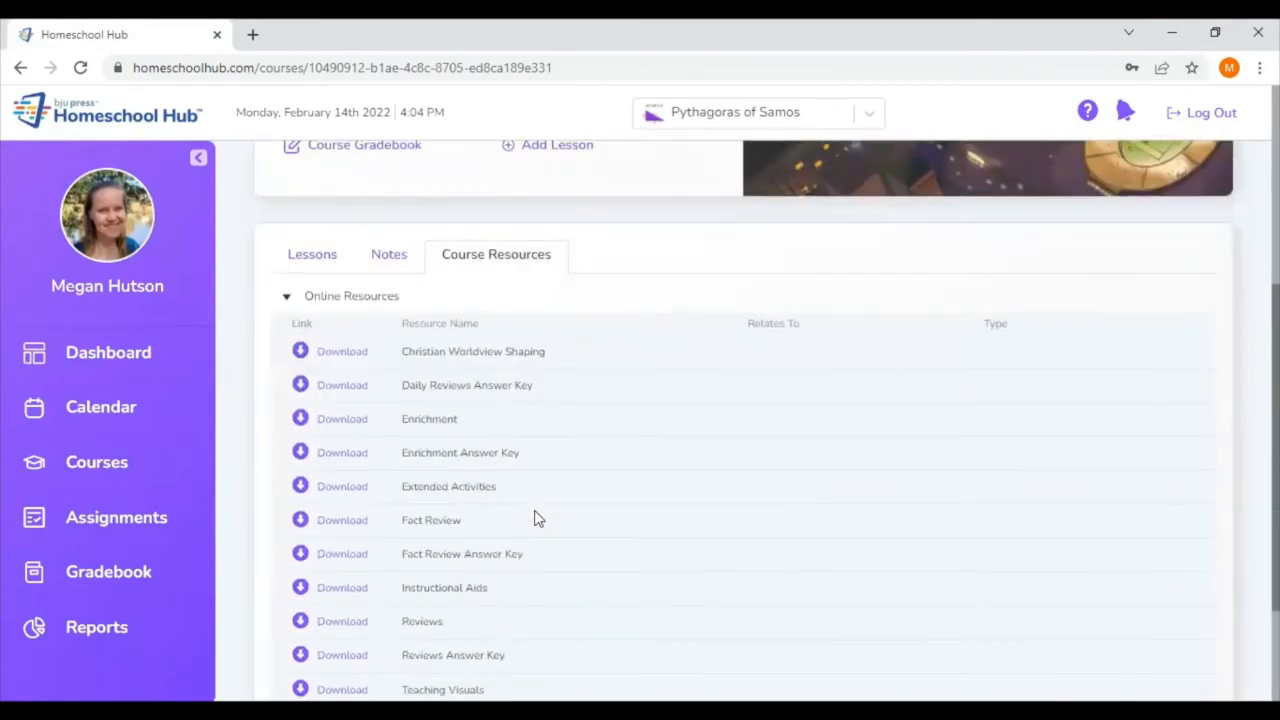
{"action": "scroll", "scroll_direction": "down", "scroll_amount": 3}
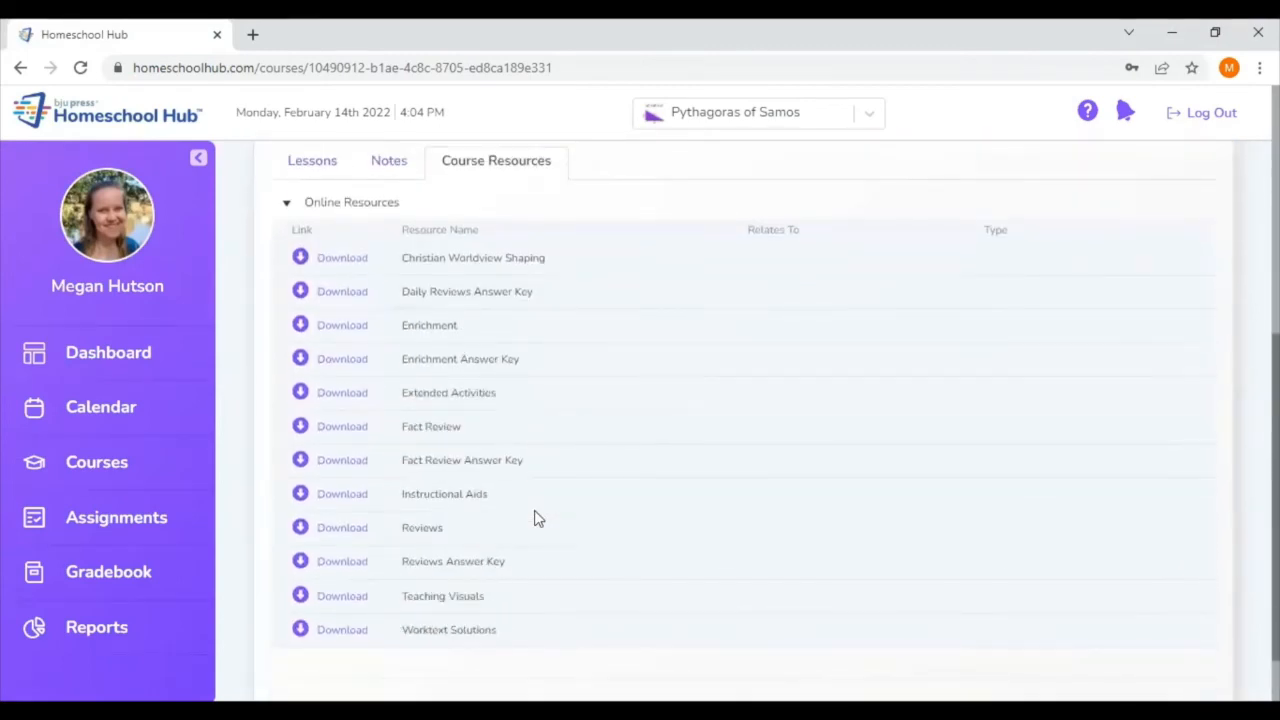
{"action": "mouse_move", "coordinate": [370, 624]}
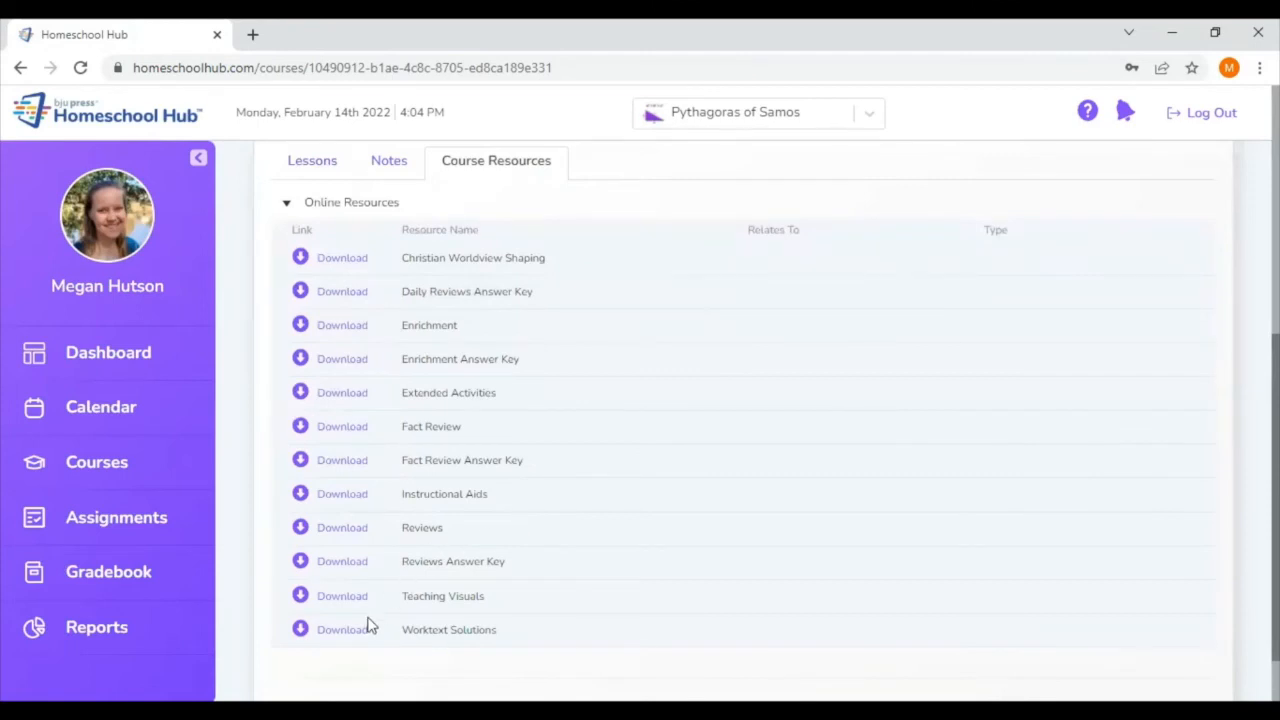
{"action": "left_click", "coordinate": [342, 629]}
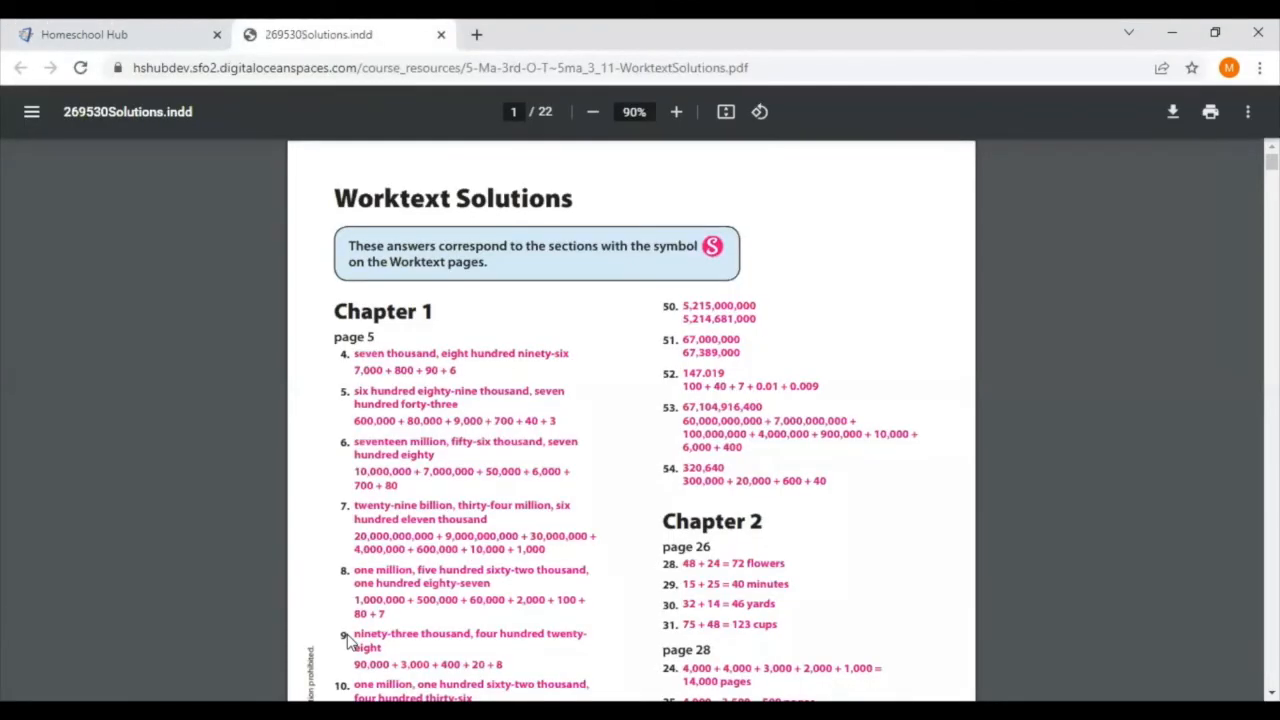
{"action": "mouse_move", "coordinate": [728, 232]}
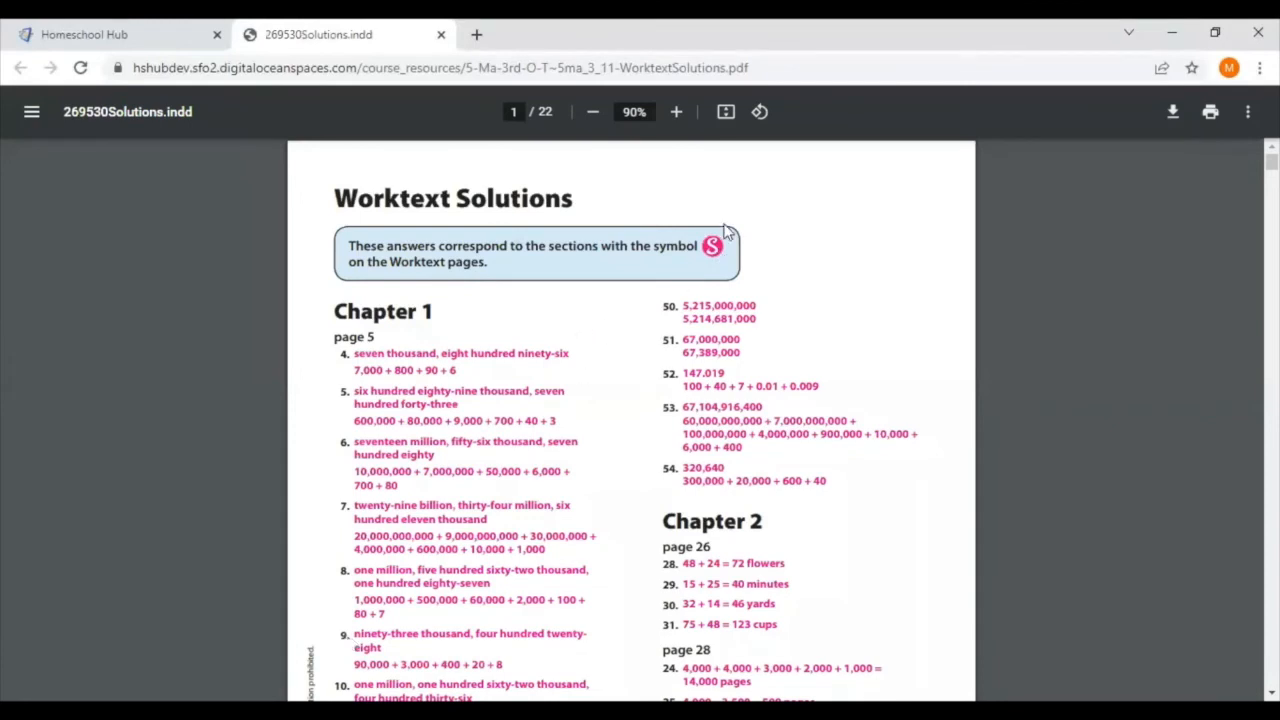
{"action": "mouse_move", "coordinate": [757, 250]}
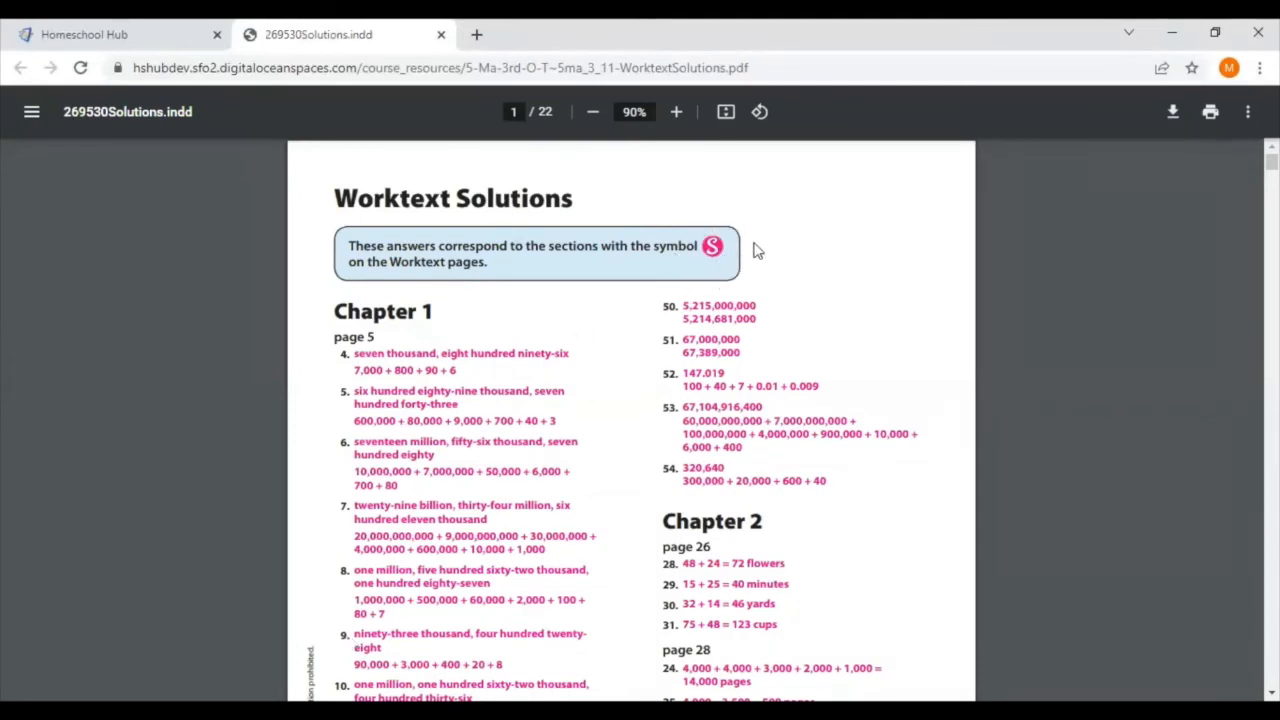
{"action": "mouse_move", "coordinate": [710, 285]}
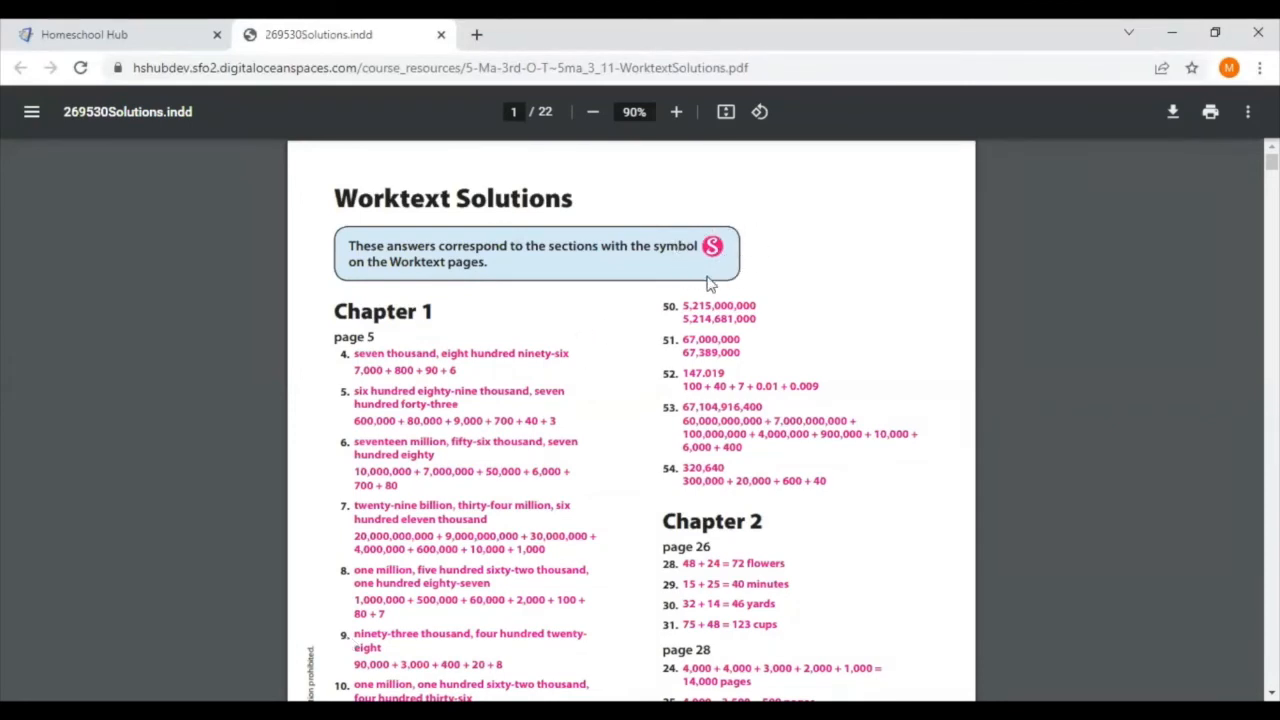
Scroll the Math 5 Worktext Solutions PDF to page 3's multiplication answers.
{"action": "scroll", "scroll_direction": "down", "scroll_amount": 3}
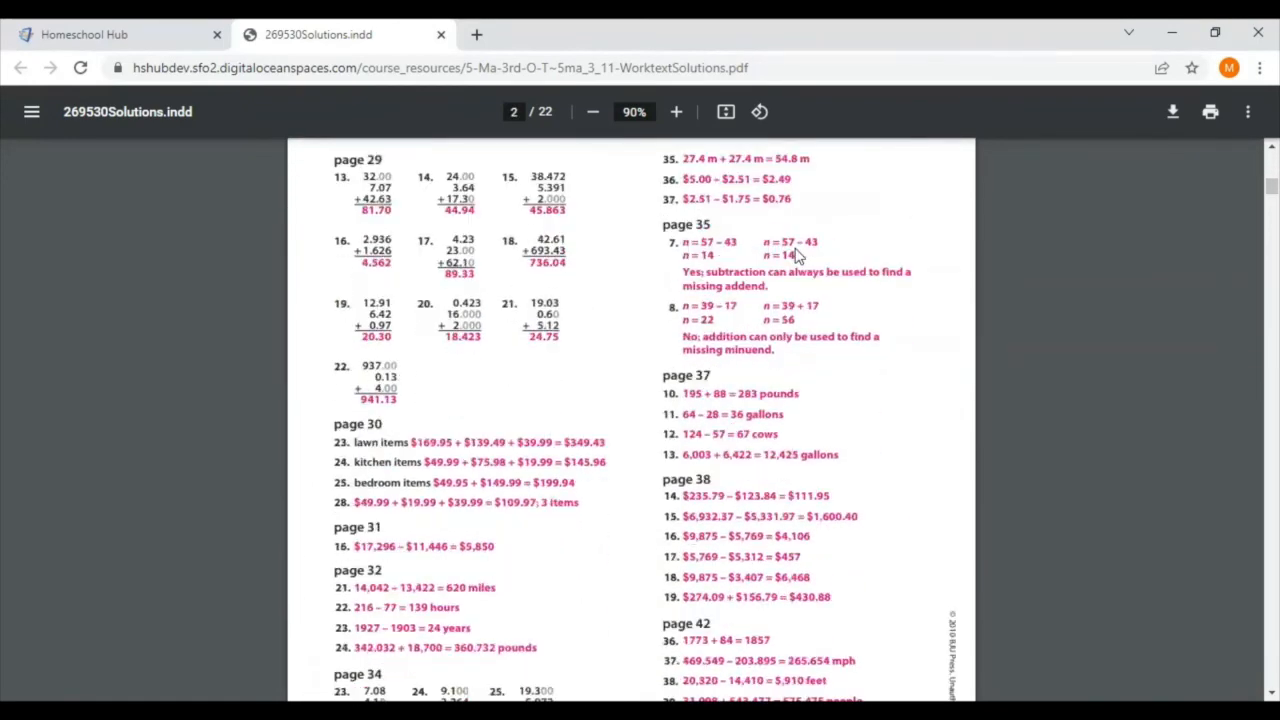
{"action": "scroll", "scroll_direction": "down", "scroll_amount": 3}
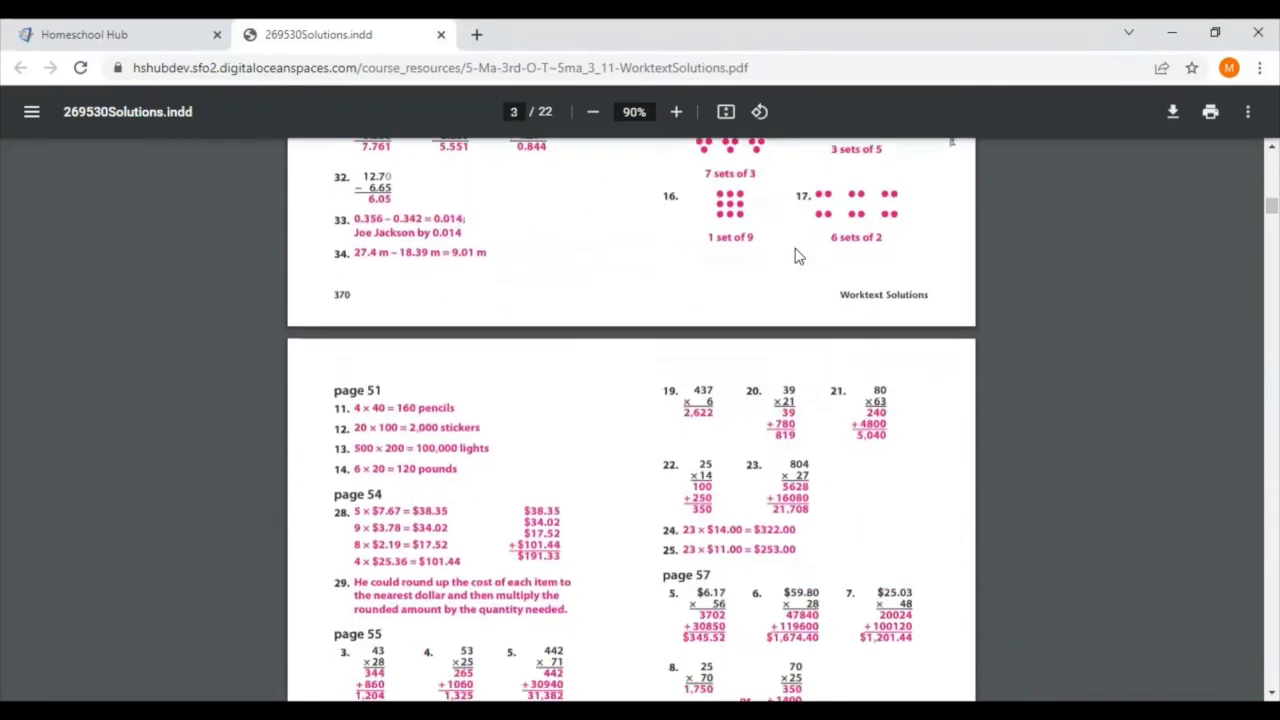
{"action": "scroll", "scroll_direction": "down", "scroll_amount": 3}
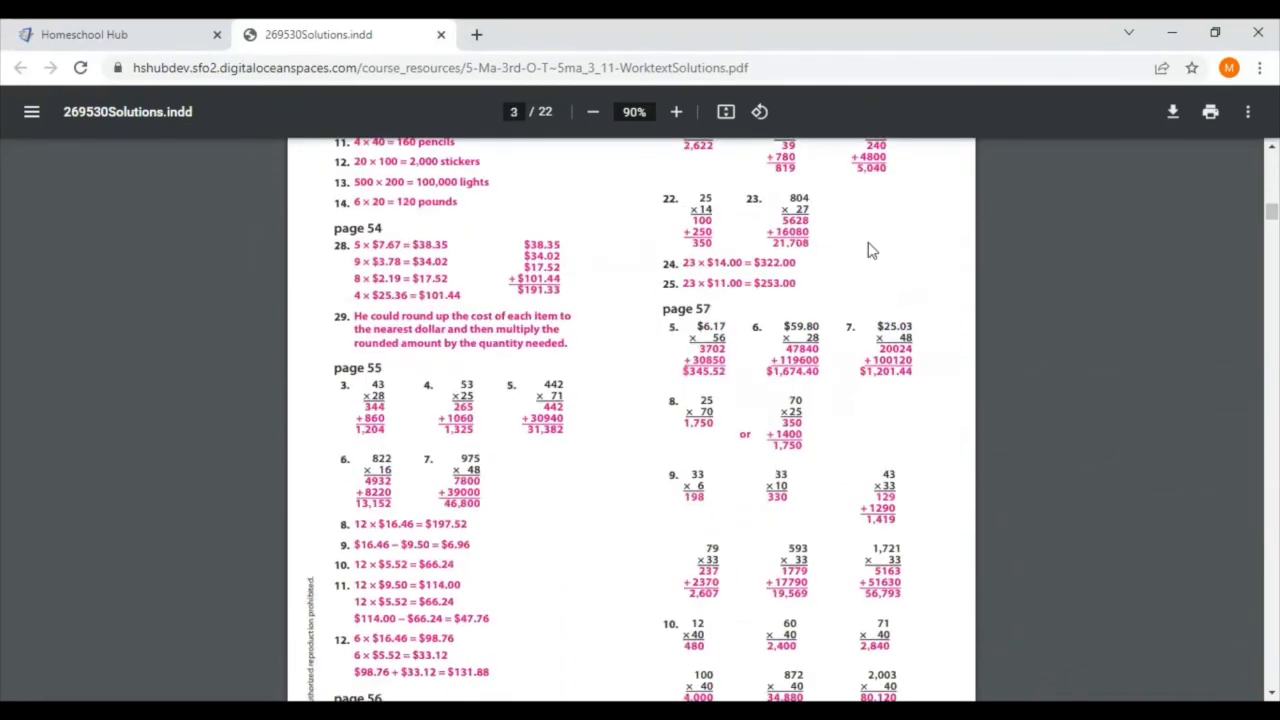
{"action": "mouse_move", "coordinate": [930, 238]}
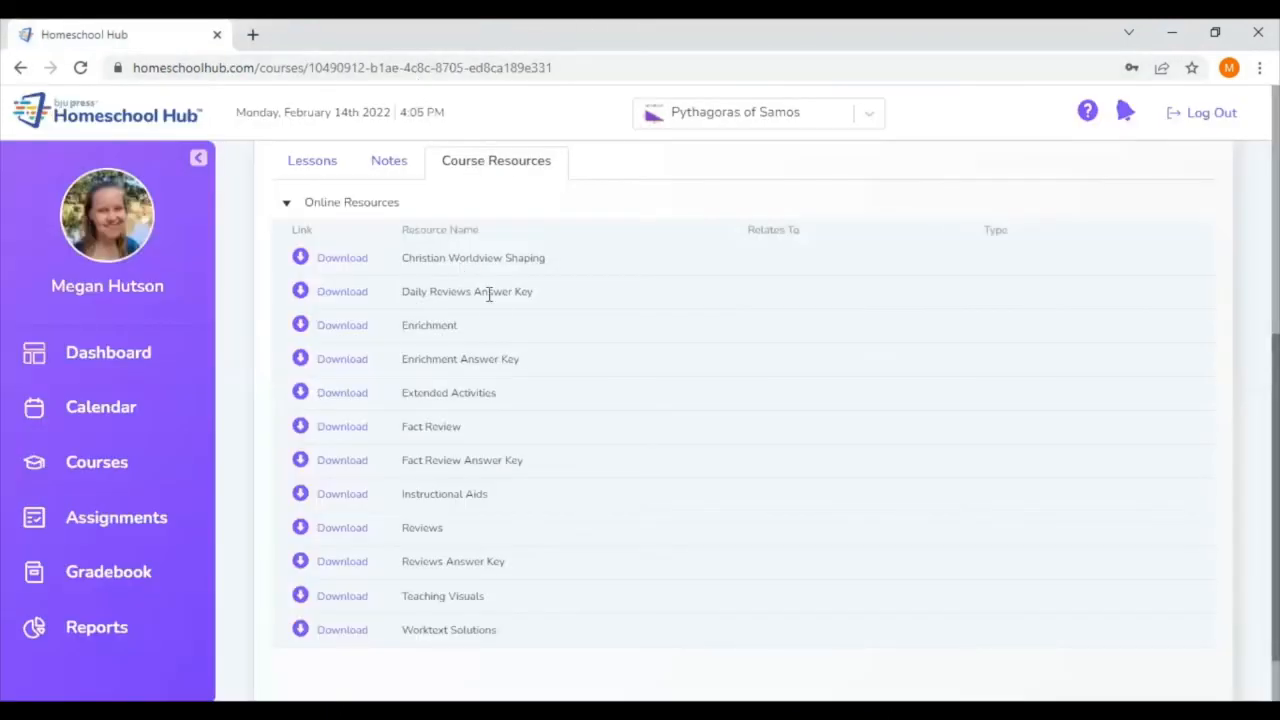
{"action": "mouse_move", "coordinate": [545, 346]}
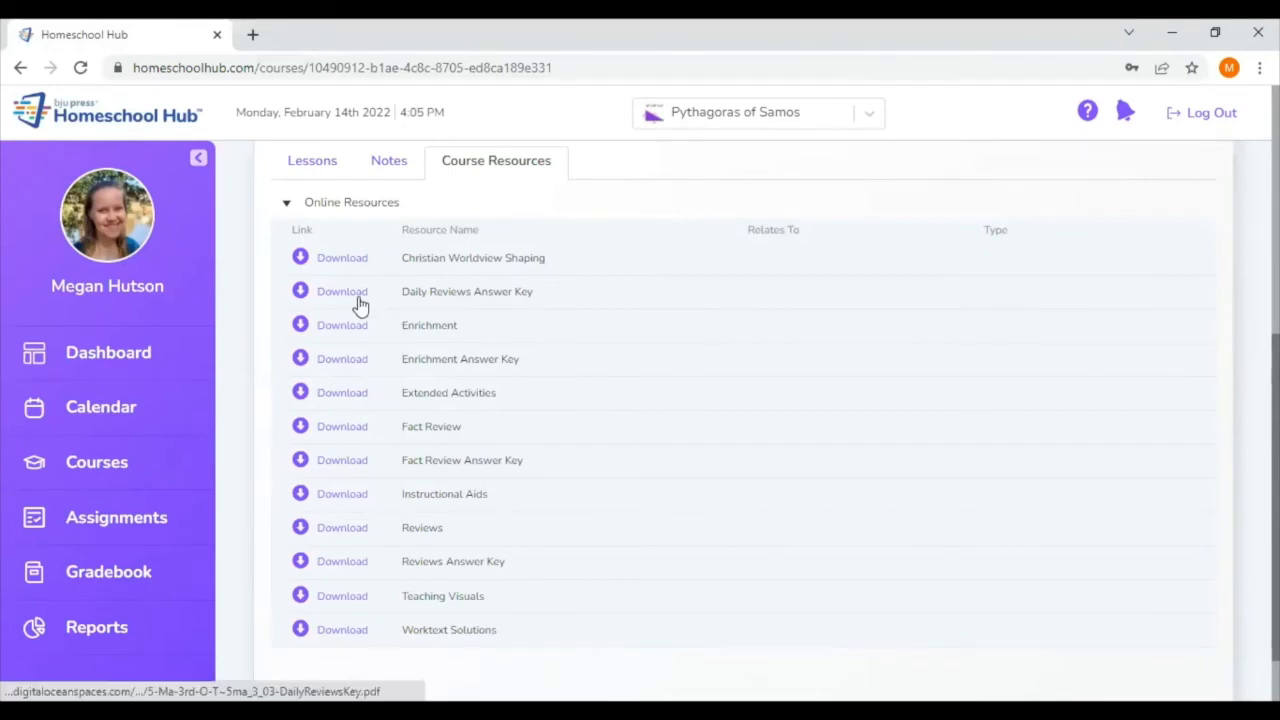
Open the Math 5 Daily Reviews Answer Key PDF from the course's online resources.
{"action": "left_click", "coordinate": [341, 291]}
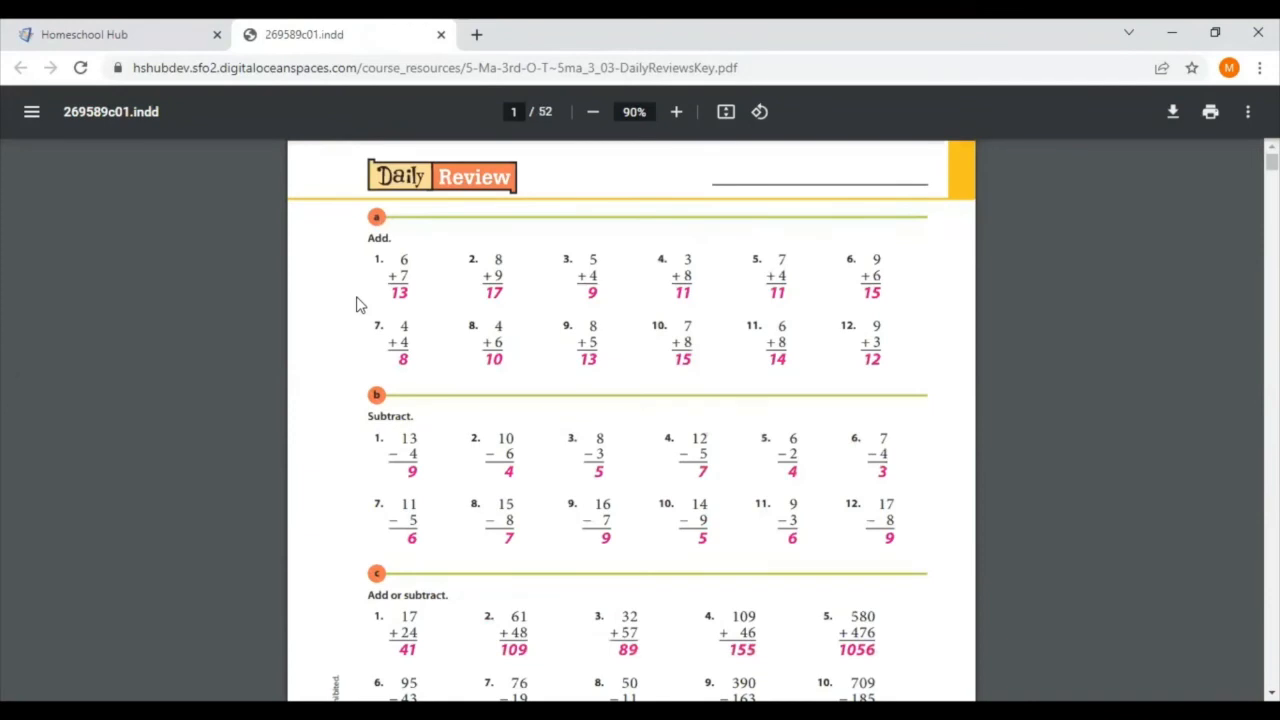
{"action": "mouse_move", "coordinate": [445, 40]}
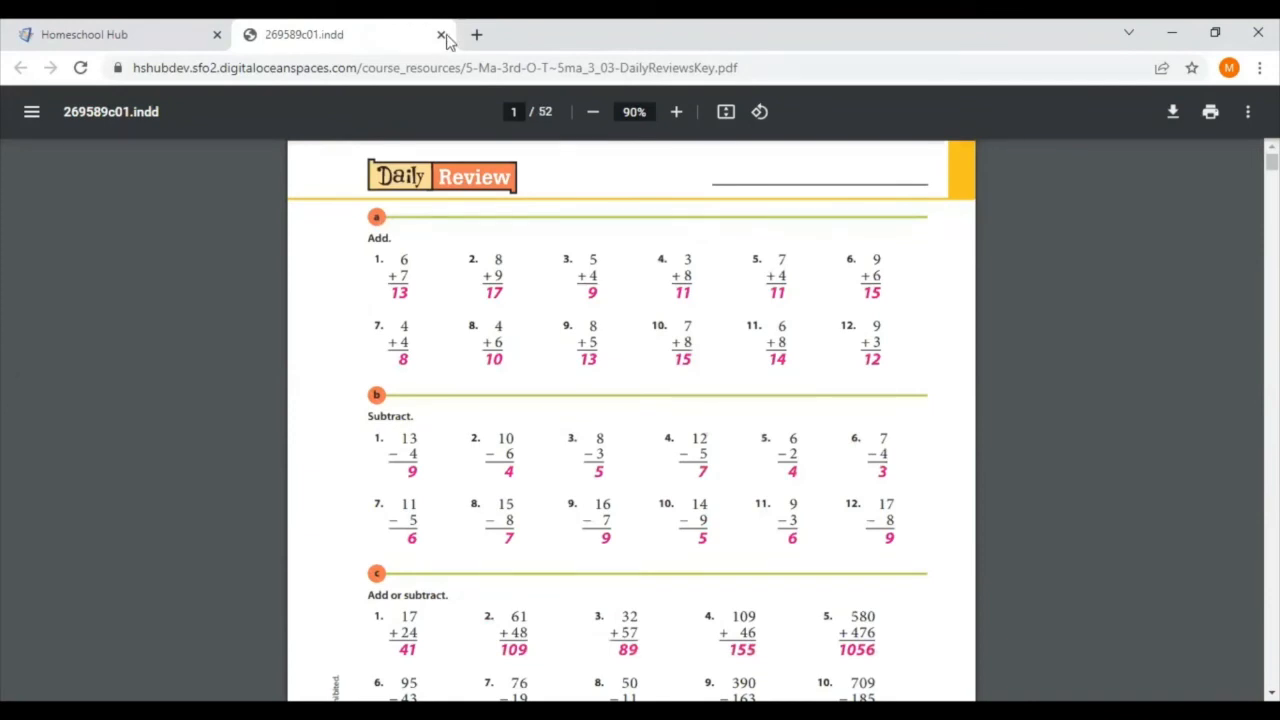
Close the Math 5 Daily Reviews Answer Key preview after viewing page 1.
{"action": "left_click", "coordinate": [441, 34]}
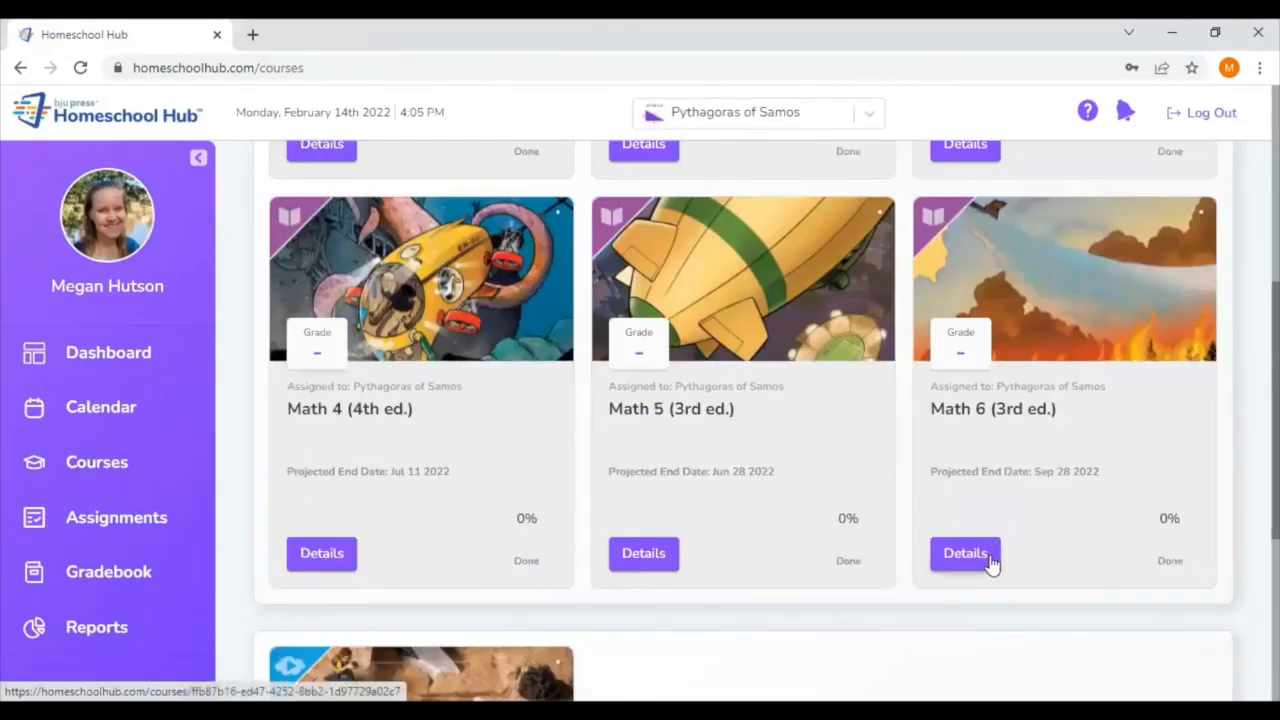
Open the Application PDF from Math 6 (3rd ed.) Course Resources' online resources.
{"action": "left_click", "coordinate": [964, 553]}
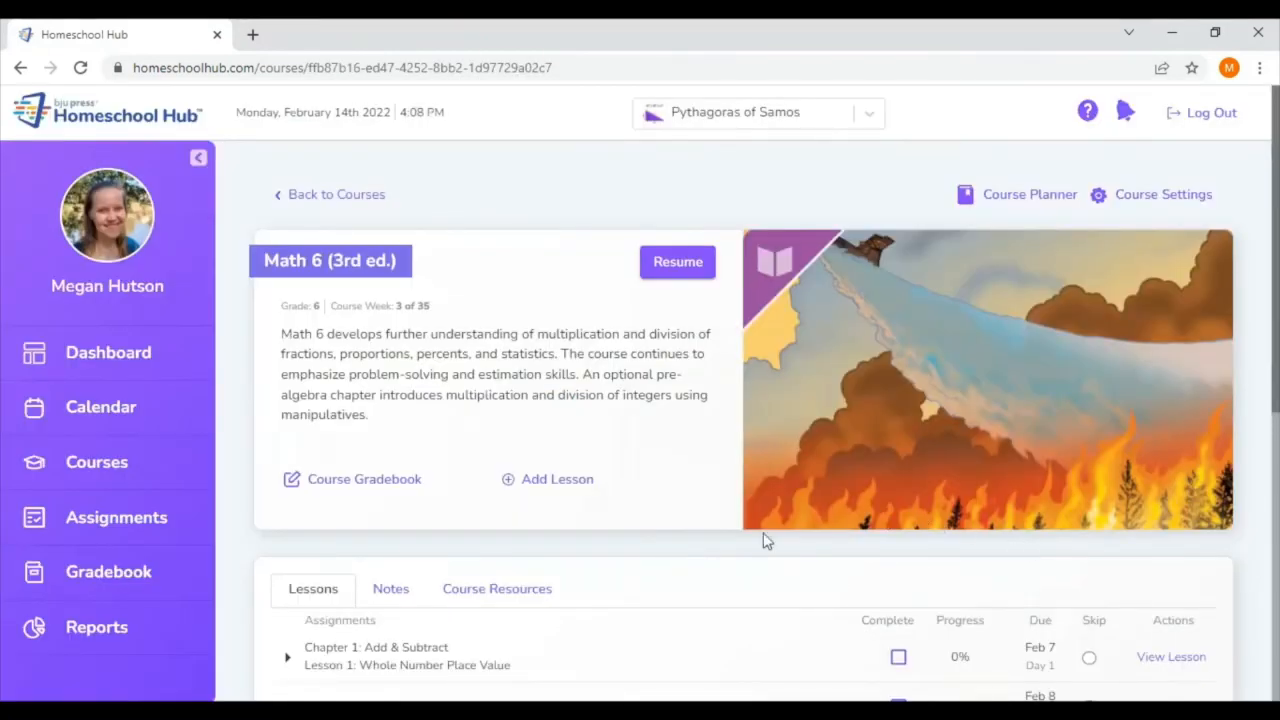
{"action": "left_click", "coordinate": [496, 588]}
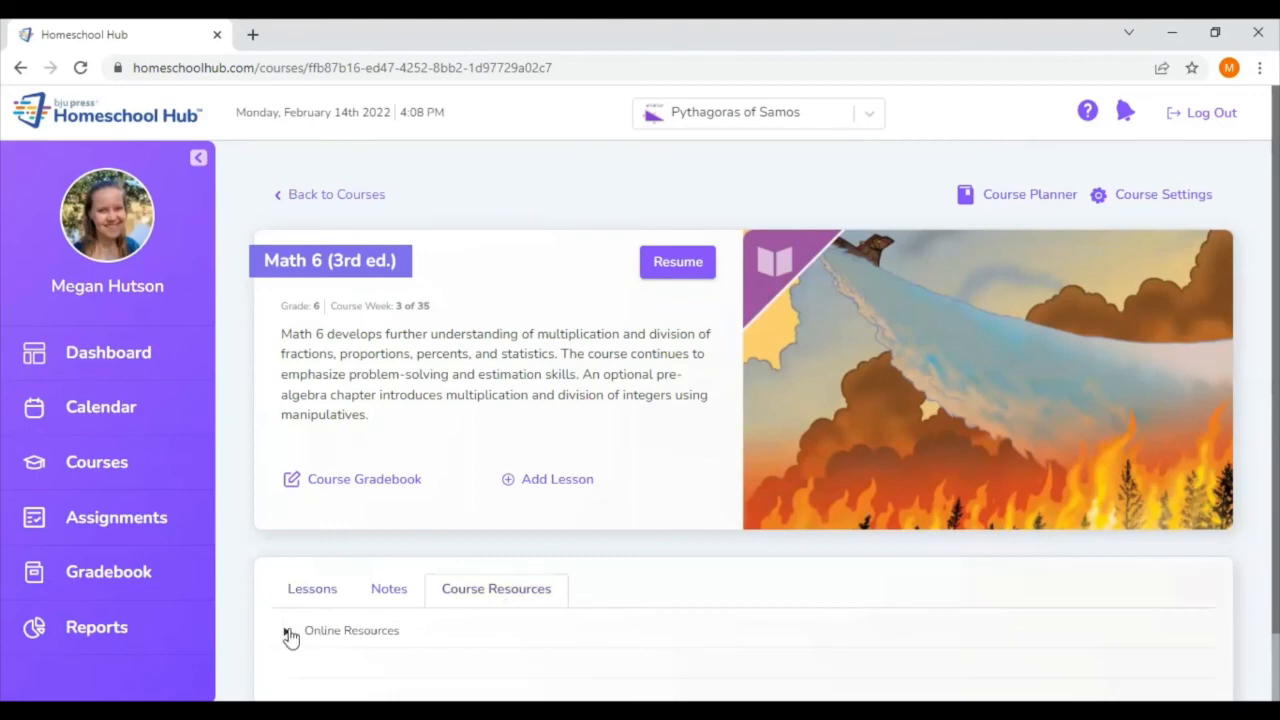
{"action": "left_click", "coordinate": [287, 630]}
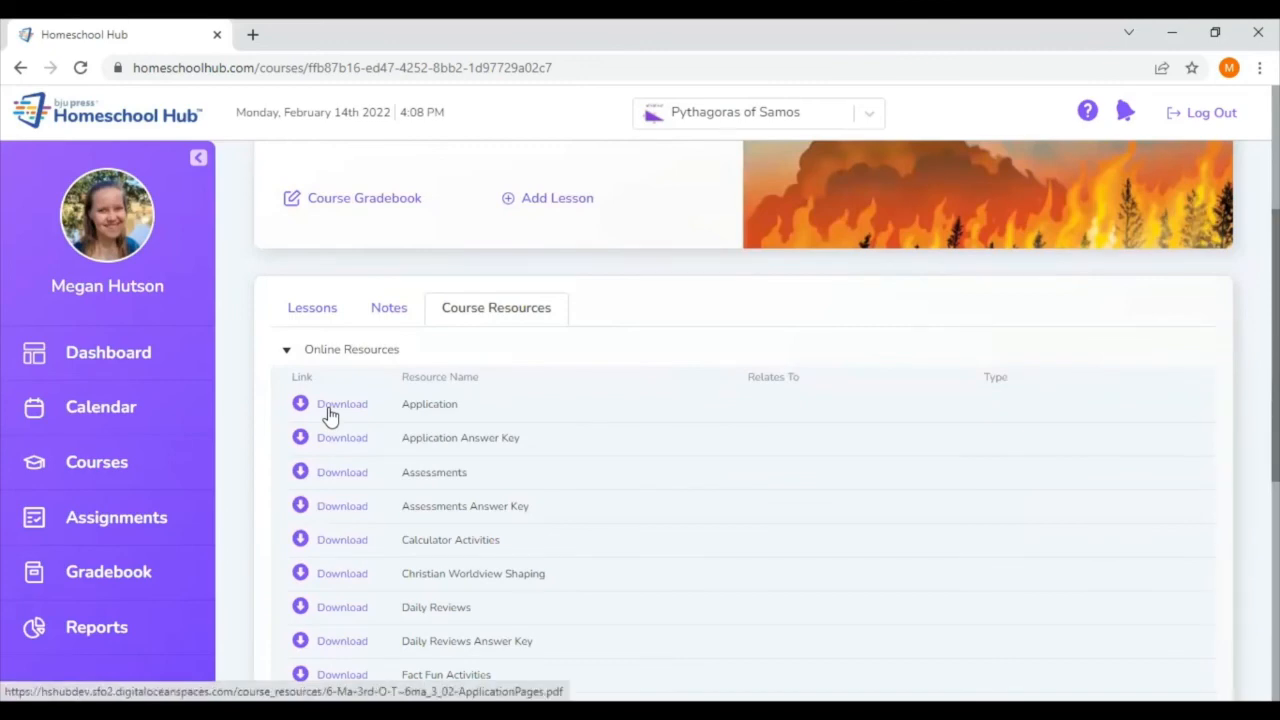
{"action": "left_click", "coordinate": [342, 403]}
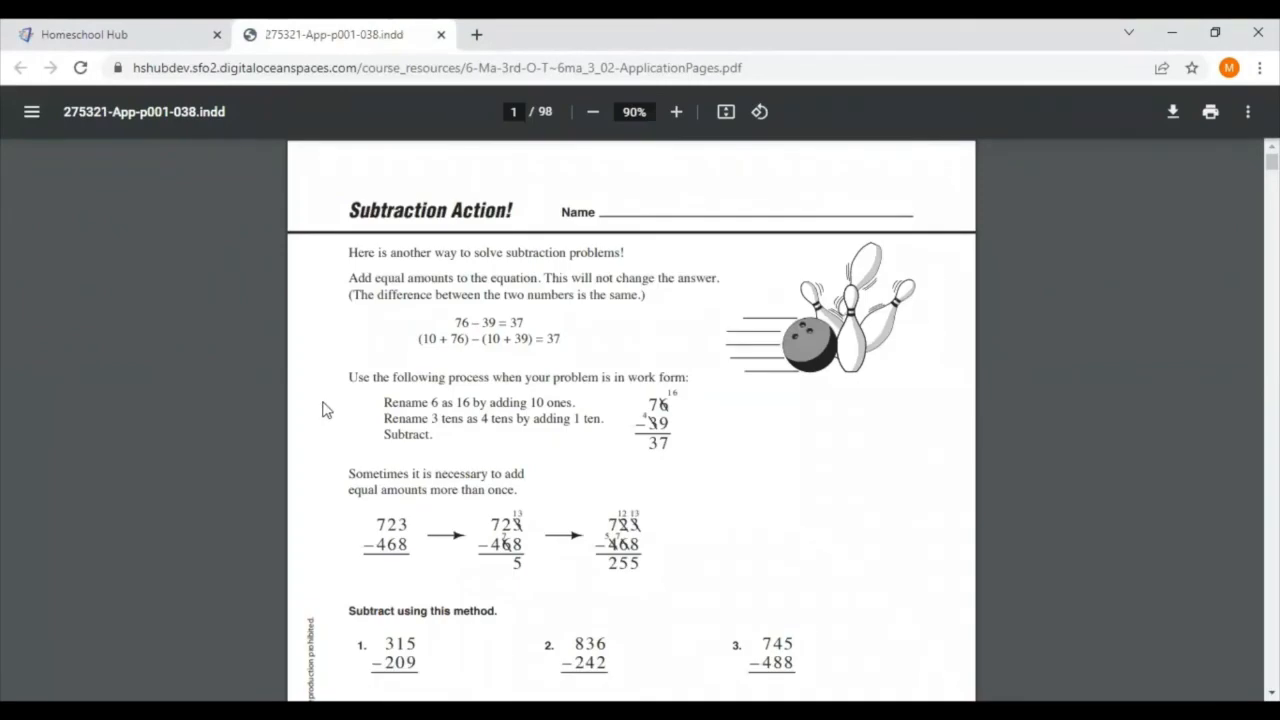
Browse the Application PDF to page 4, close it, and open Math 6 Daily Reviews.
{"action": "scroll", "scroll_direction": "down", "scroll_amount": 3}
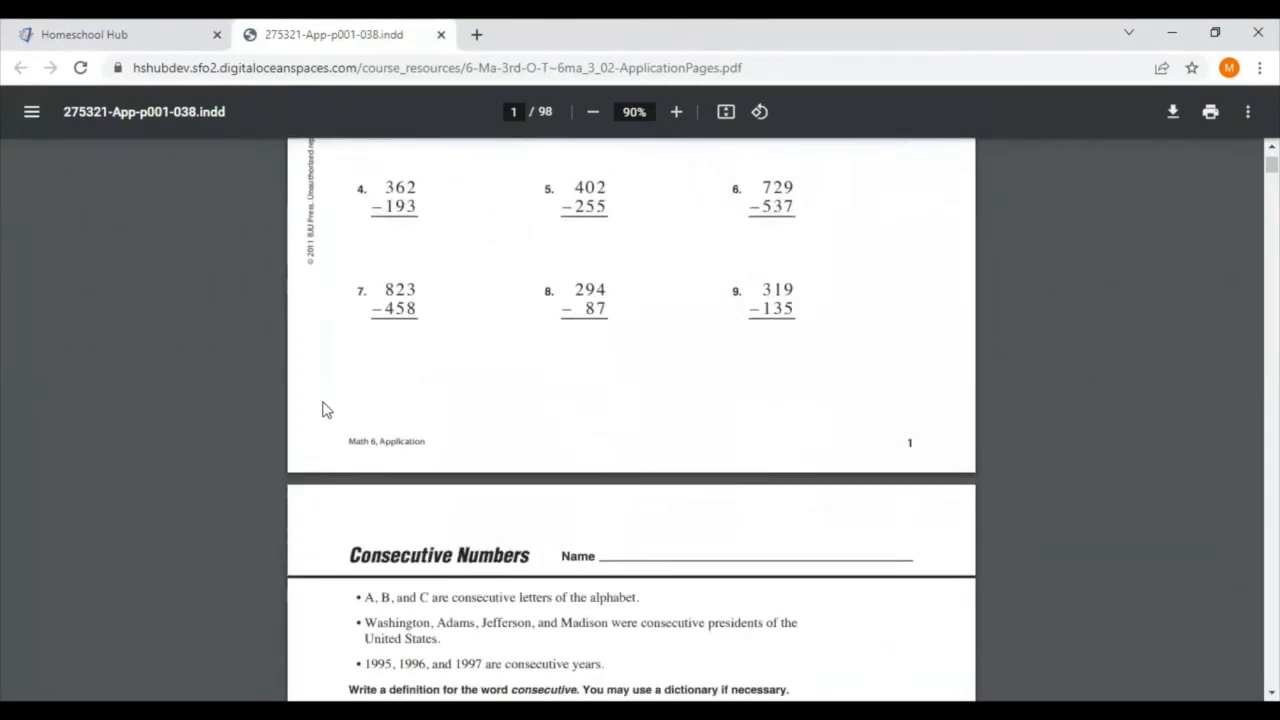
{"action": "scroll", "scroll_direction": "down", "scroll_amount": 3}
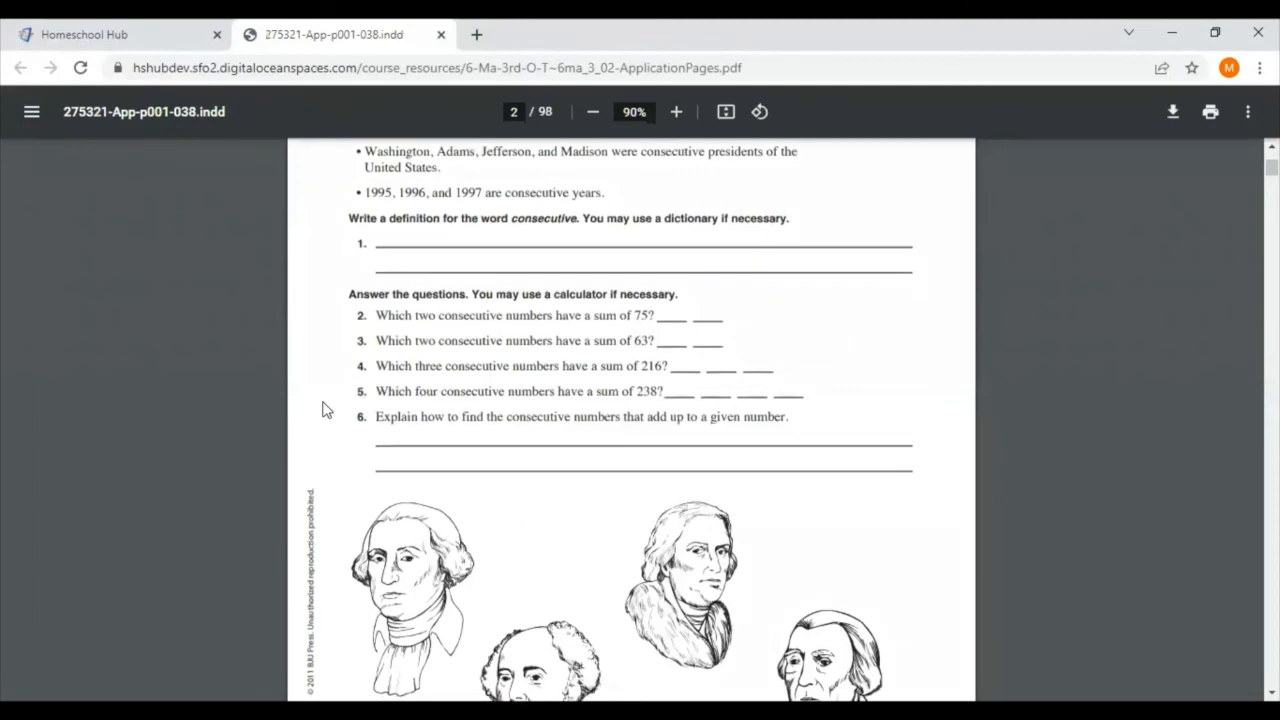
{"action": "scroll", "scroll_direction": "down", "scroll_amount": 3}
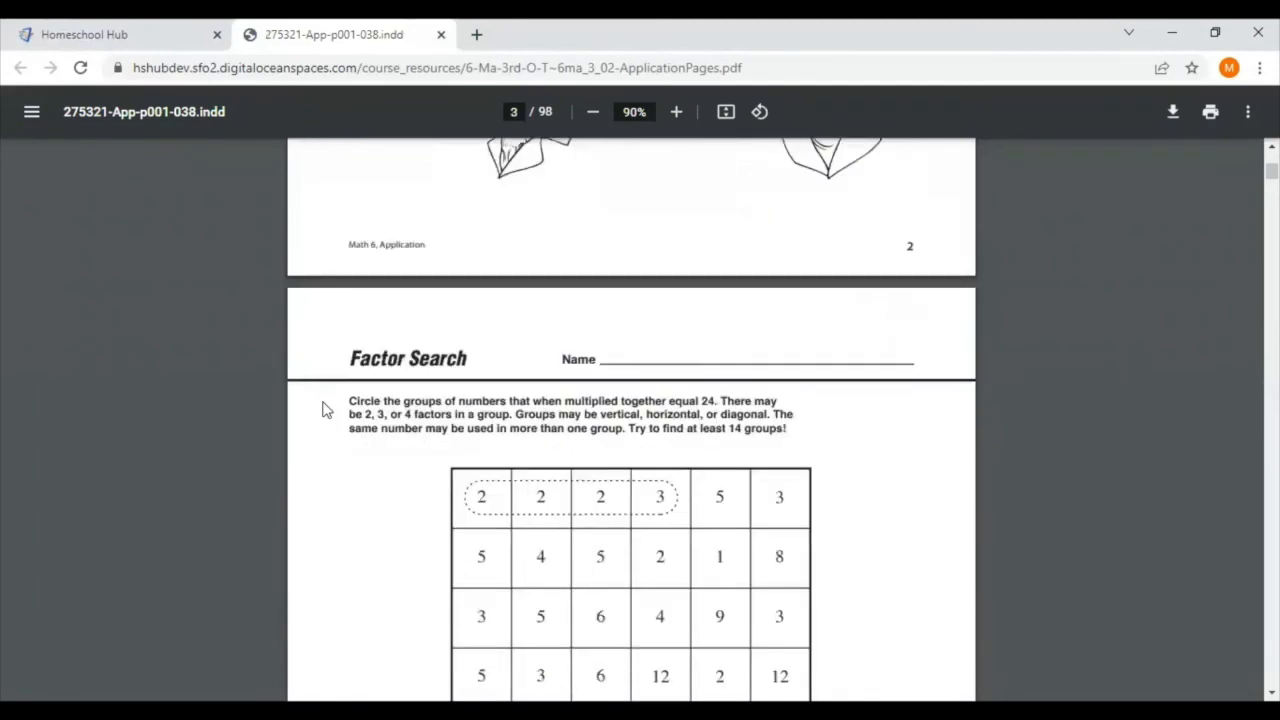
{"action": "scroll", "scroll_direction": "down", "scroll_amount": 3}
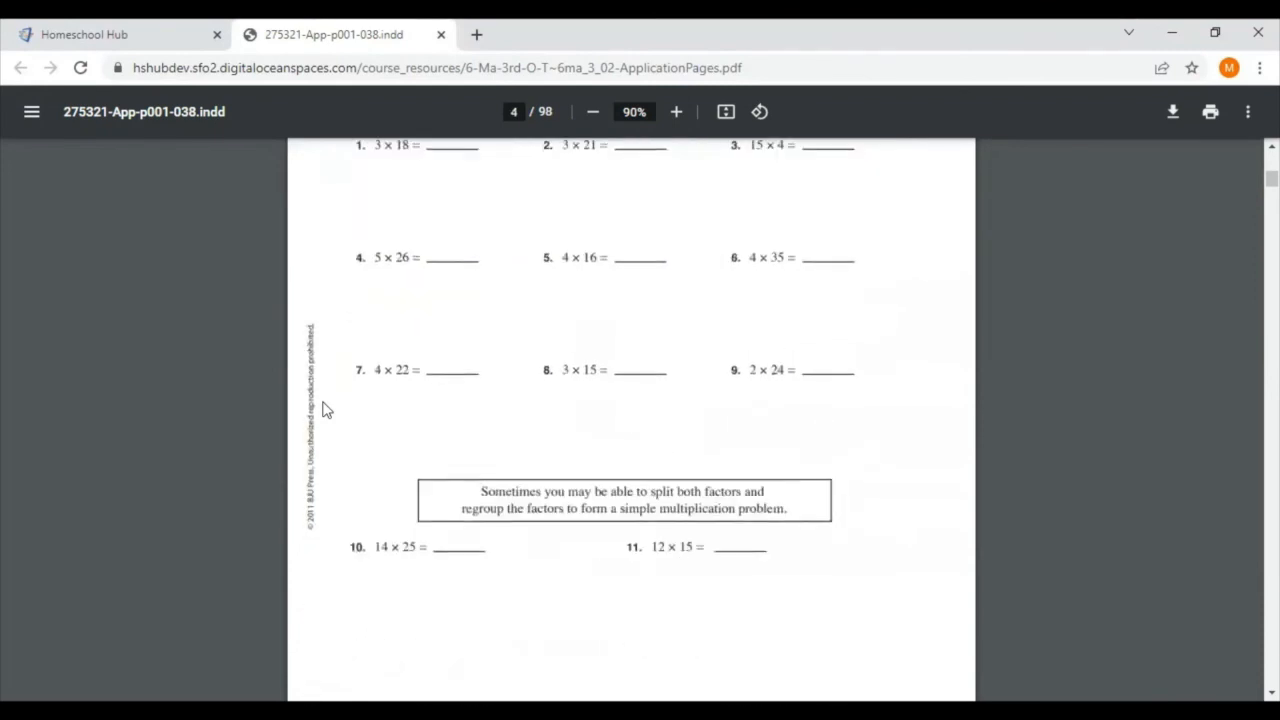
{"action": "scroll", "scroll_direction": "down", "scroll_amount": 3}
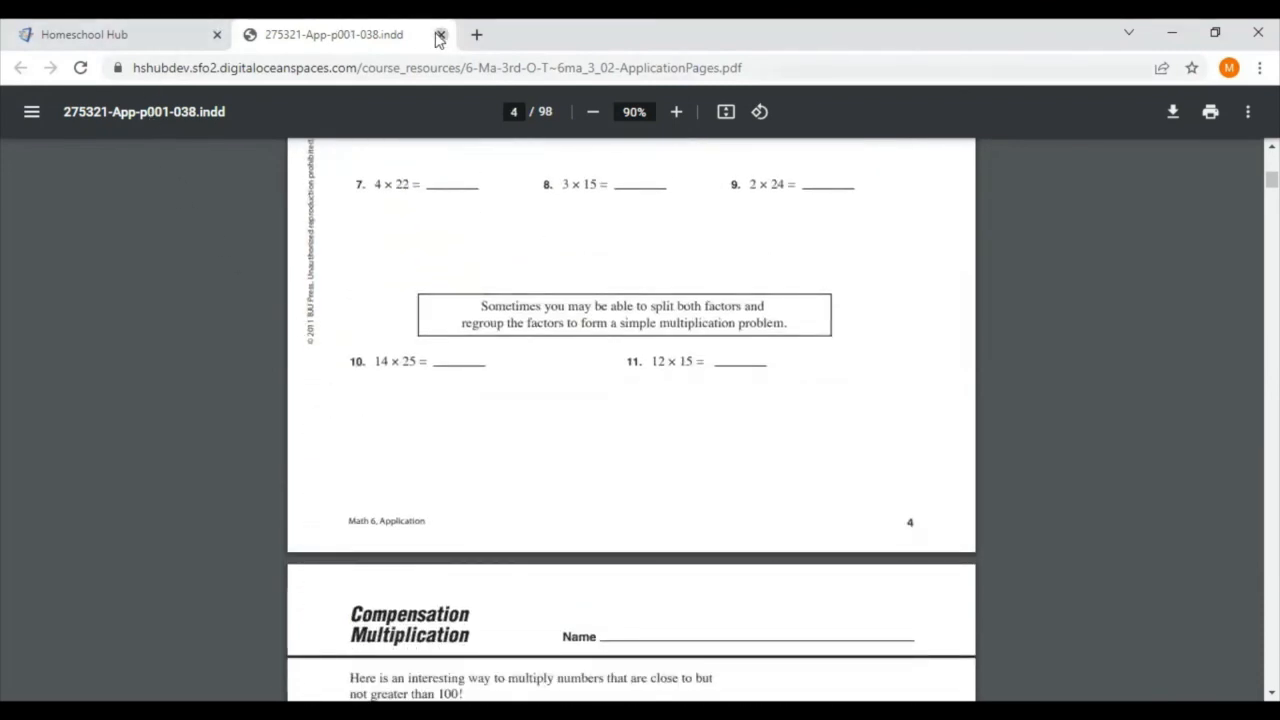
{"action": "left_click", "coordinate": [439, 34]}
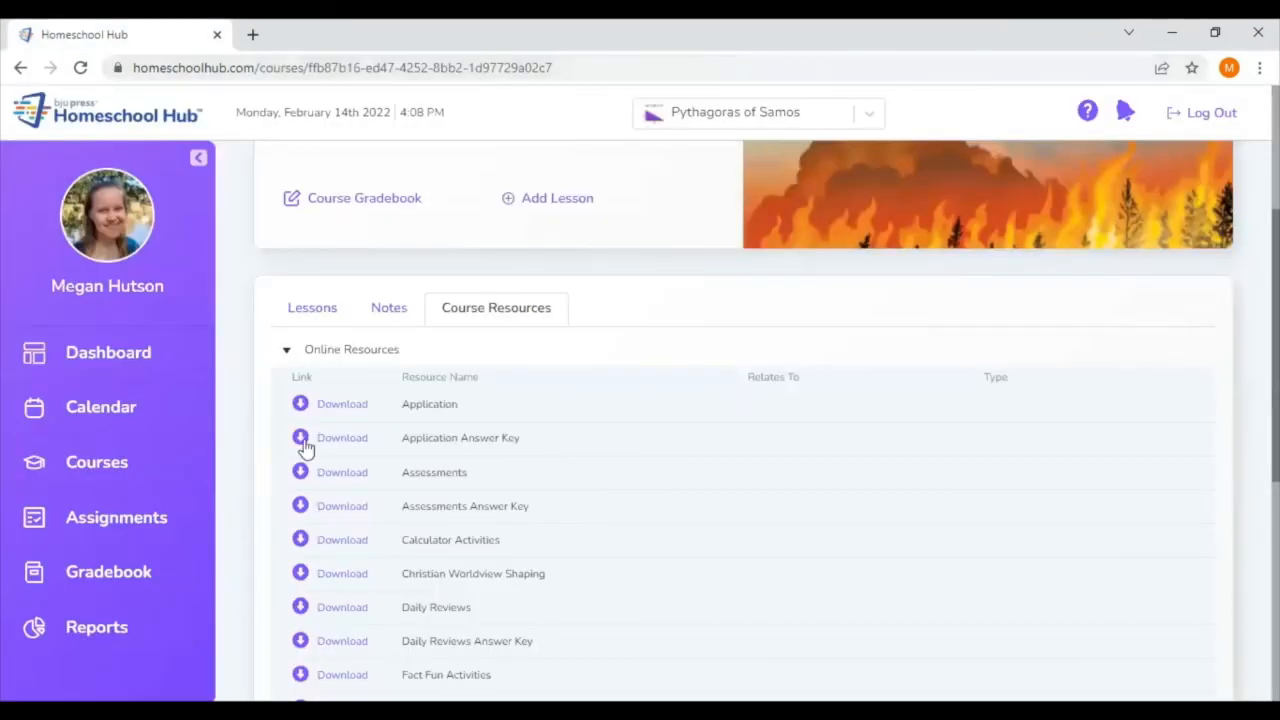
{"action": "left_click", "coordinate": [342, 607]}
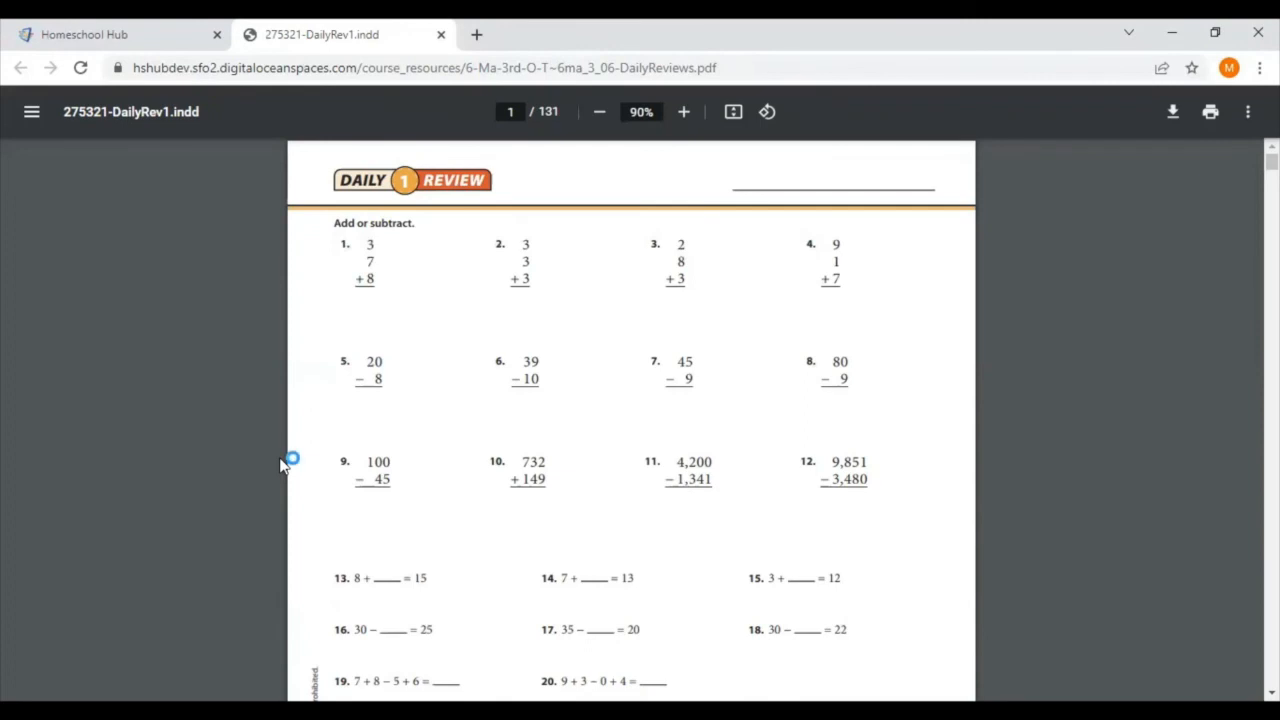
Scroll the Math 6 Daily Reviews PDF down to page 4 of 131.
{"action": "scroll", "scroll_direction": "down", "scroll_amount": 3}
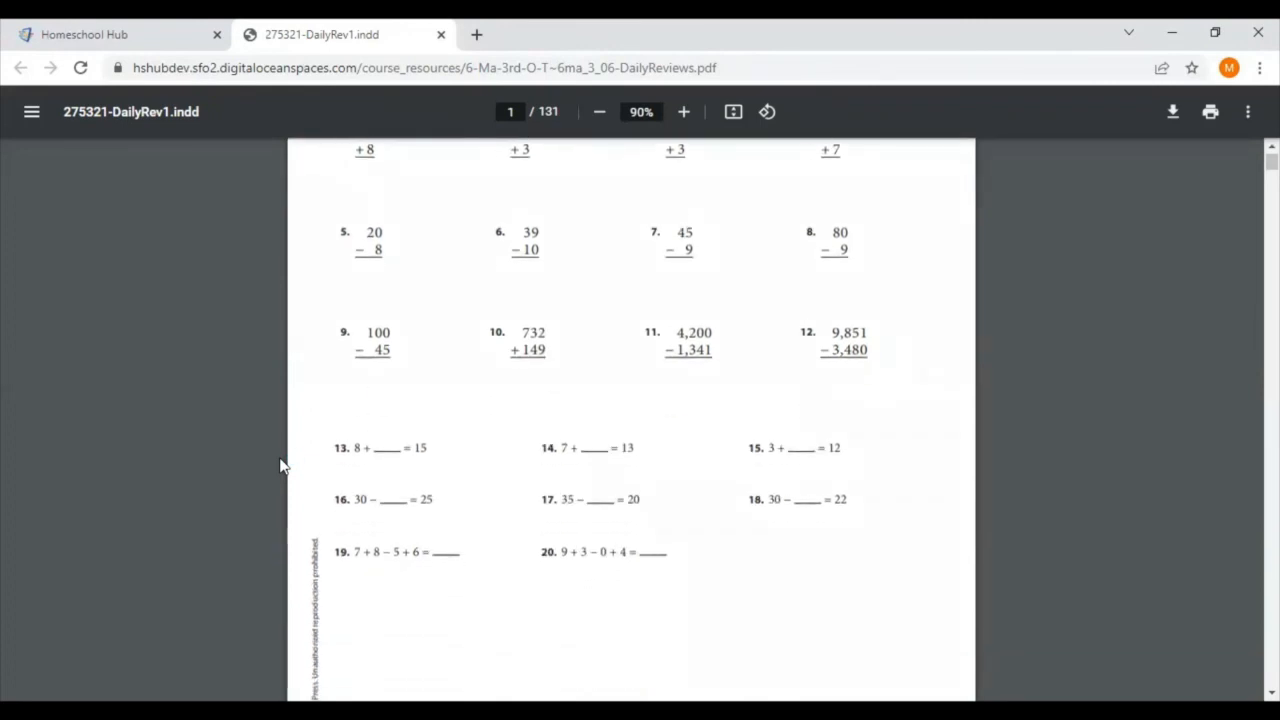
{"action": "scroll", "scroll_direction": "down", "scroll_amount": 3}
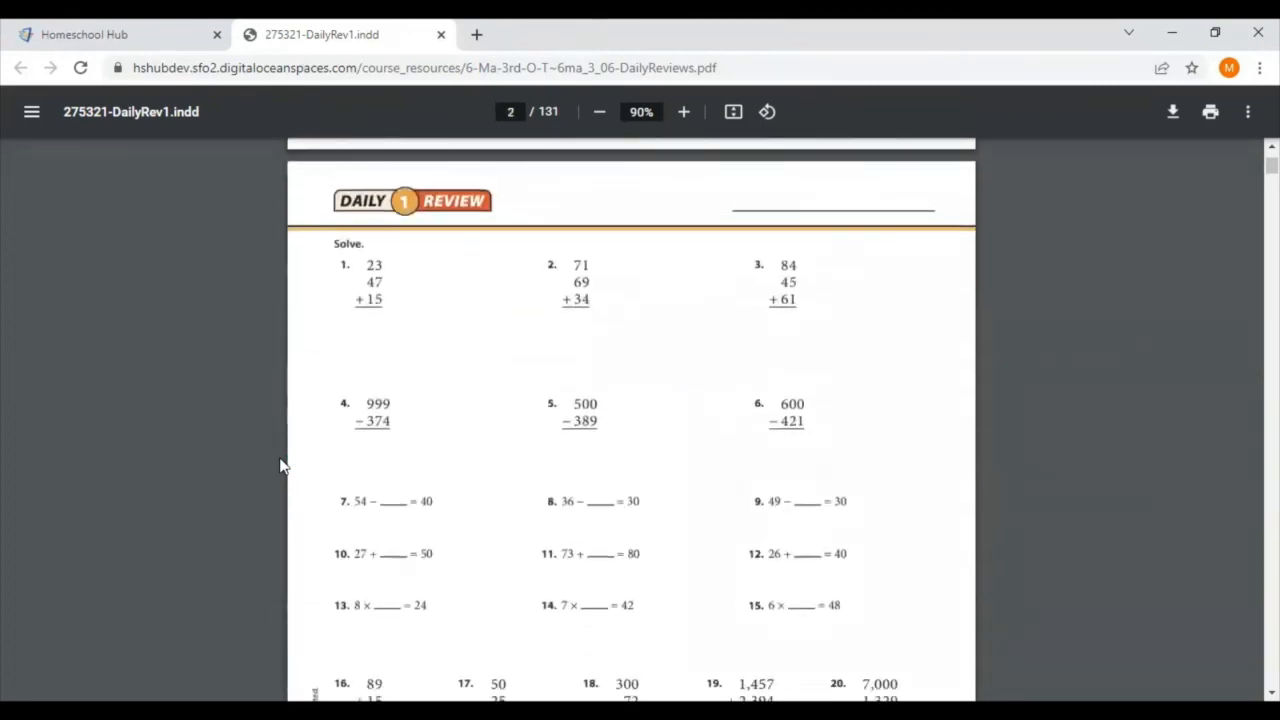
{"action": "scroll", "scroll_direction": "down", "scroll_amount": 3}
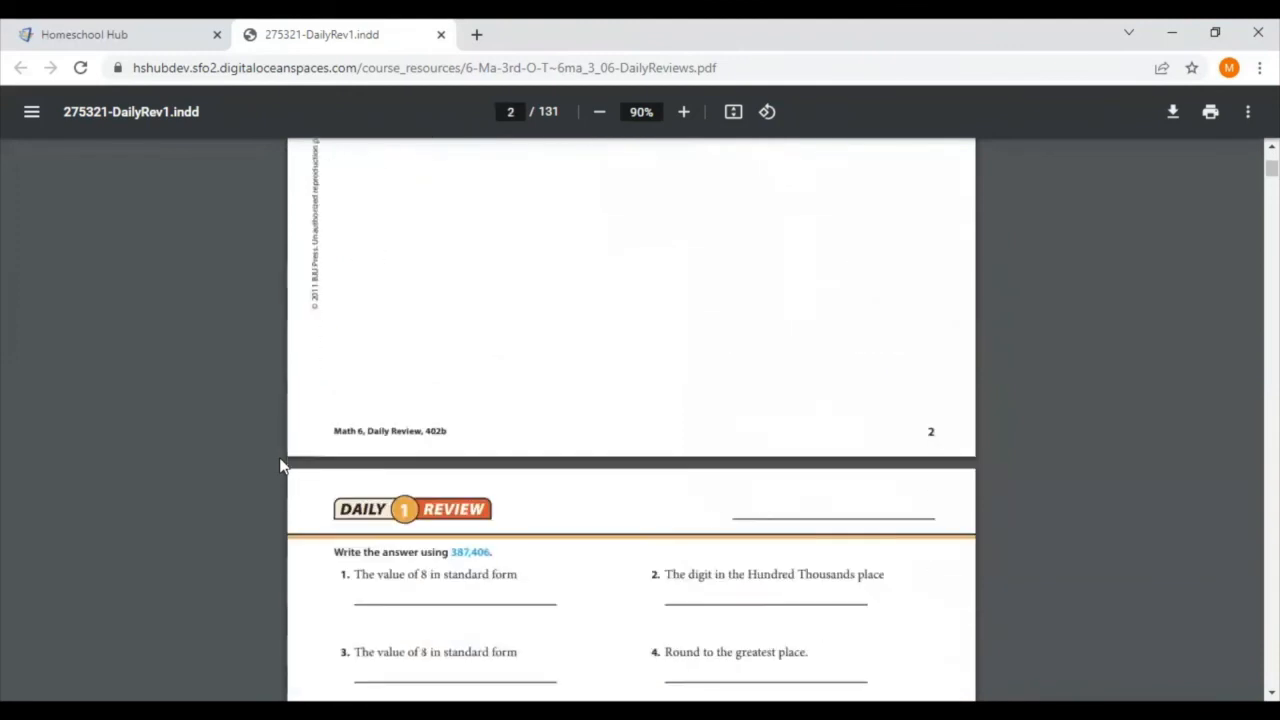
{"action": "scroll", "scroll_direction": "down", "scroll_amount": 3}
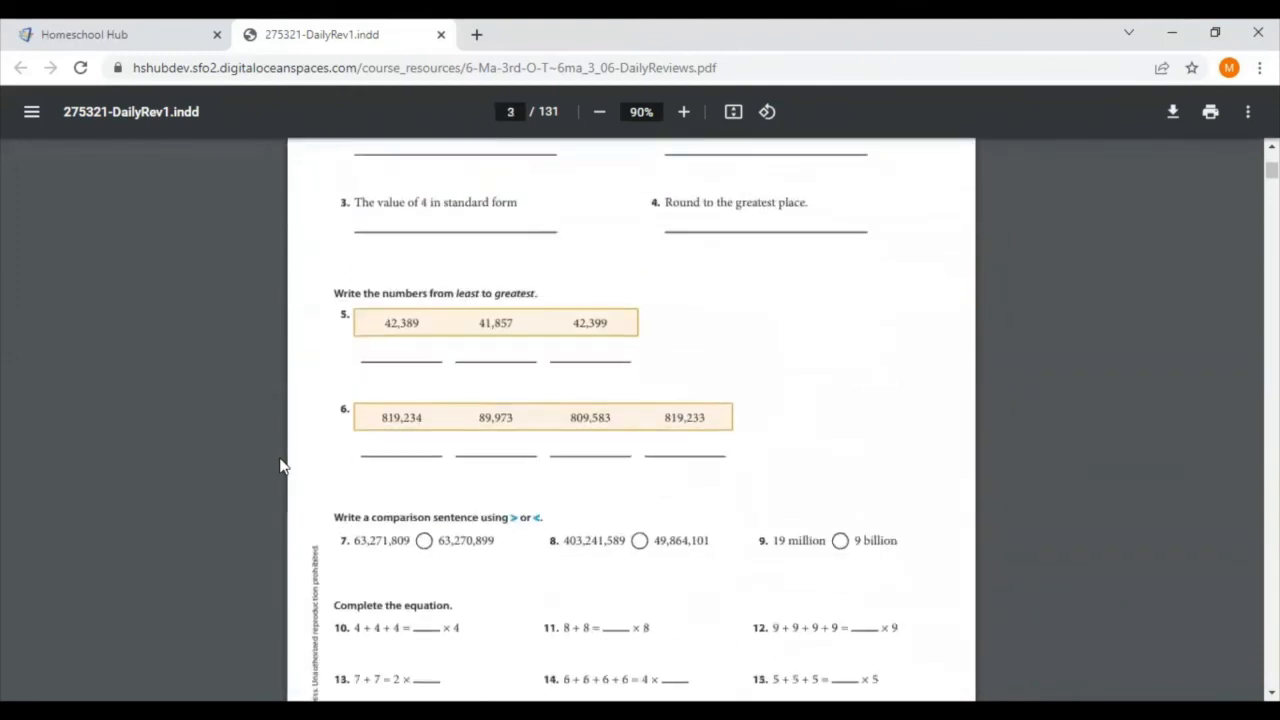
{"action": "scroll", "scroll_direction": "down", "scroll_amount": 3}
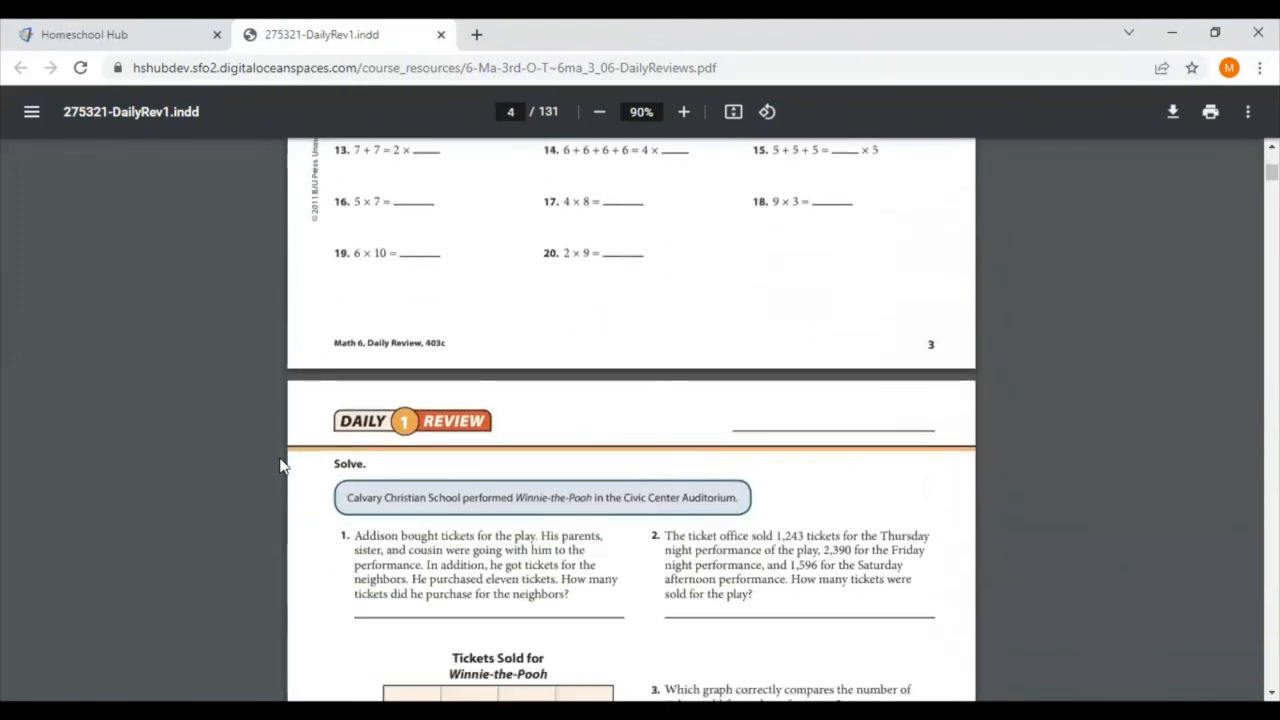
{"action": "scroll", "scroll_direction": "down", "scroll_amount": 3}
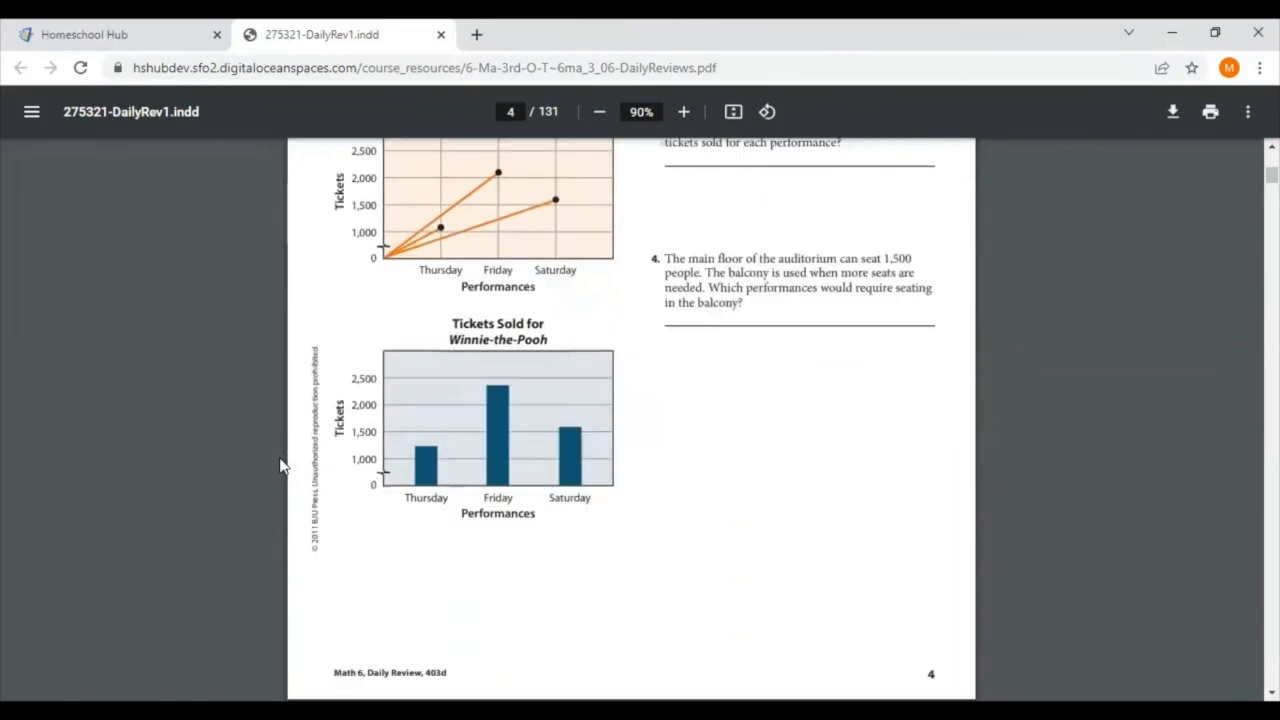